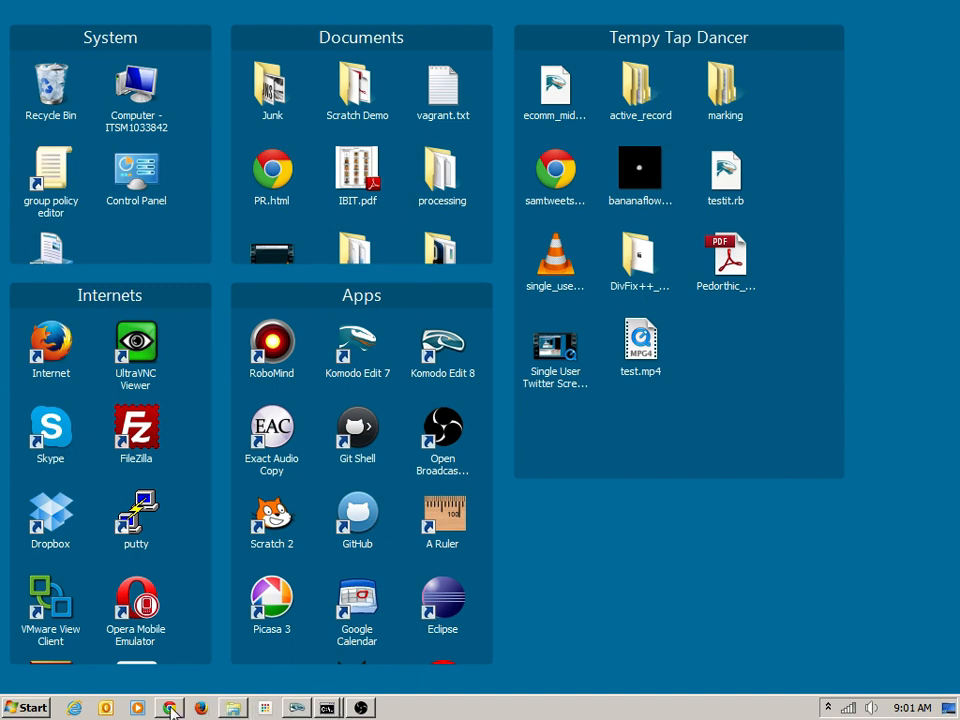
- Post the tweet 'Today is a new day!' in the Rails Twitter app in Chrome
left_click(171, 706)
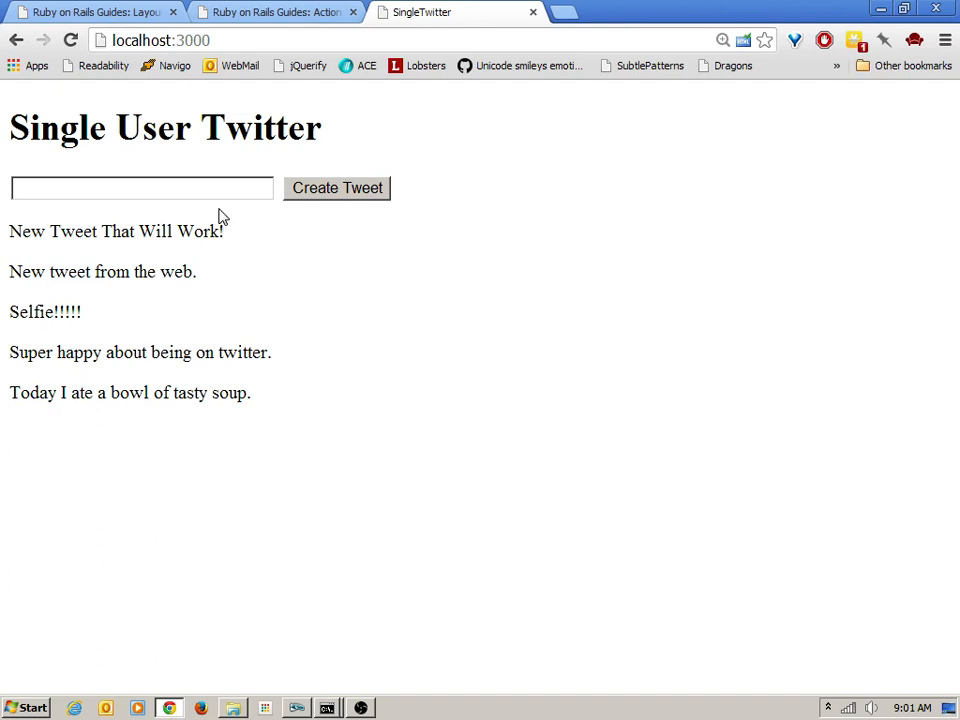
mouse_move(238, 218)
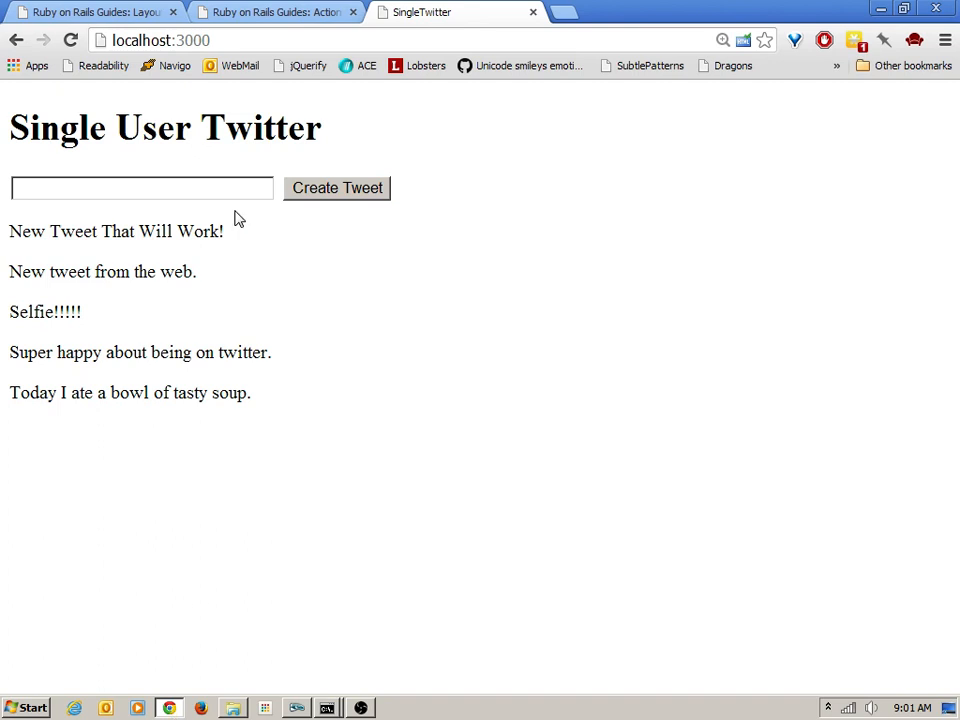
mouse_move(57, 224)
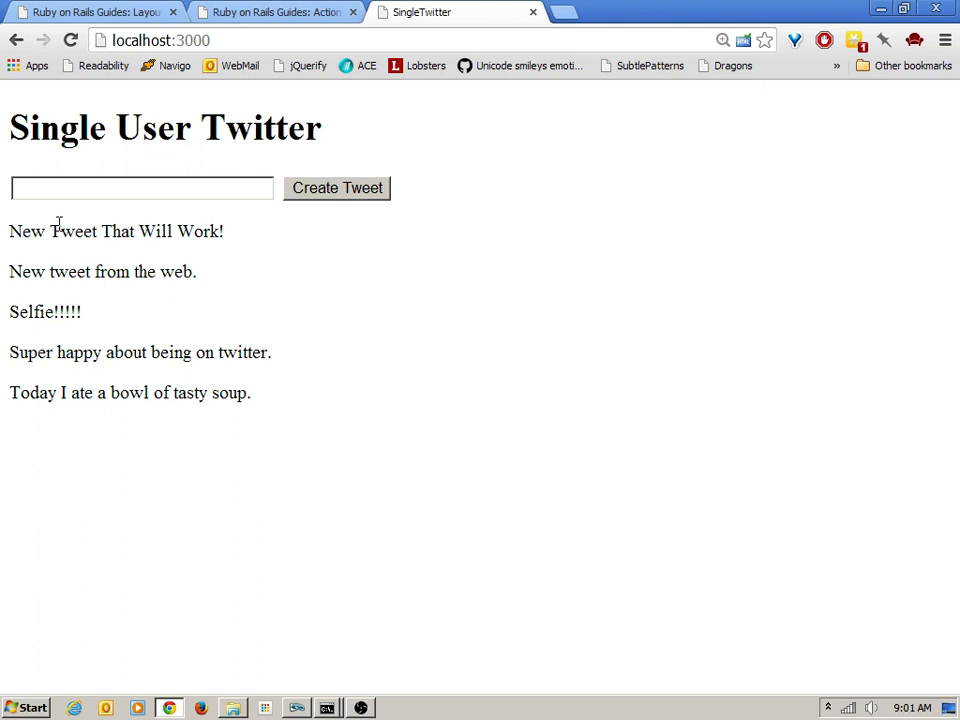
left_click_drag(55, 231, 275, 392)
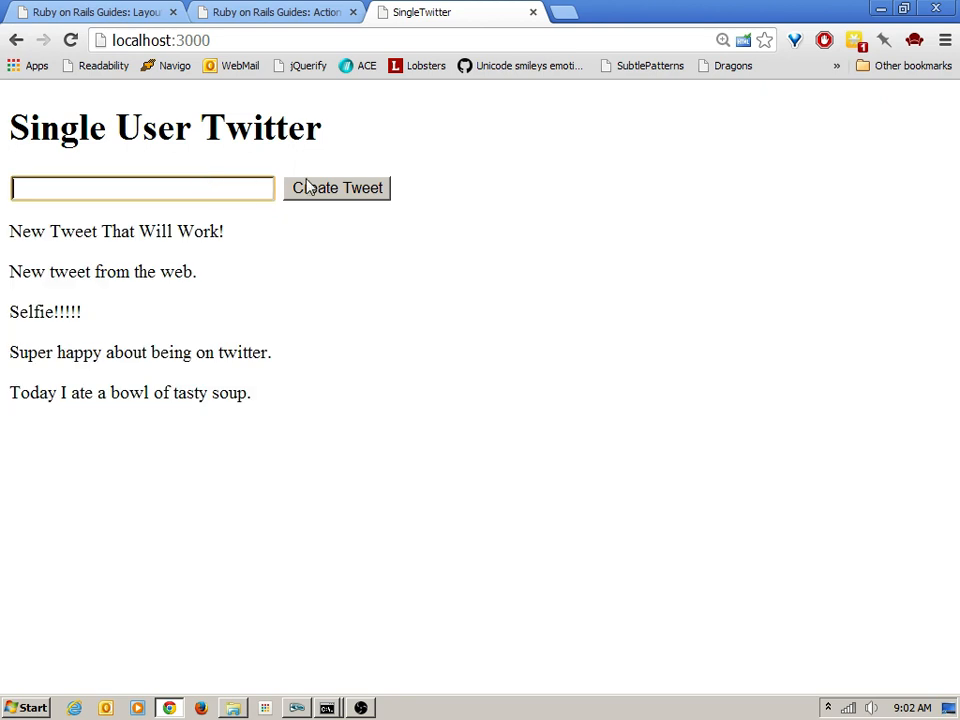
mouse_move(141, 187)
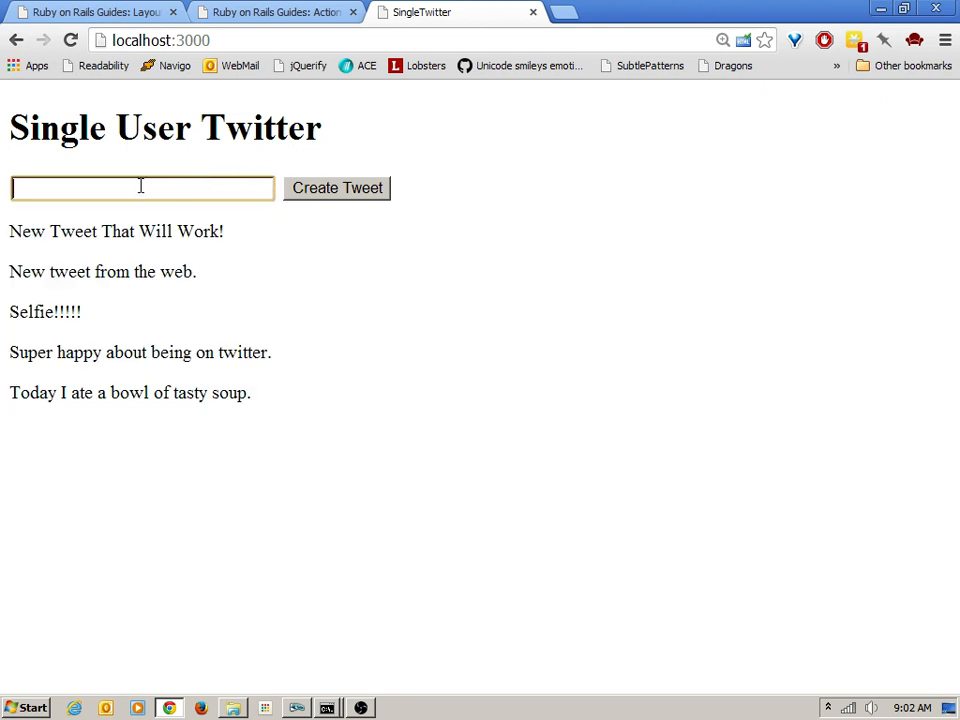
type("Today is")
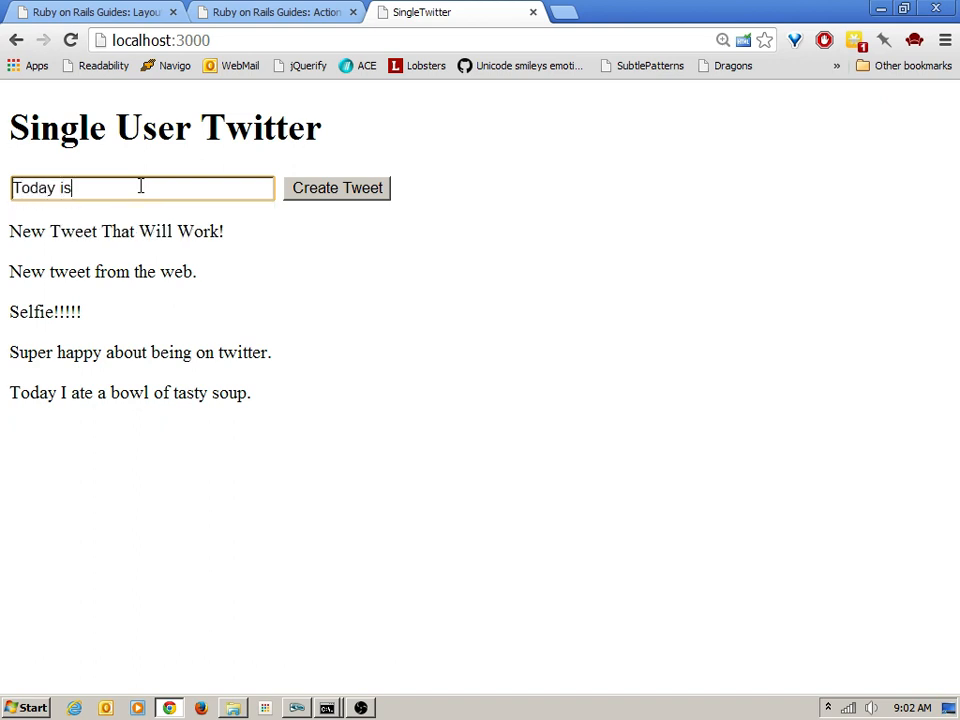
type("a new day!")
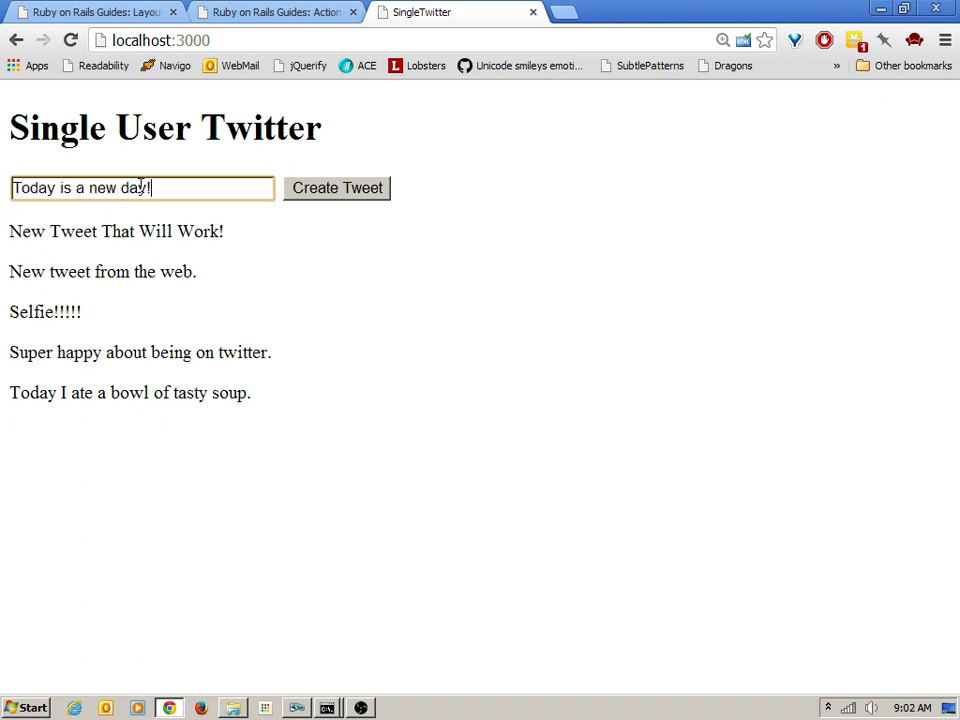
left_click(337, 188)
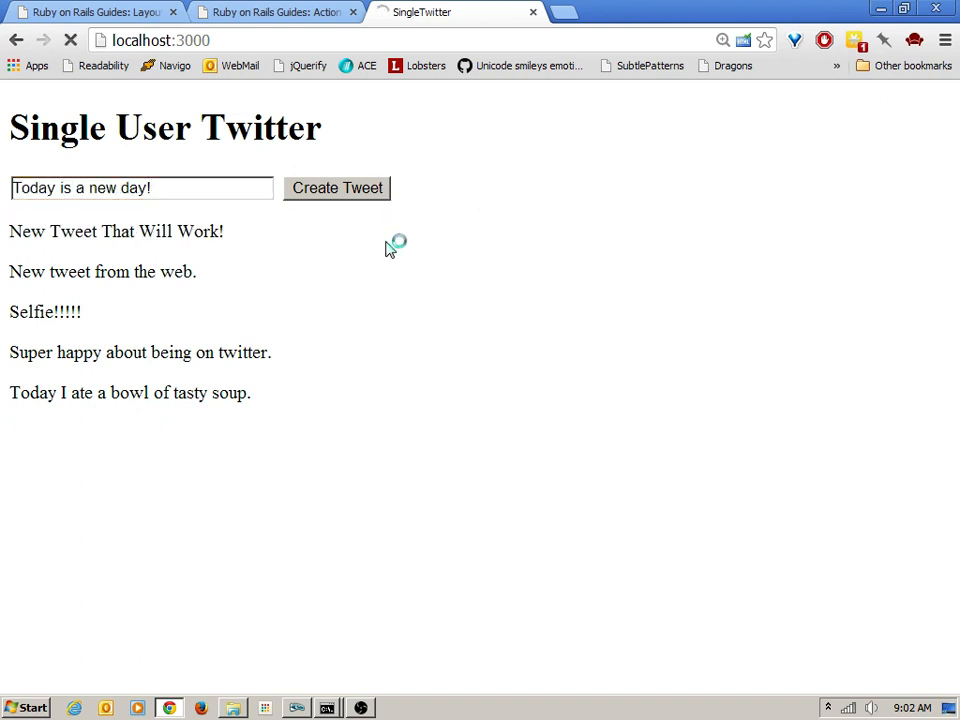
left_click(337, 188)
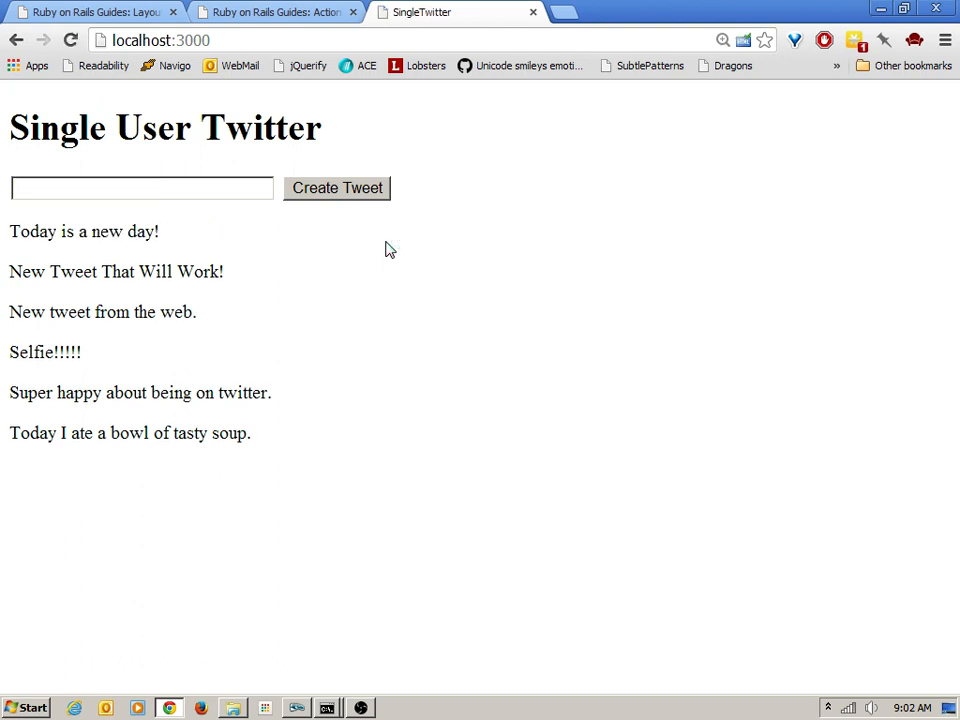
- Clear the tweet box and submit an empty tweet twice
triple_click(84, 231)
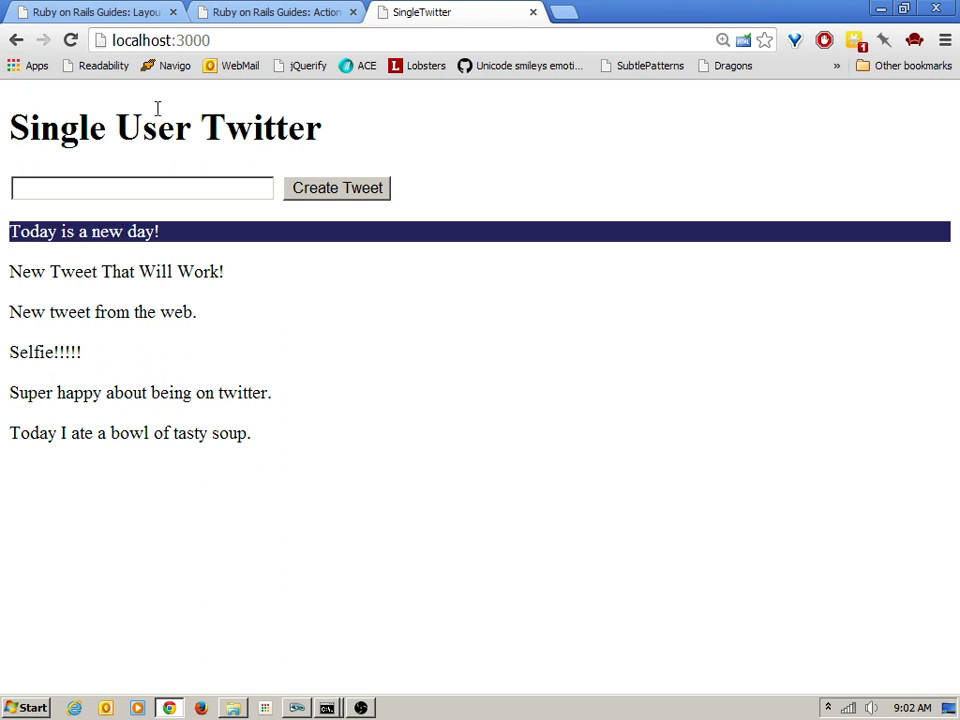
mouse_move(152, 244)
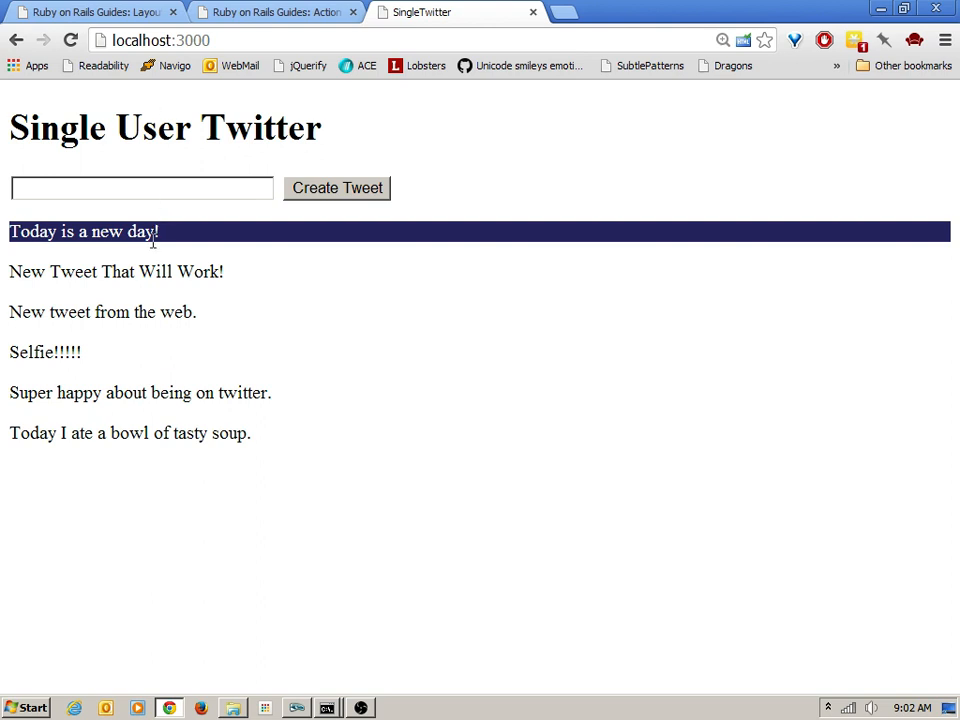
left_click(141, 188)
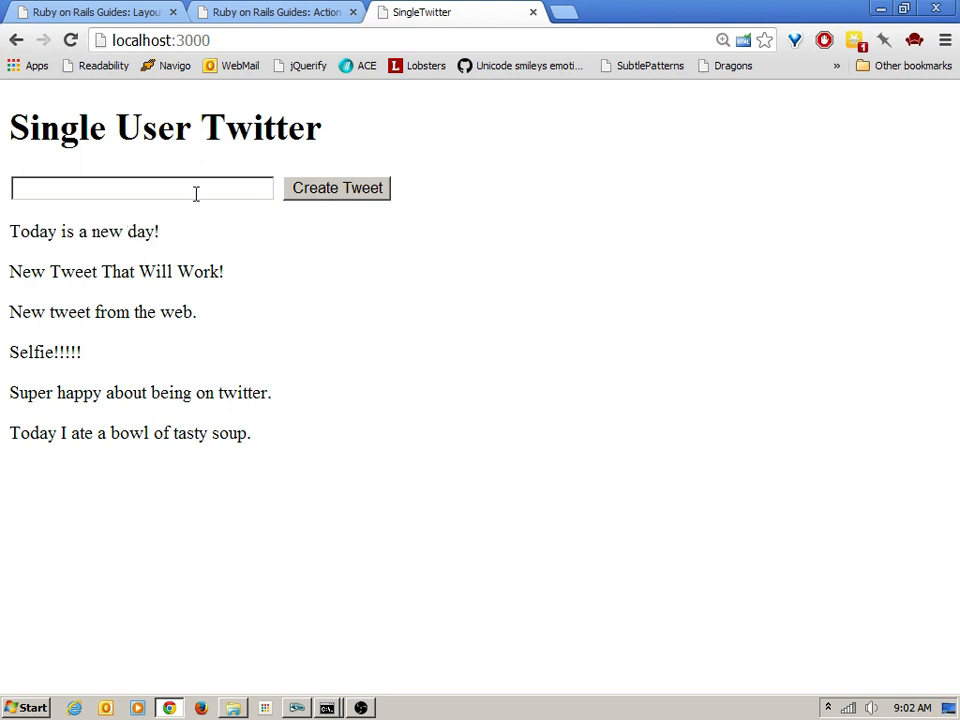
mouse_move(347, 205)
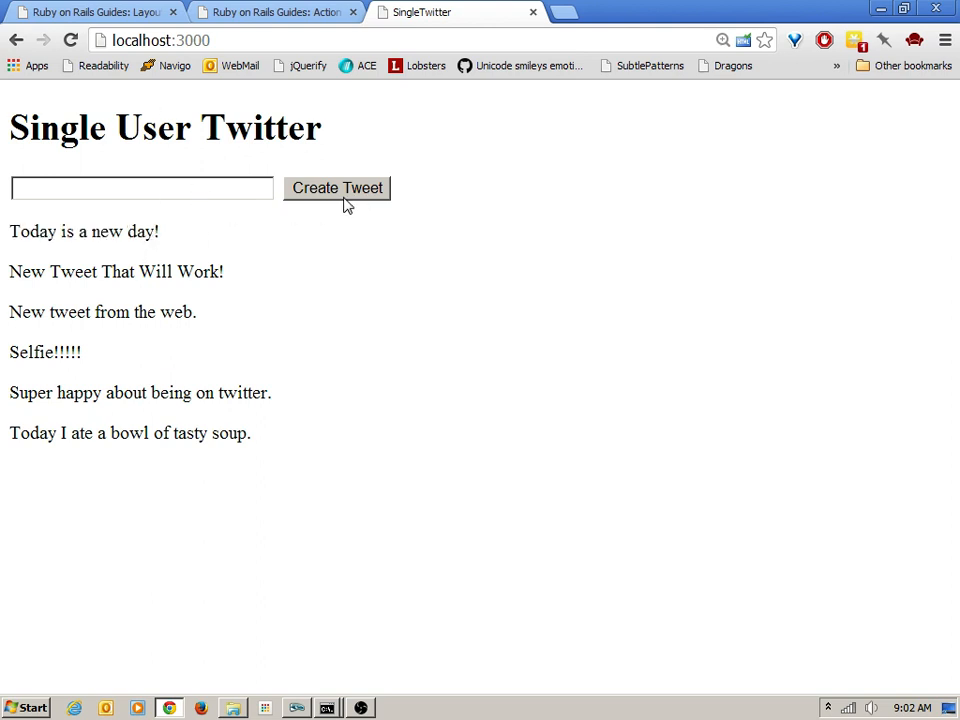
left_click(337, 188)
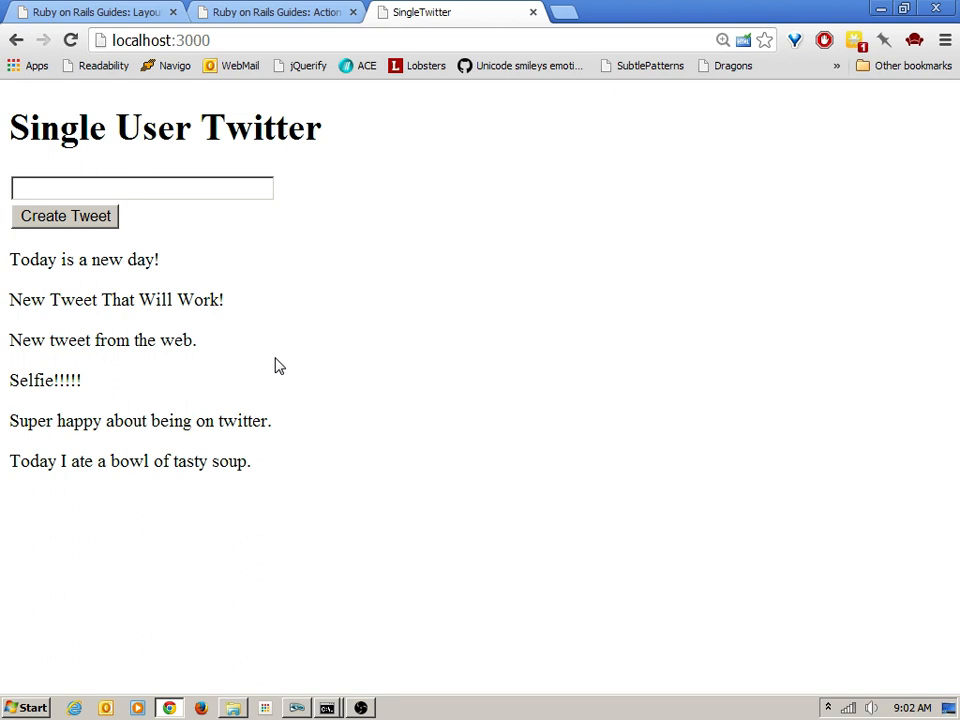
mouse_move(228, 342)
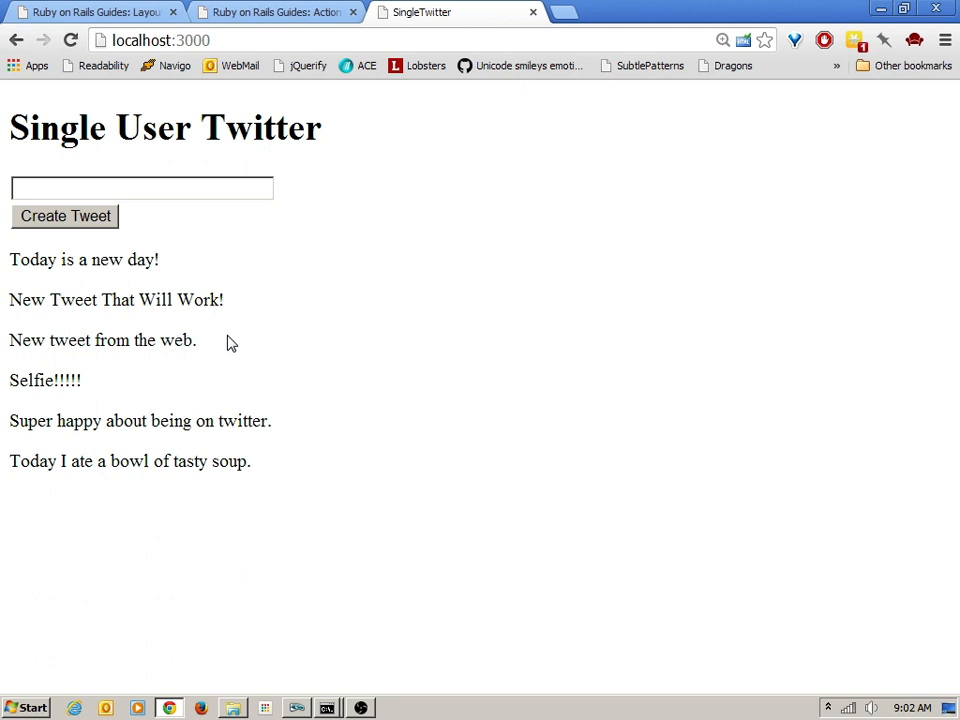
mouse_move(155, 167)
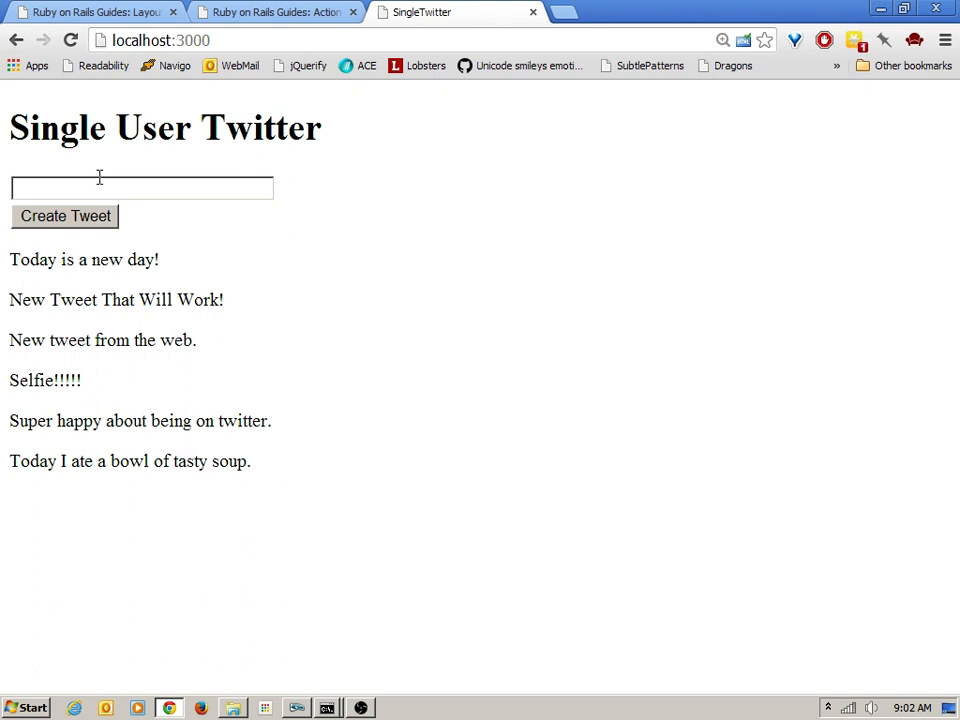
mouse_move(182, 321)
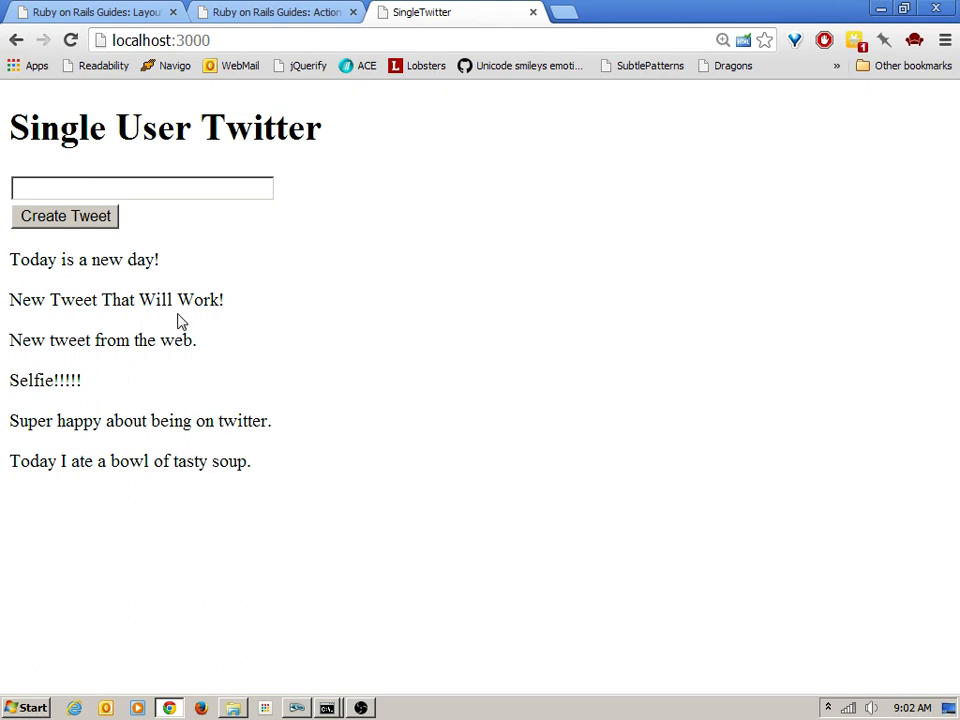
mouse_move(275, 482)
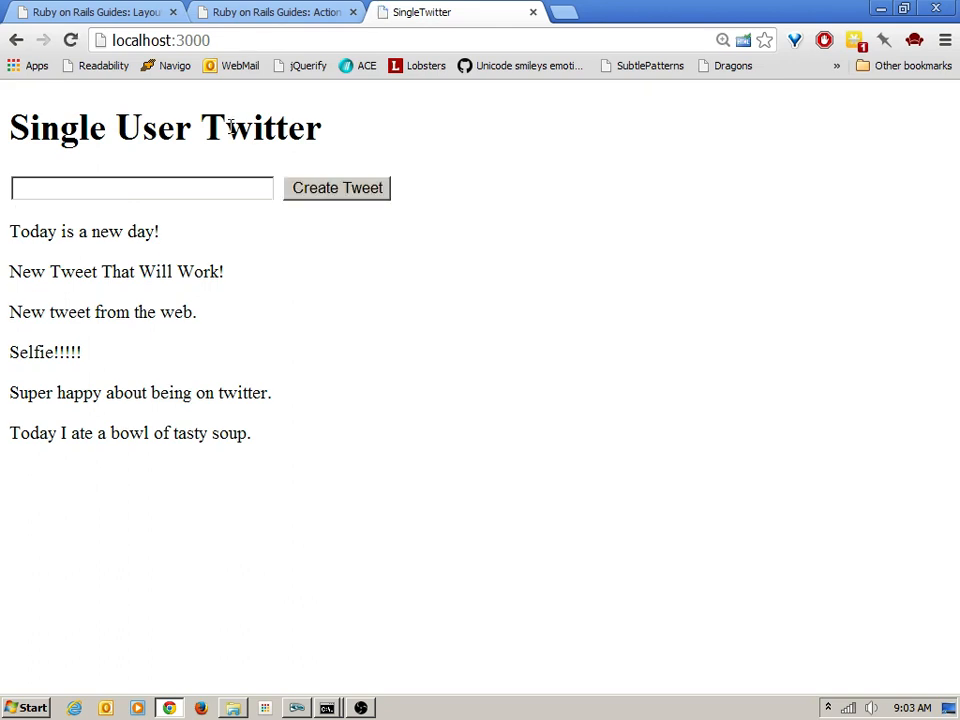
left_click(141, 188)
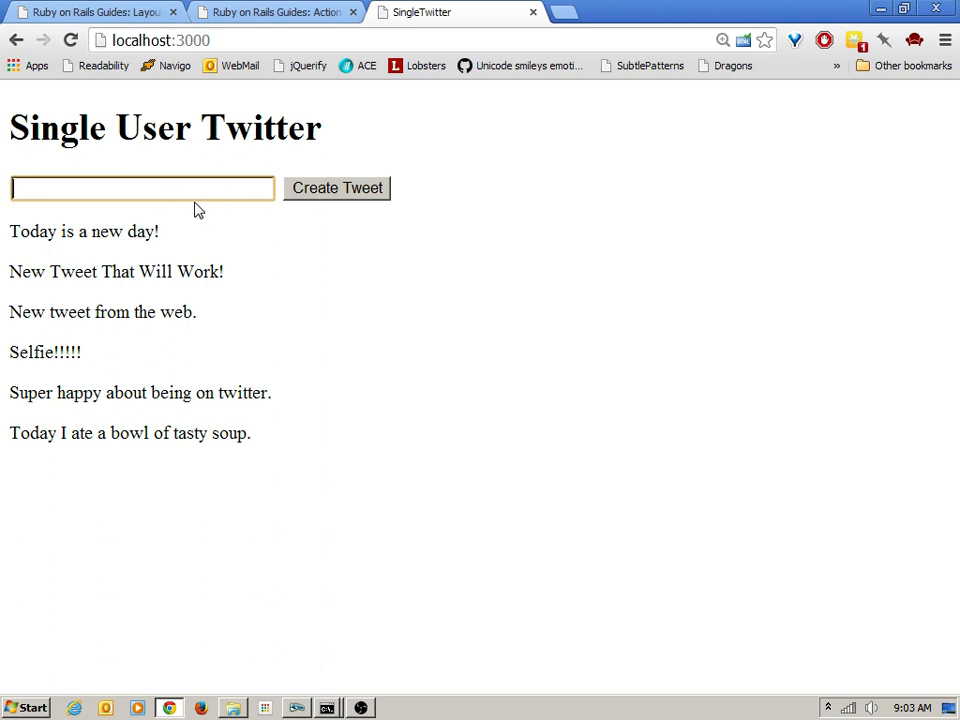
left_click(337, 188)
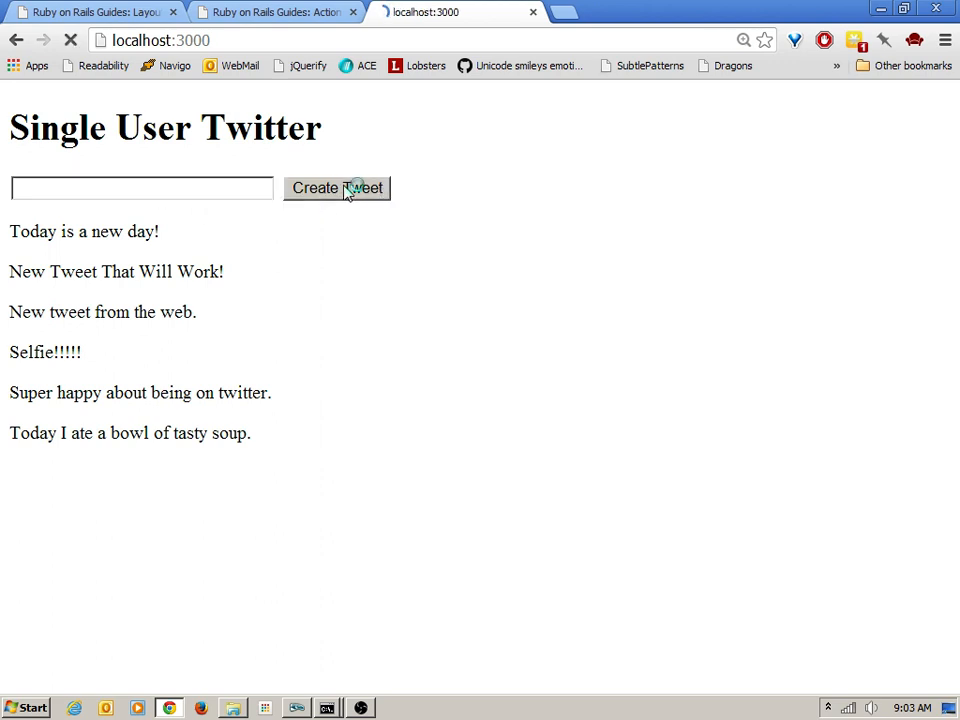
left_click(337, 188)
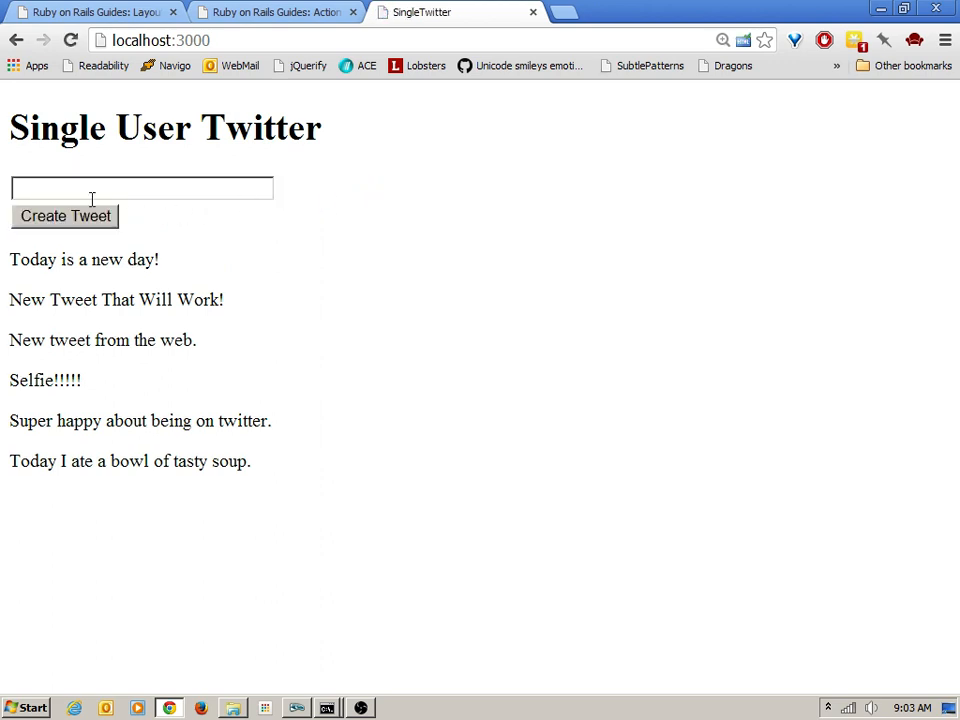
mouse_move(58, 259)
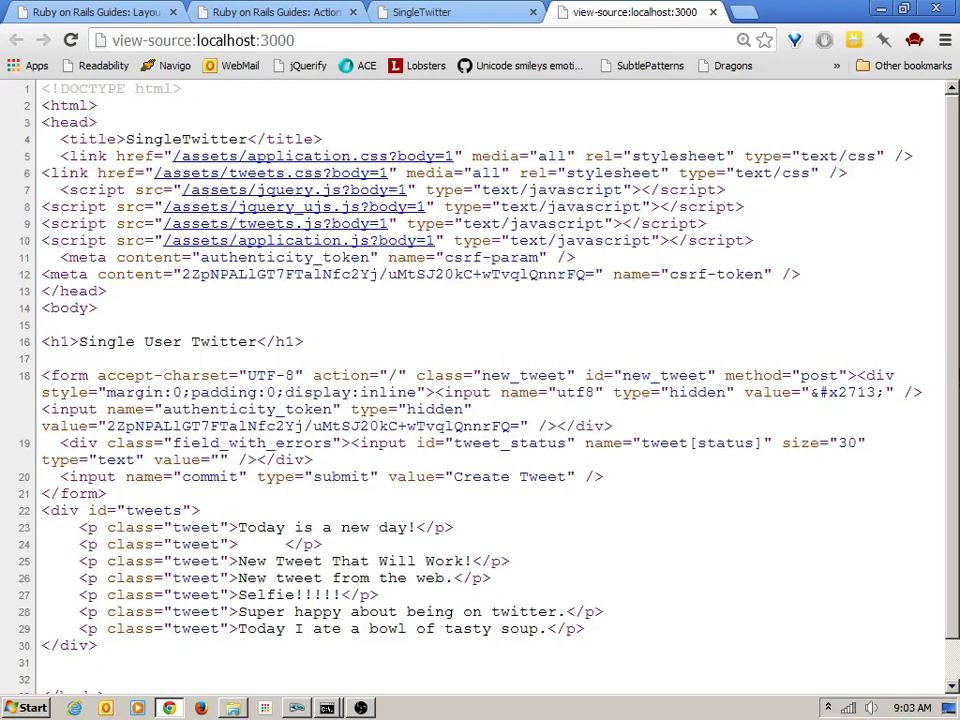
- Highlight the field_with_errors div in the page source, then return to the SingleTwitter tab
scroll("down", 3)
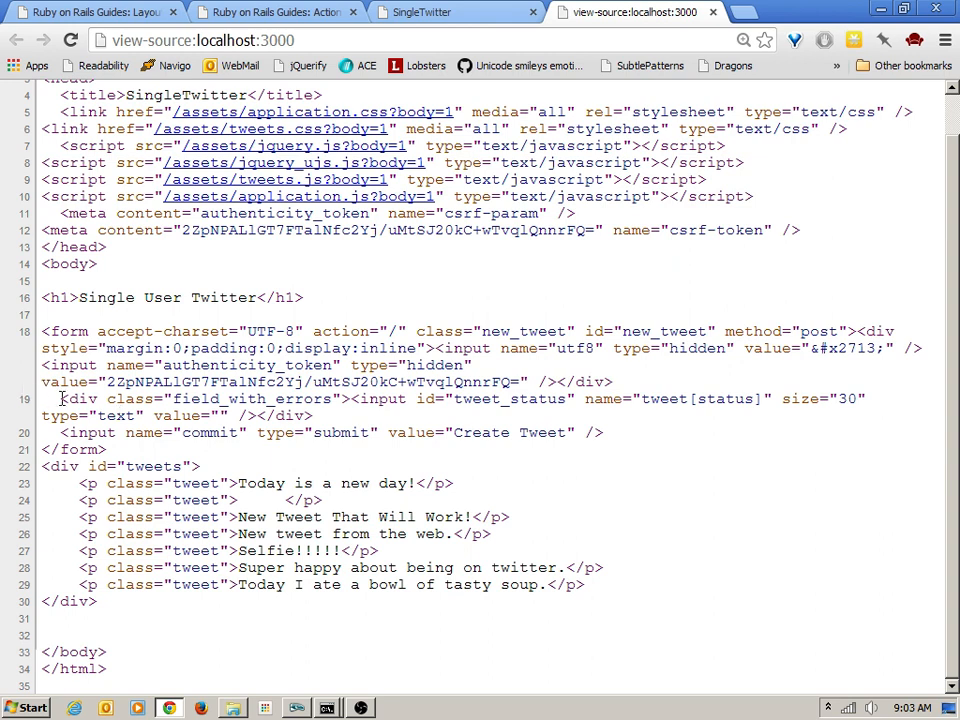
left_click_drag(60, 398, 315, 415)
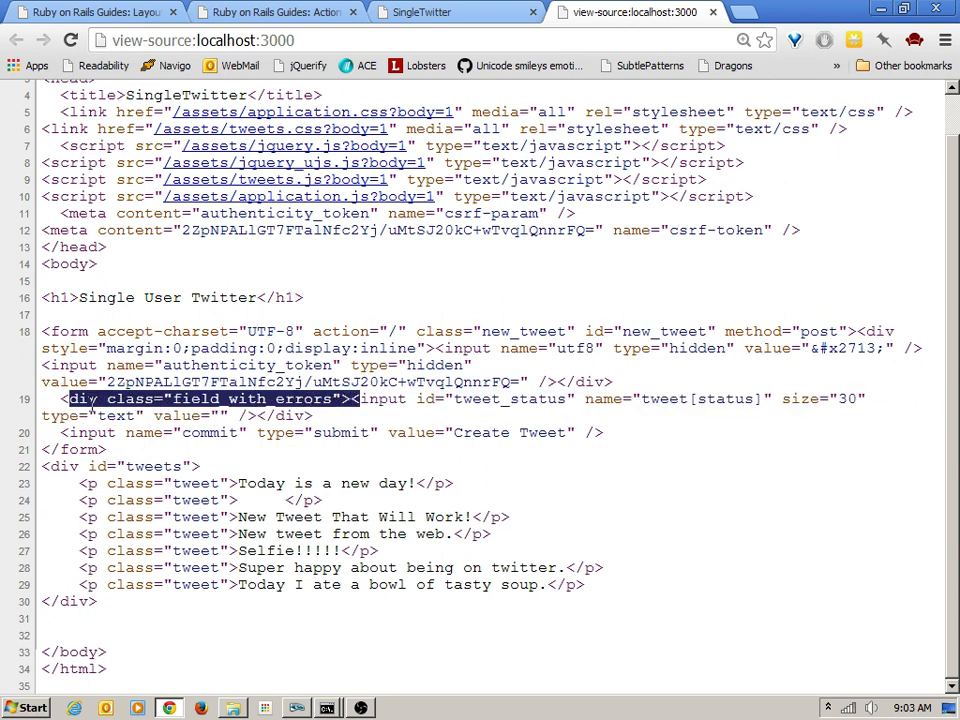
left_click(175, 399)
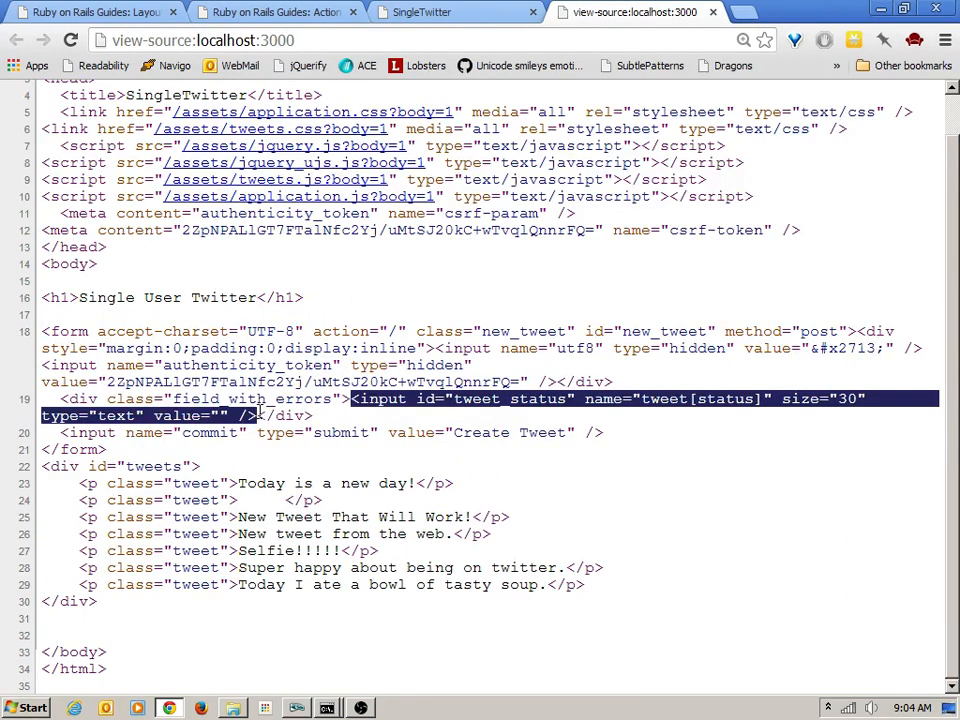
left_click(455, 11)
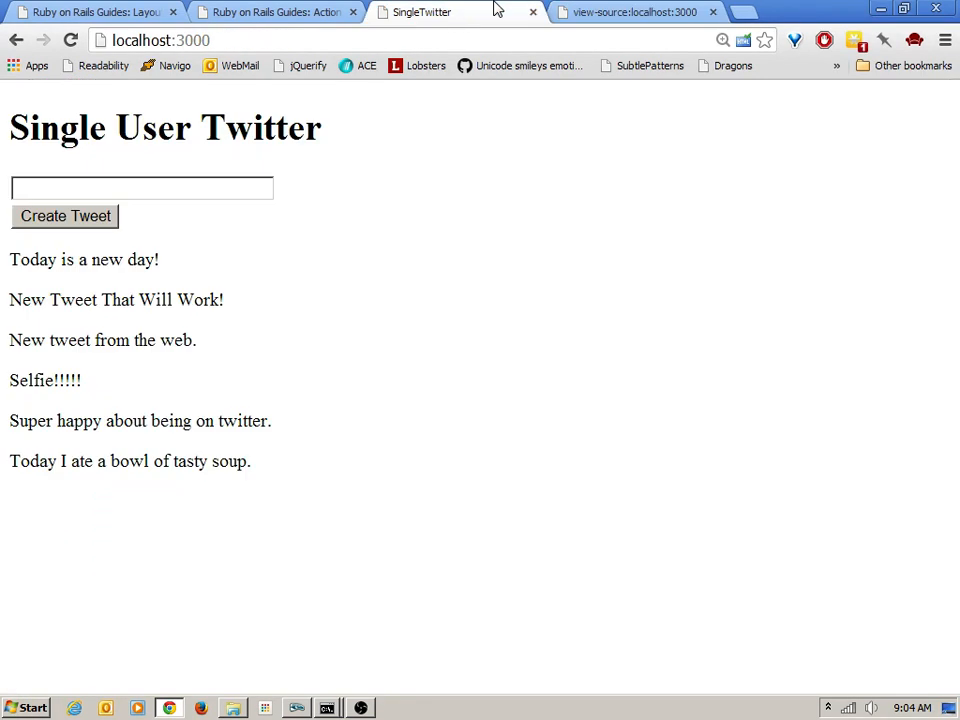
mouse_move(70, 224)
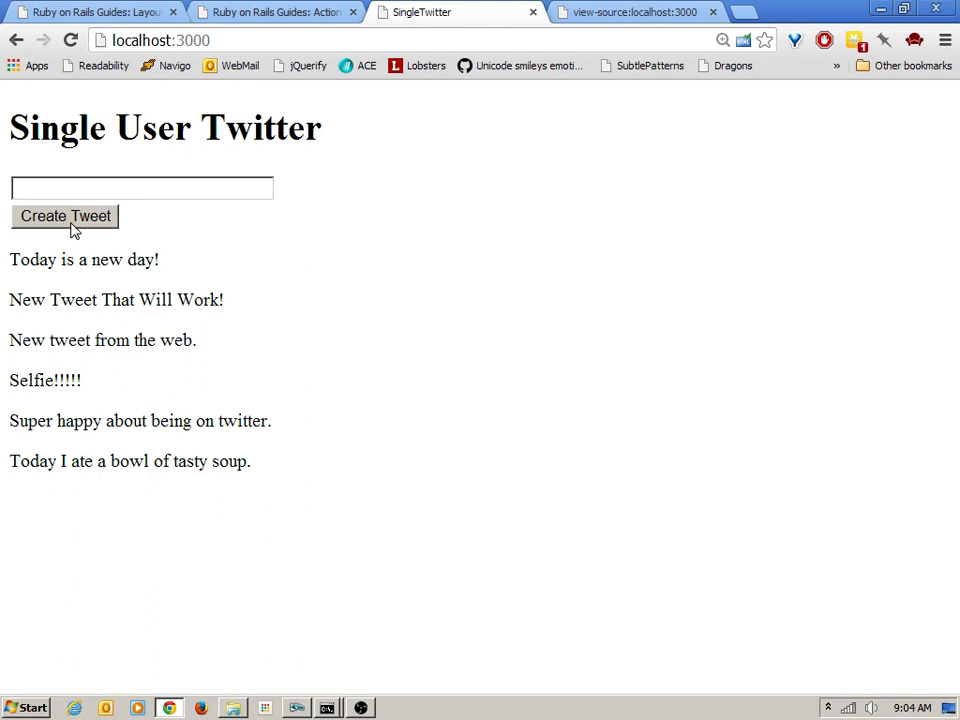
mouse_move(33, 232)
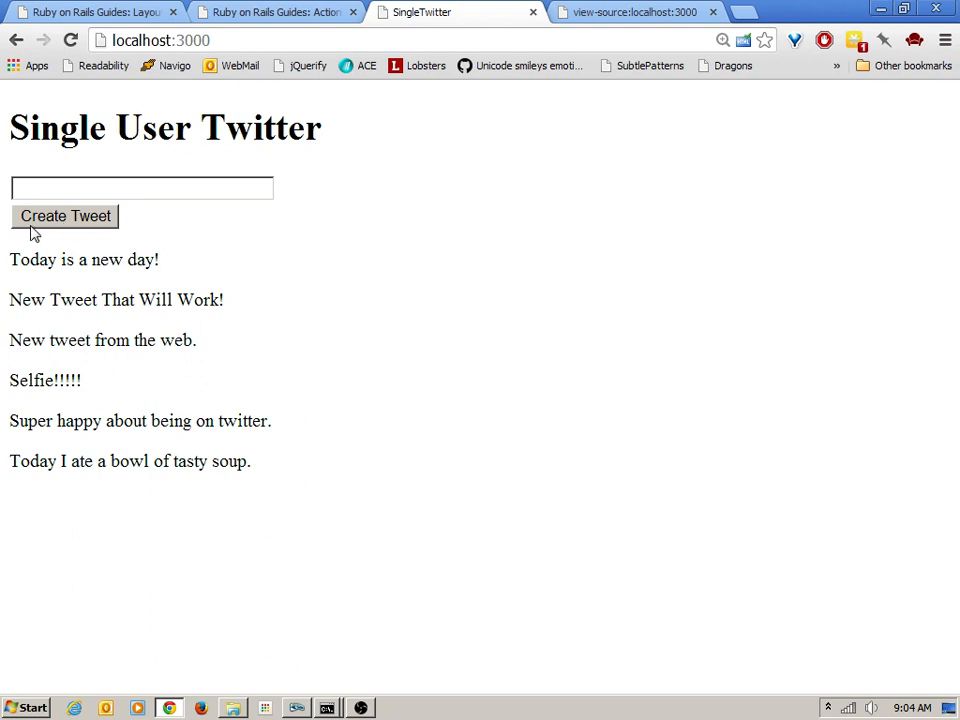
mouse_move(4, 237)
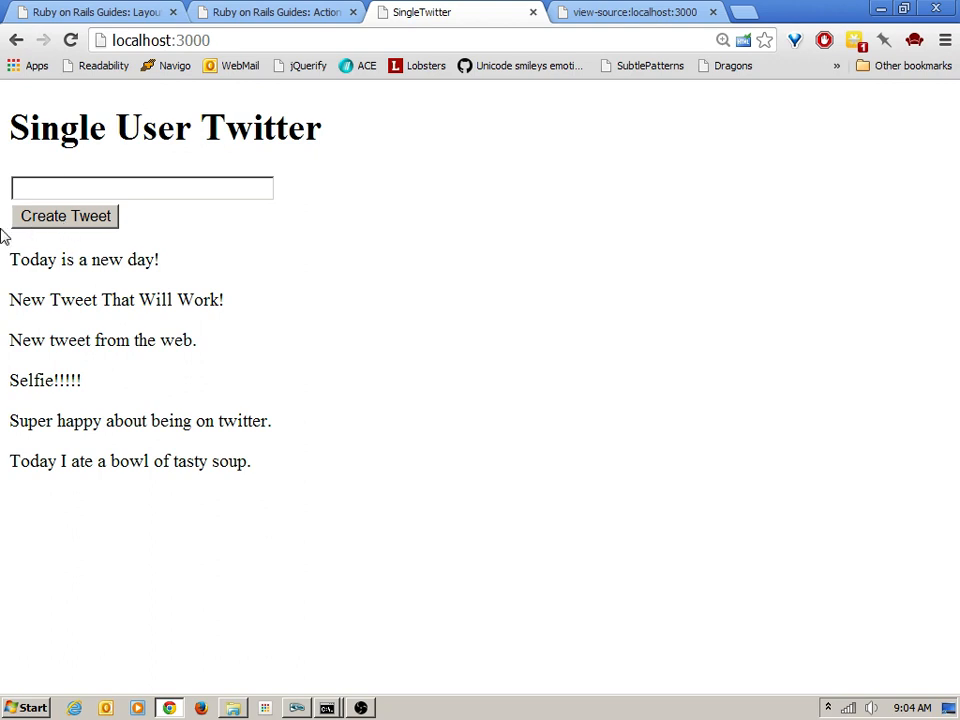
mouse_move(268, 163)
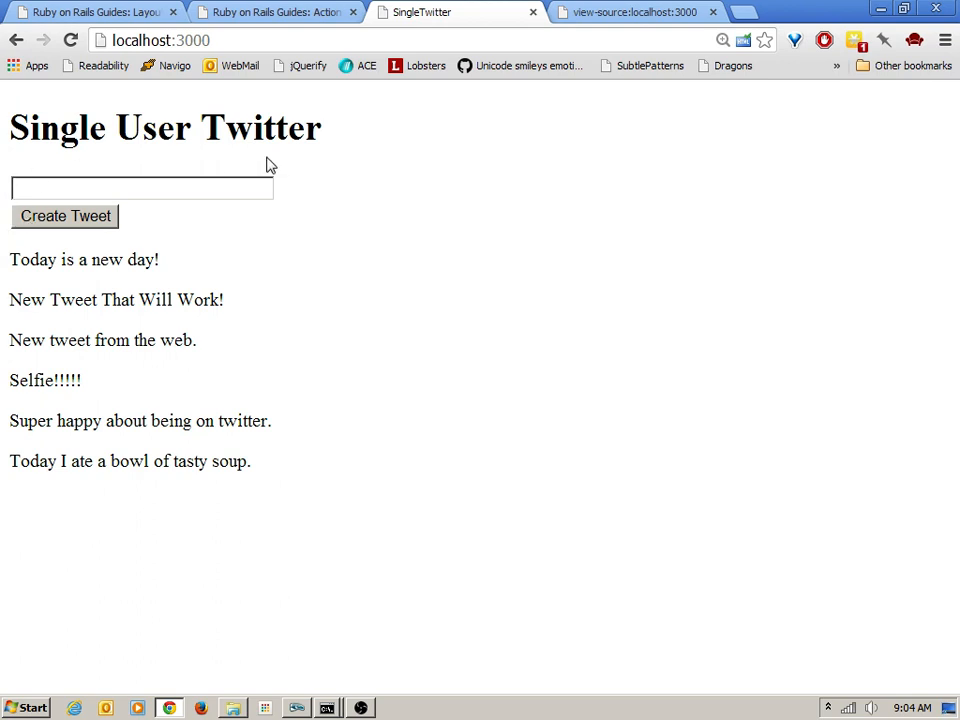
mouse_move(276, 216)
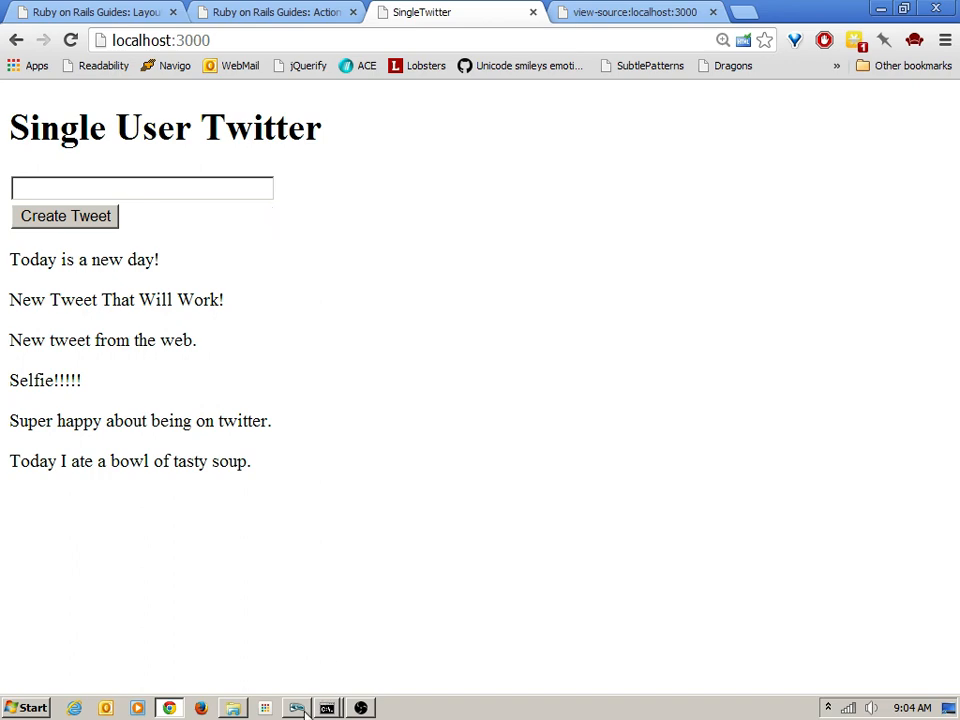
- Switch between the tweets_controller.rb and index.html.erb tabs in Komodo, ending on index.html.erb
left_click(295, 704)
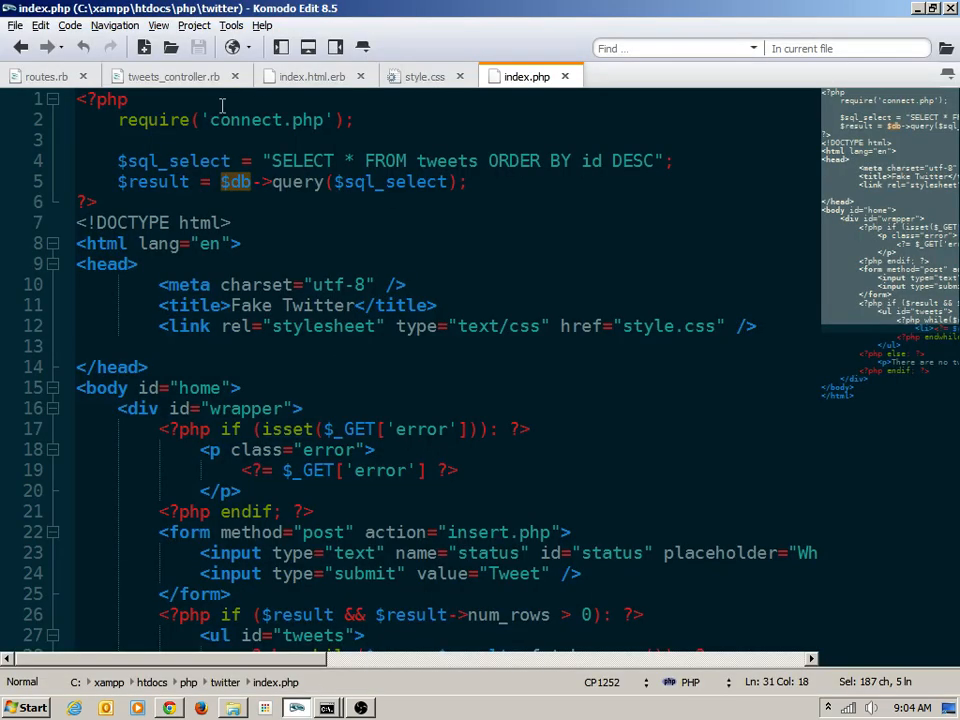
left_click(175, 76)
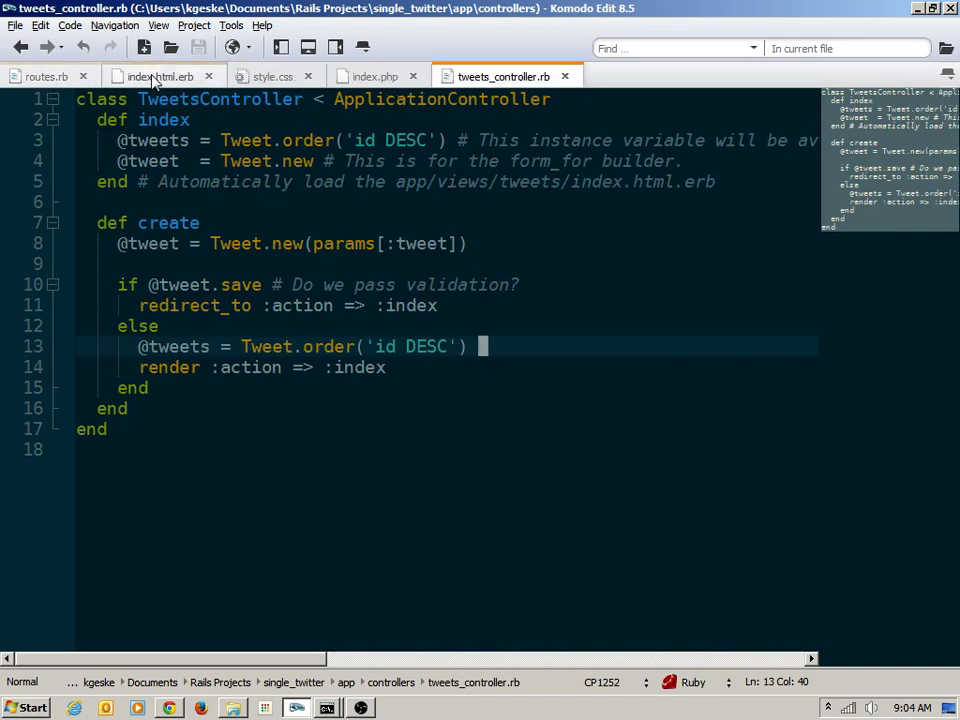
left_click(155, 76)
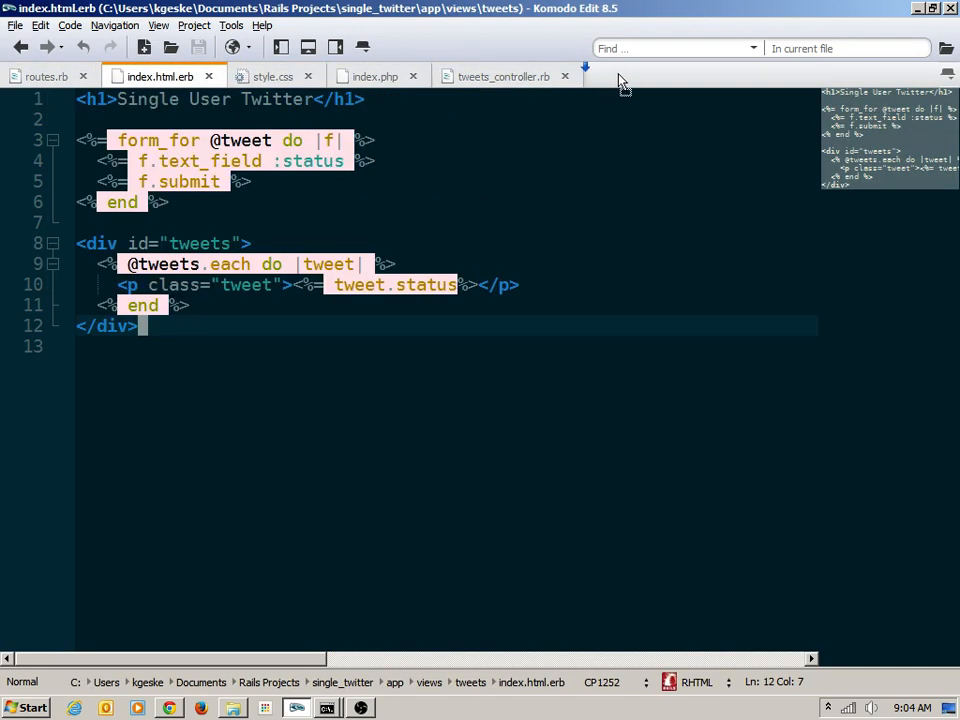
left_click(383, 76)
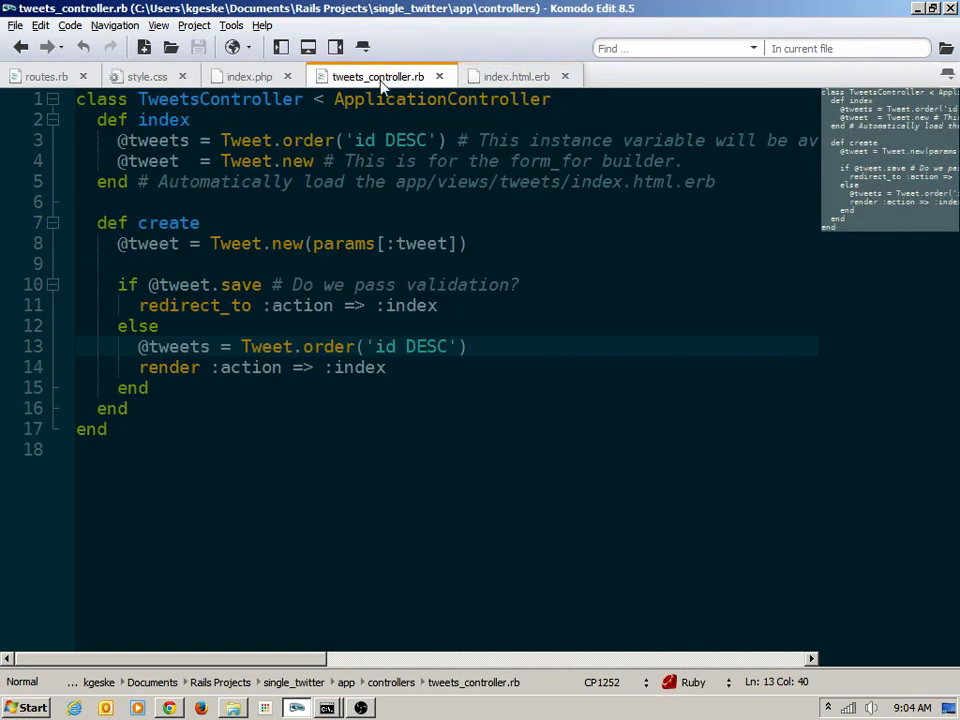
left_click(513, 76)
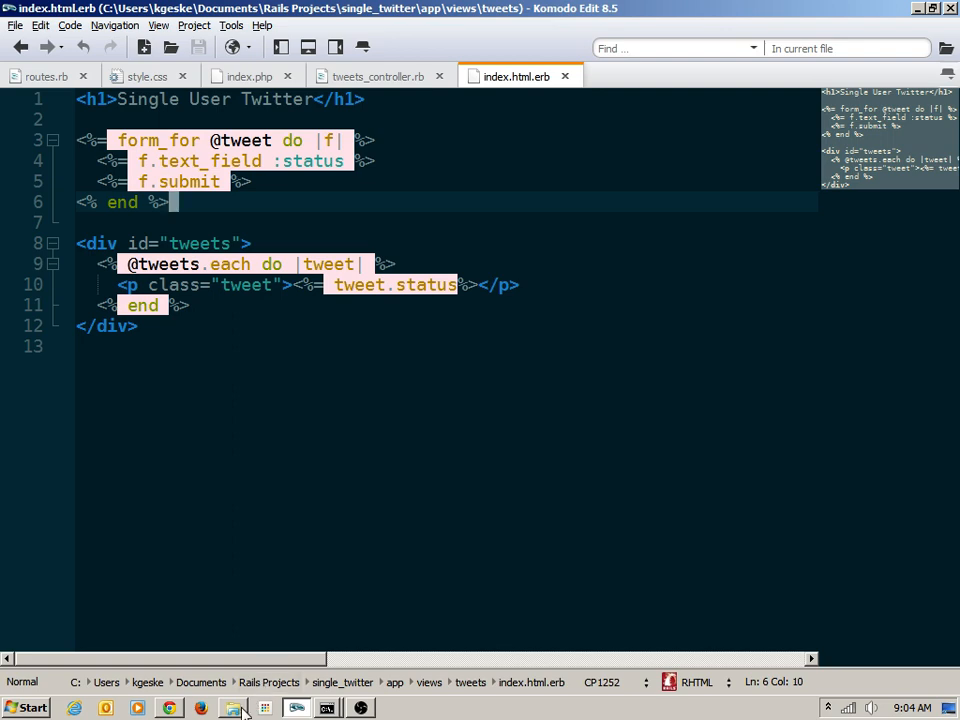
- Select tweets.css.scss in the app/assets/stylesheets folder in Windows Explorer
left_click(230, 704)
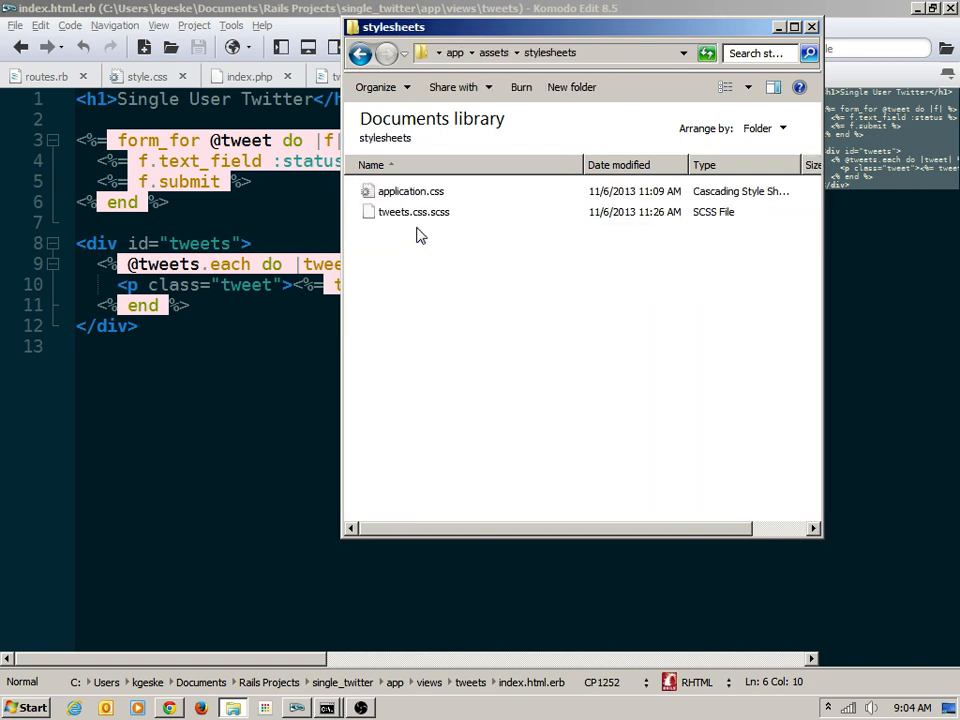
mouse_move(415, 258)
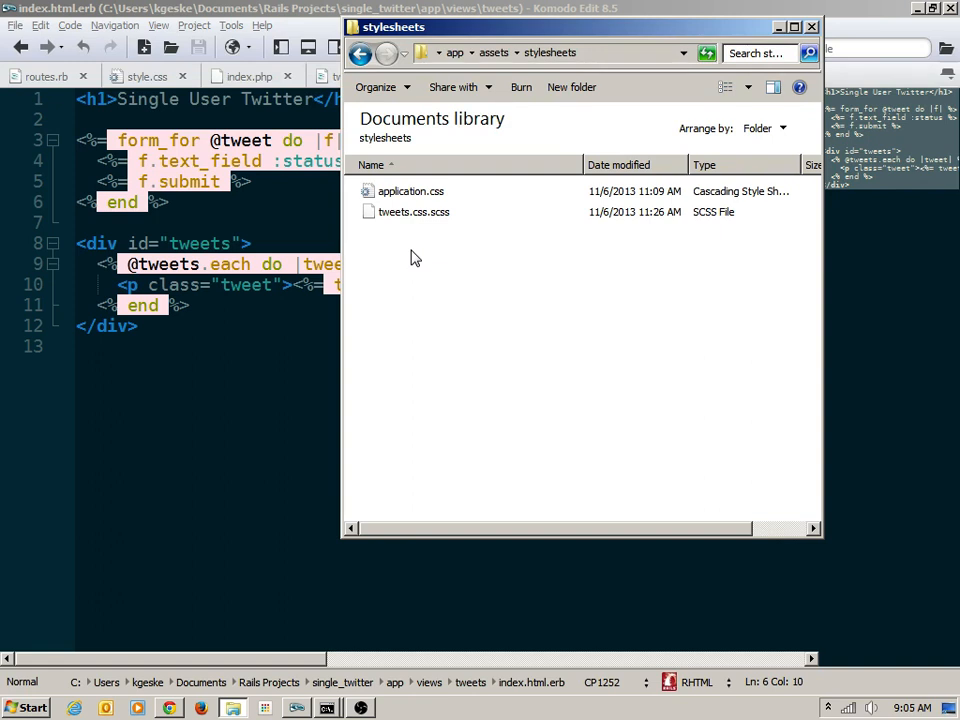
left_click(423, 211)
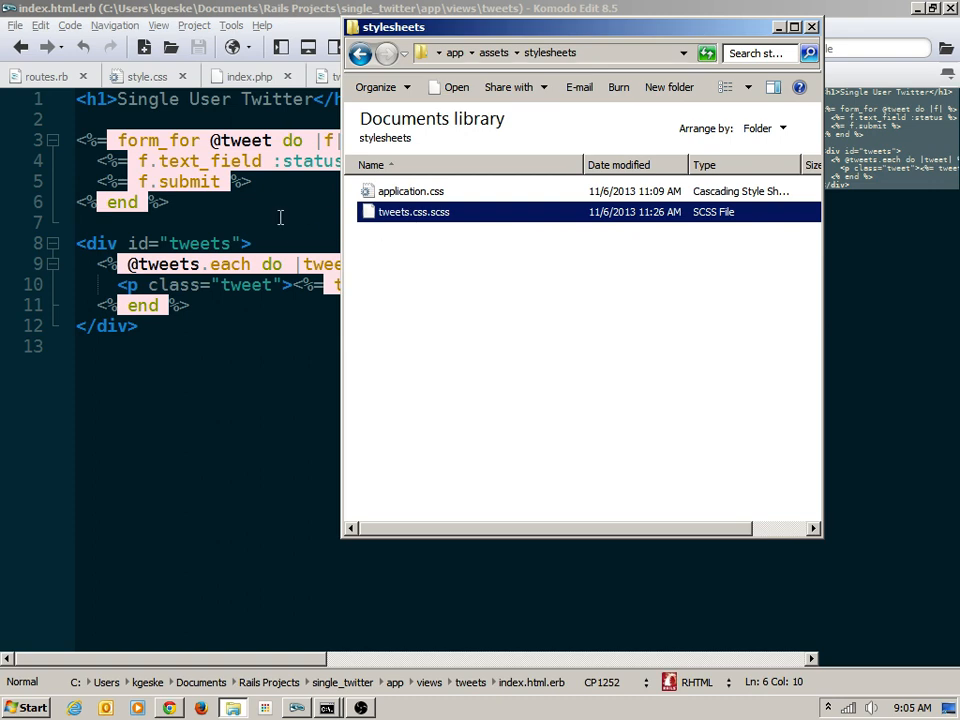
- Open tweets.css.scss in Komodo and check the field_with_errors div in Chrome's page source
double_click(417, 211)
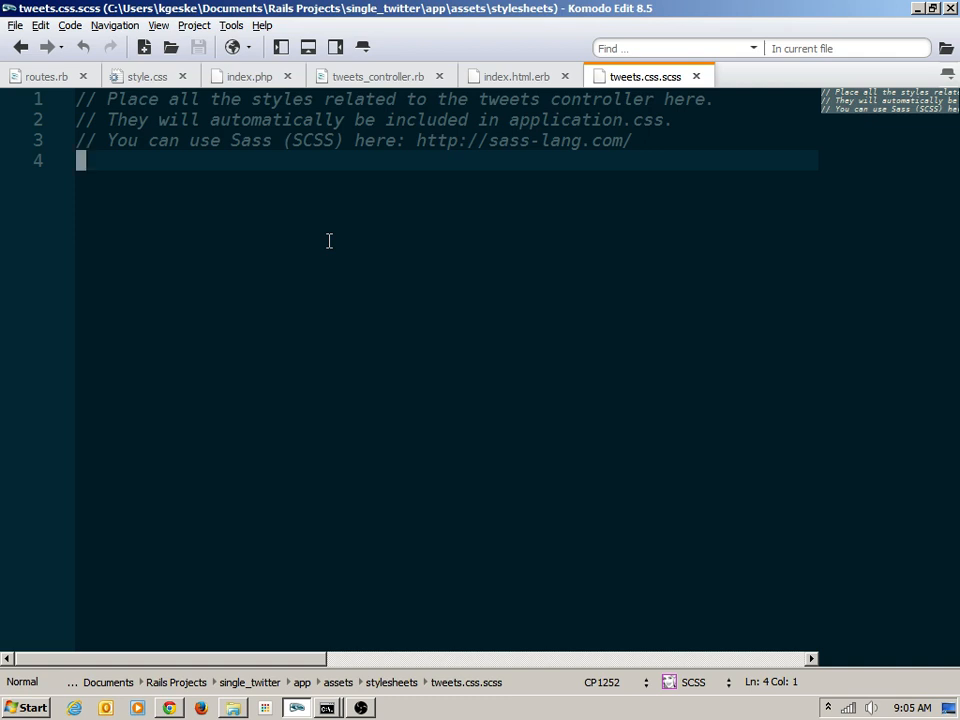
mouse_move(300, 458)
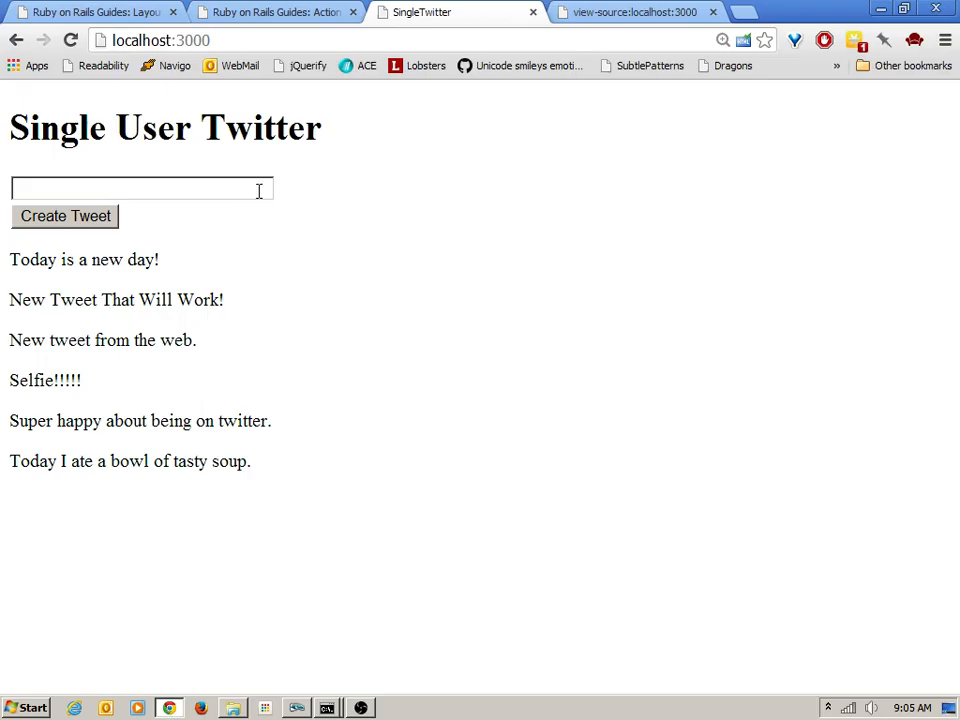
left_click(635, 12)
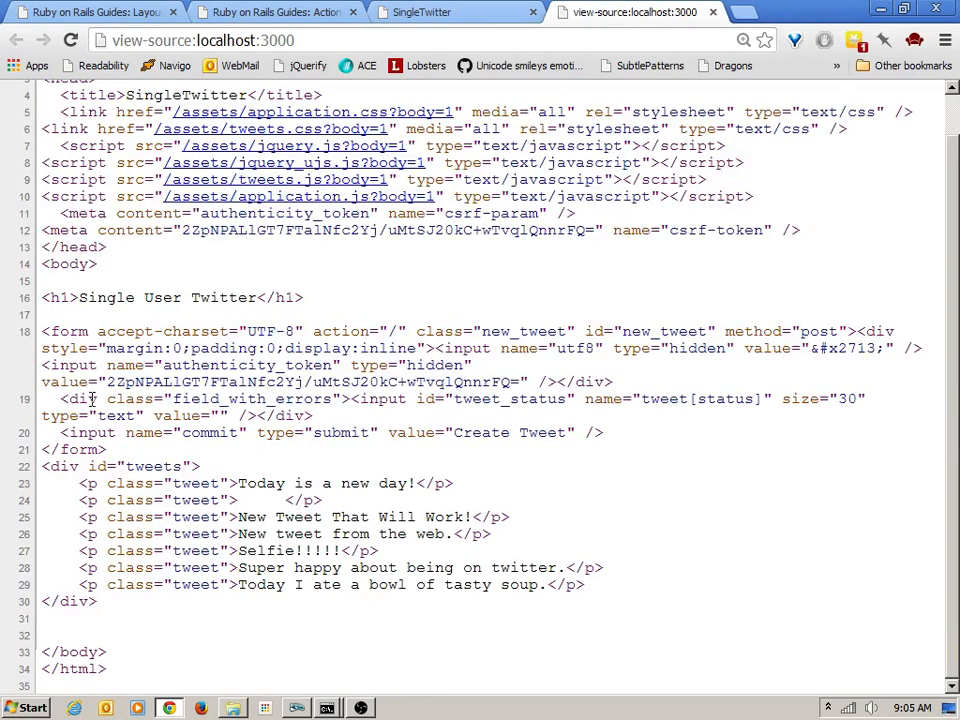
left_click_drag(61, 398, 348, 398)
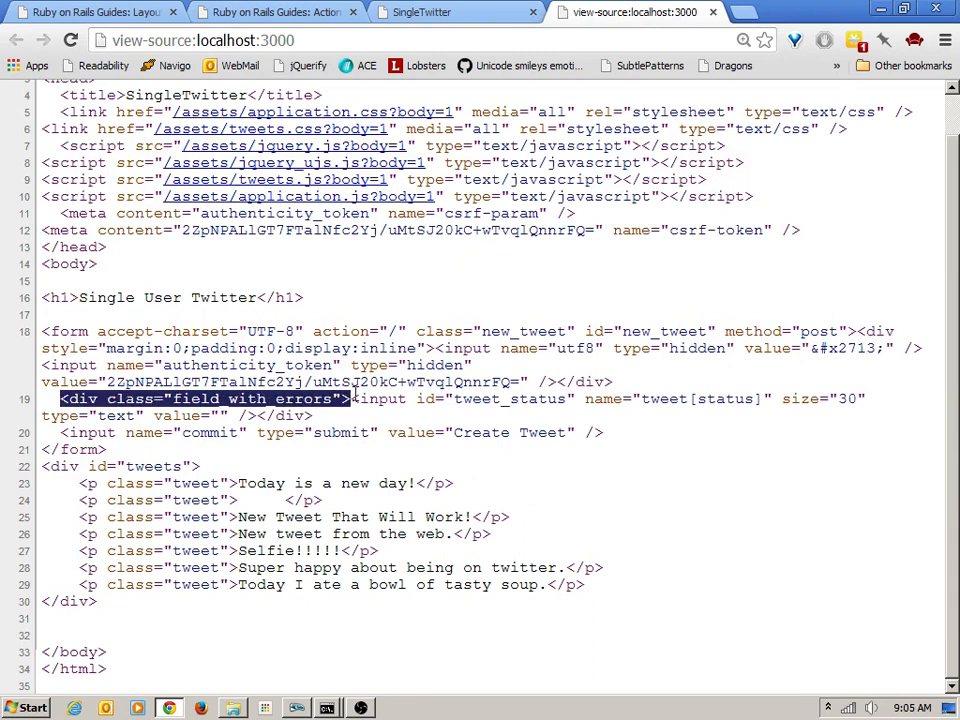
mouse_move(363, 516)
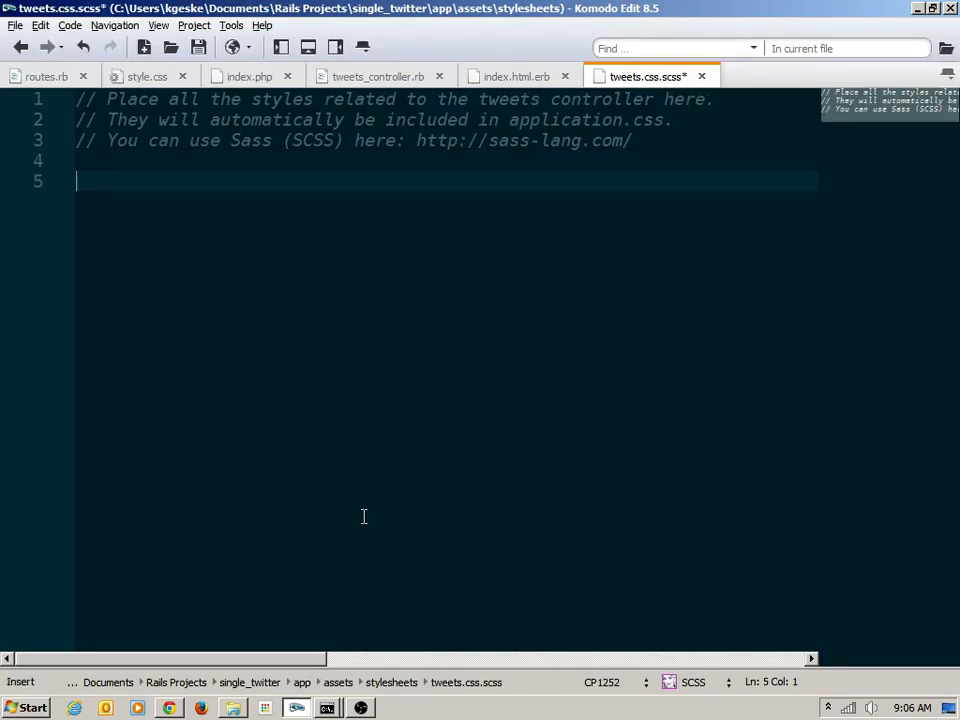
- Start the 'form div.field_with_errors {' rule in tweets.css.scss
type("form div.")
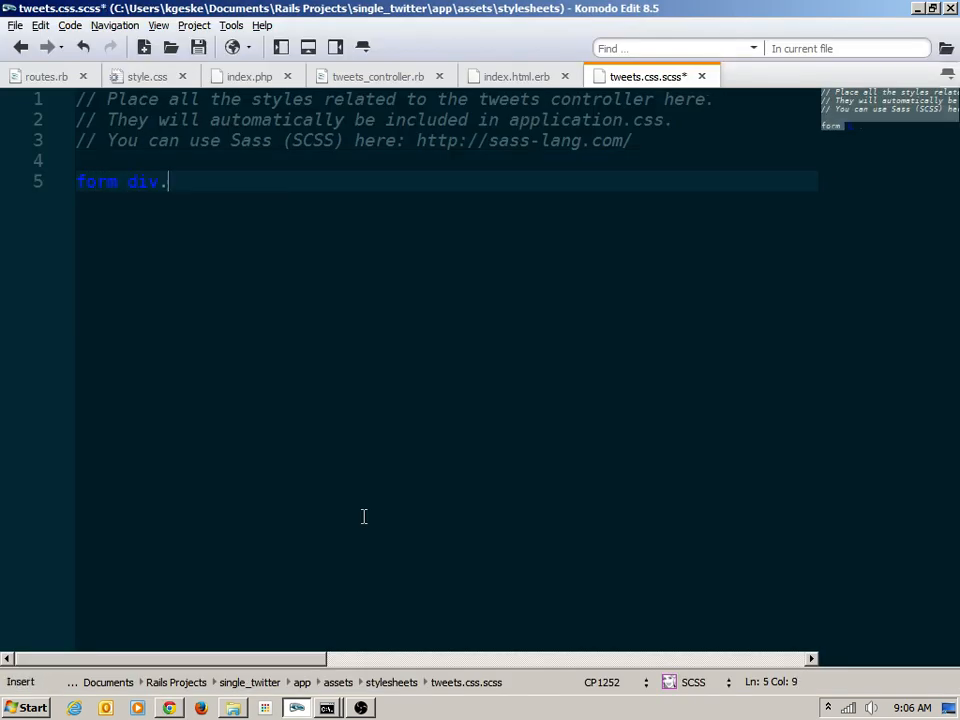
type("field")
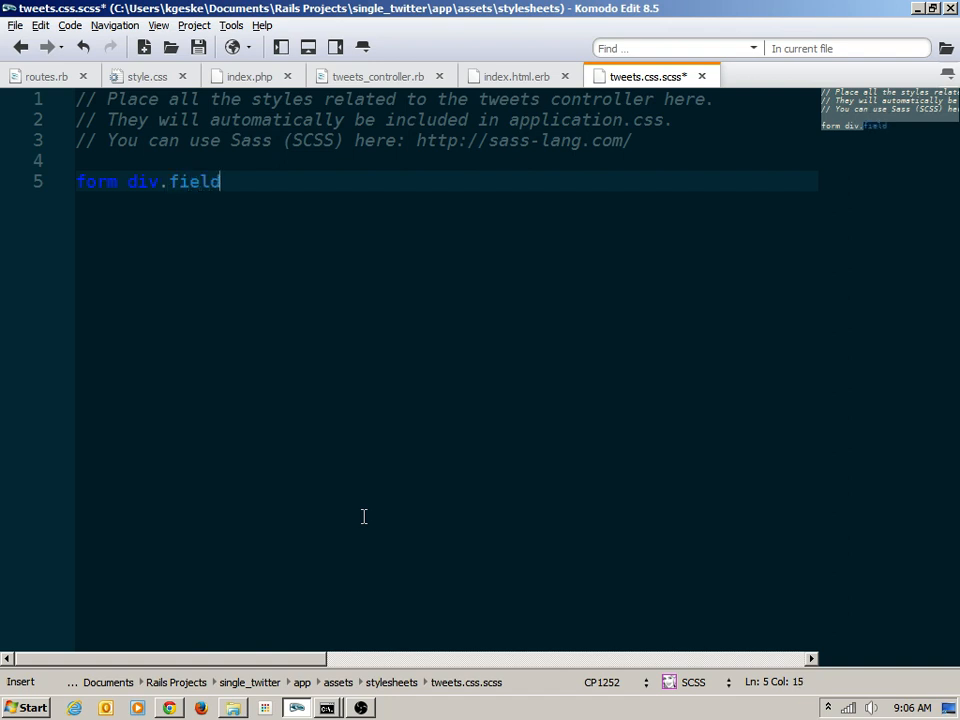
type("_with_error")
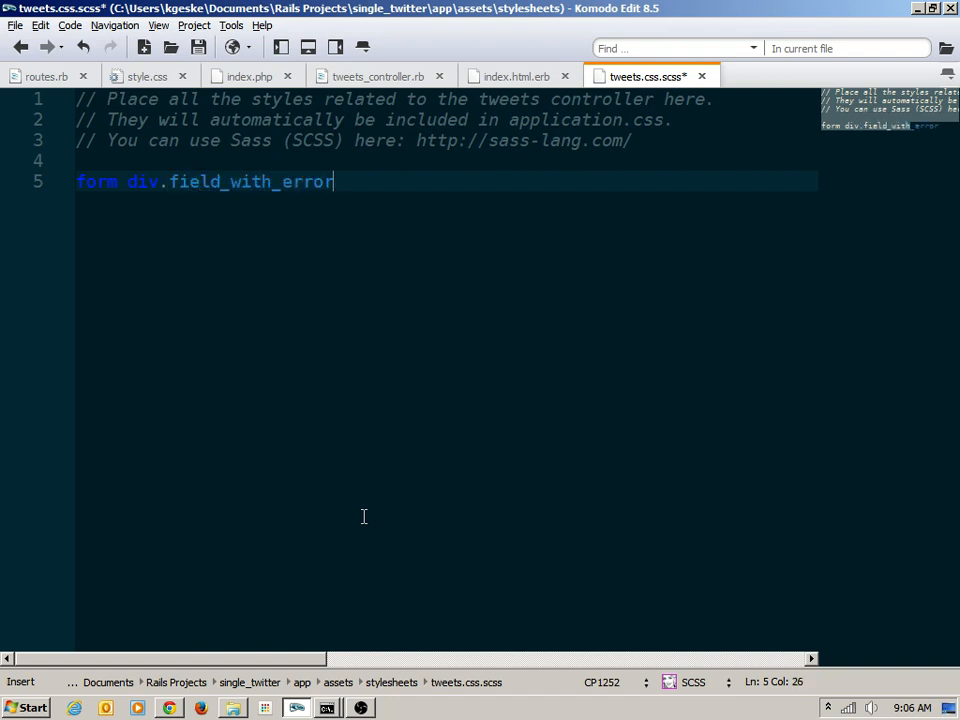
type("s {")
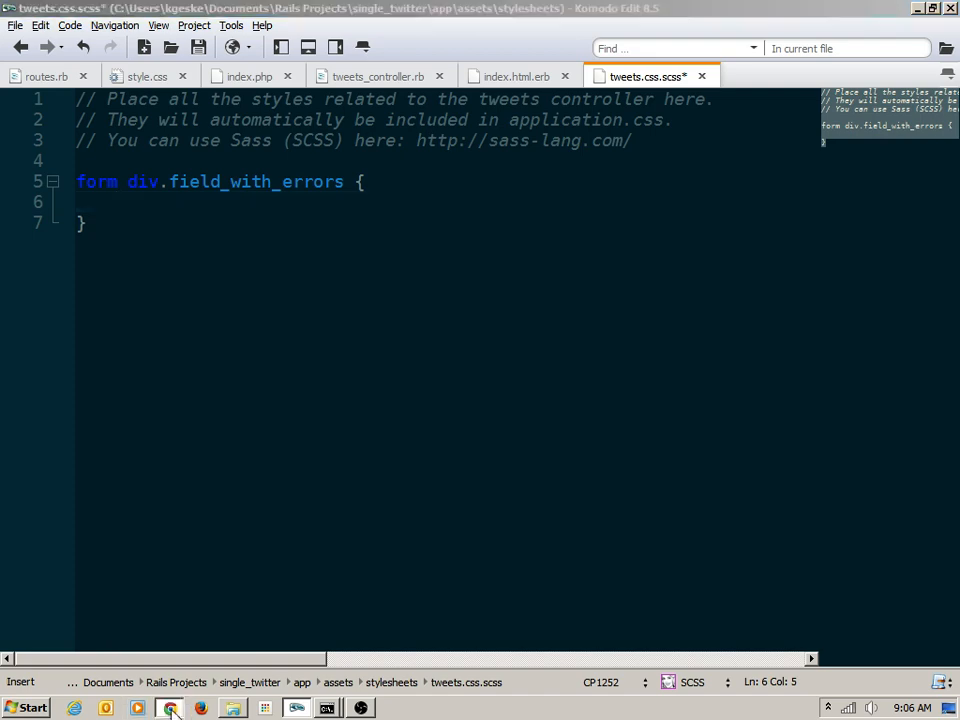
- Add 'display: inline;' to the field_with_errors rule and save tweets.css.scss
left_click(173, 706)
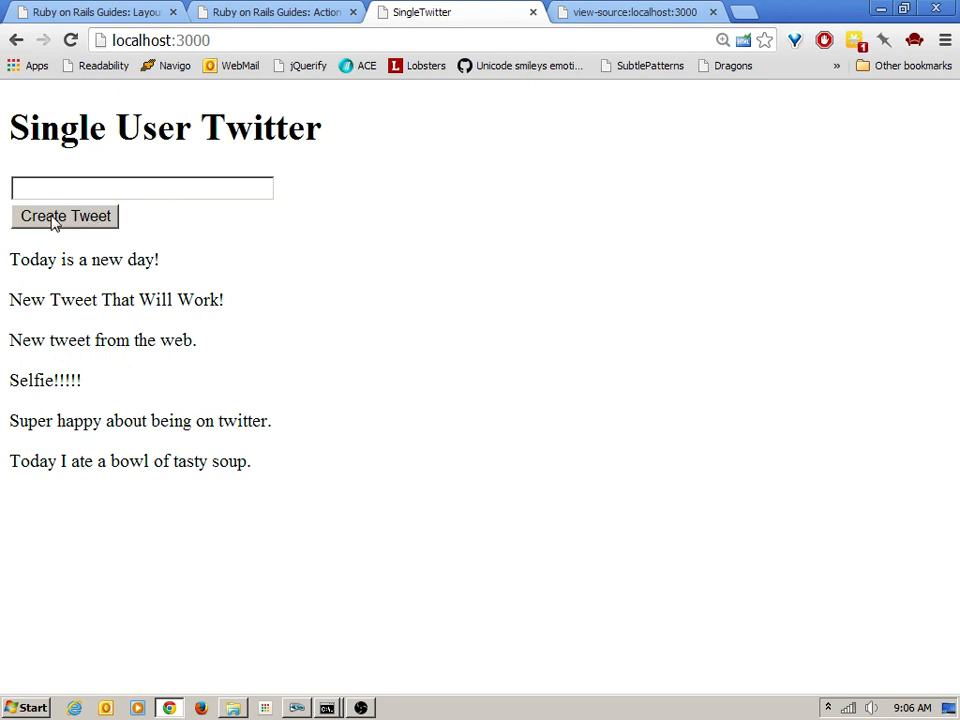
mouse_move(62, 221)
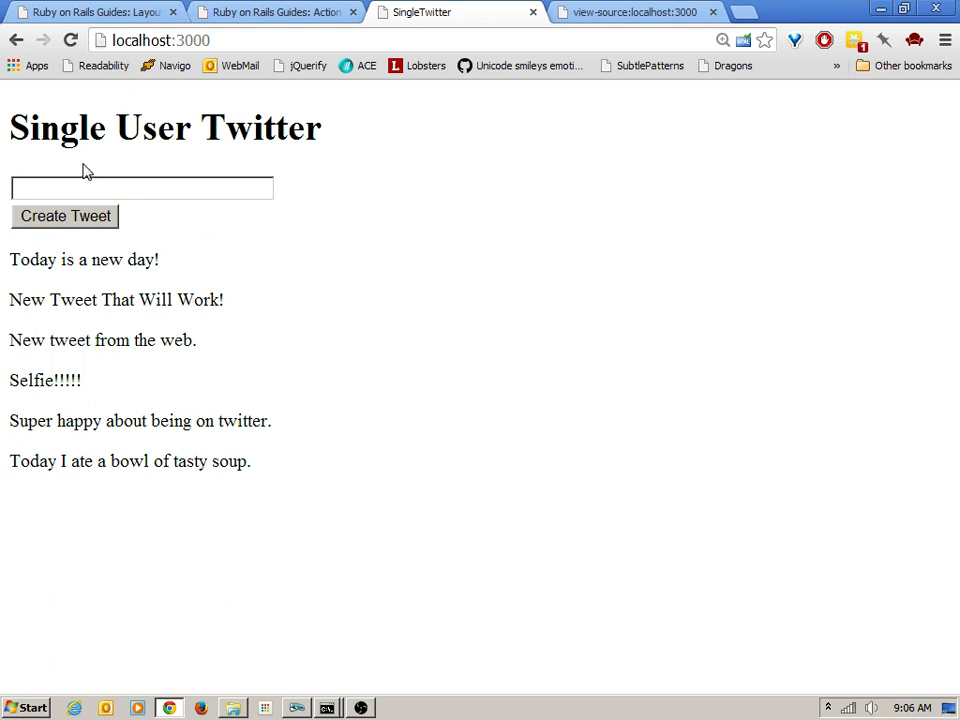
mouse_move(113, 184)
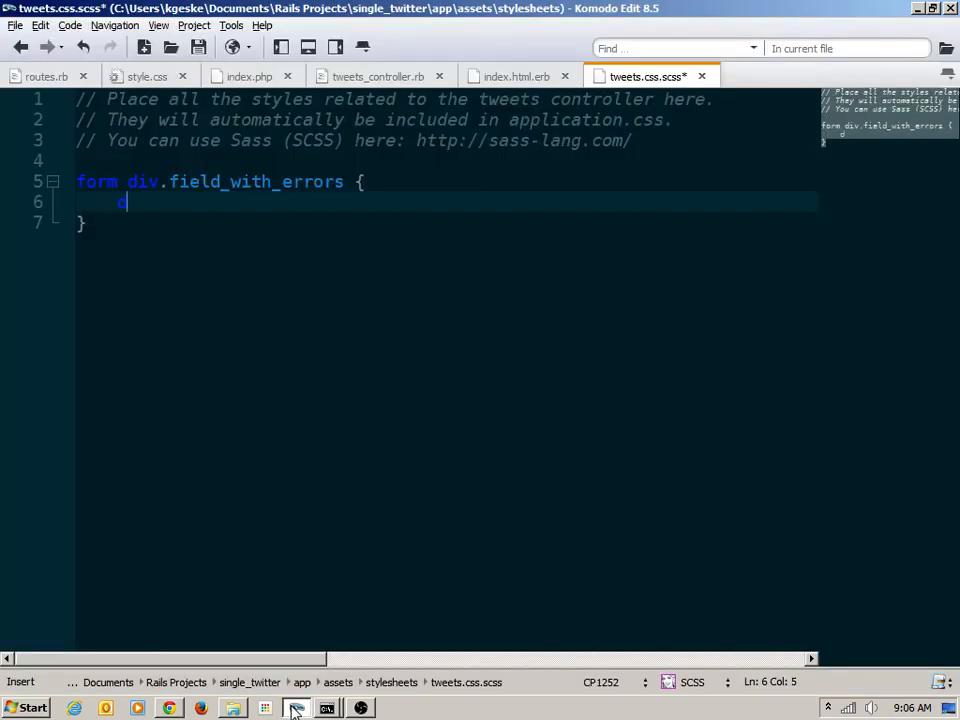
type("isplay")
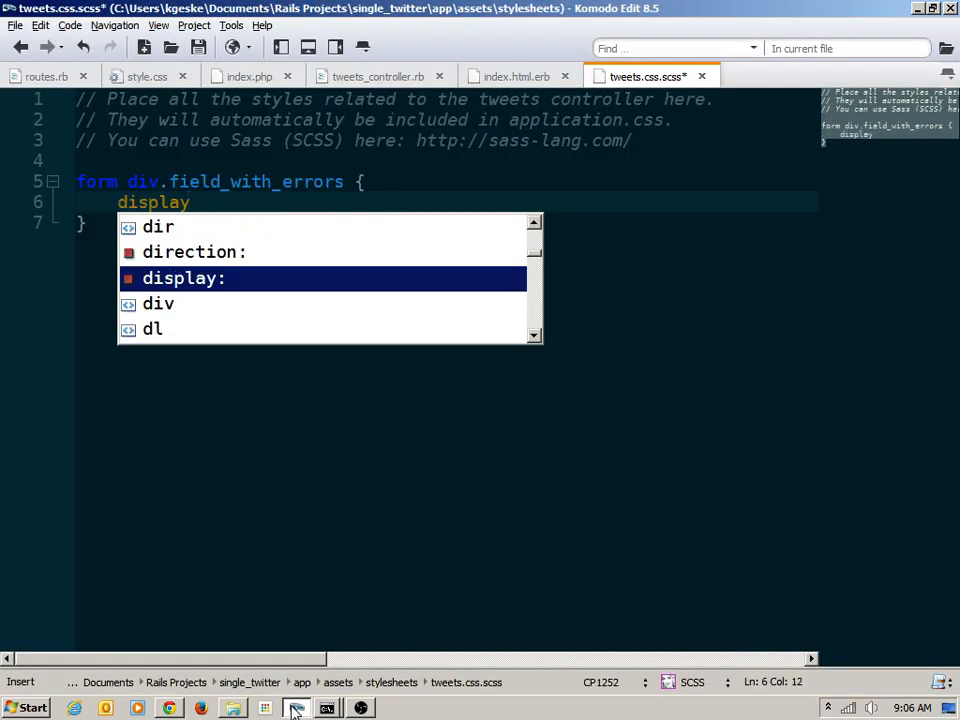
type(": inline;")
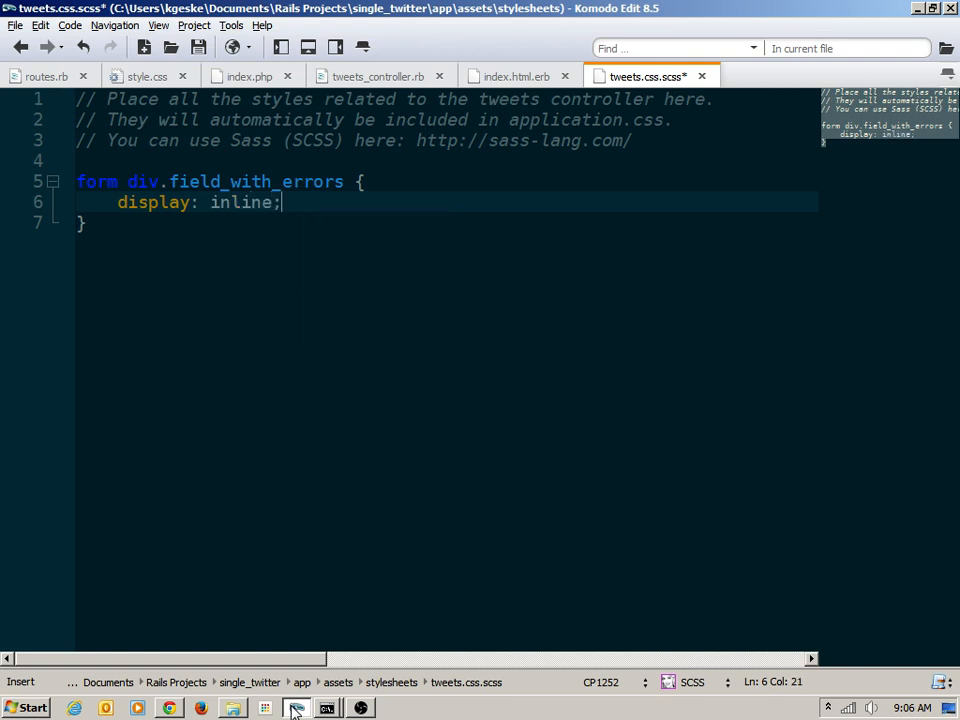
key("ctrl+s")
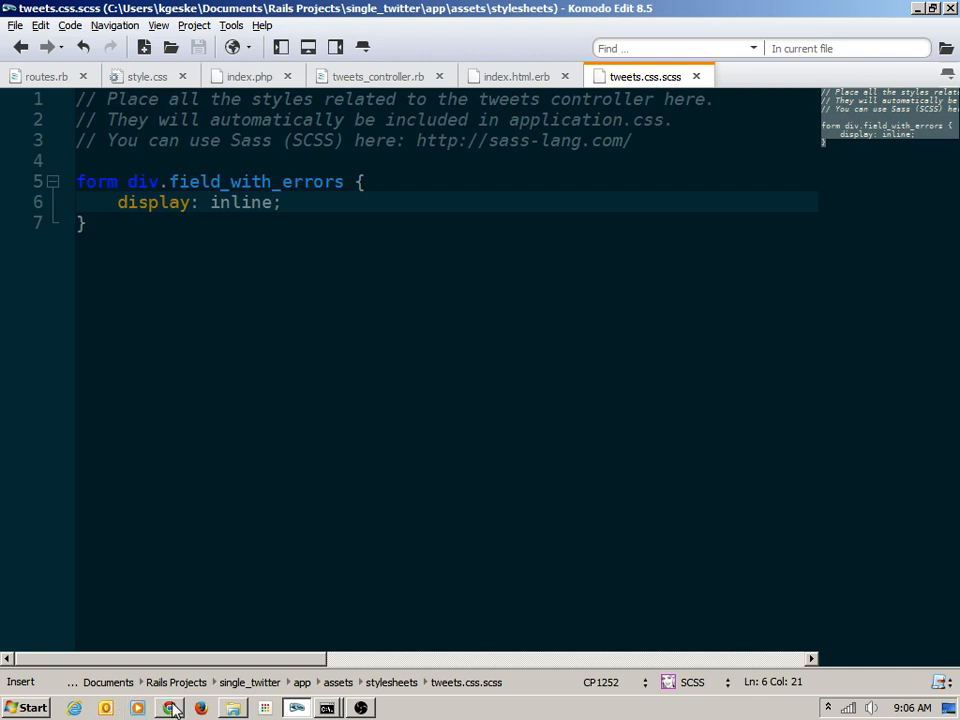
- Switch to Chrome and open DevTools with F12 on the Twitter page
left_click(171, 706)
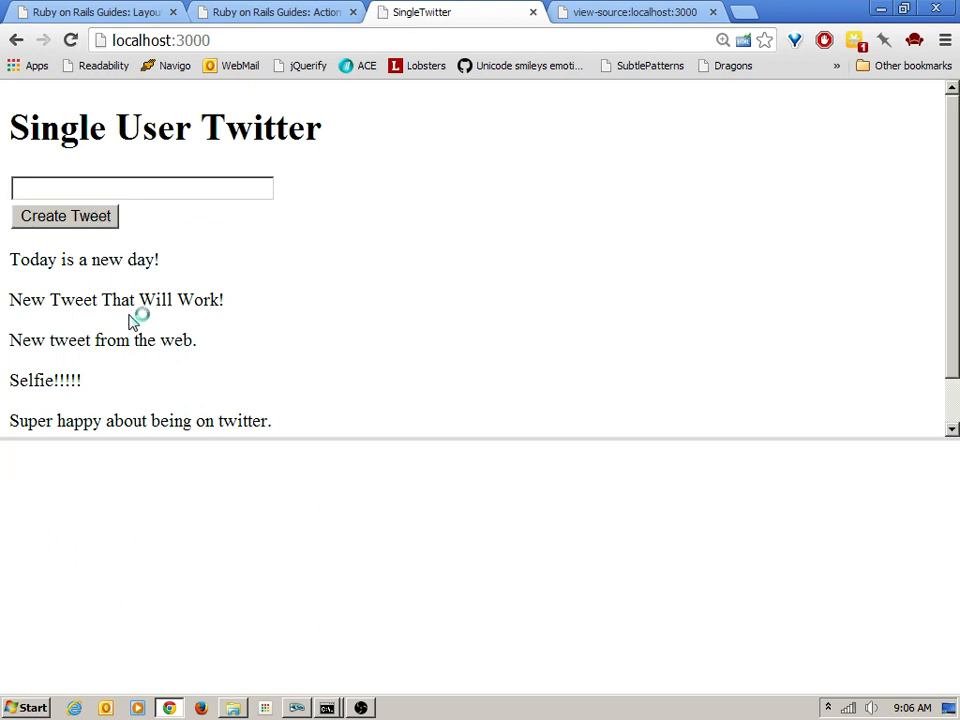
key("F12")
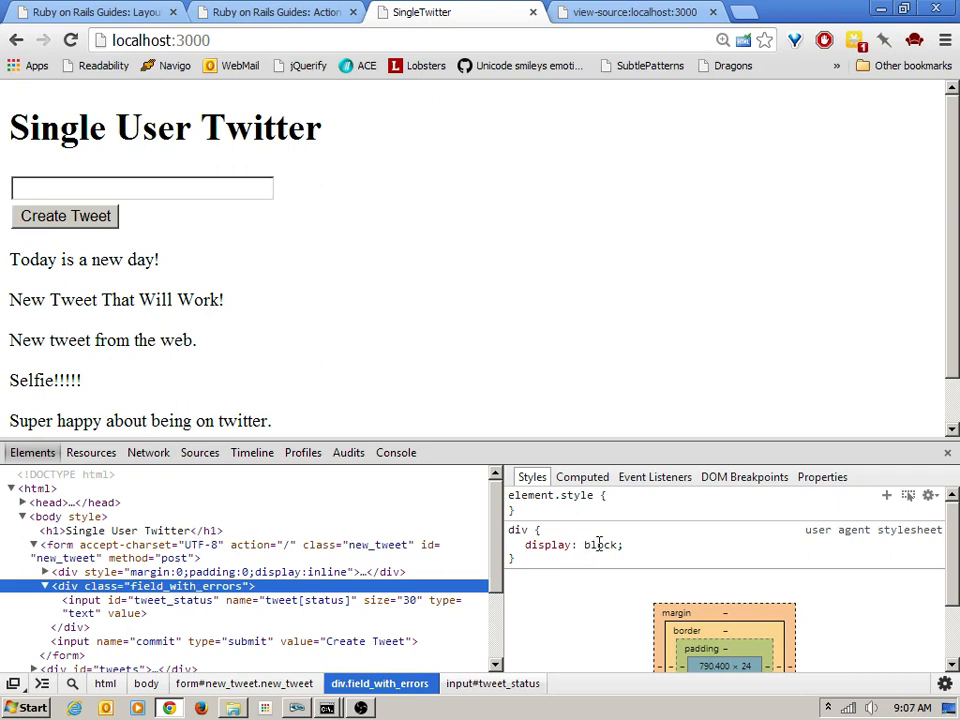
mouse_move(702, 525)
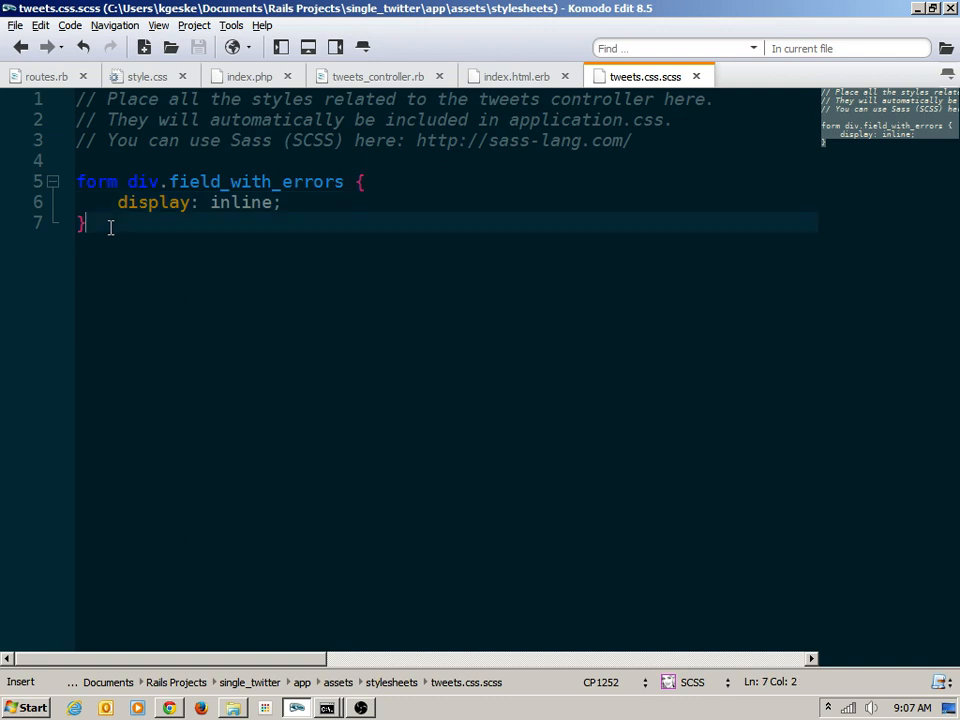
mouse_move(142, 181)
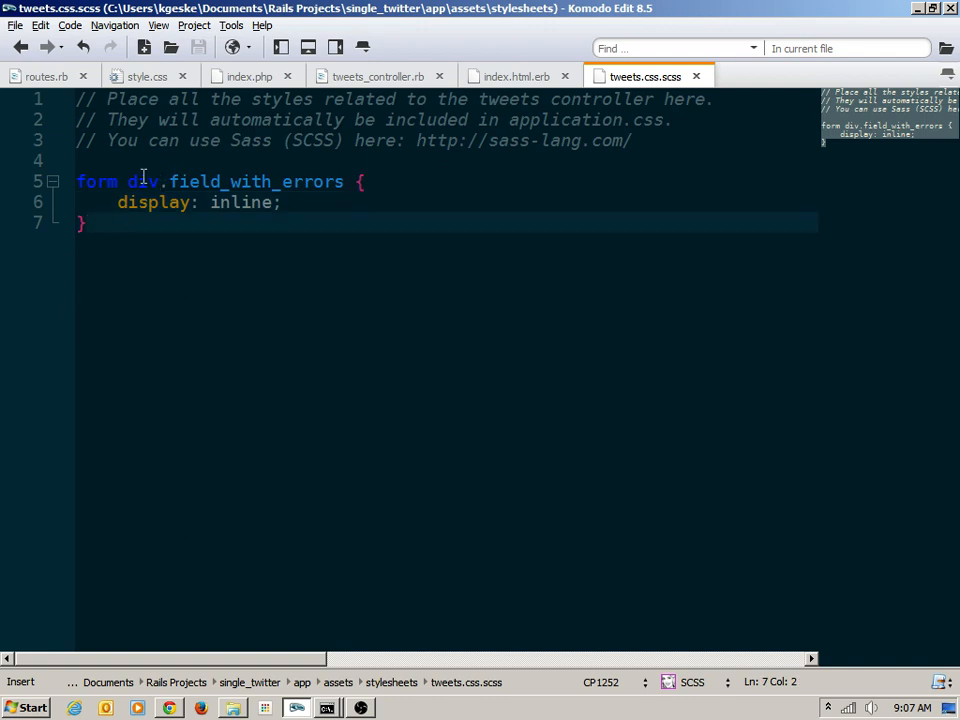
mouse_move(199, 302)
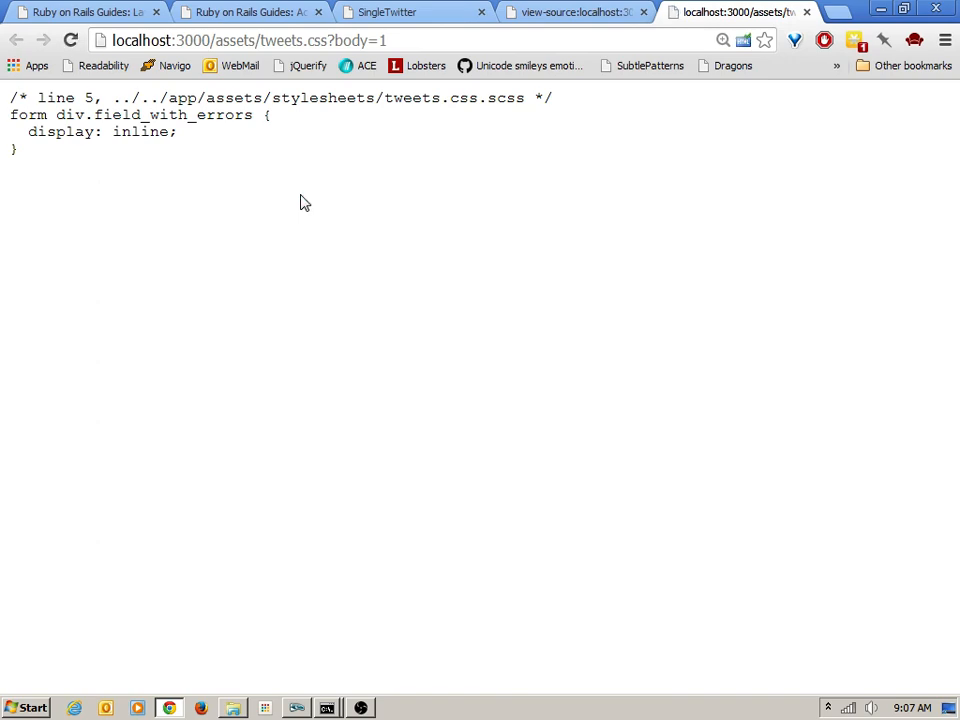
- Reload the localhost:3000 Twitter page to apply the inline style
left_click(402, 11)
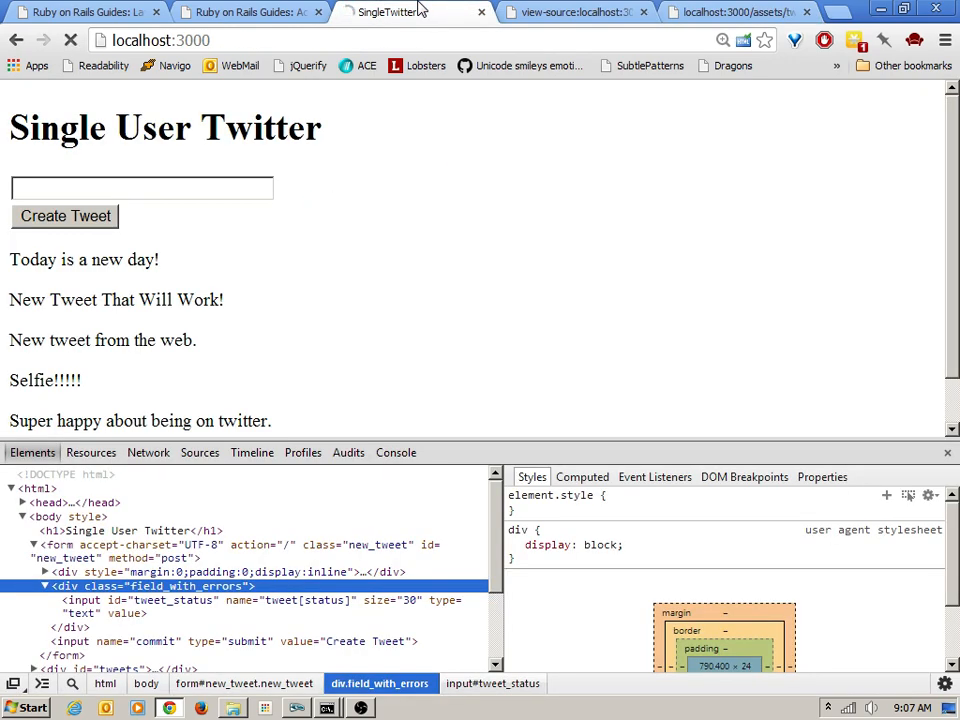
left_click(65, 216)
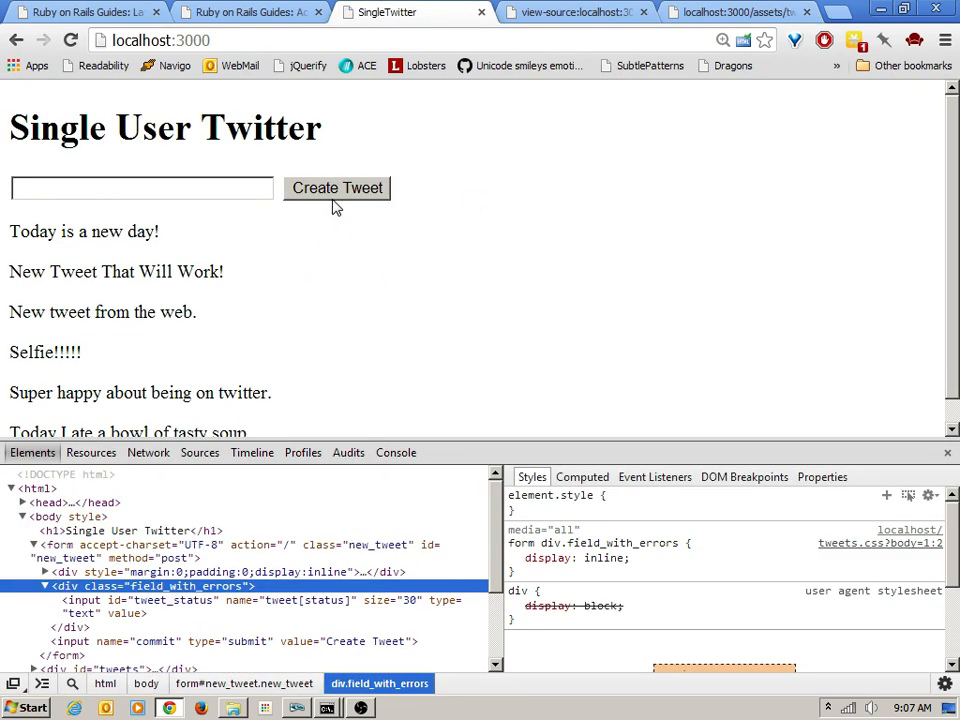
left_click(337, 188)
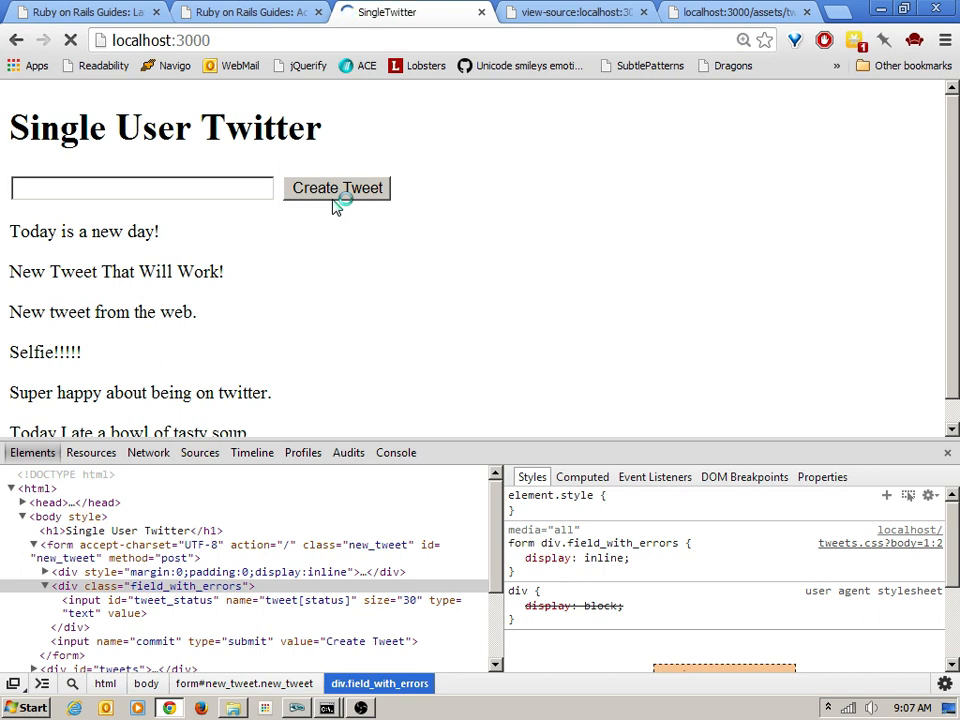
left_click(337, 188)
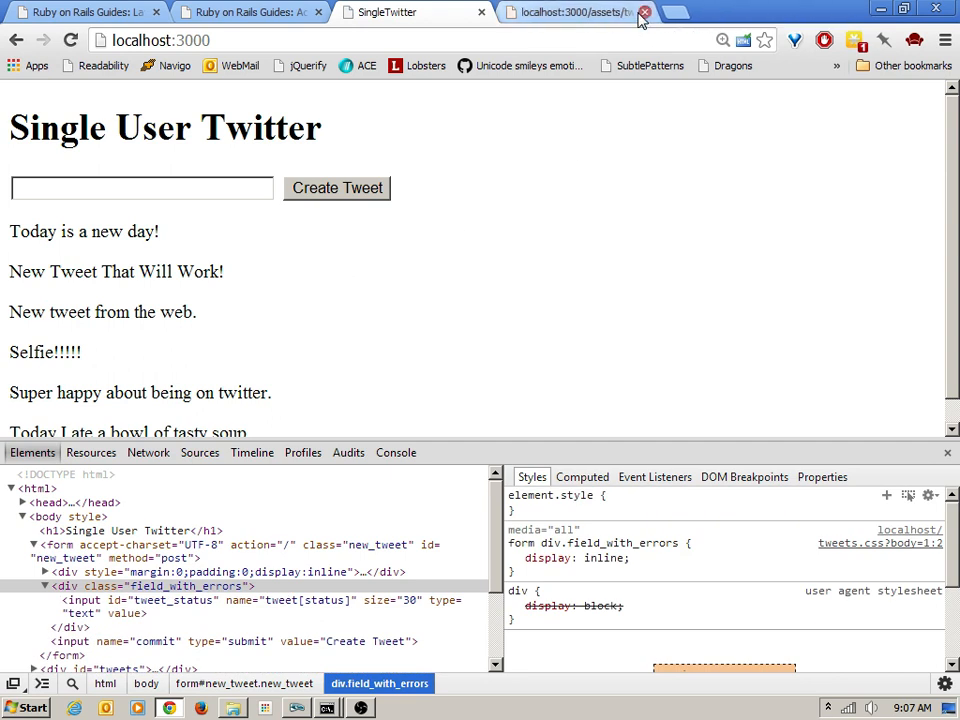
- Close the view-source and stylesheet tabs and the DevTools panel
left_click(646, 15)
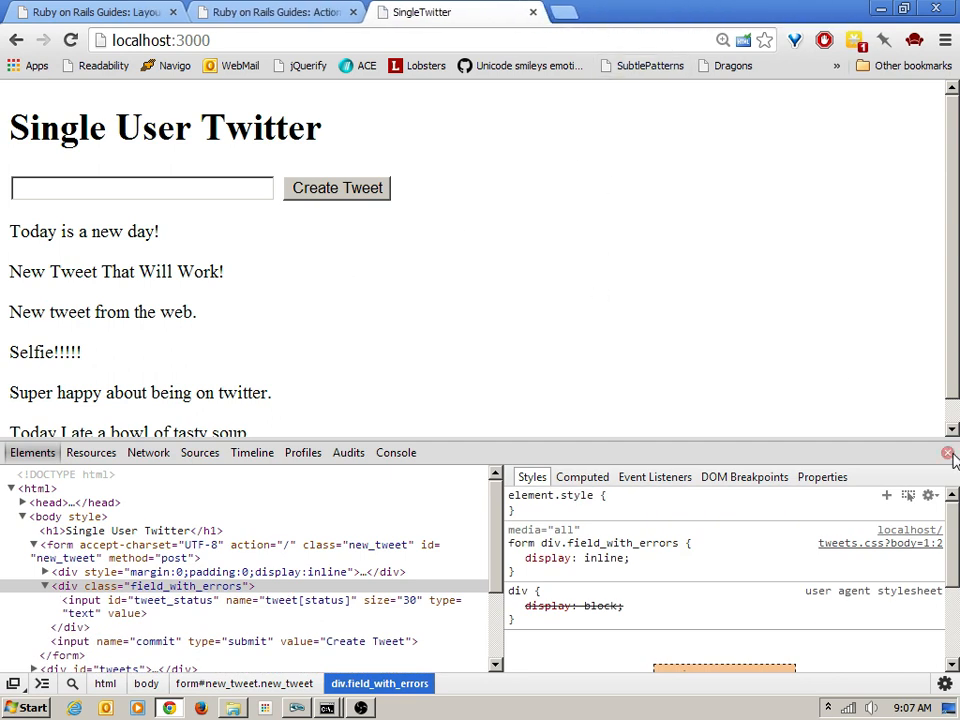
left_click(944, 455)
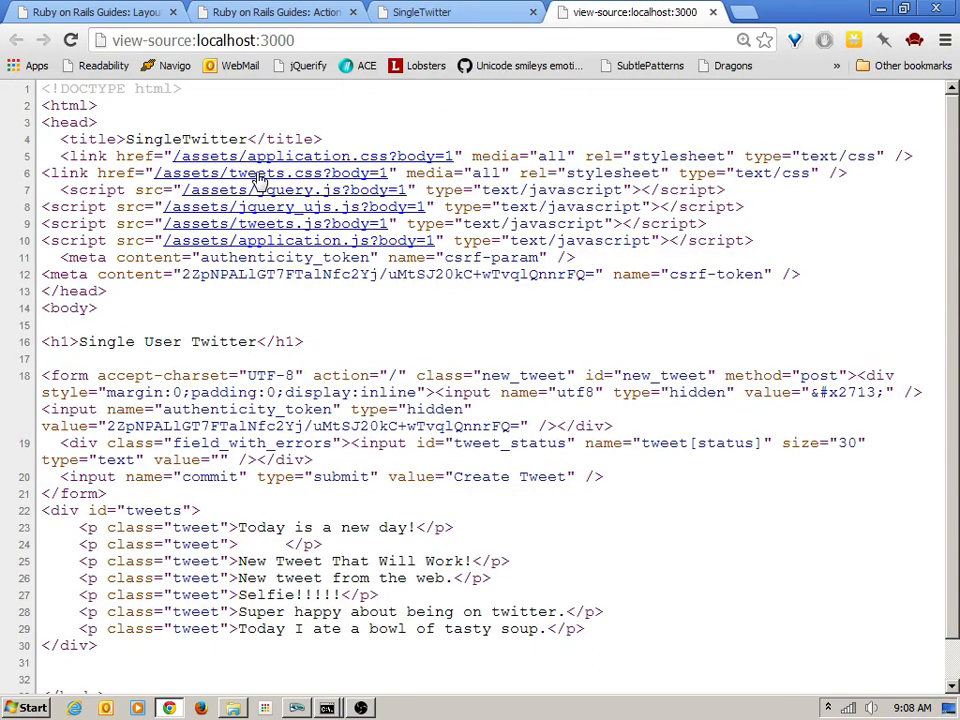
left_click(257, 173)
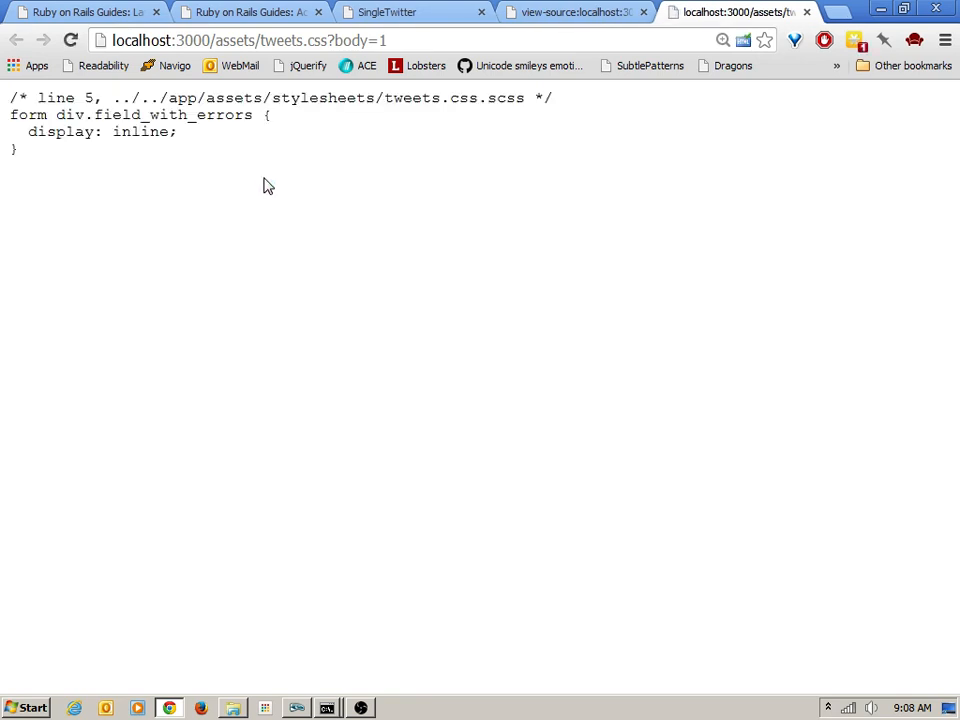
mouse_move(278, 200)
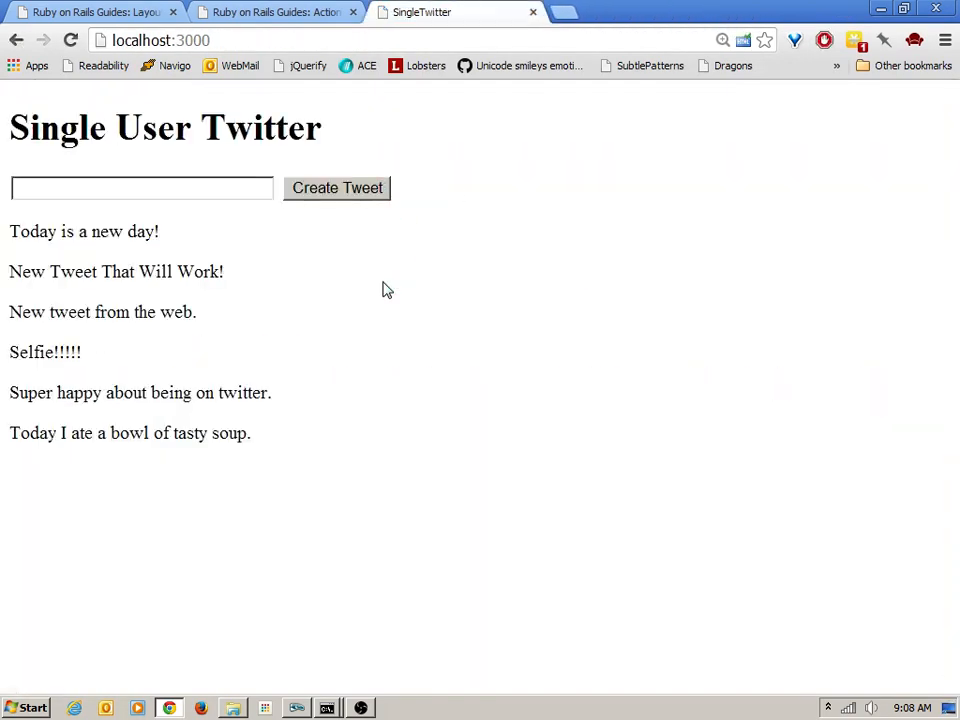
- In DevTools, add border: 1px solid red and 4px padding to div.field_with_errors
key("F12")
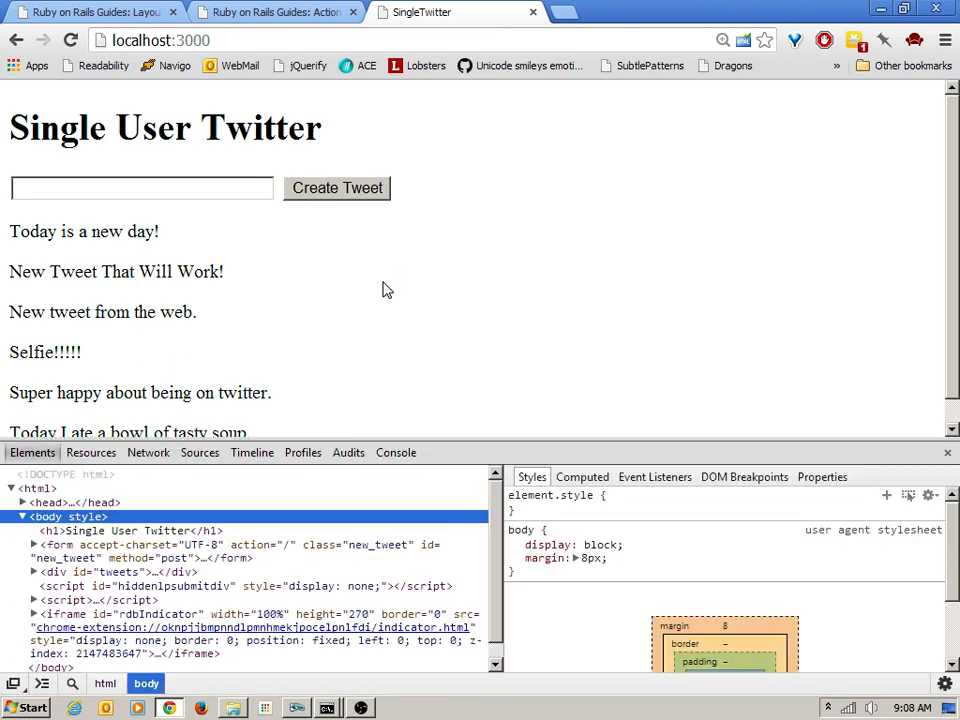
mouse_move(190, 278)
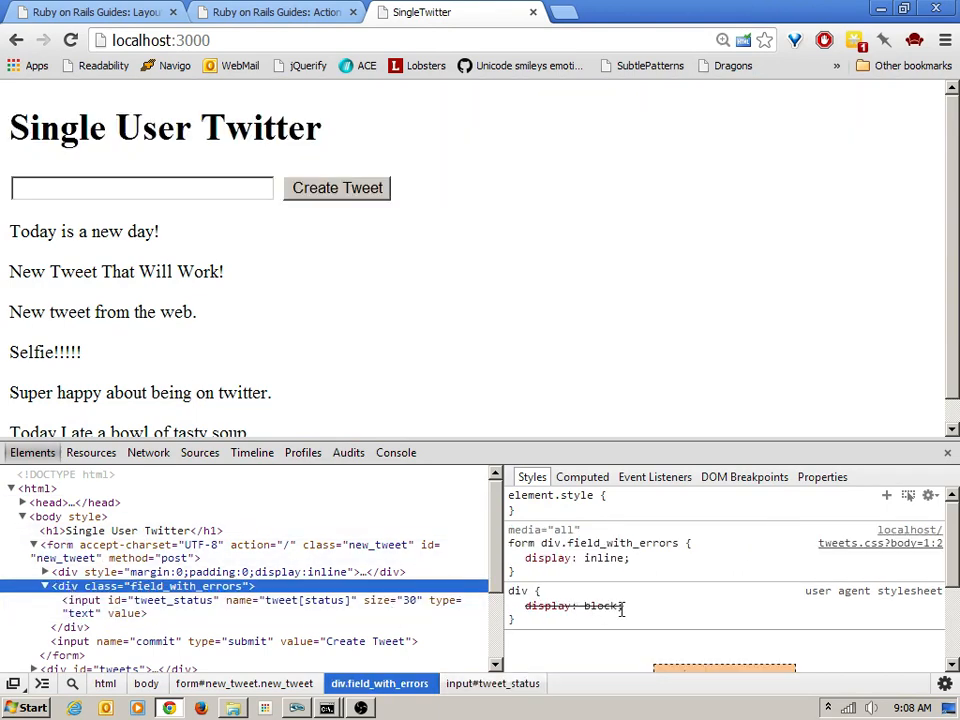
left_click(513, 557)
type("border:")
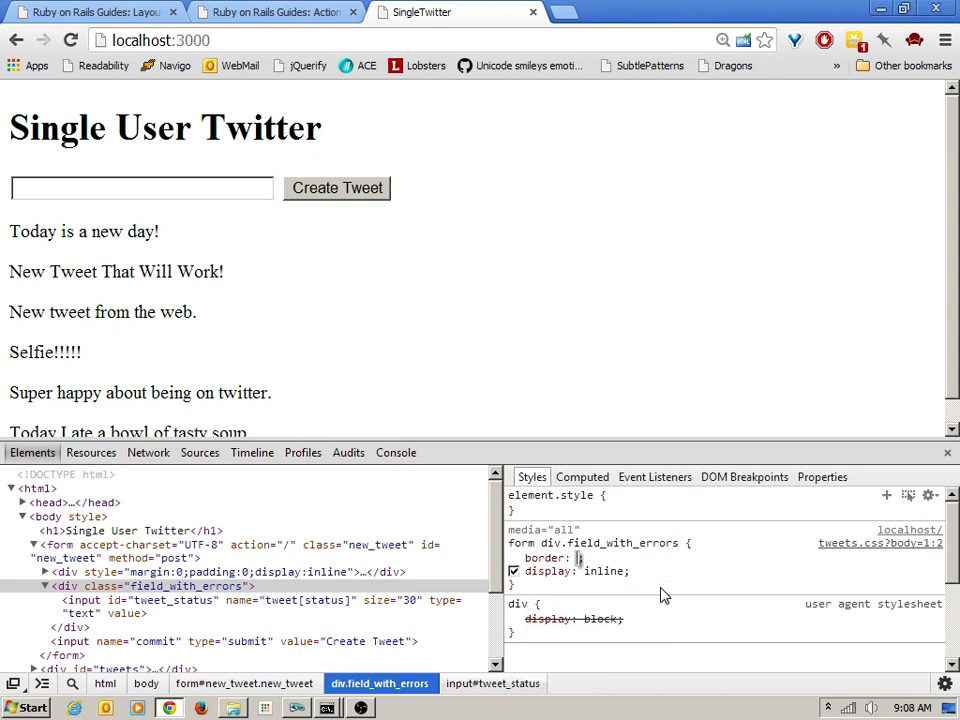
type("1px solid")
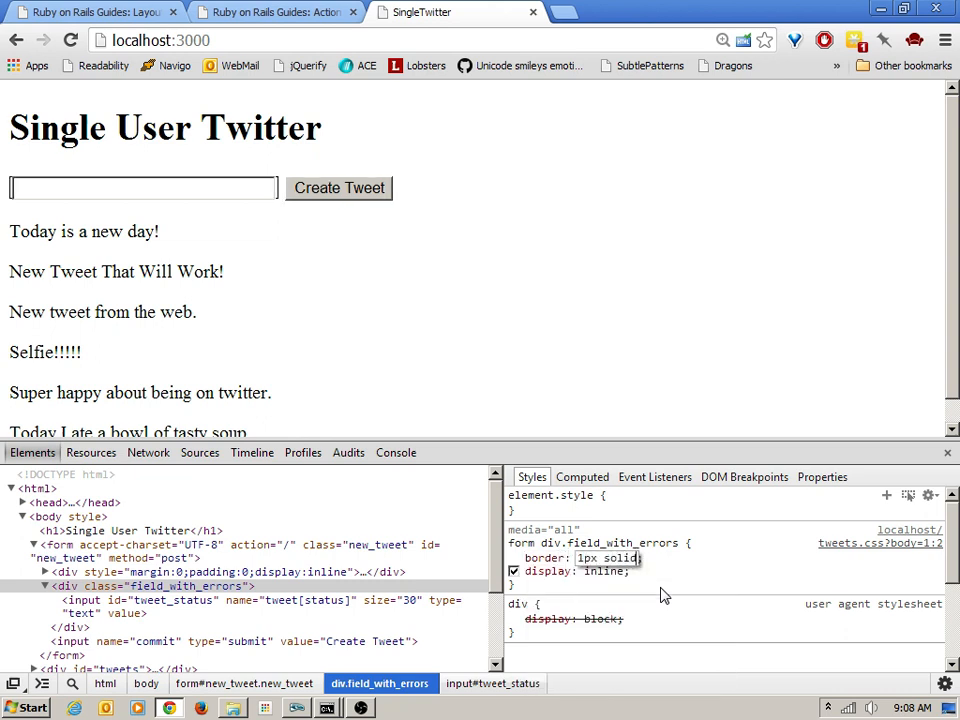
type("red")
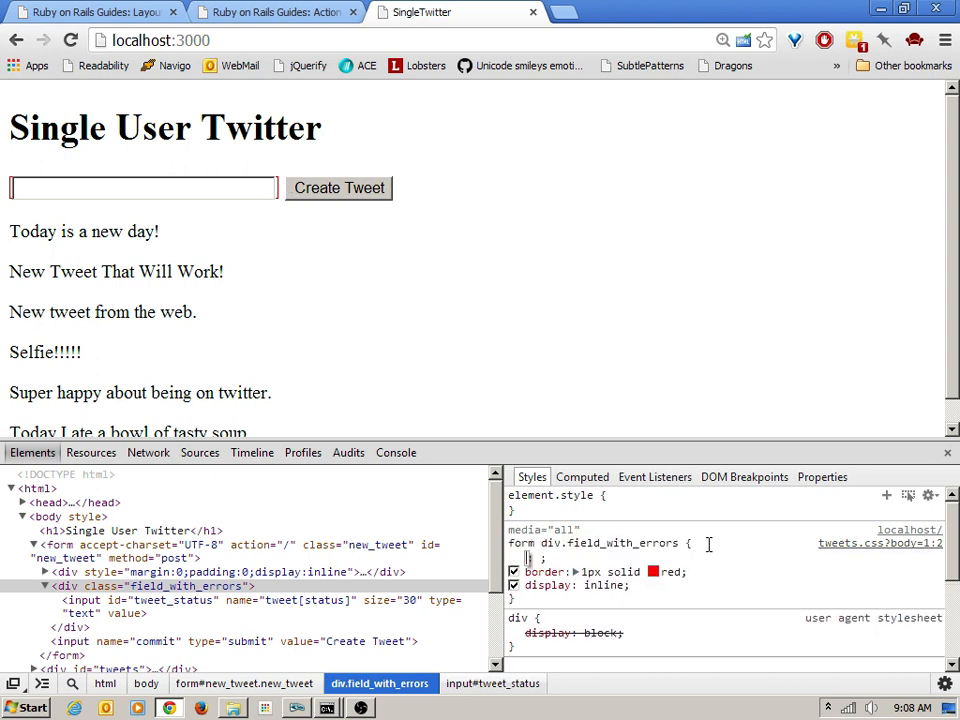
type("pad")
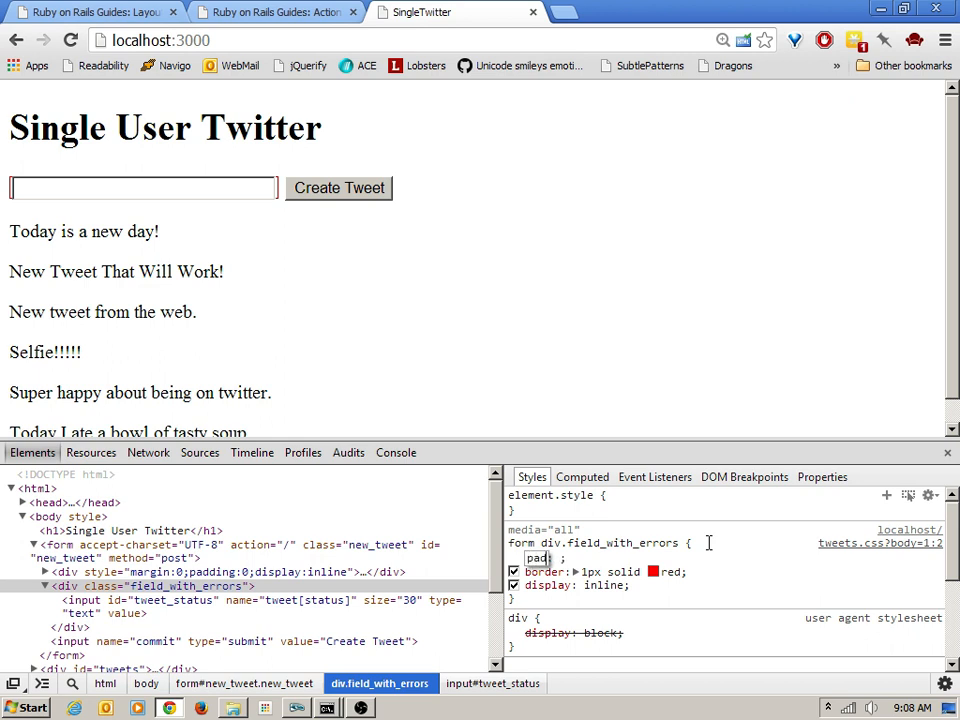
type("5px")
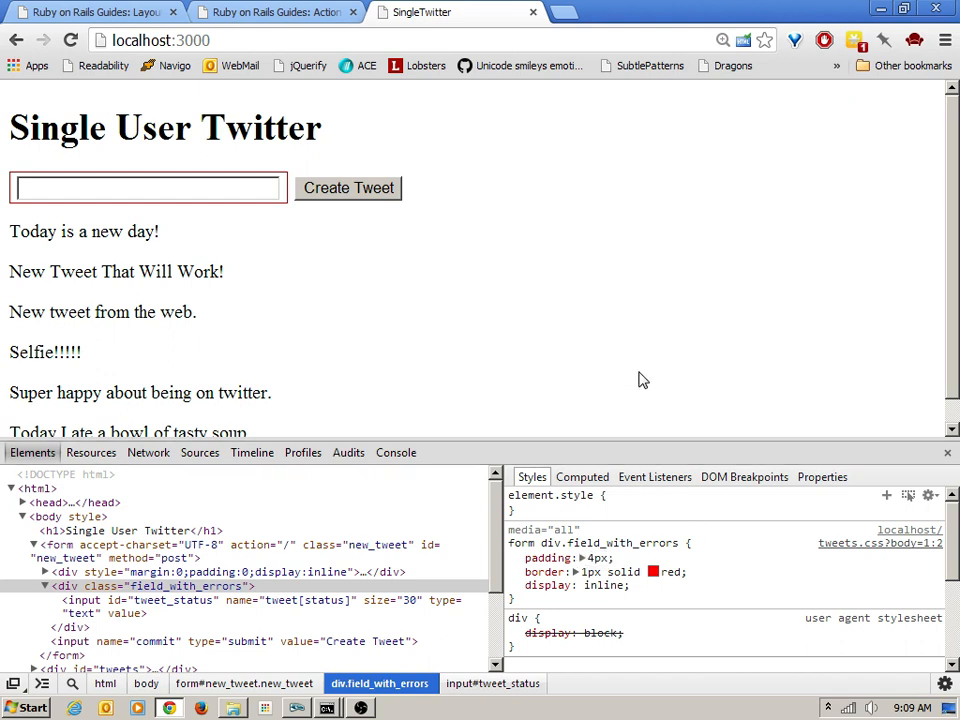
mouse_move(5, 175)
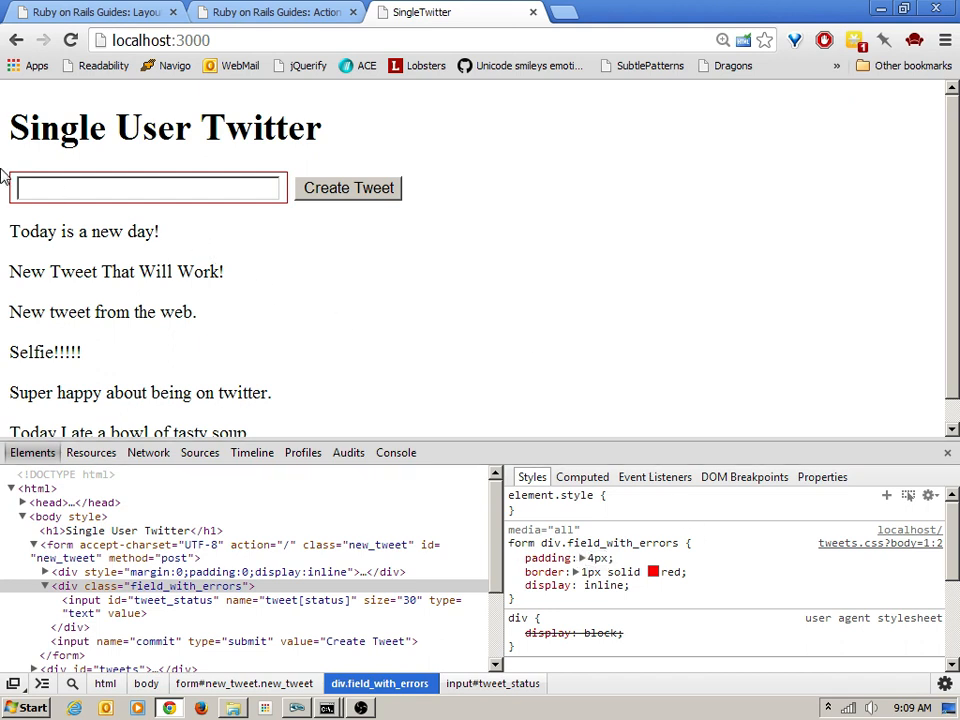
mouse_move(290, 161)
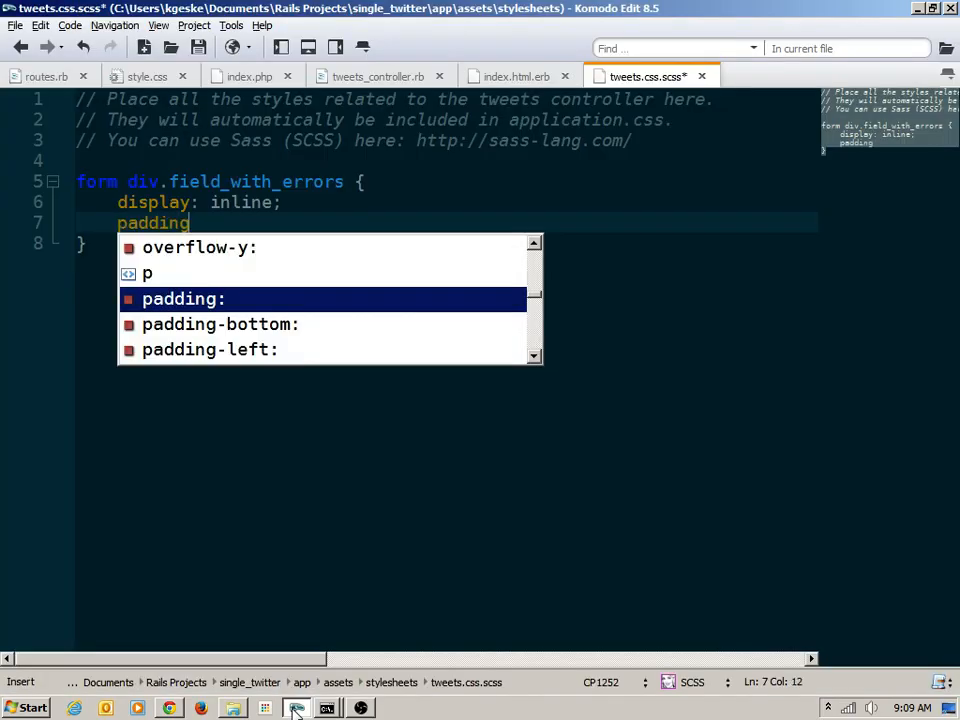
- Add padding: 4px and border: 1px solid red to the field_with_errors rule, then save
type(": 4px;")
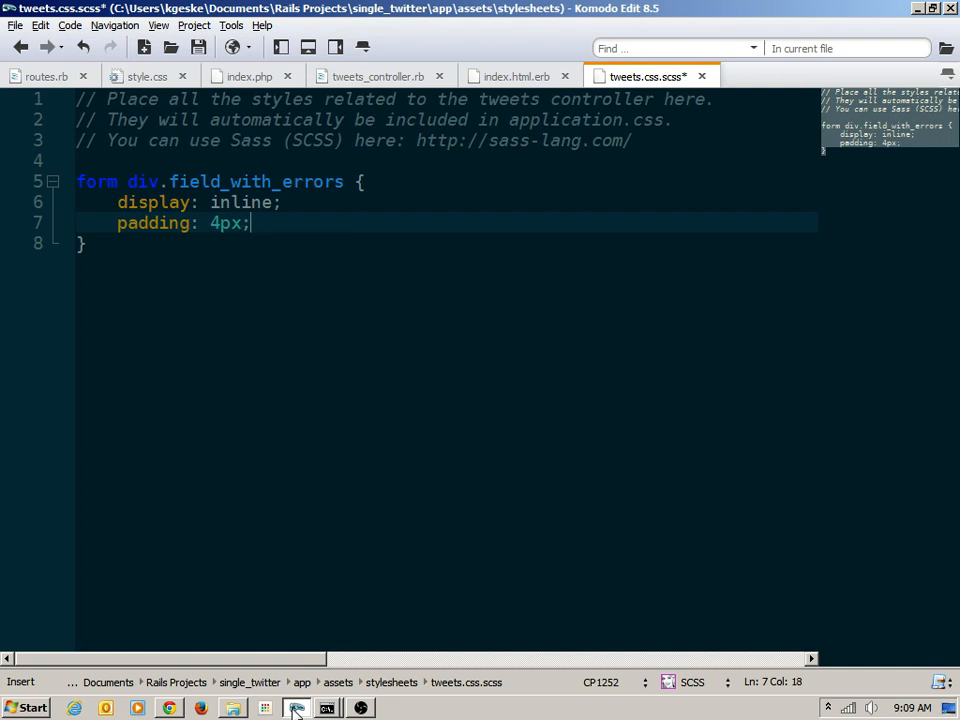
type("border: 1px solid")
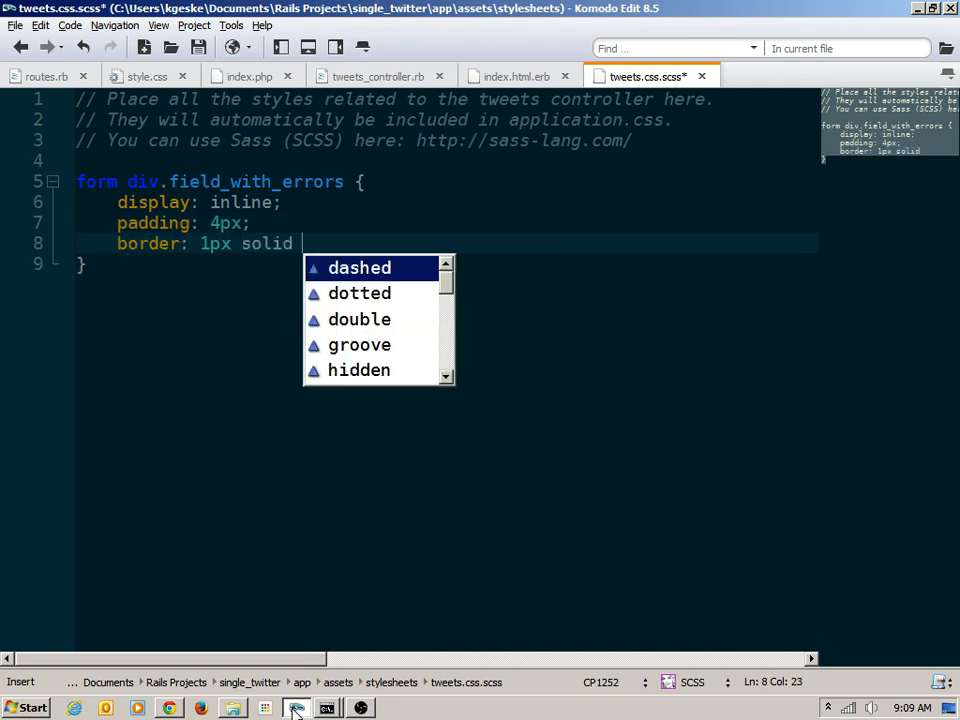
type("red;")
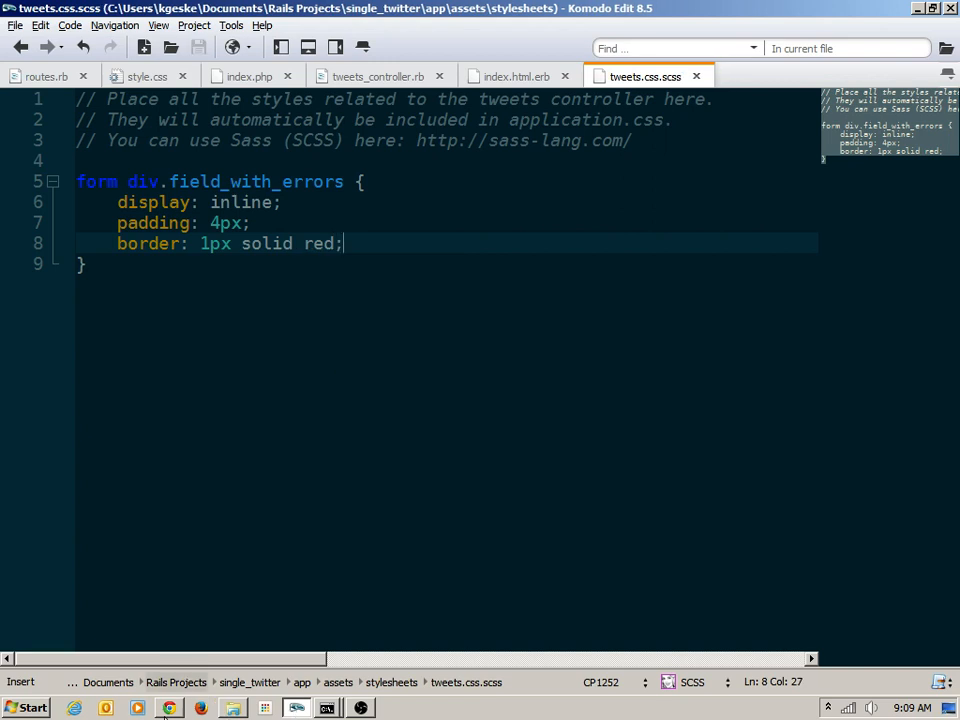
- Return to Chrome to view the tweet field's red, padded border
left_click(173, 706)
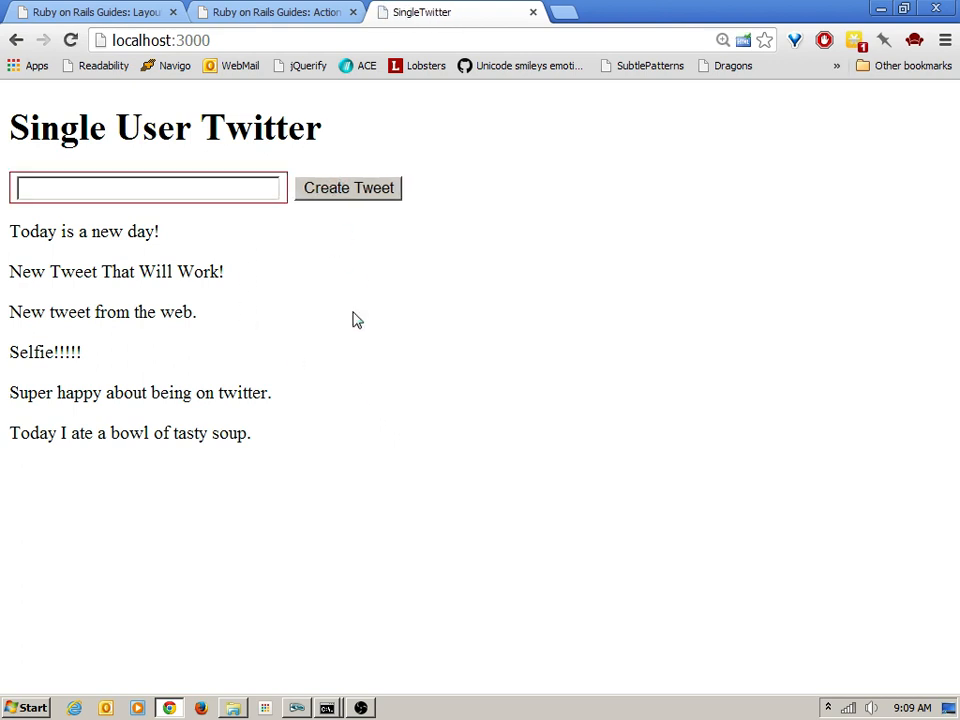
mouse_move(4, 230)
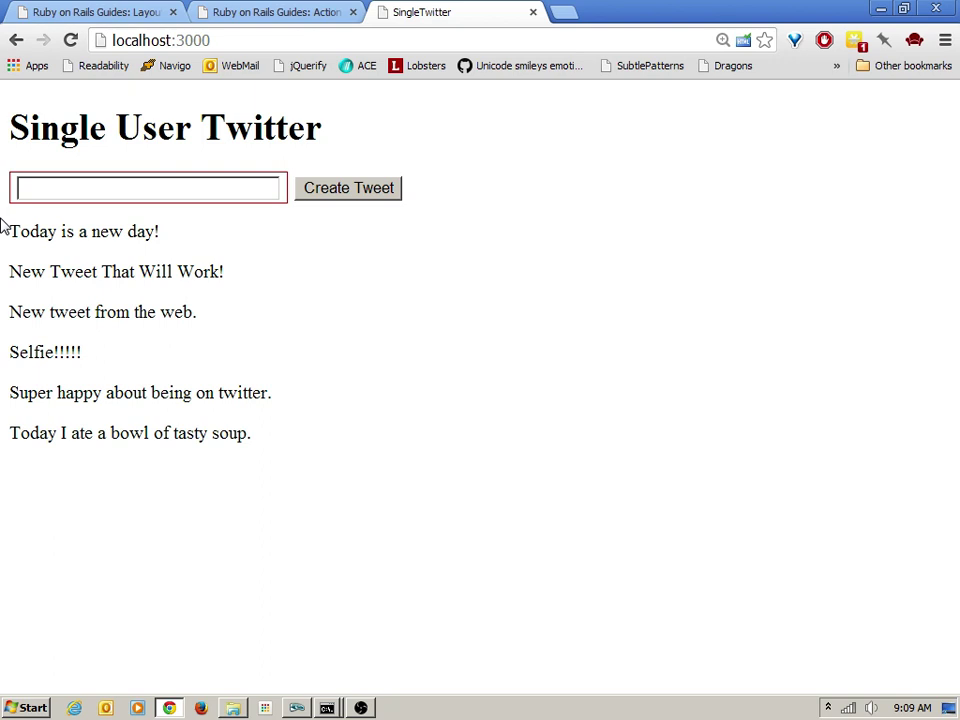
mouse_move(372, 109)
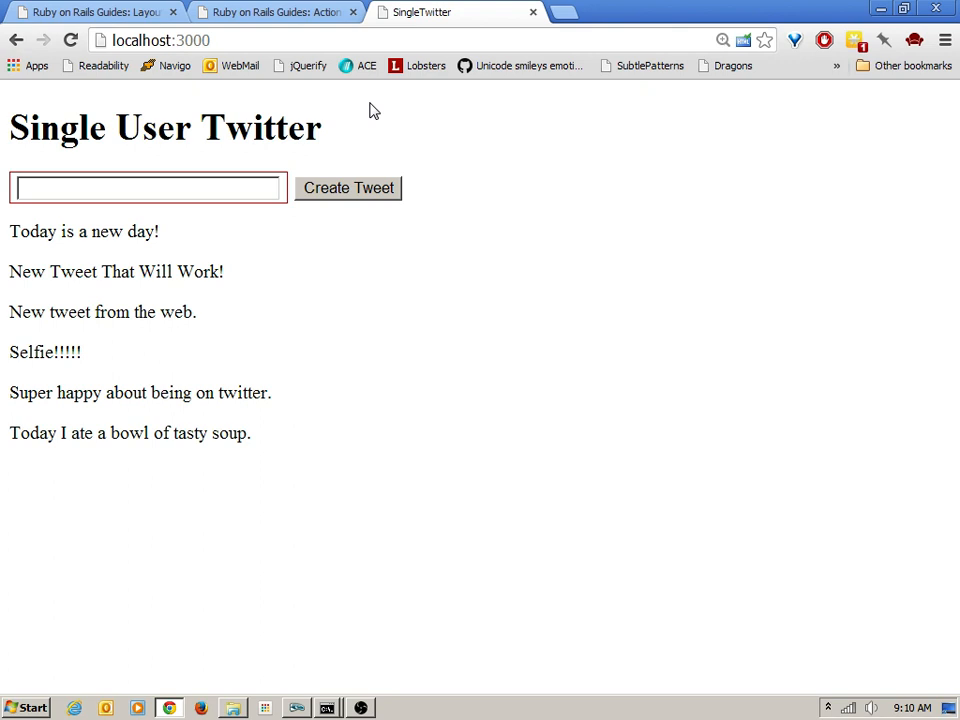
mouse_move(360, 163)
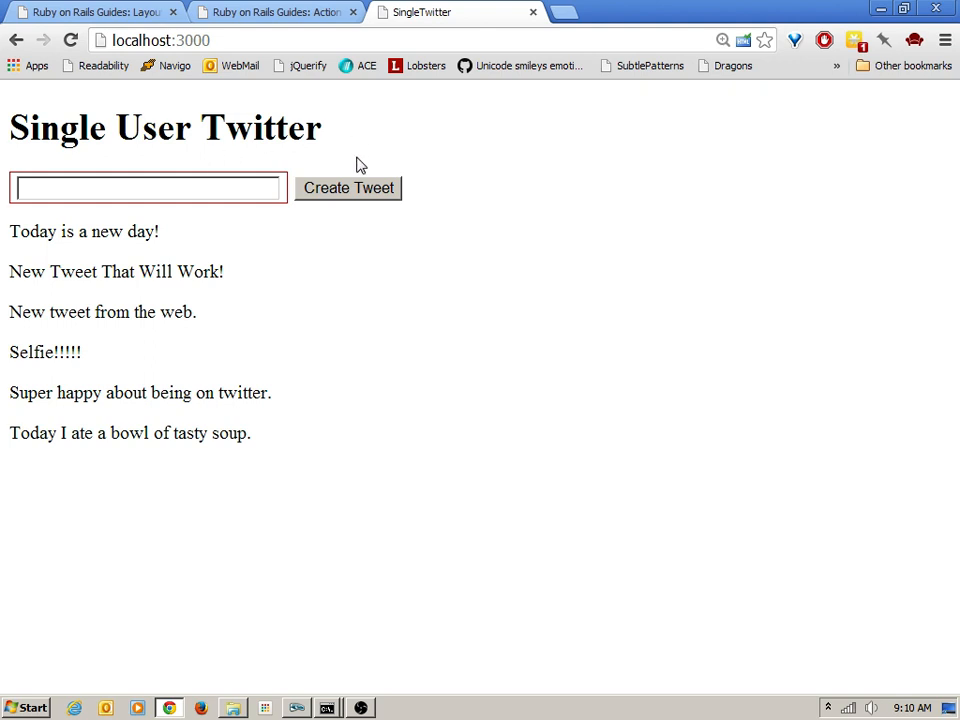
mouse_move(196, 511)
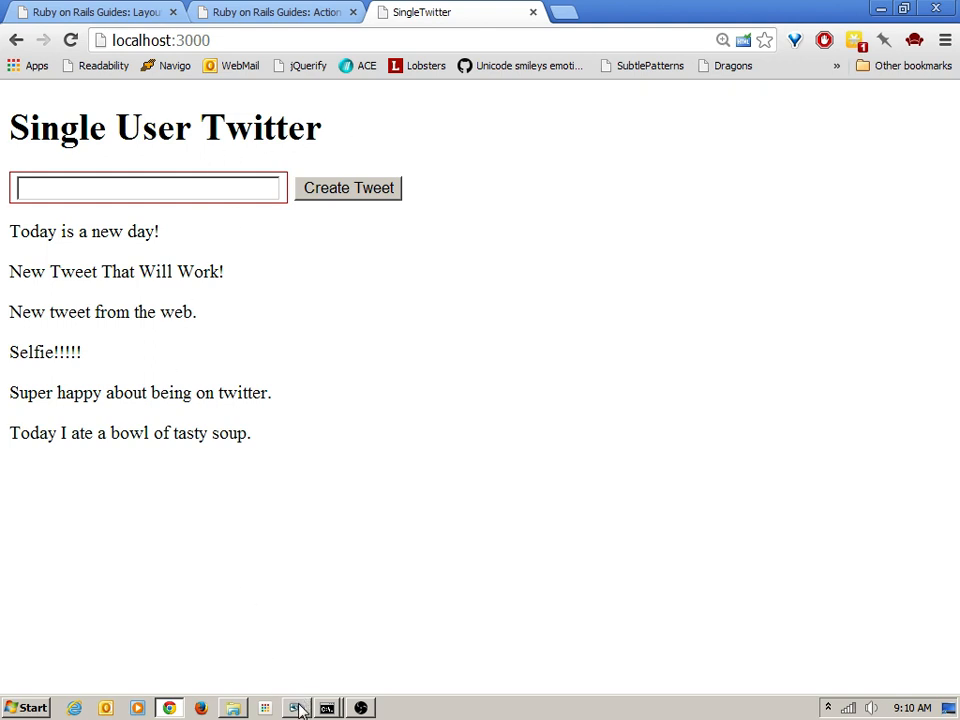
left_click(297, 705)
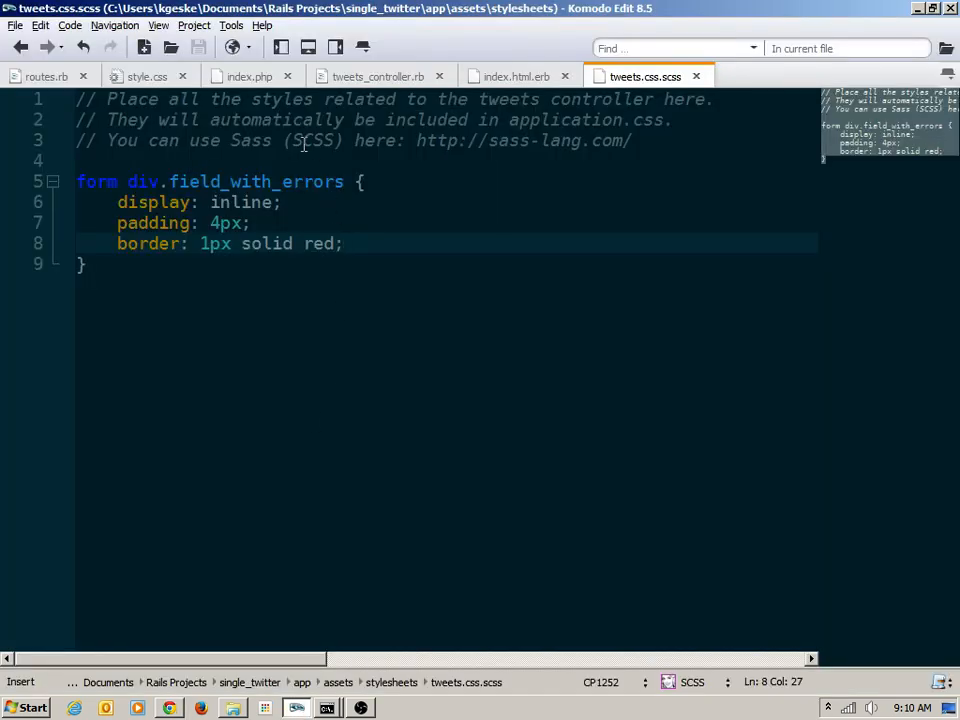
left_click(373, 76)
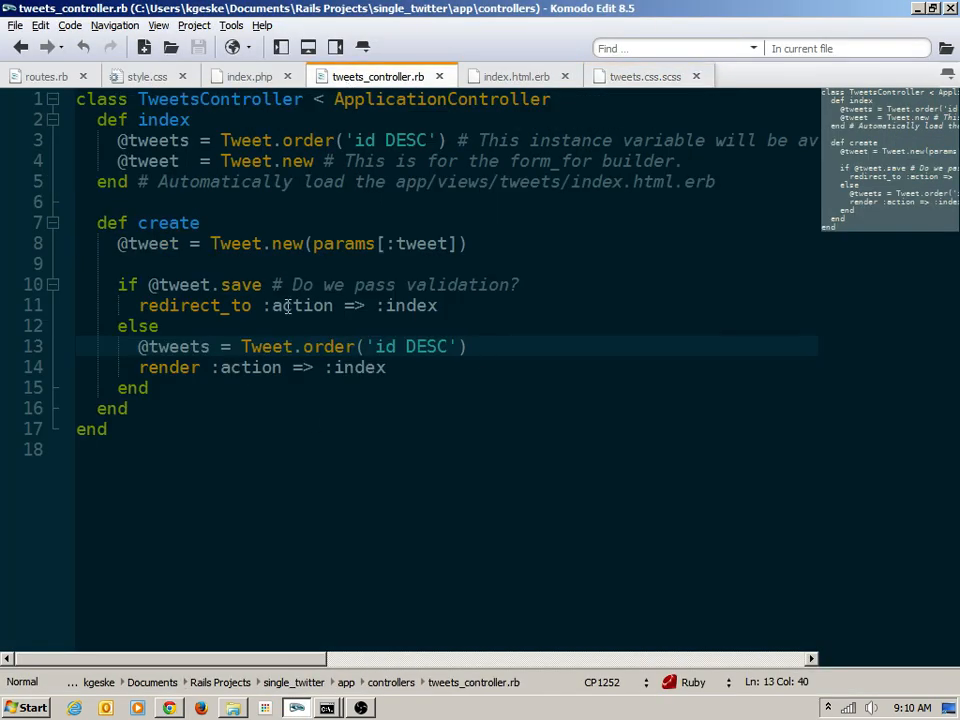
left_click_drag(97, 222, 133, 408)
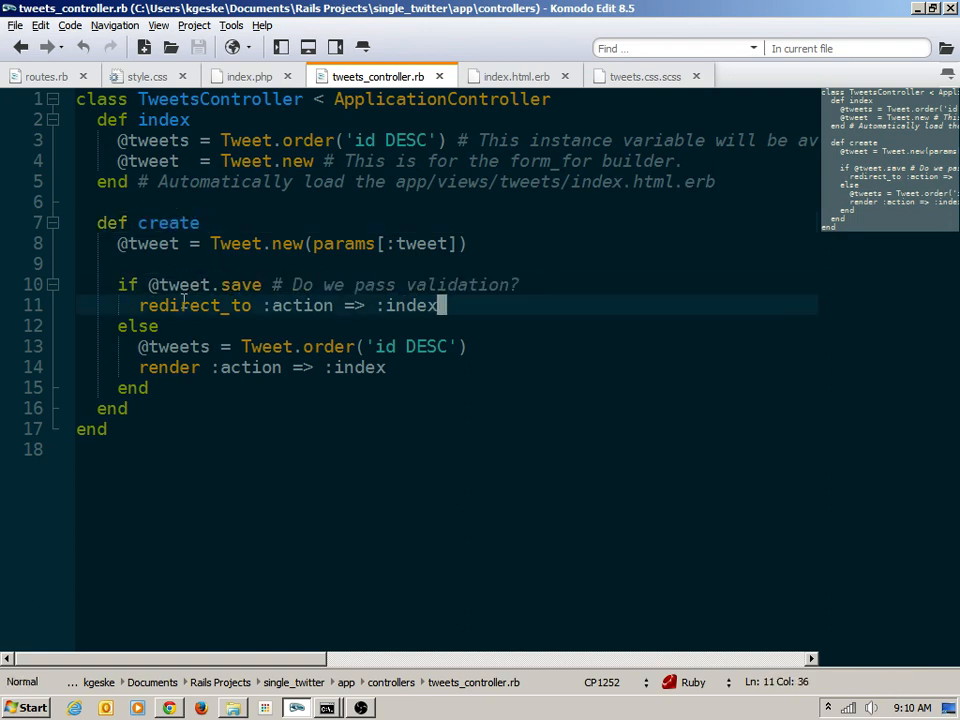
left_click_drag(140, 305, 447, 305)
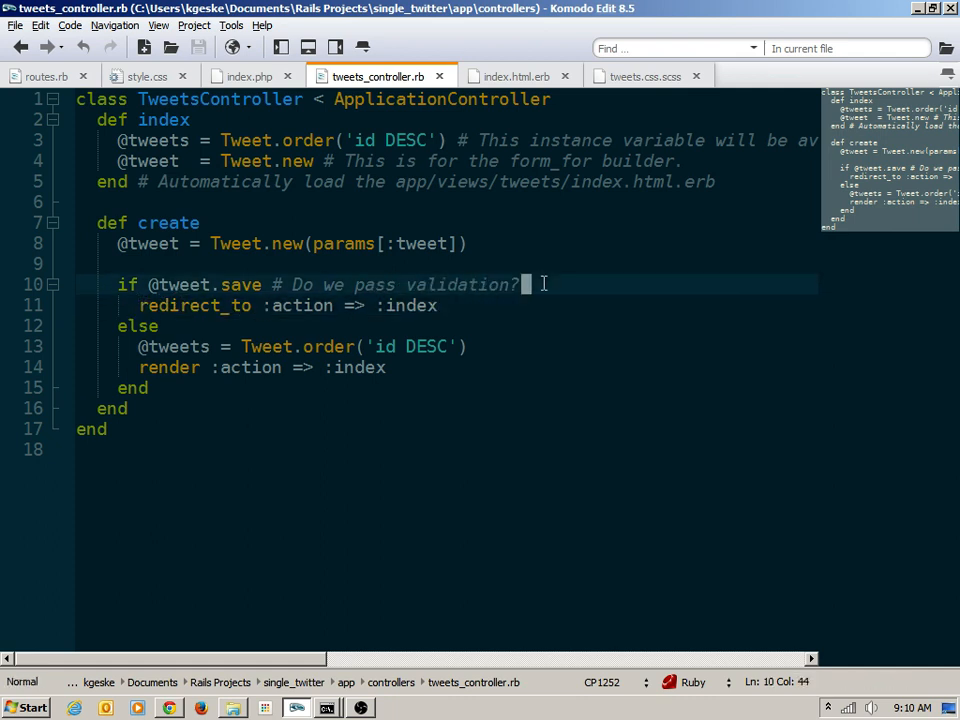
type("@s")
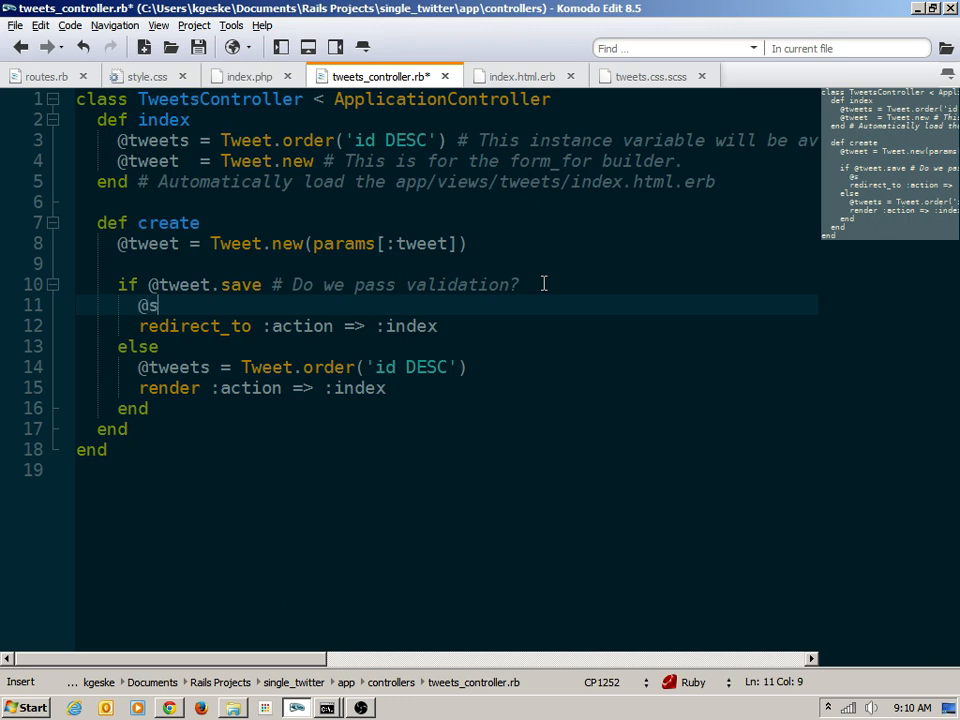
type("uccess = \"Y\"")
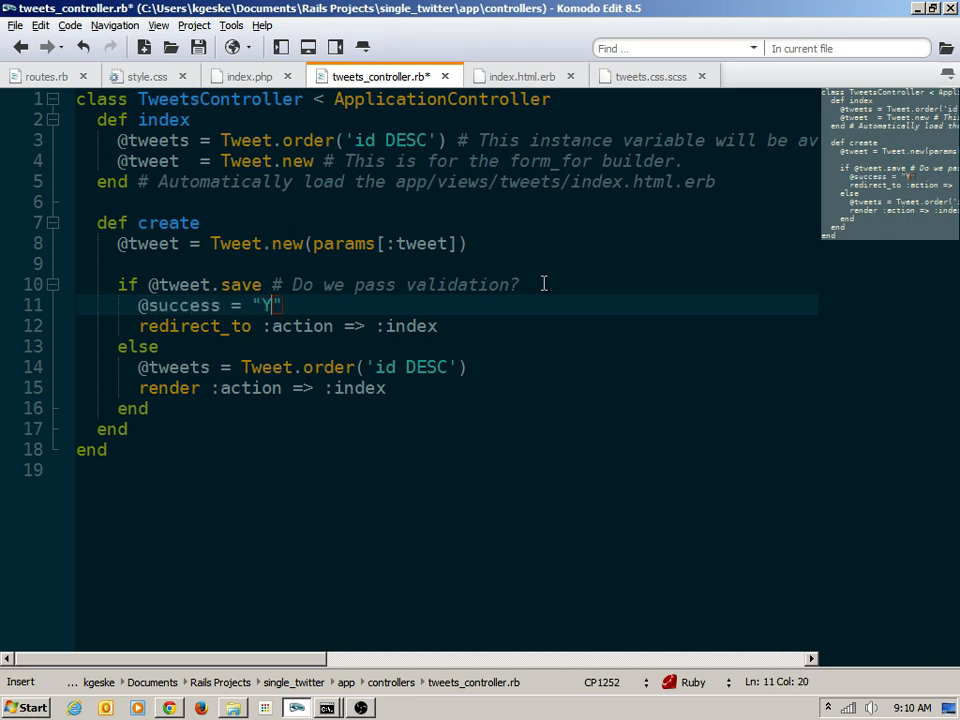
type("our tweet was")
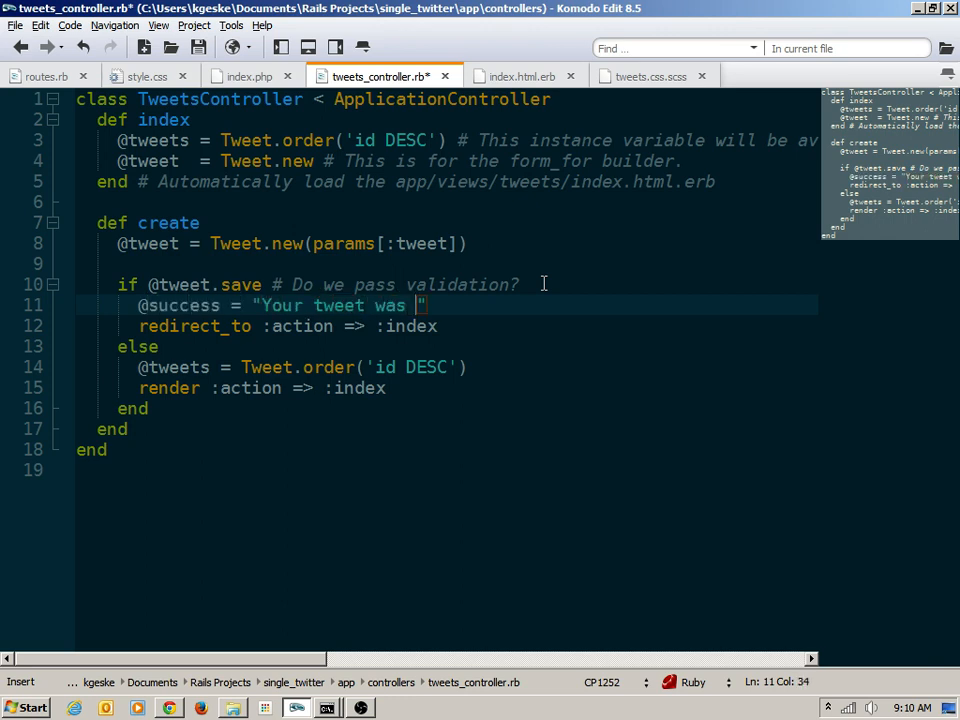
type("successfully posted.")
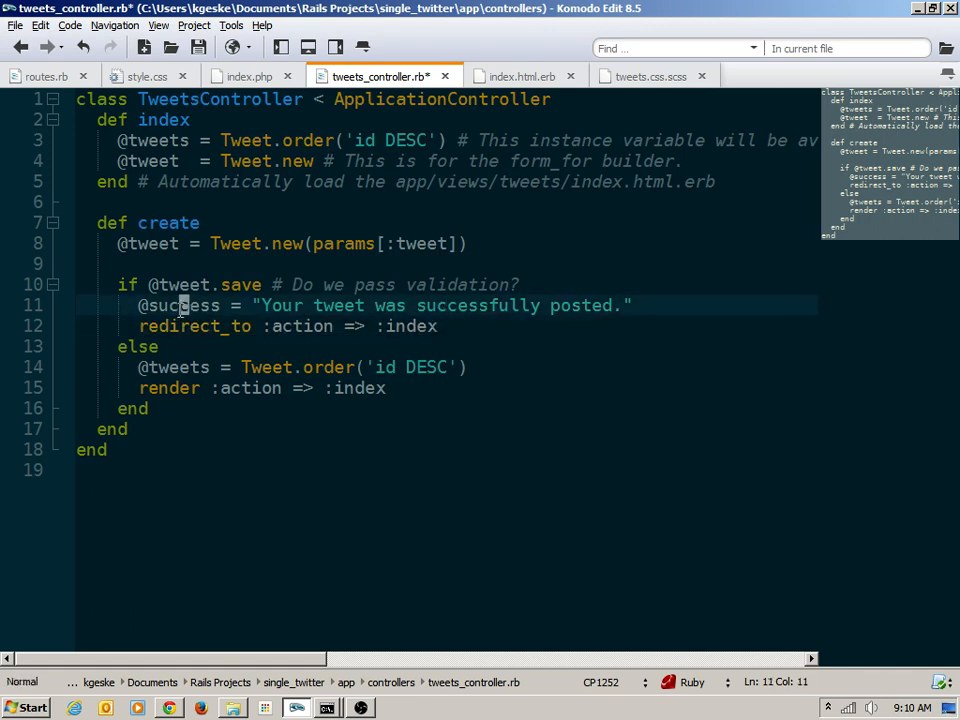
left_click_drag(139, 305, 632, 305)
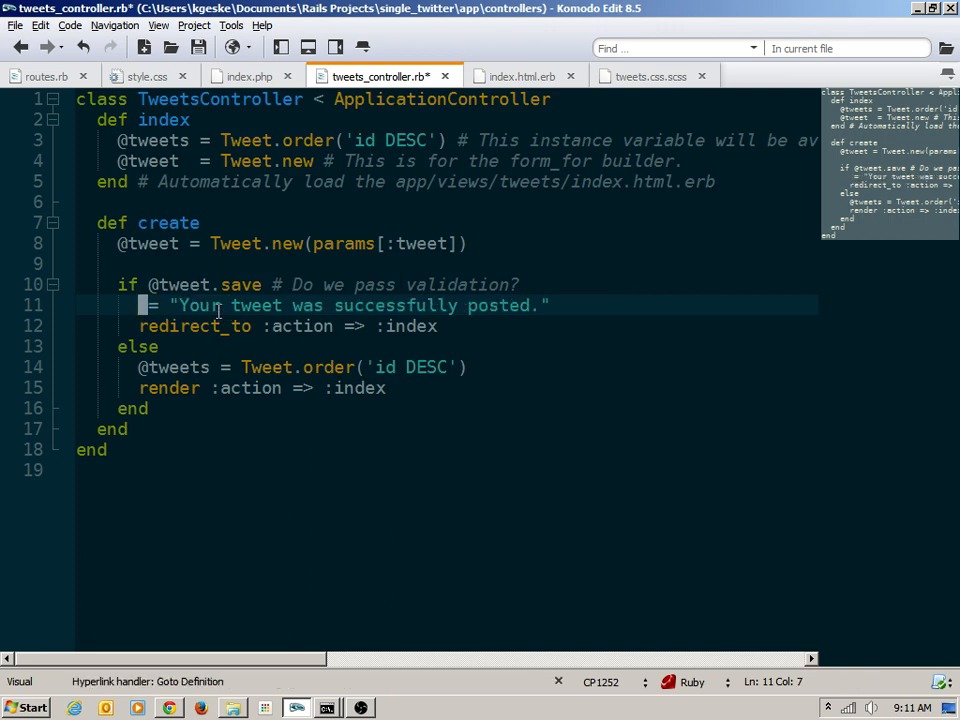
type("flash[")
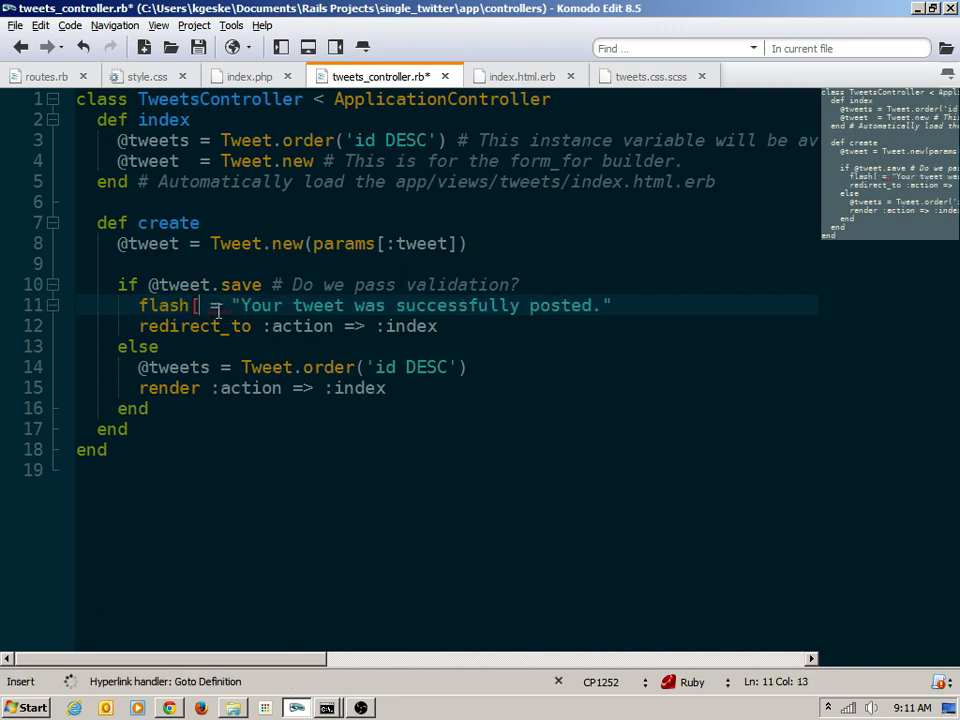
type(":success")
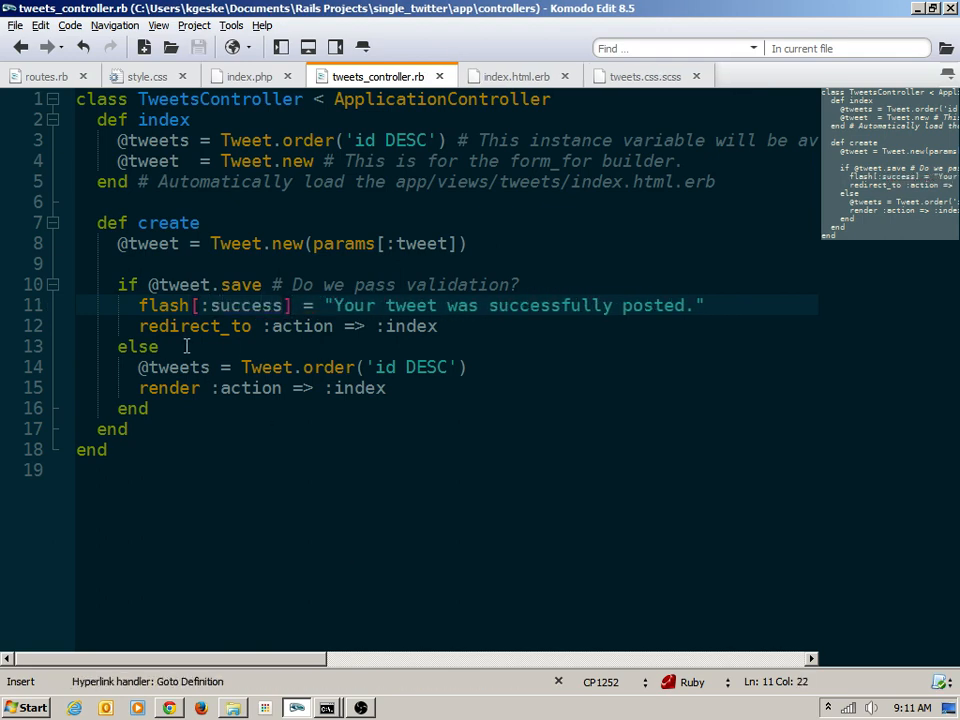
left_click_drag(98, 119, 705, 181)
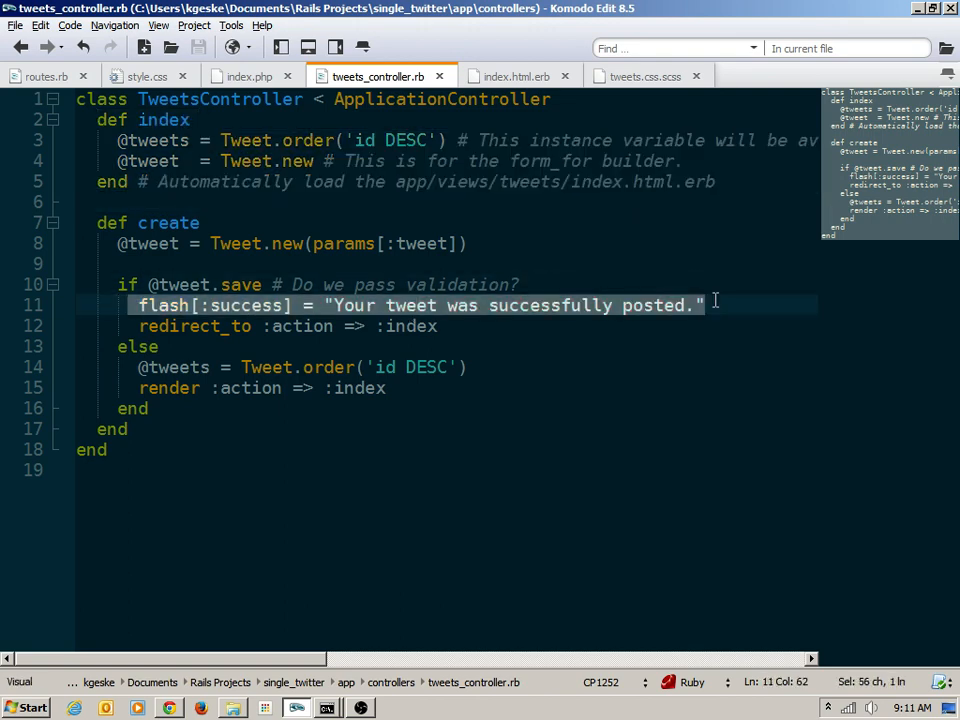
mouse_move(700, 315)
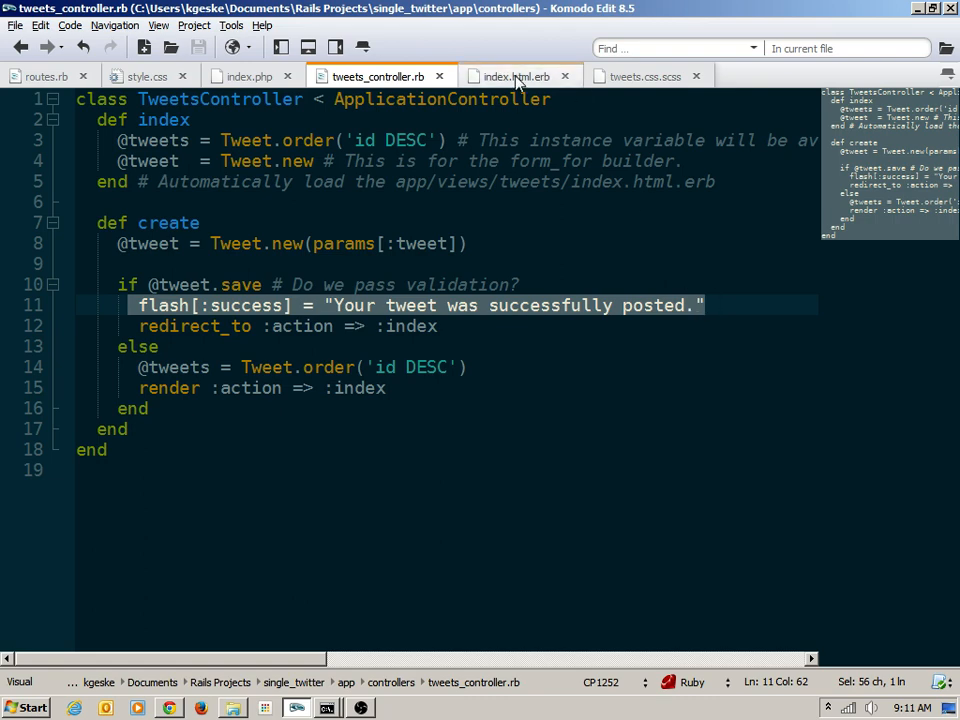
mouse_move(516, 76)
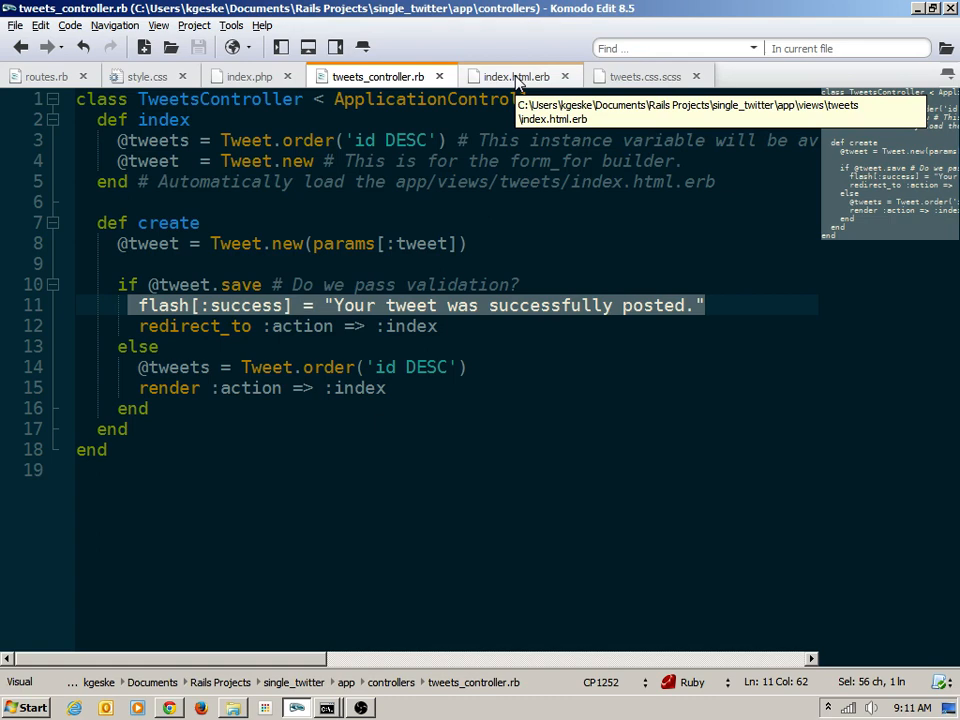
mouse_move(241, 318)
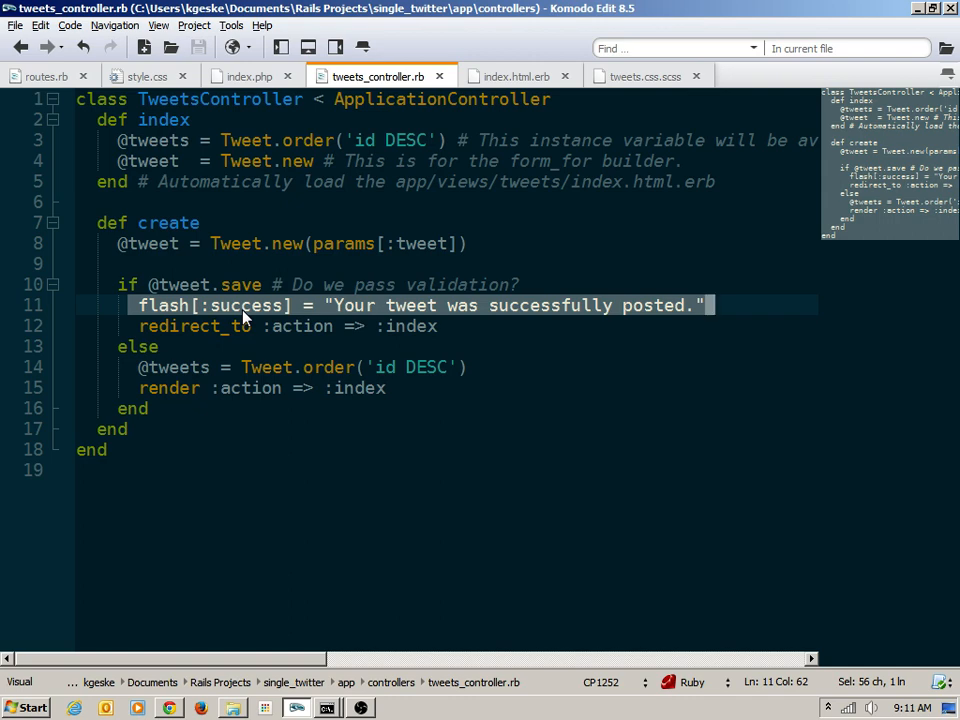
mouse_move(366, 198)
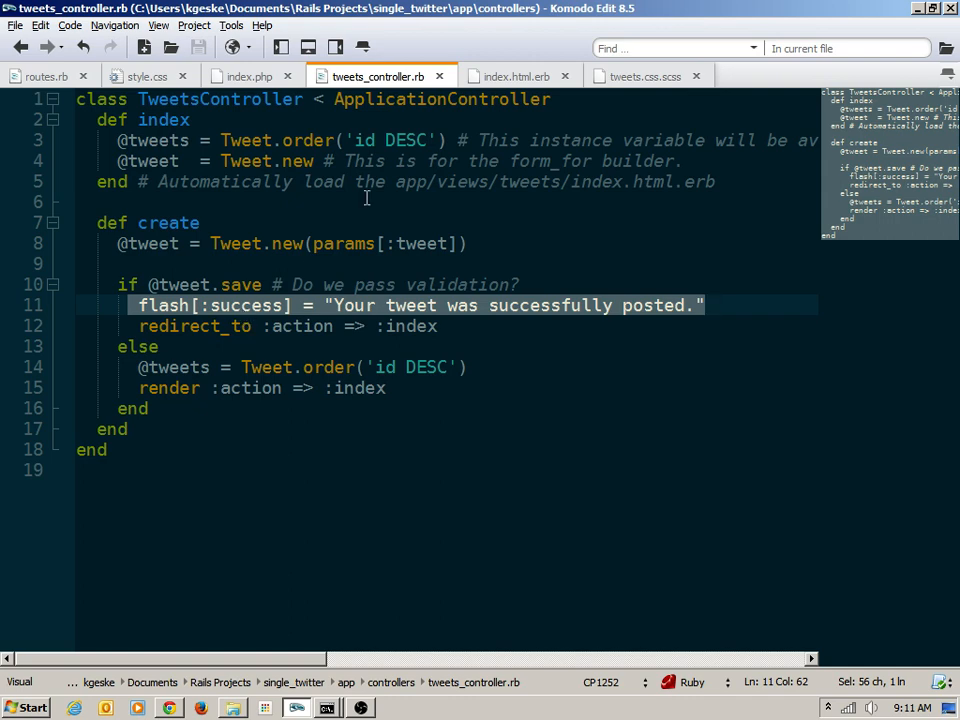
- In index.html.erb, add an if flash[:success] block rendering <p class="success">
left_click(511, 76)
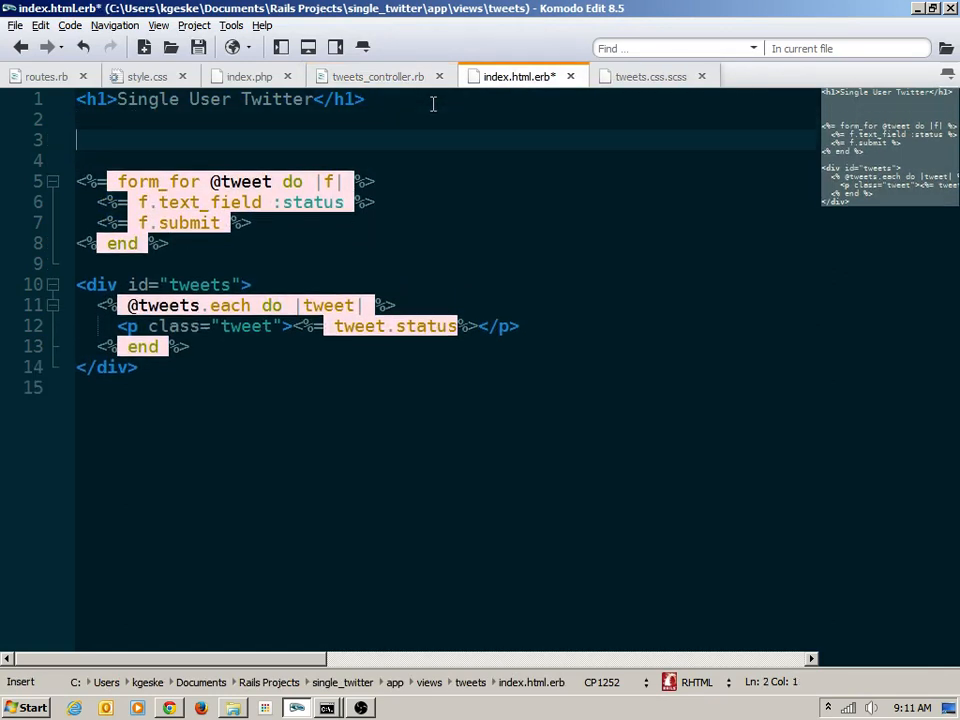
type("<%= if test")
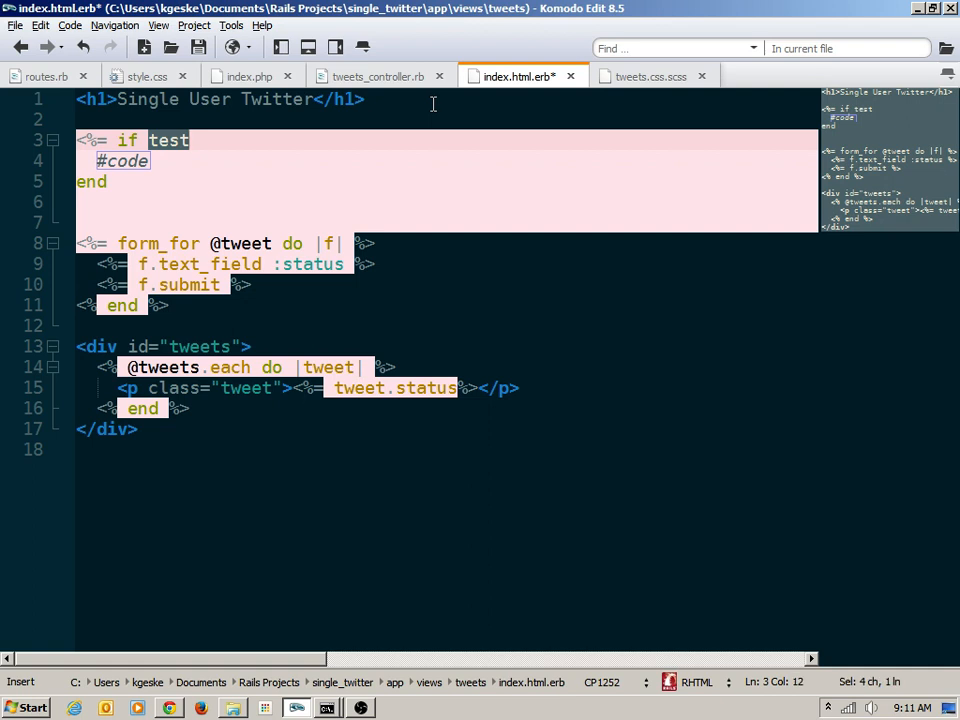
type("flash[:]")
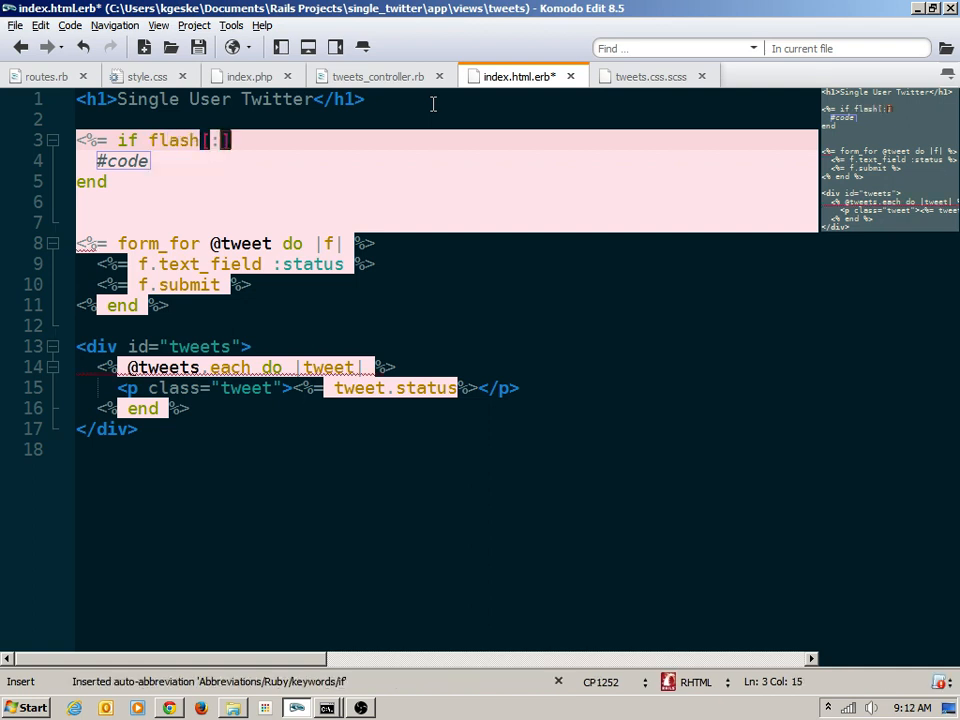
type(":se")
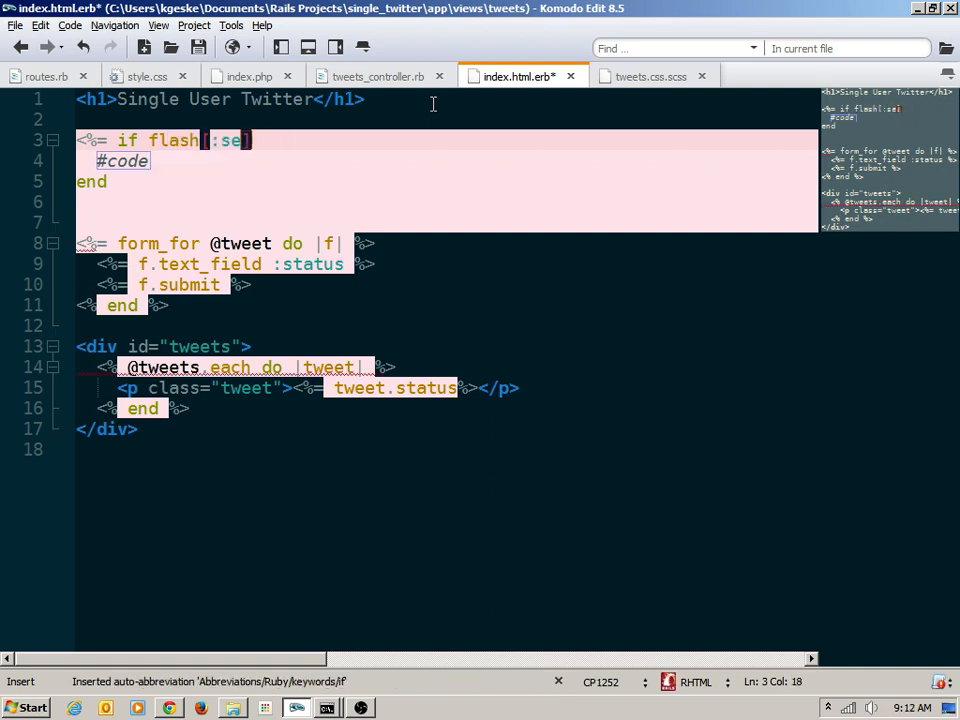
type("uccess")
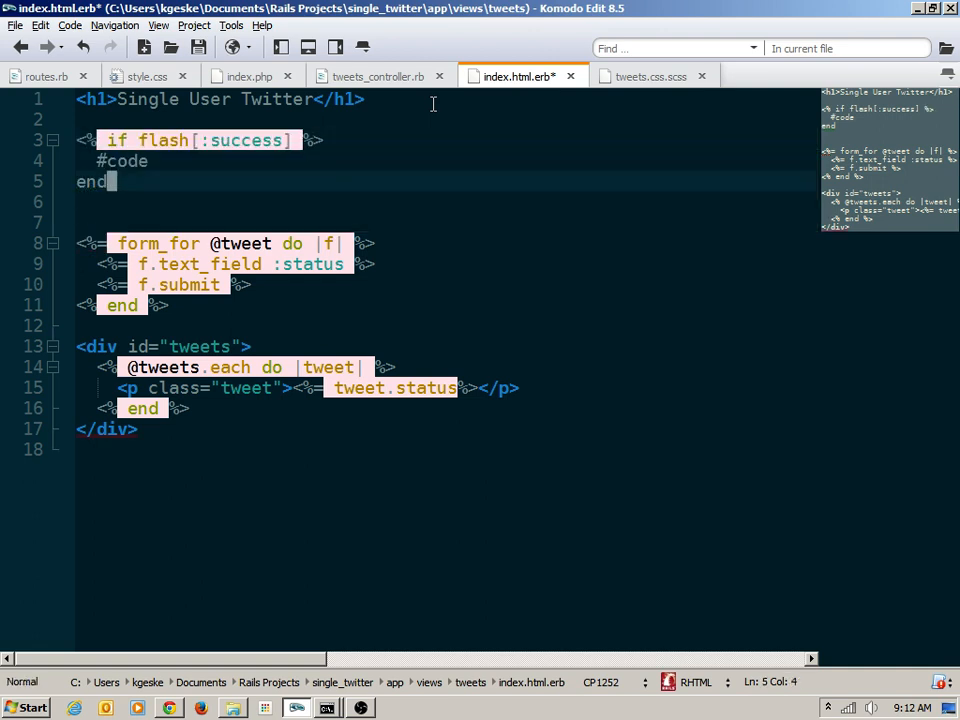
type("<")
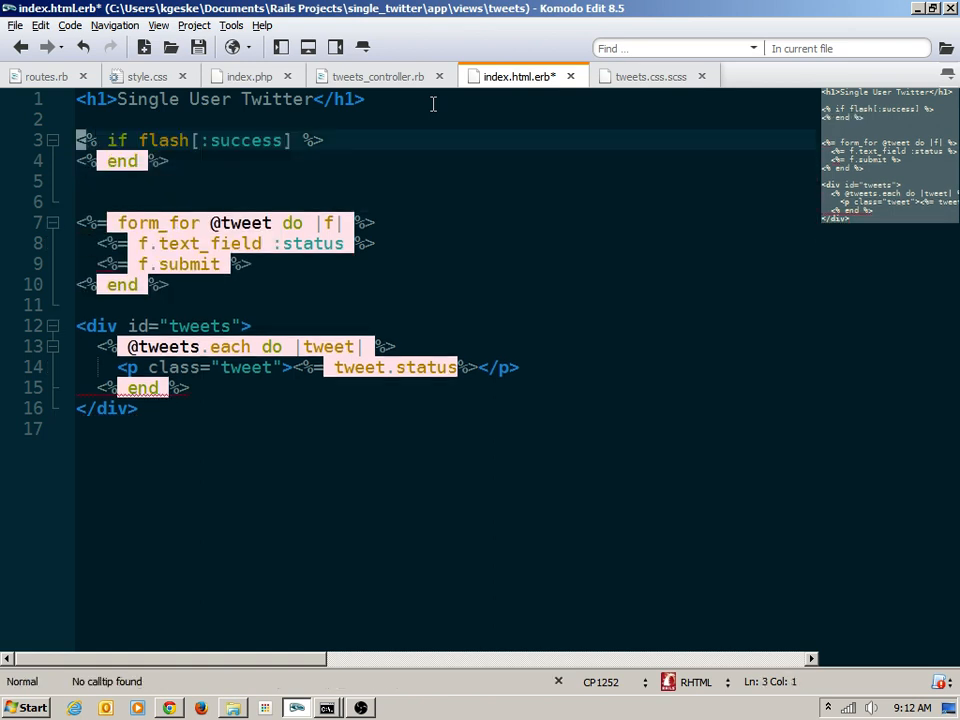
type("<p class=\"success\"></p>")
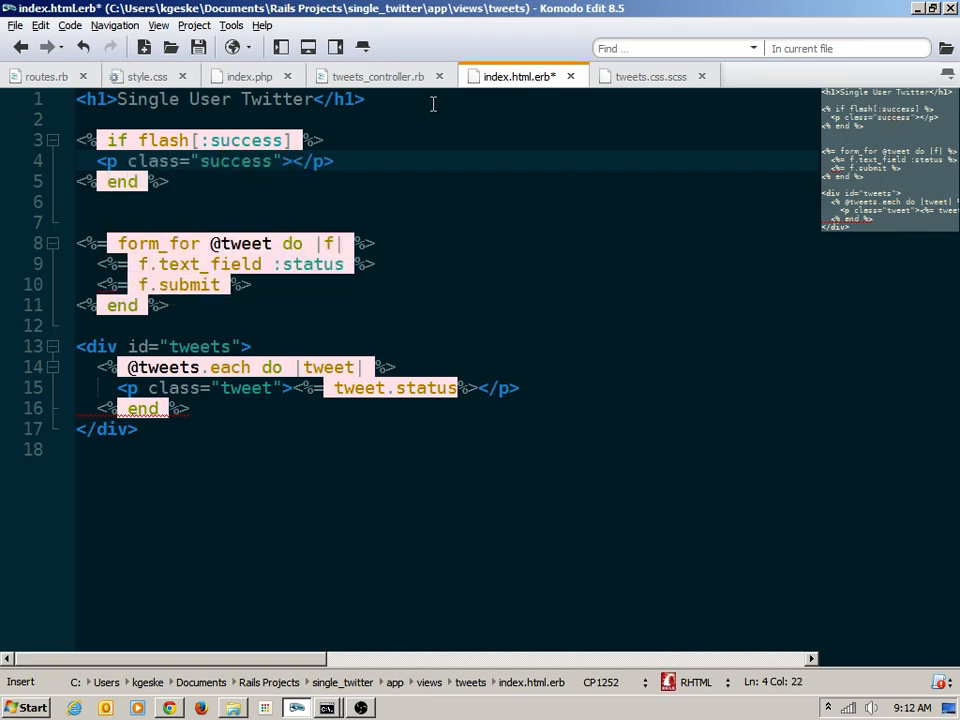
type("<%= fla<")
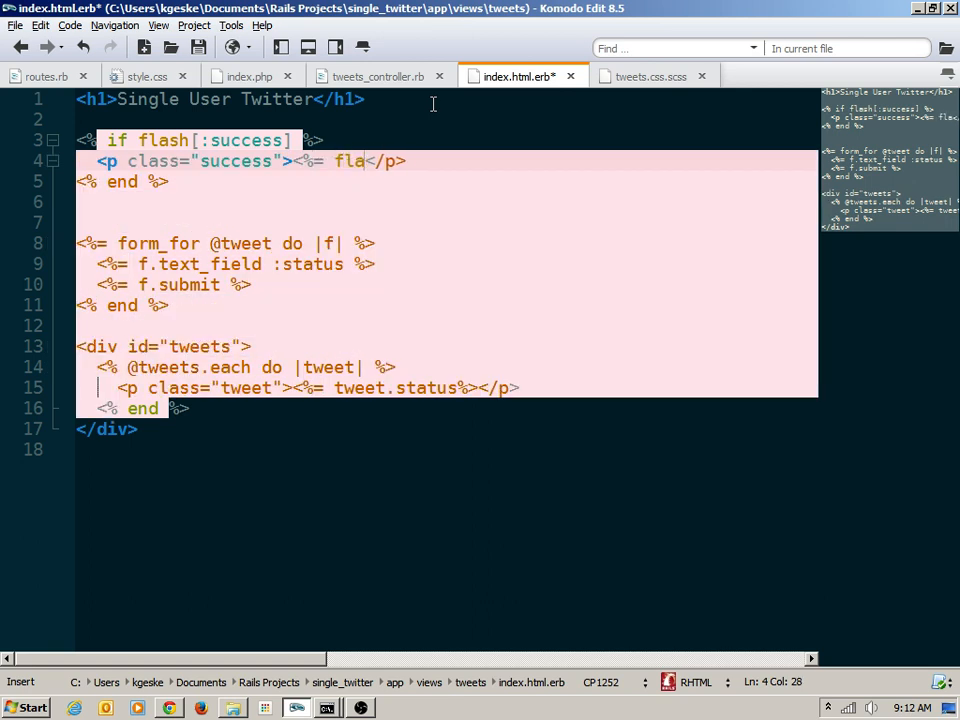
type("sh[:success] %>")
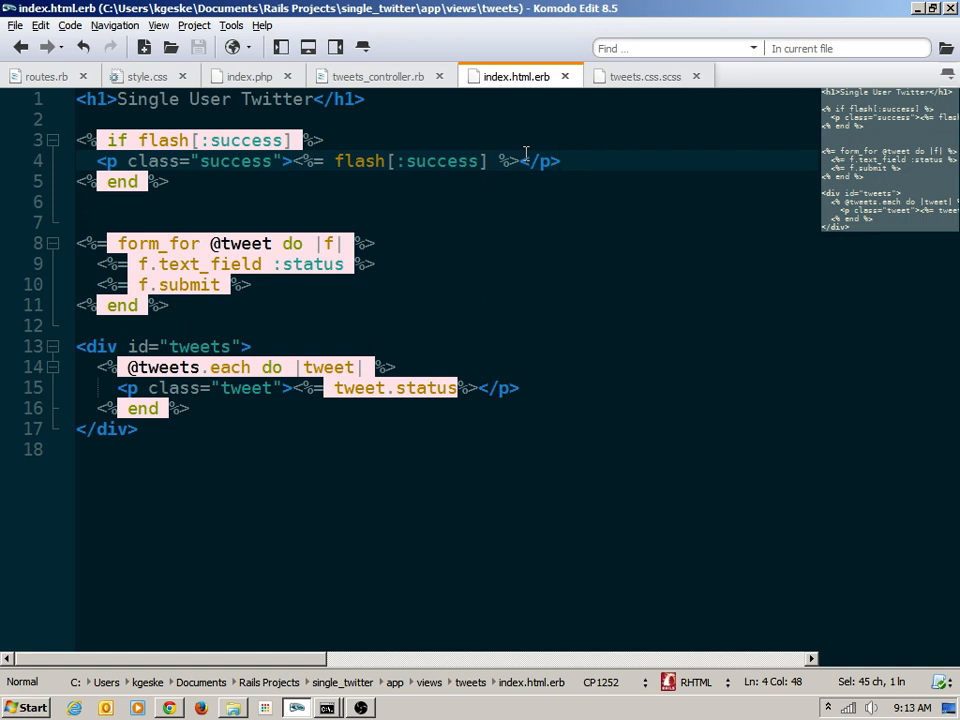
- Split the editor view with tweets_controller.rb on top and index.html.erb below
left_click(157, 25)
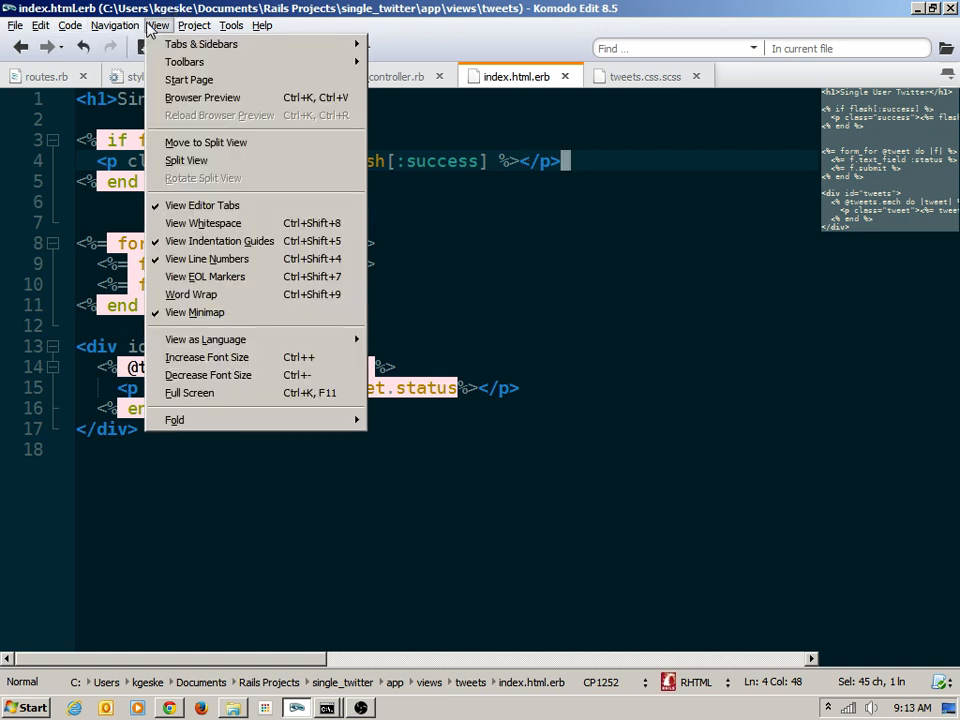
mouse_move(203, 222)
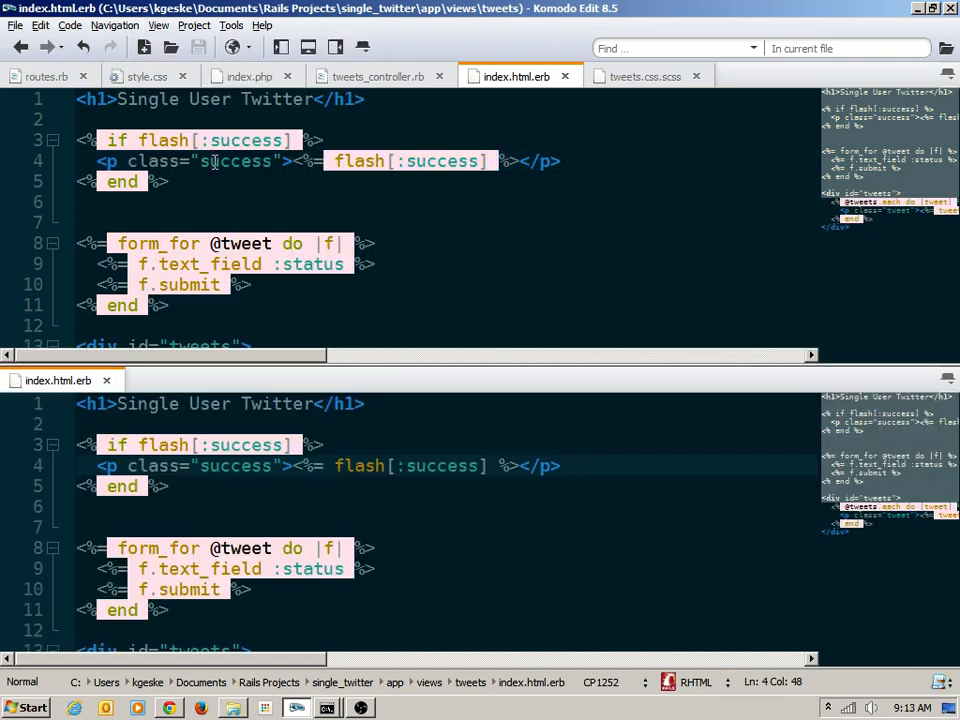
left_click(378, 75)
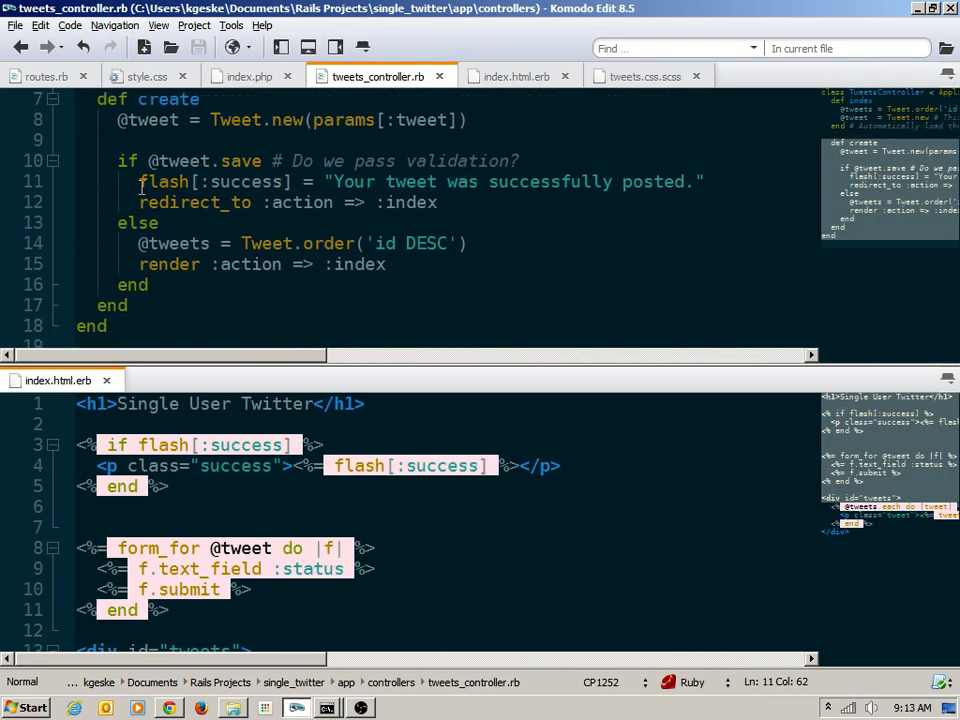
left_click_drag(139, 181, 704, 181)
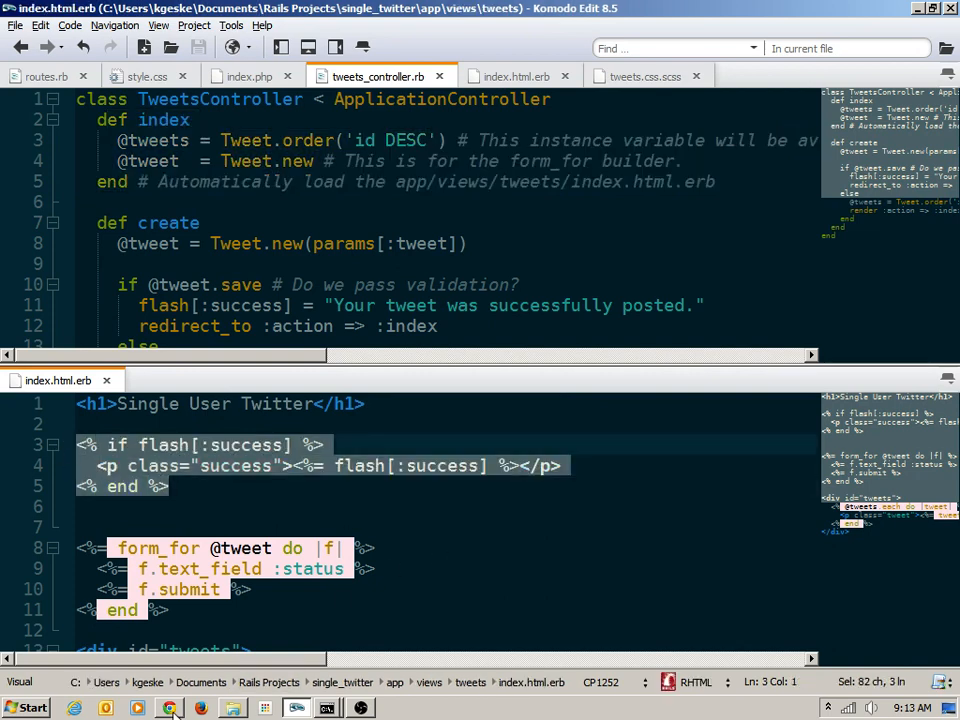
- Close Chrome's view-source tab to return to the Single User Twitter page
left_click(174, 706)
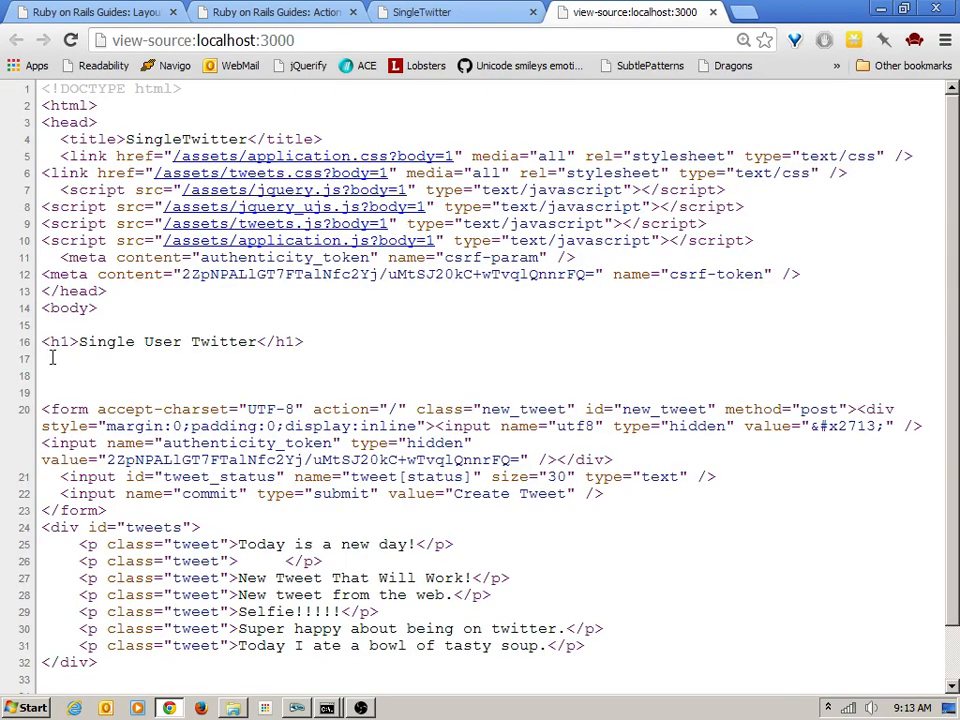
left_click_drag(44, 358, 70, 426)
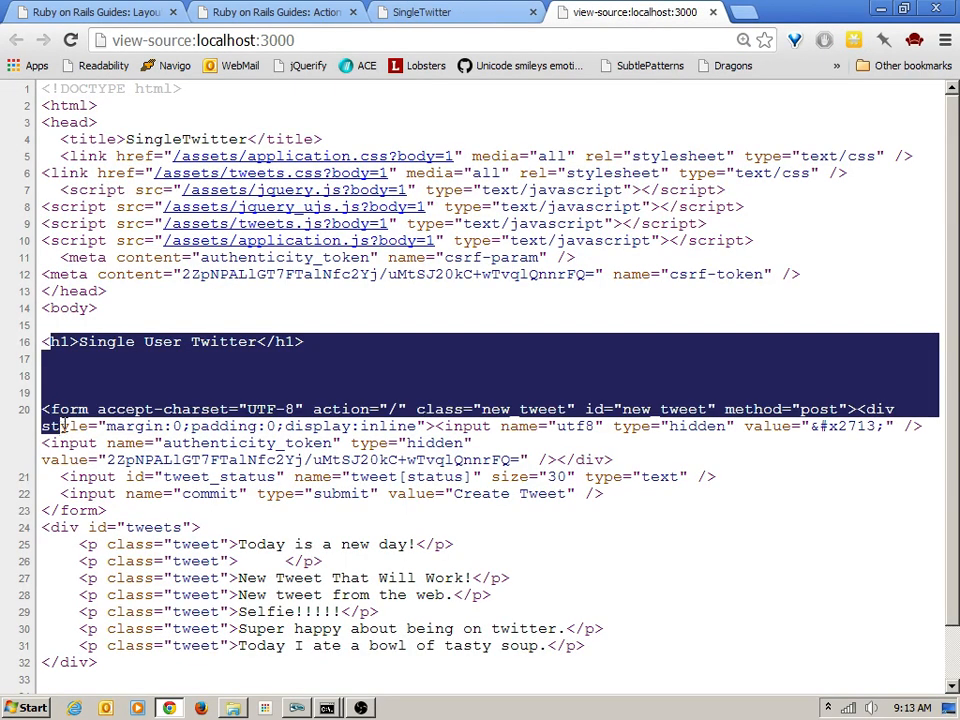
left_click(455, 11)
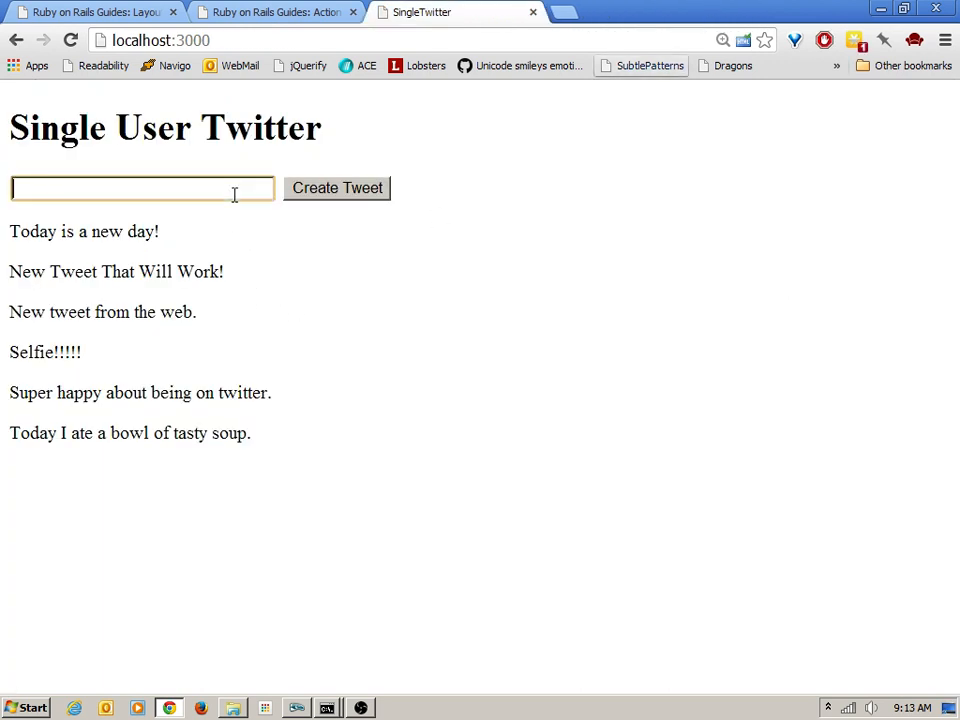
- Post the tweet "Will I see a success message?" to trigger the success flash
type("Will I")
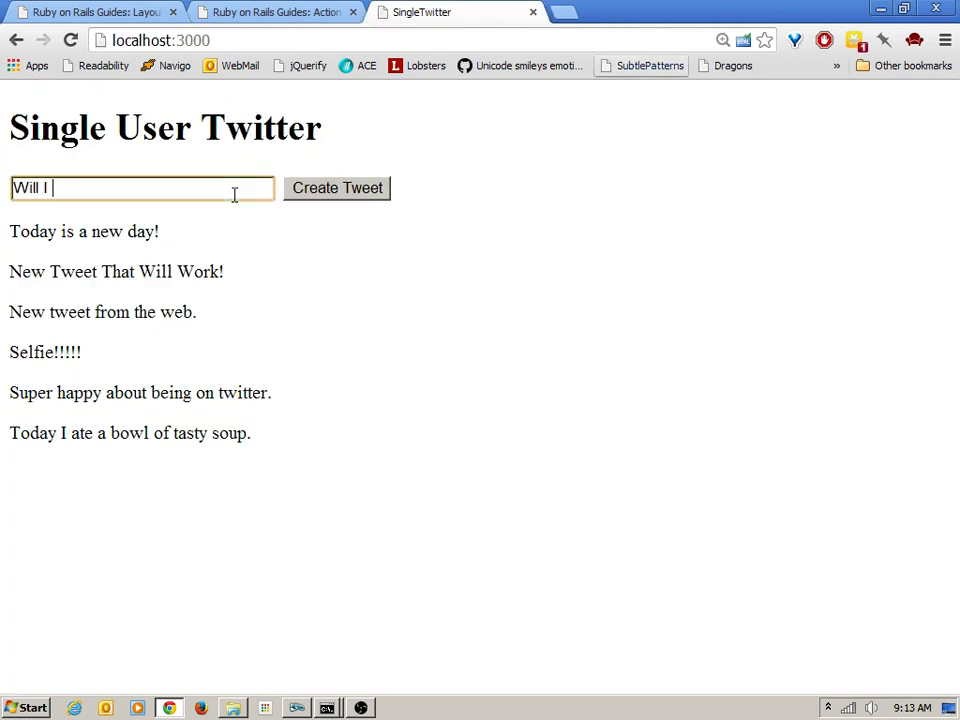
type("see a success message?")
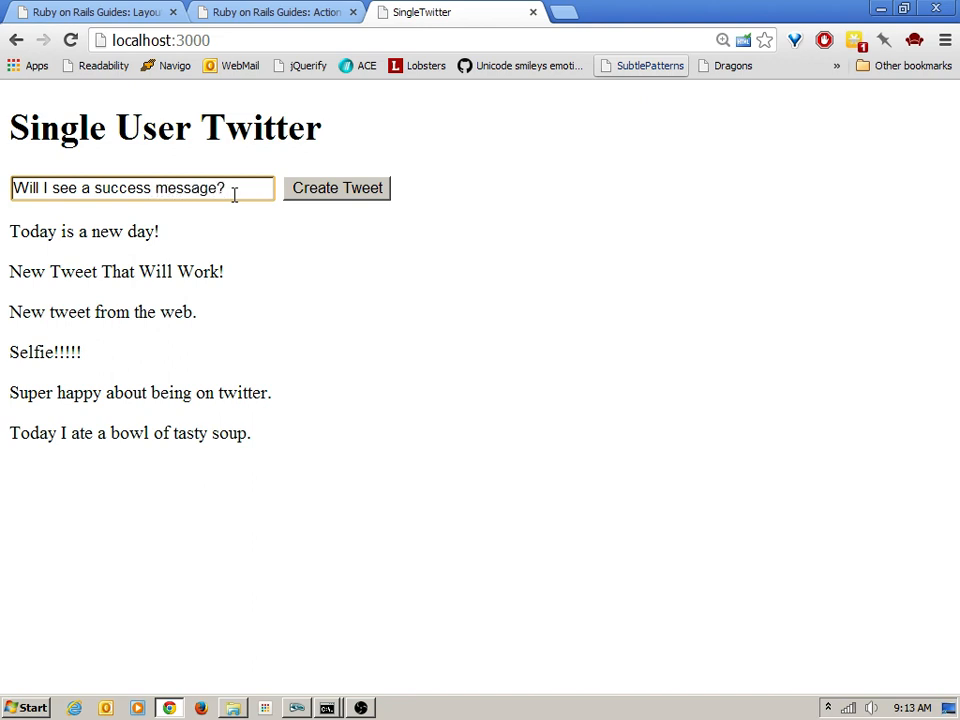
left_click(337, 188)
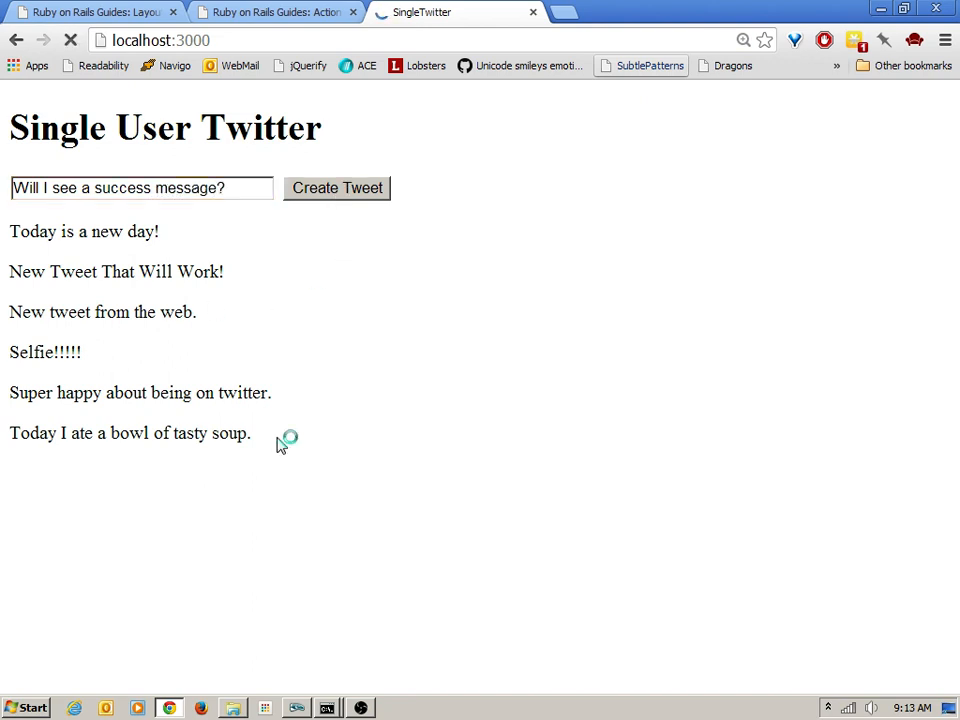
left_click(337, 188)
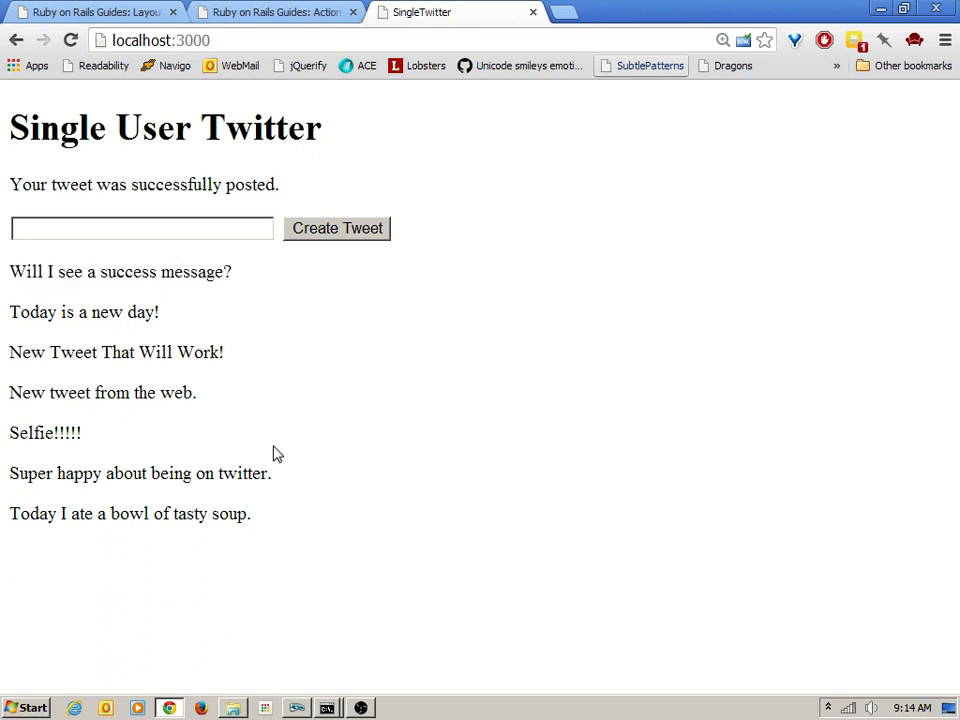
mouse_move(300, 705)
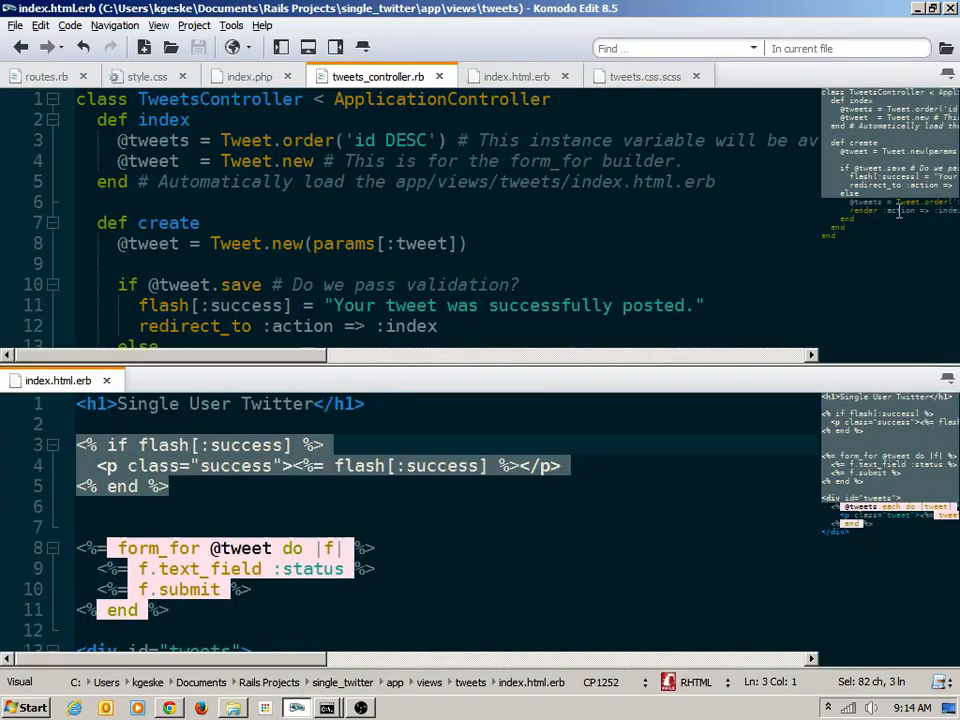
- Duplicate the success block as an if flash[:error] block with class="error"
scroll("down", 3)
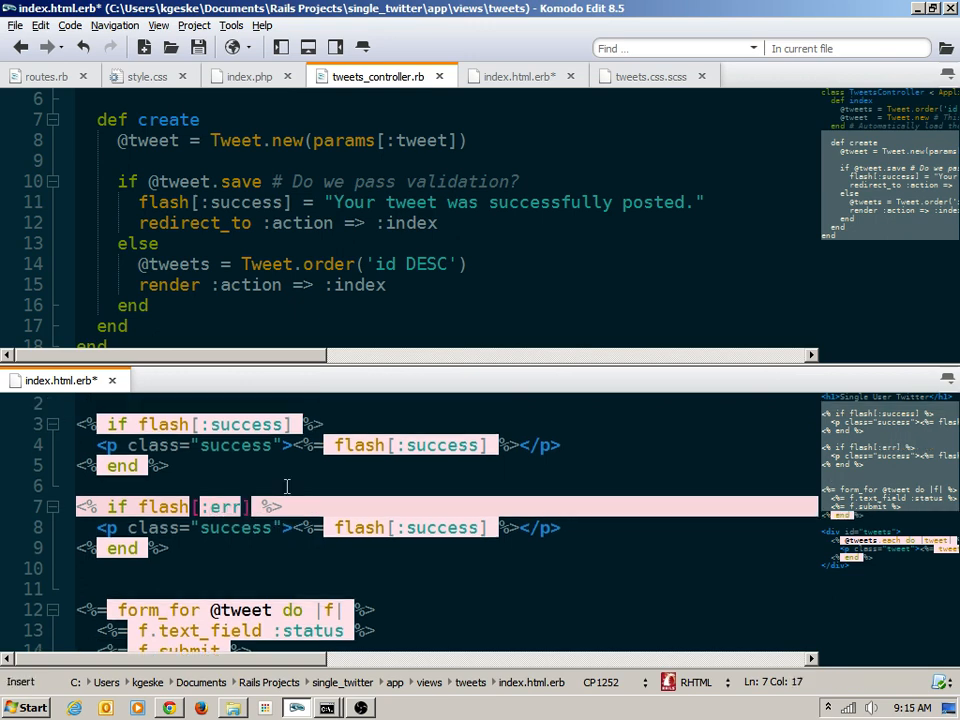
type("or")
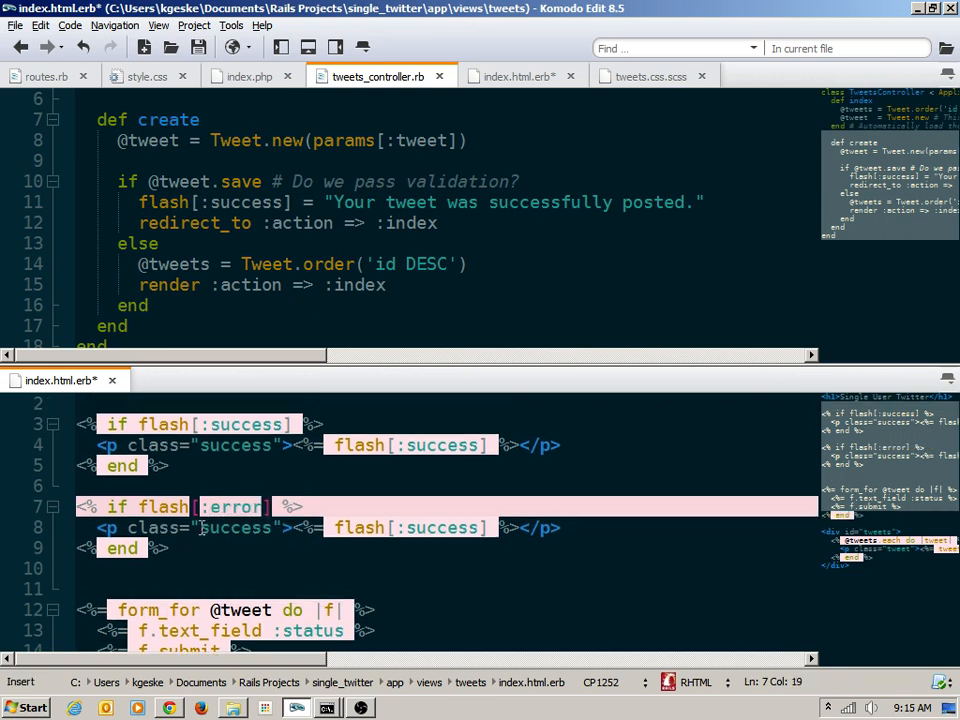
type("error")
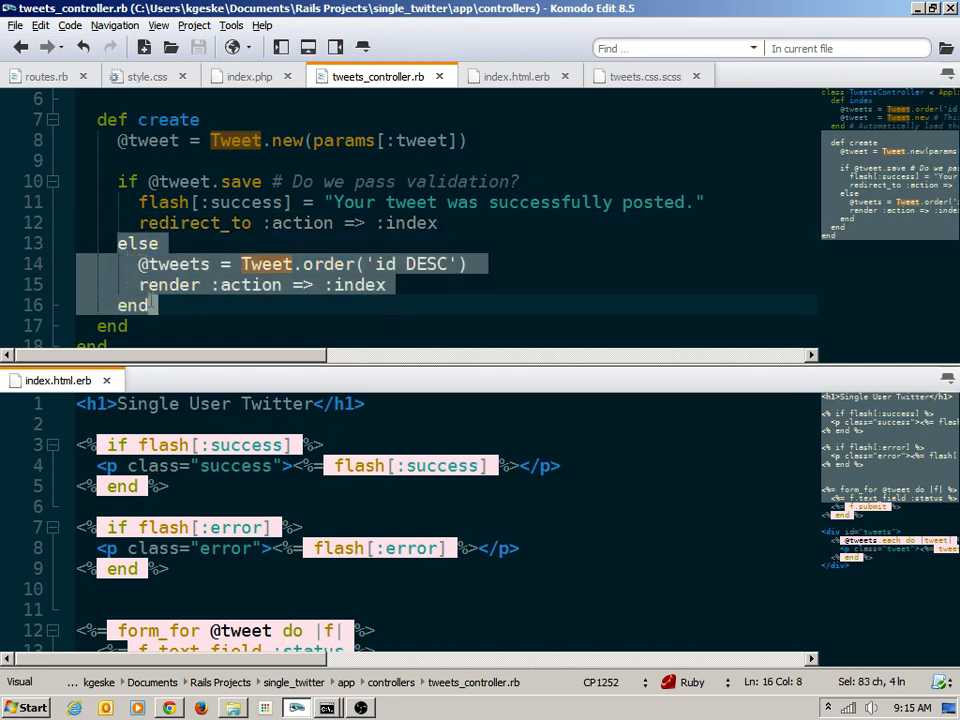
mouse_move(172, 295)
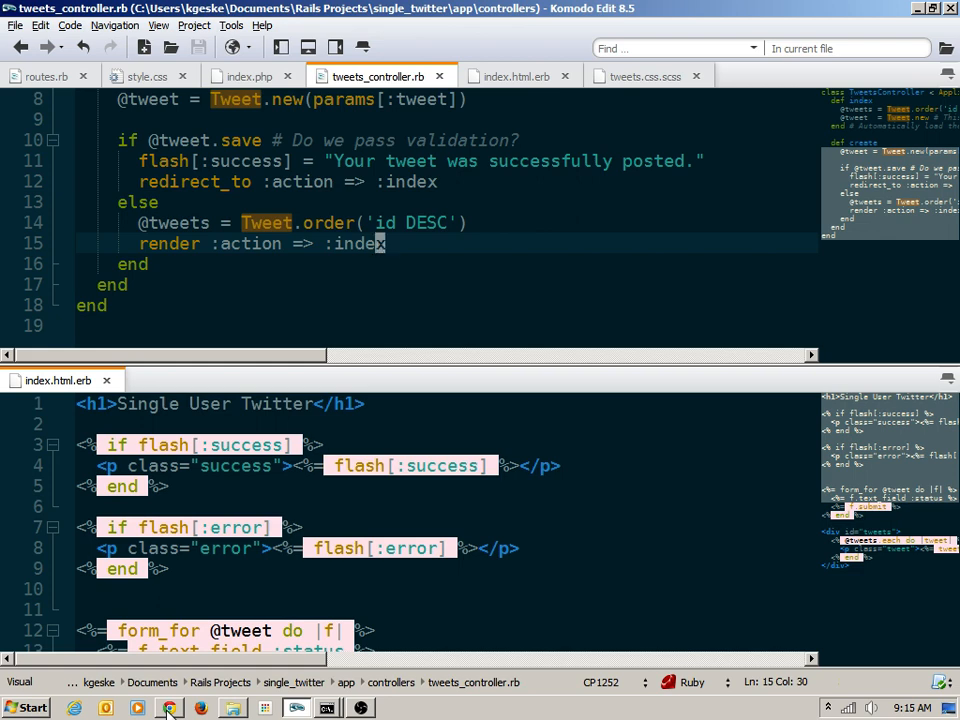
- Highlight the flash.now explanation and example code in the Action Controller Overview guide
left_click(167, 705)
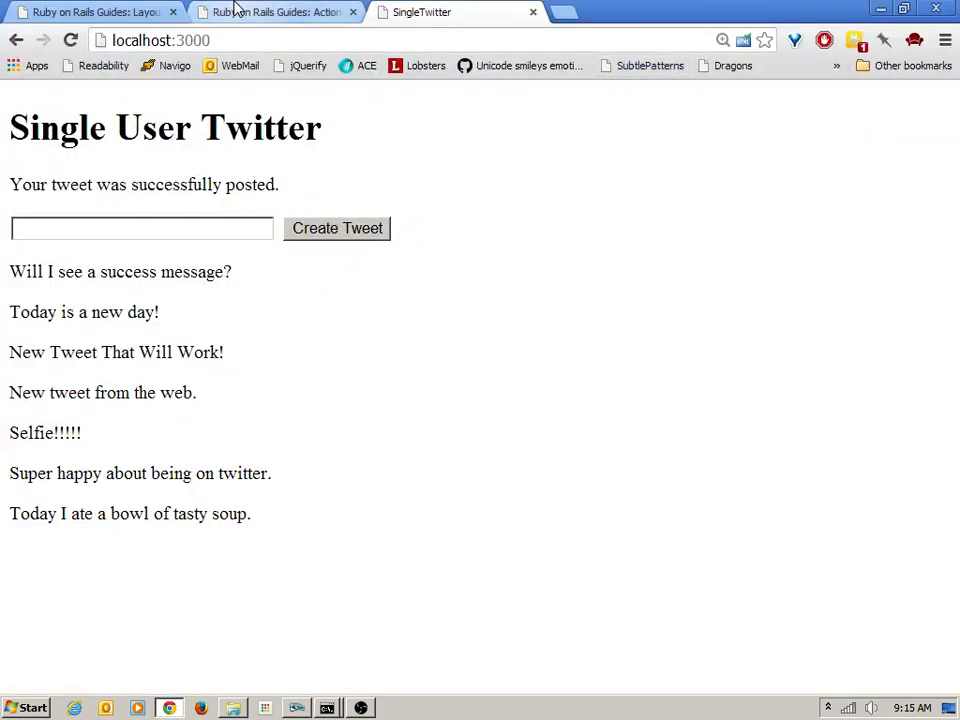
left_click(290, 13)
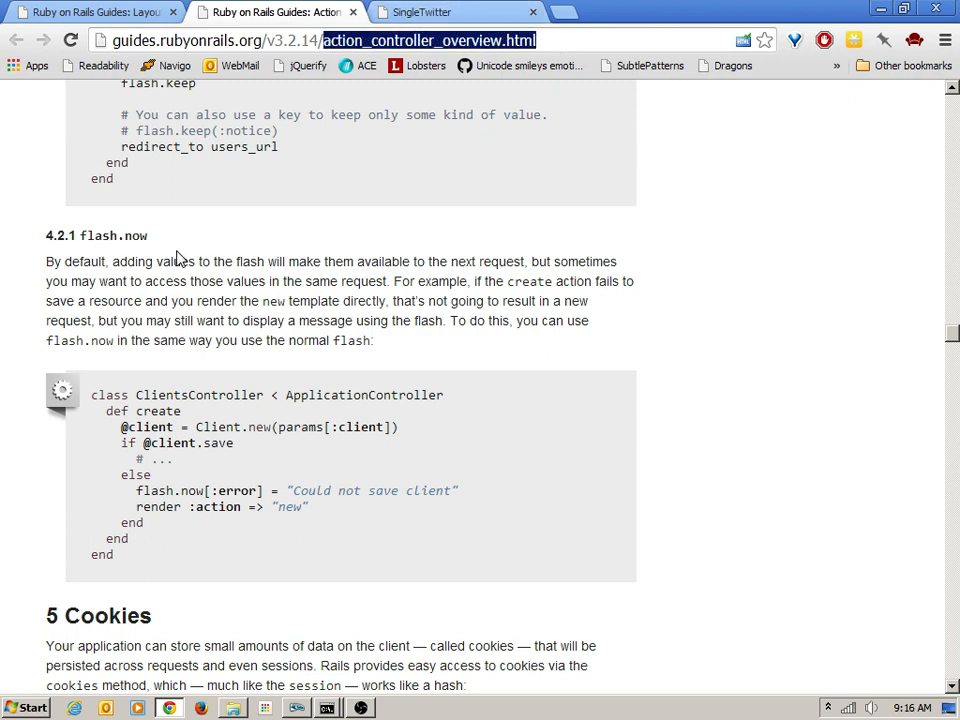
double_click(56, 263)
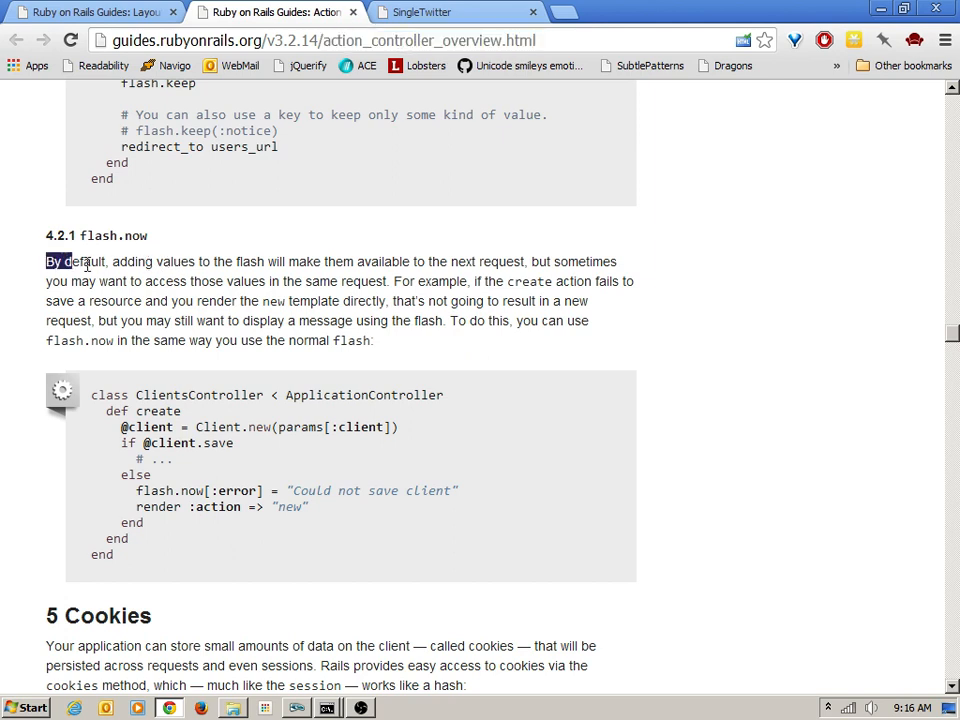
left_click_drag(46, 261, 478, 261)
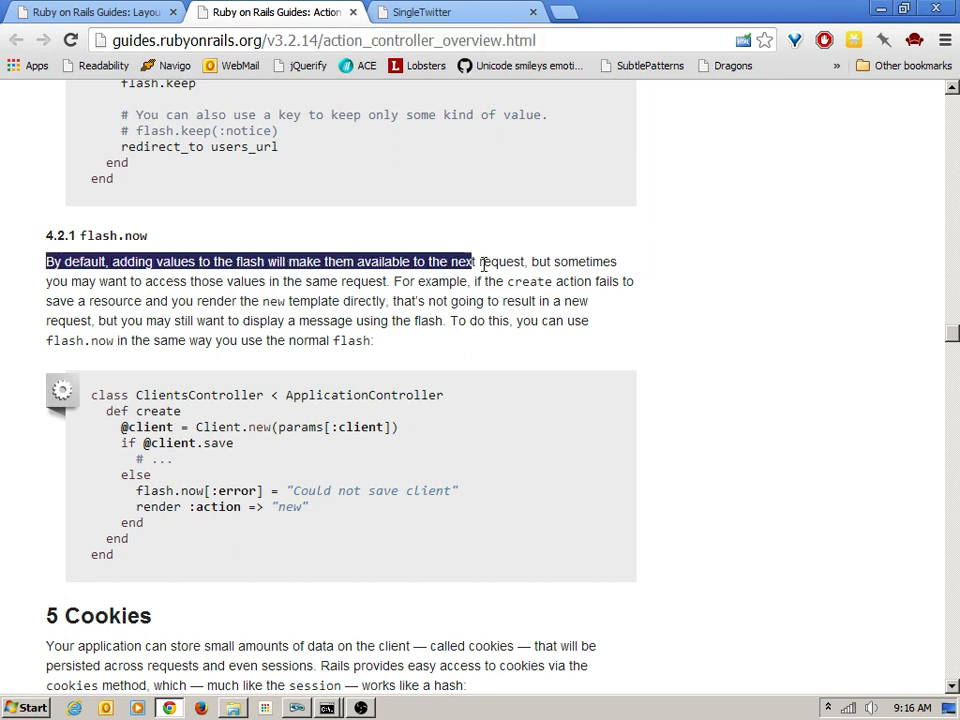
left_click_drag(478, 261, 524, 261)
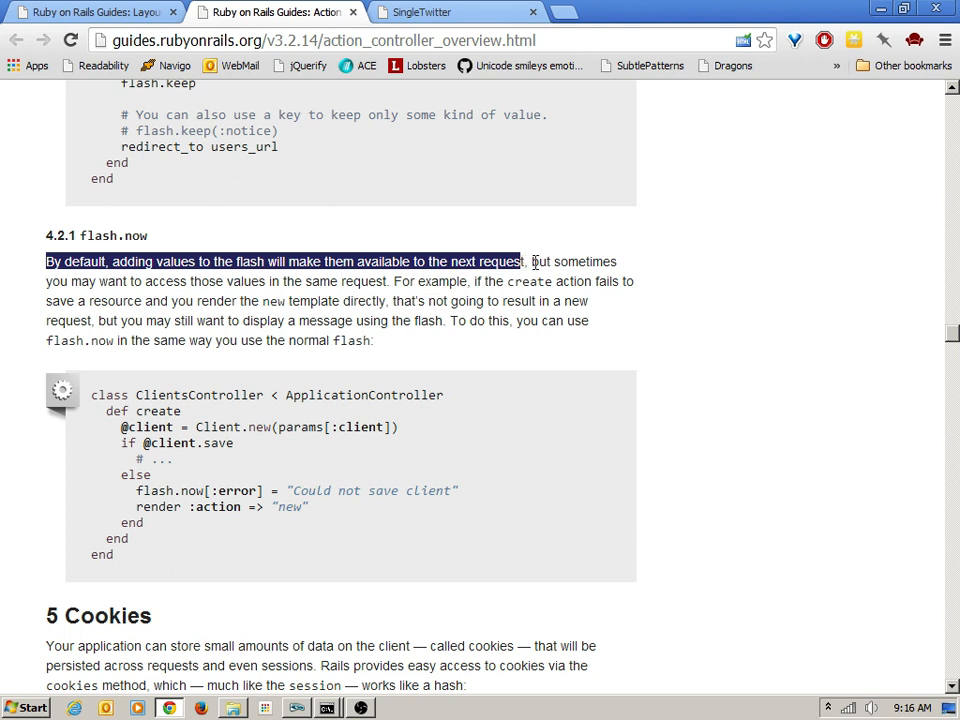
left_click_drag(530, 261, 392, 281)
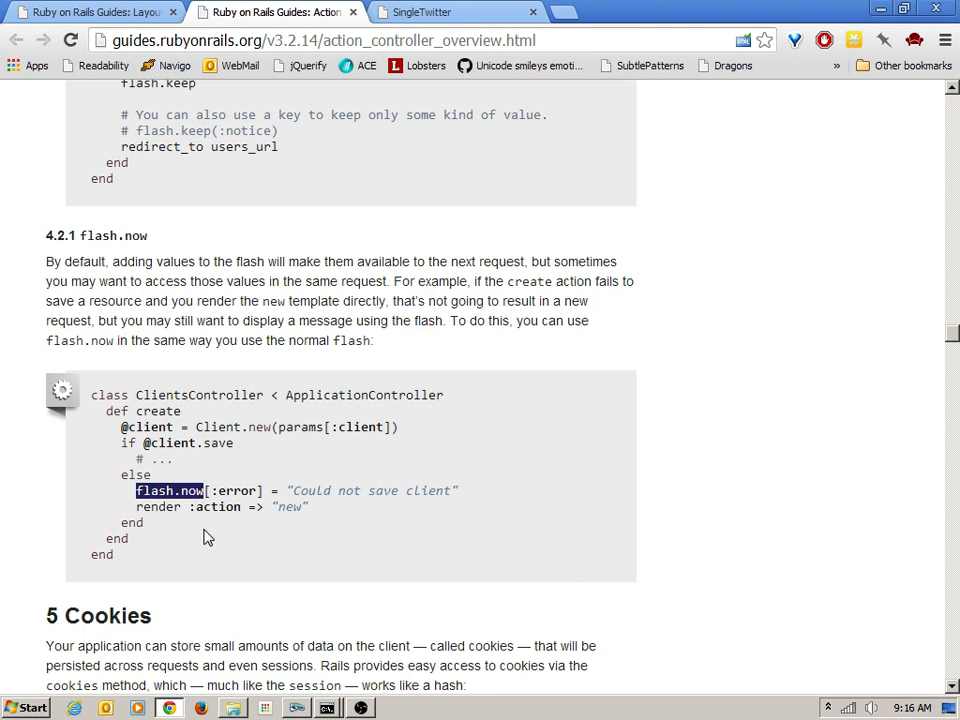
left_click_drag(137, 490, 263, 490)
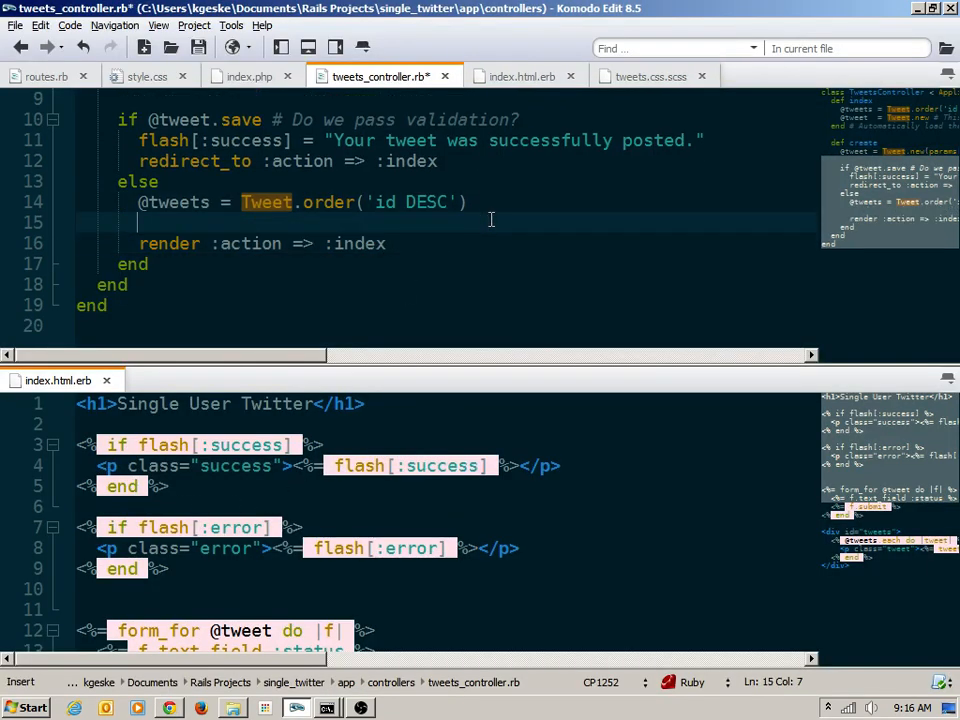
- In the else branch, set flash.now[:error] to "Sorry, all tweets must be from 1 to 140 characters in length."
type("flash.now[:error] =")
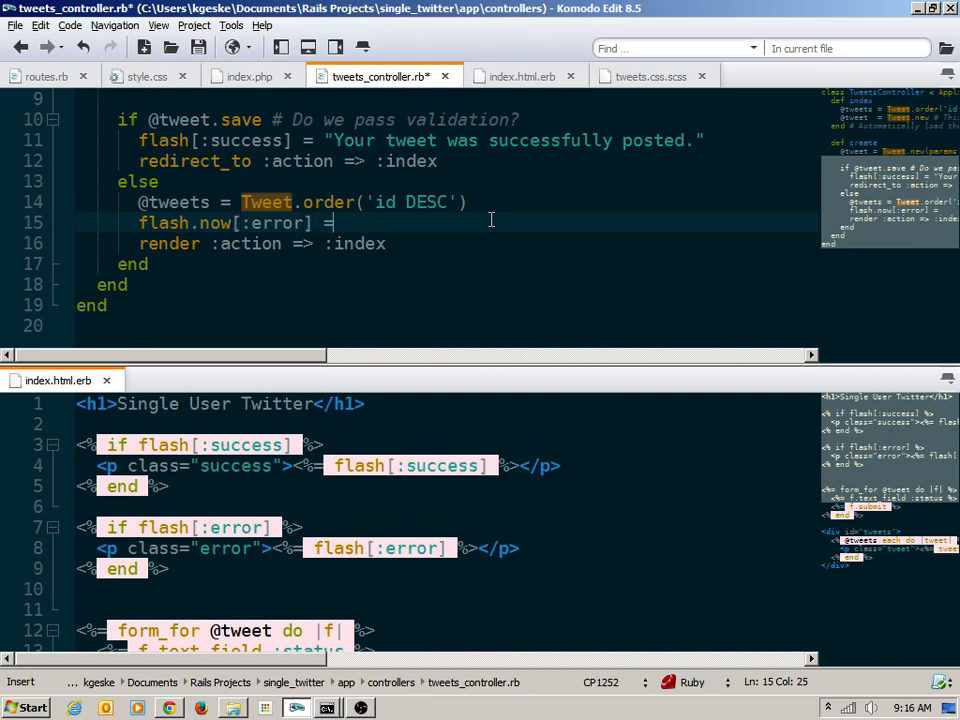
type("\"Sorry\"")
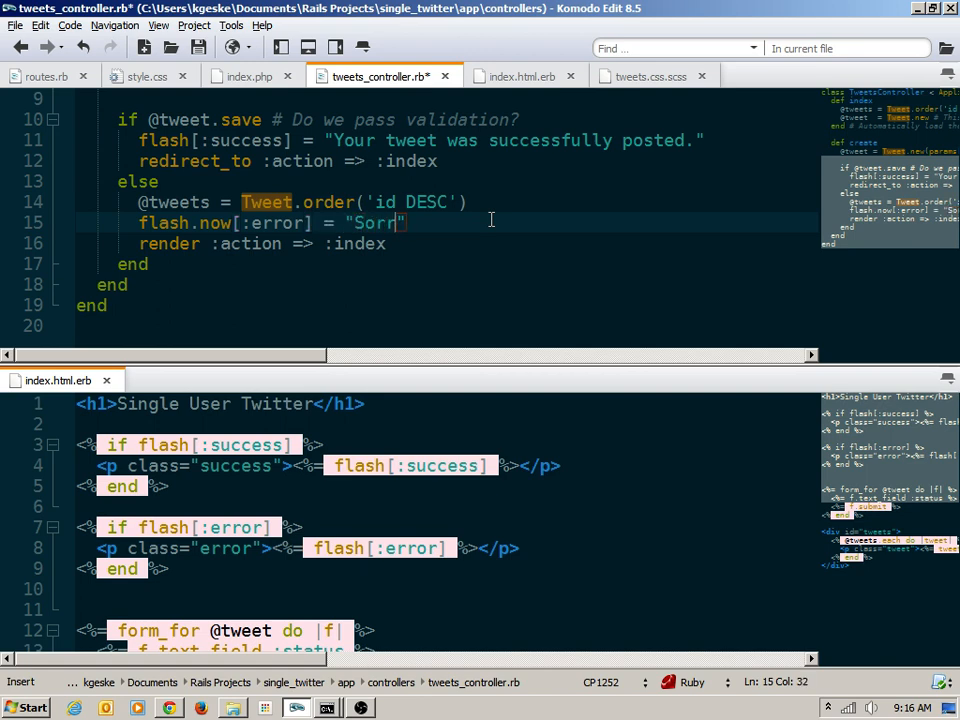
type("y, all t")
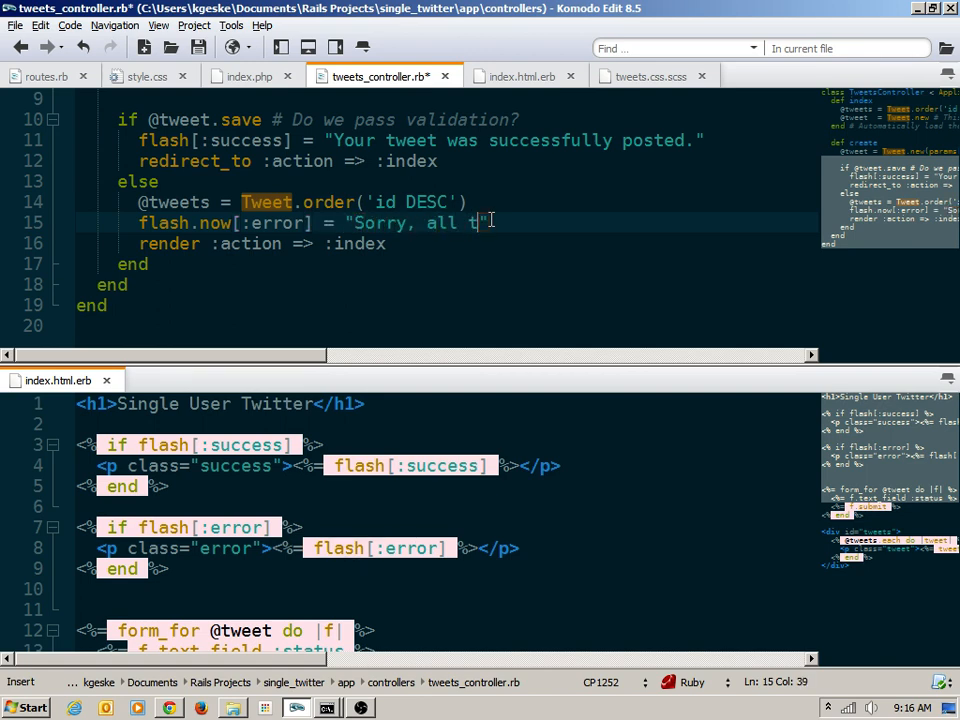
type("weets must be")
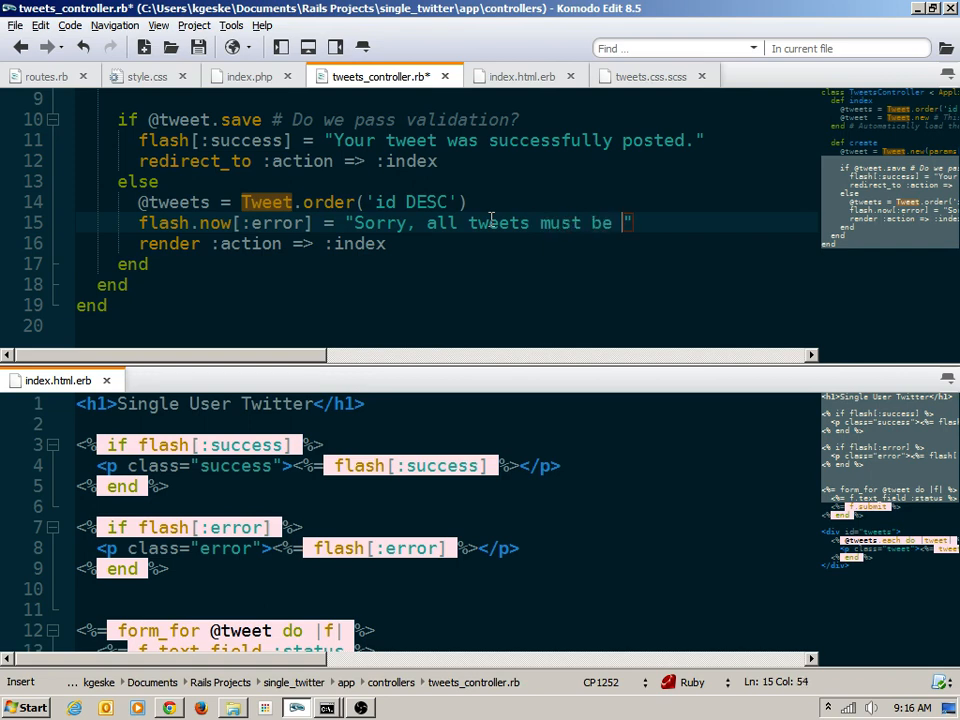
type("from 1 to 140 chara")
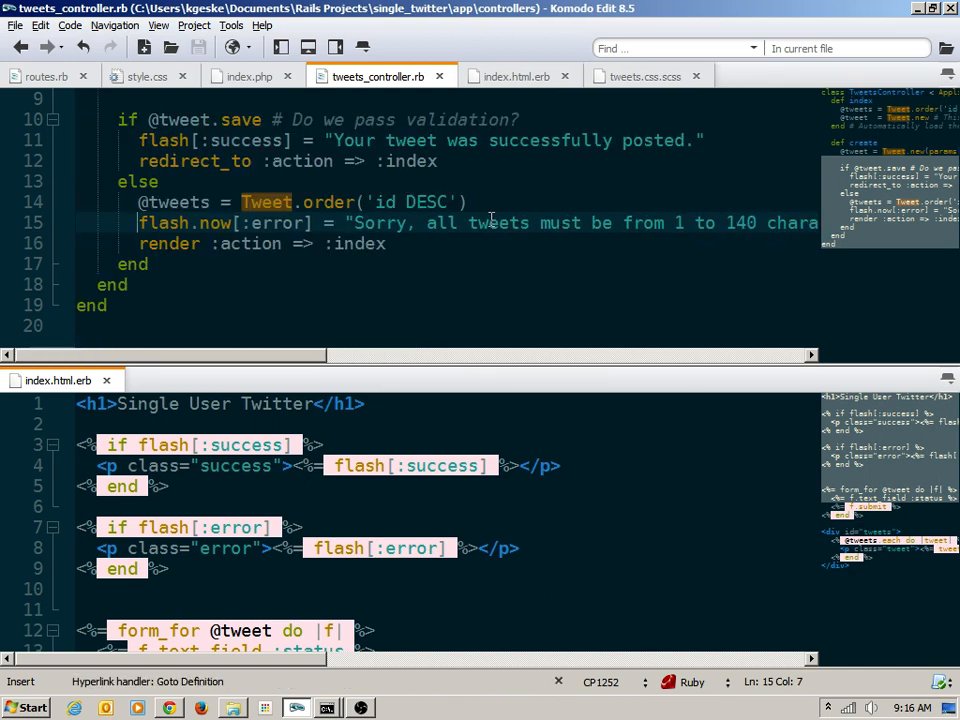
mouse_move(478, 363)
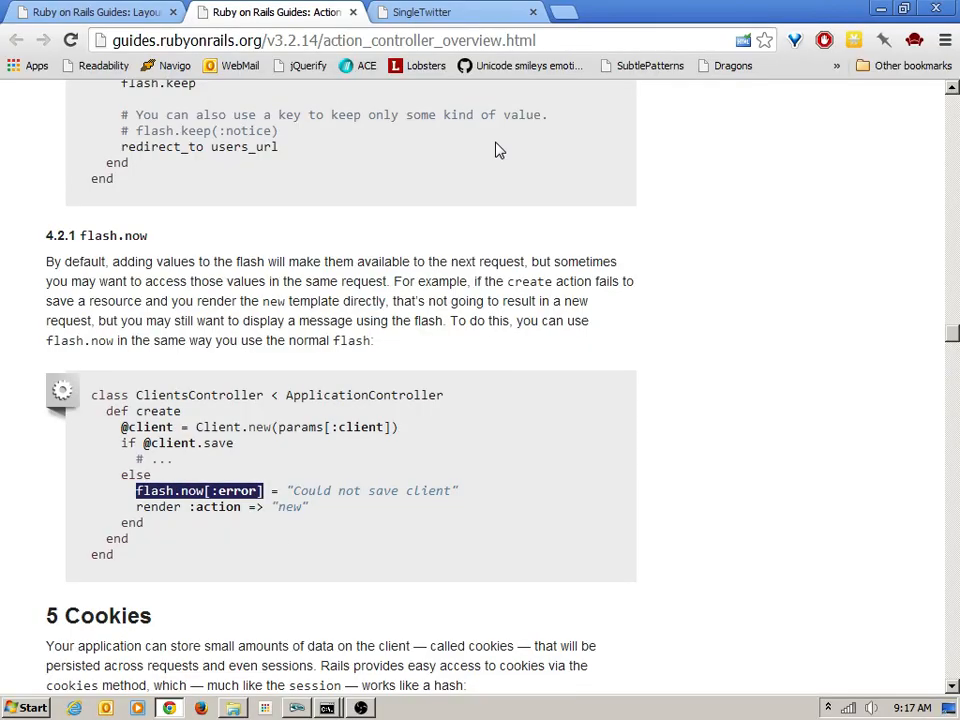
- Post the tweet 'Twitter tweeting.' in the SingleTwitter page
left_click(435, 11)
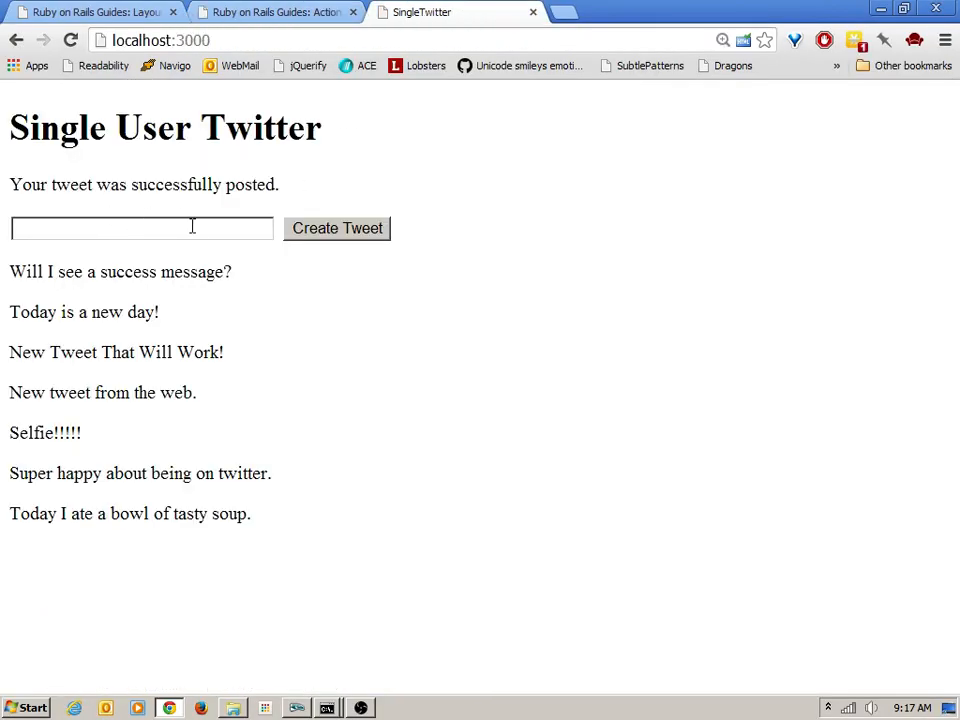
left_click(141, 228)
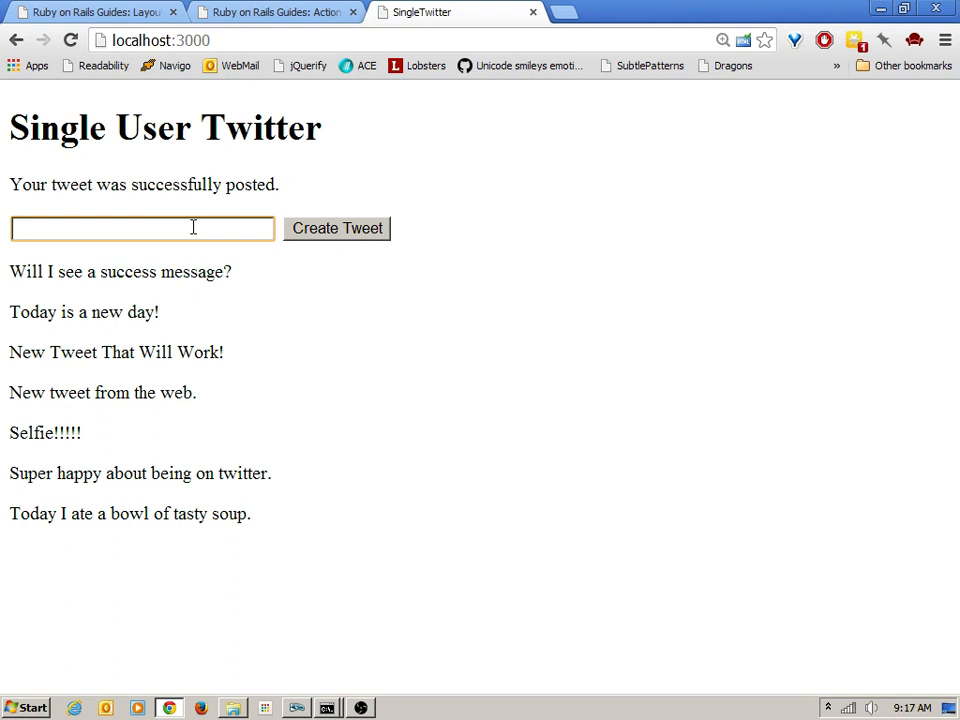
type("Twitter")
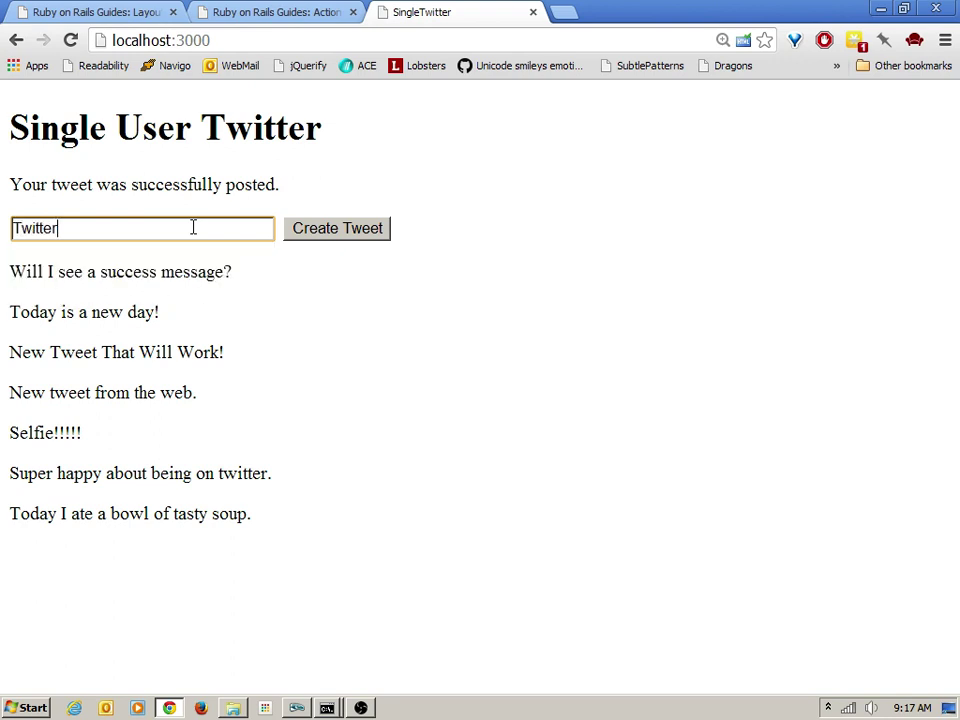
type("tweeti")
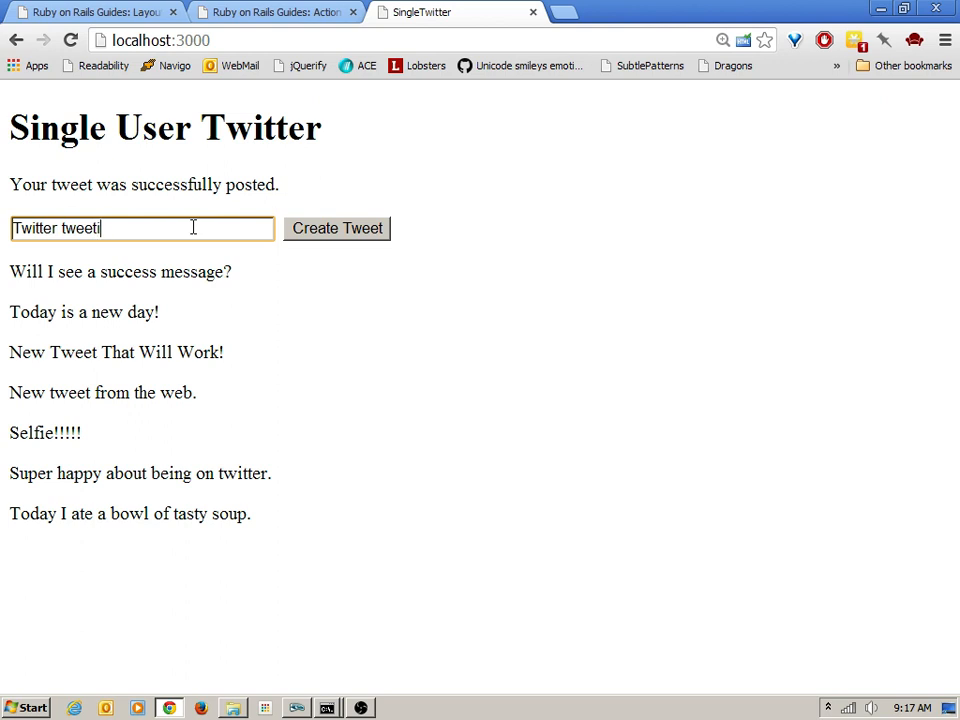
type("ng.")
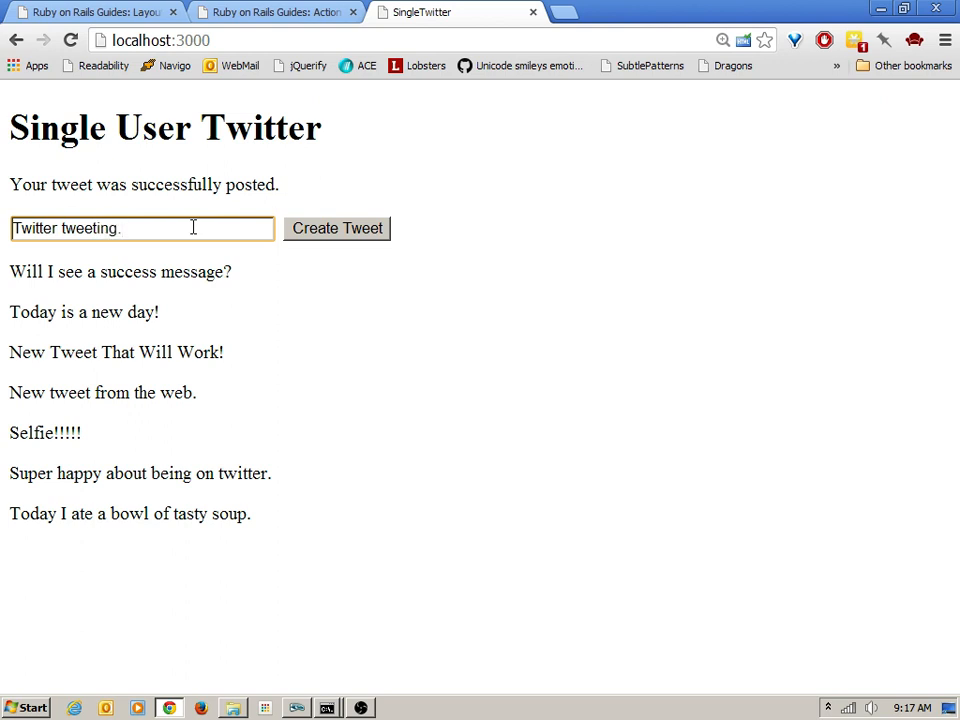
left_click(337, 228)
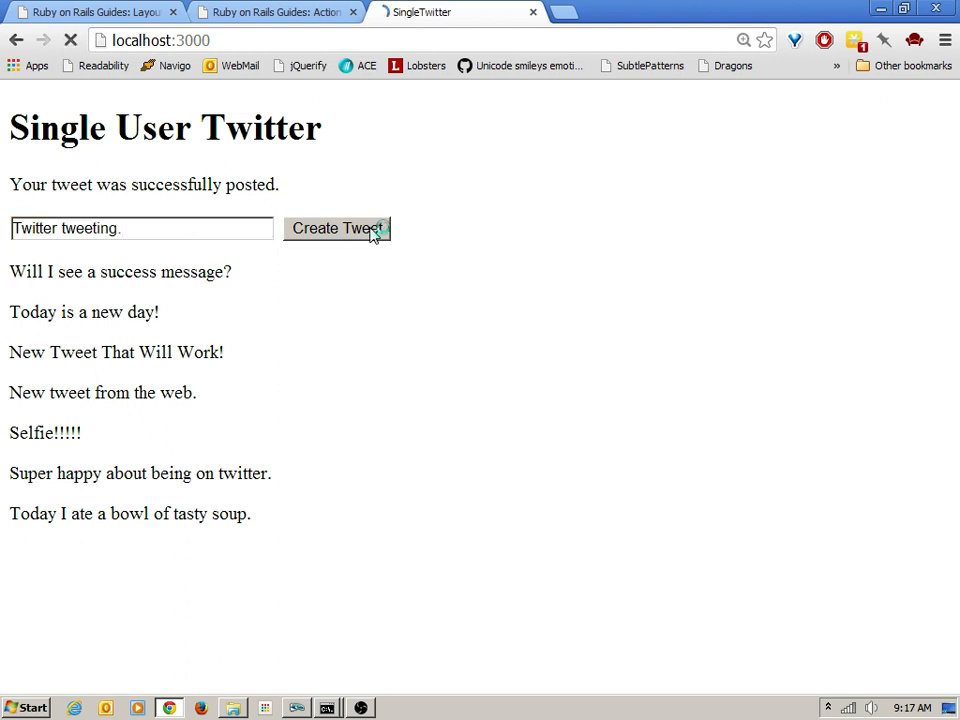
- Submit a blank tweet to show the 1-to-140-character error, then return to the editor
left_click(337, 228)
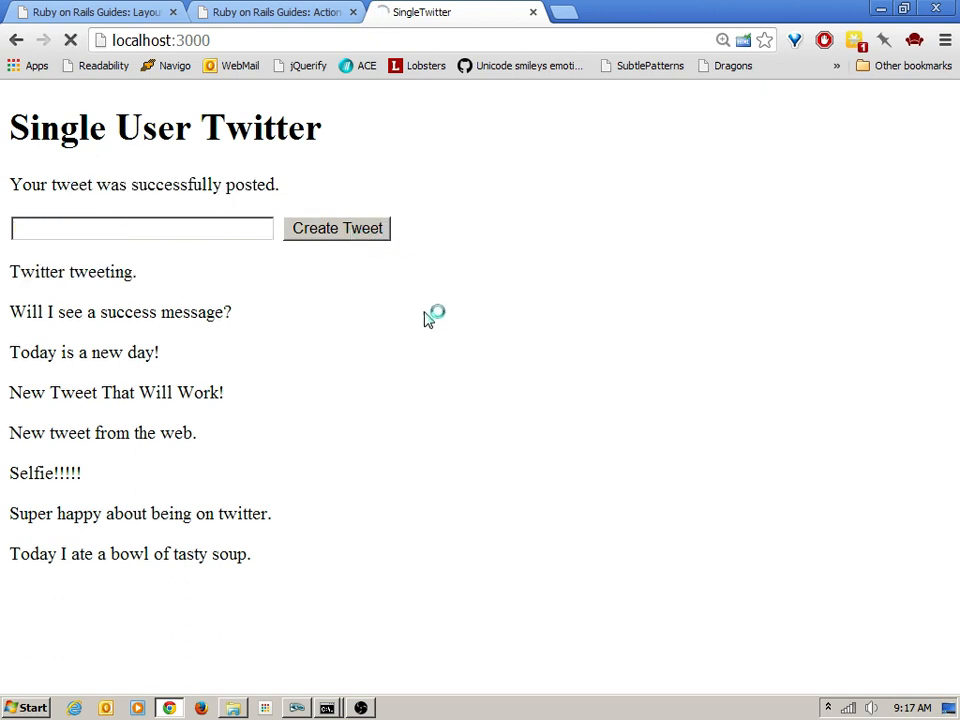
left_click(337, 228)
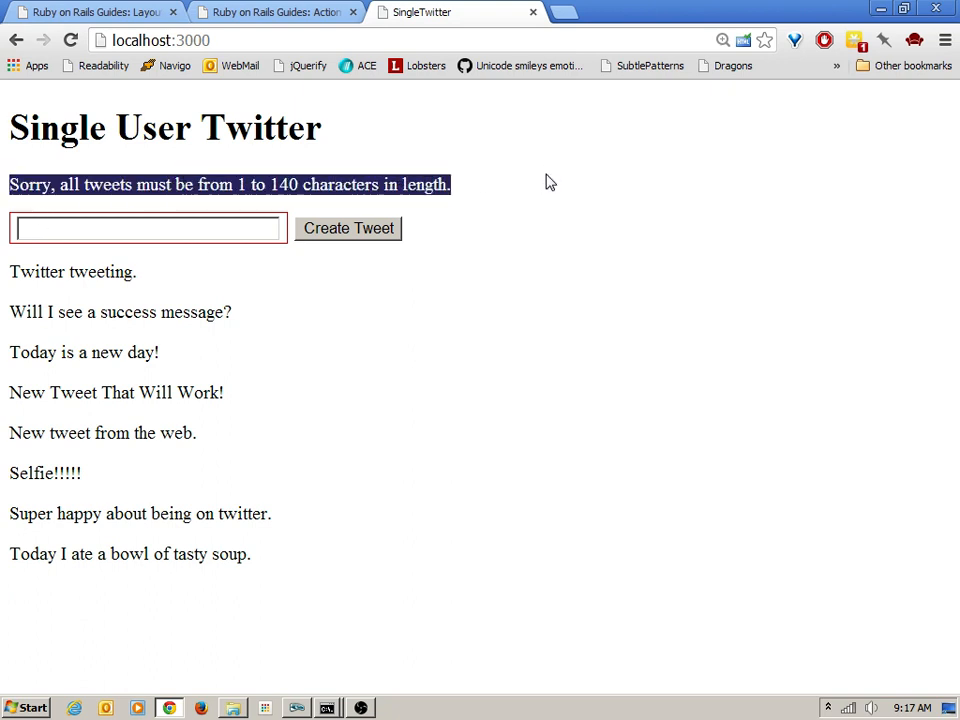
mouse_move(210, 217)
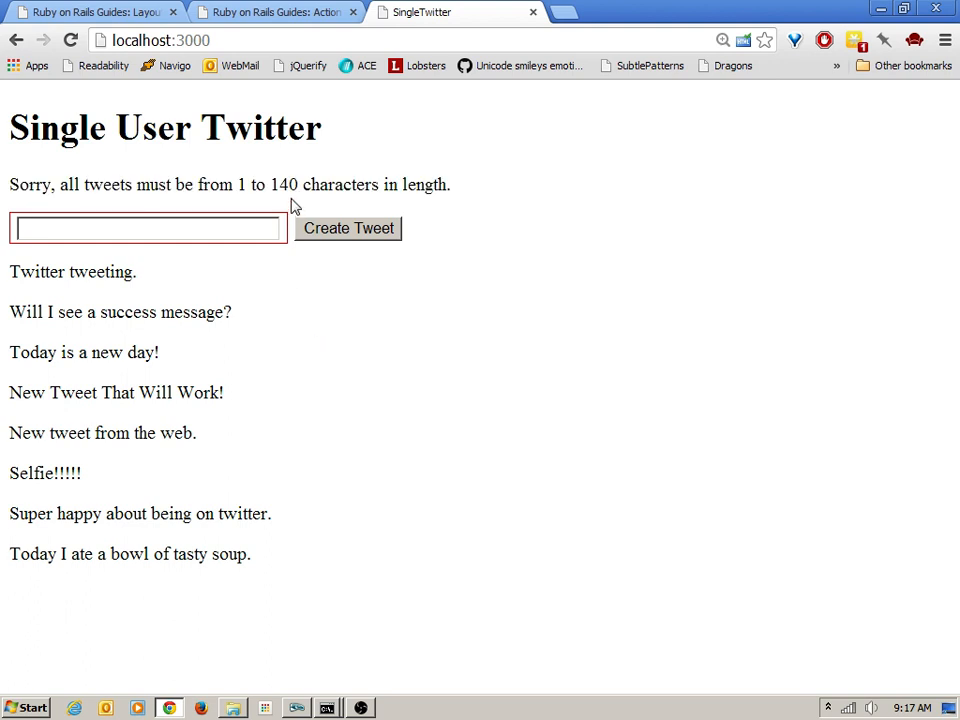
mouse_move(337, 371)
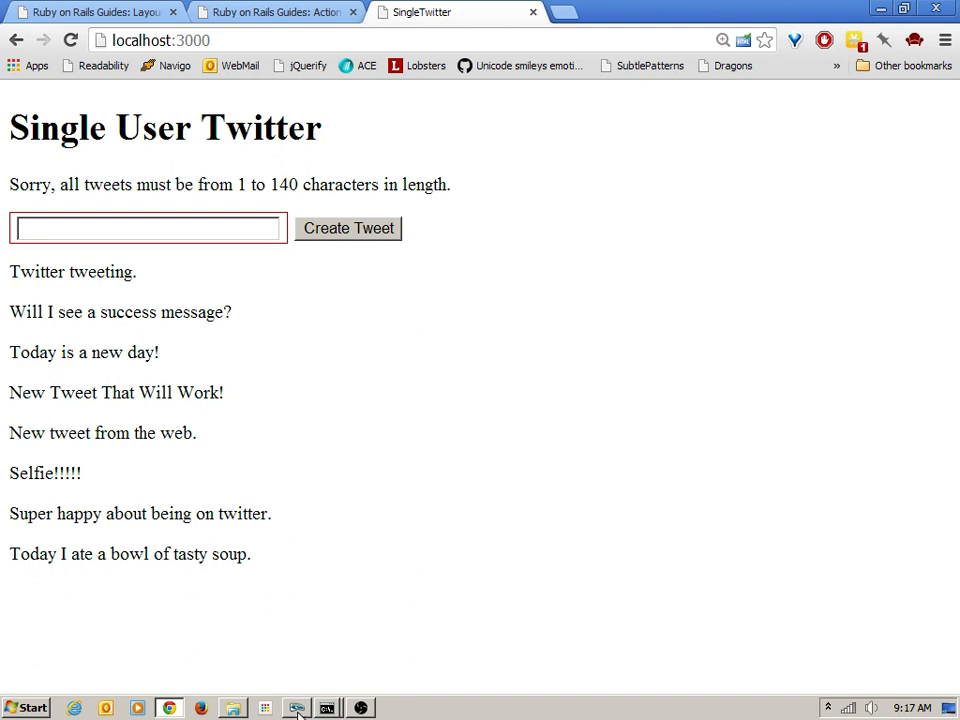
left_click(296, 706)
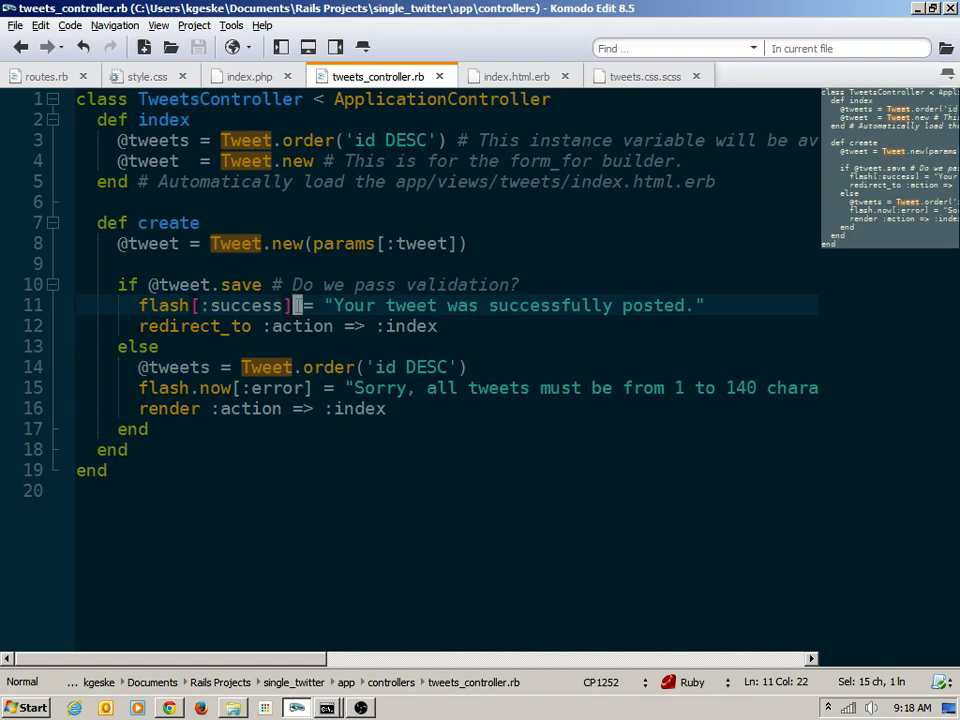
- Review the success and flash.now error lines in create, then bring up index.html.erb
left_click(160, 429)
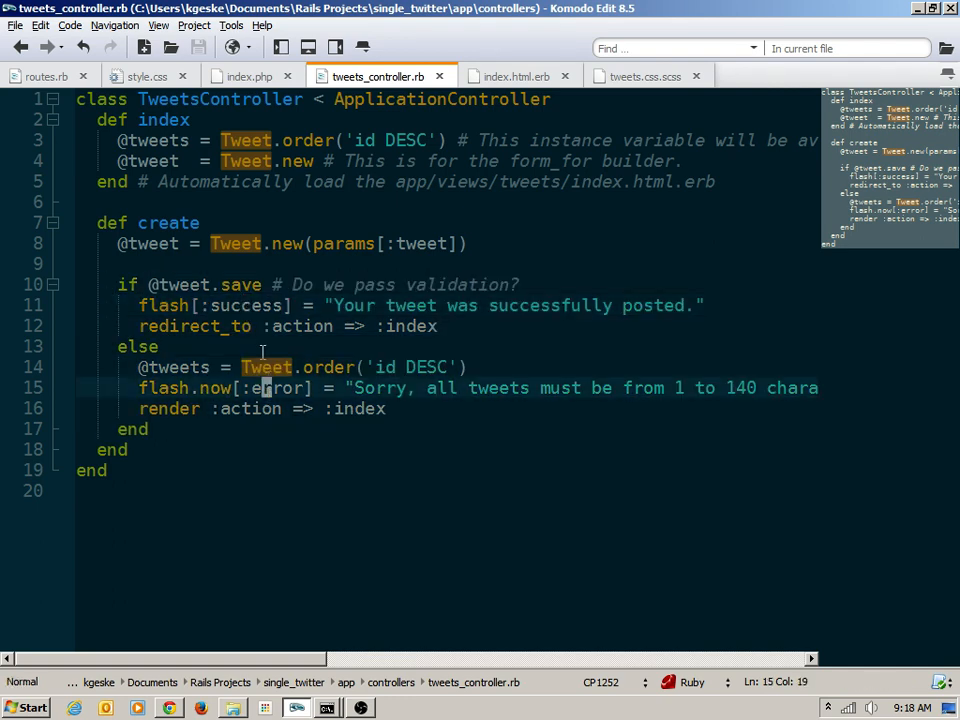
double_click(280, 388)
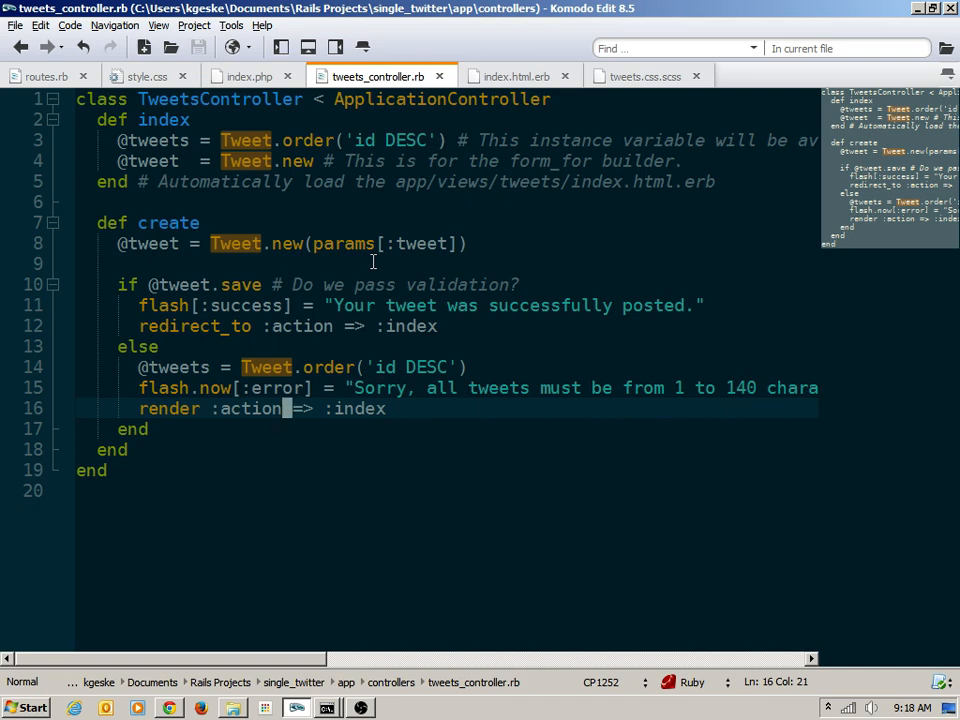
mouse_move(368, 285)
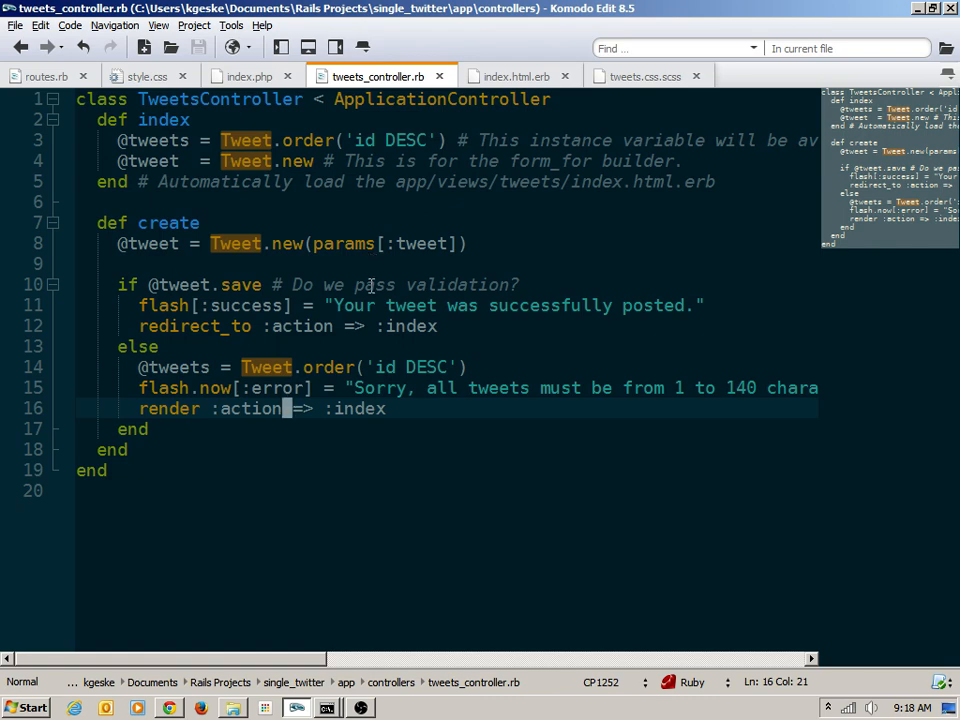
mouse_move(440, 253)
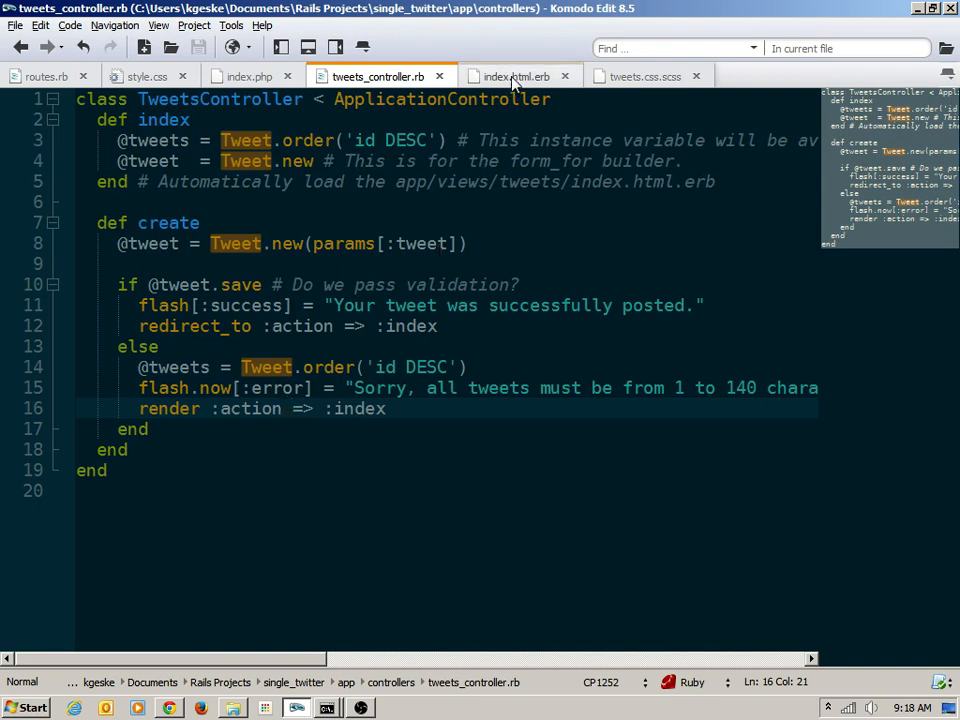
left_click(516, 75)
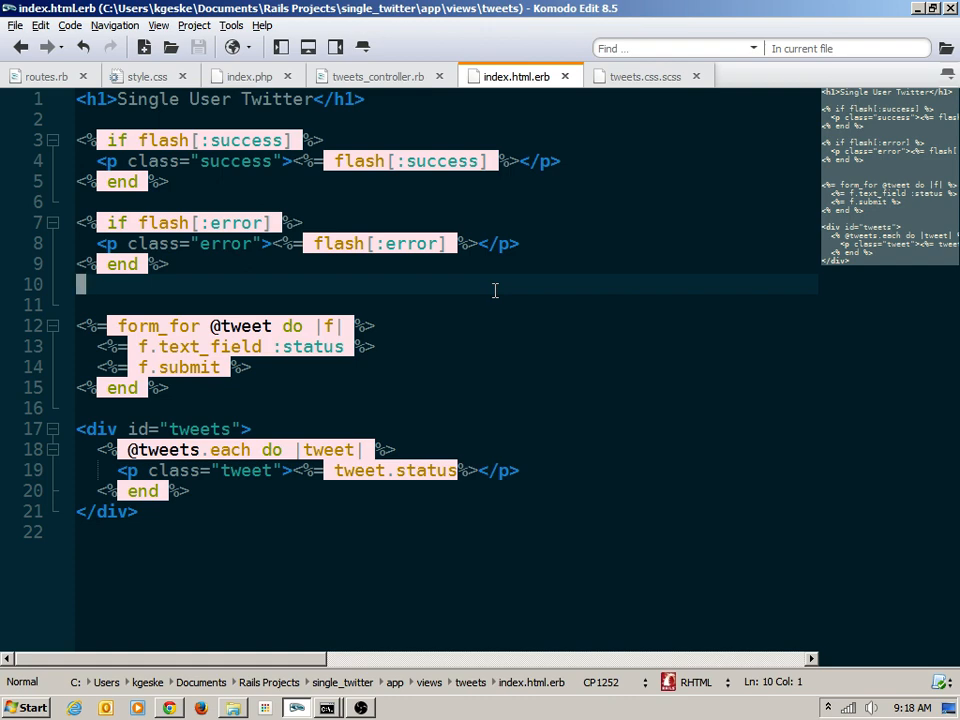
mouse_move(249, 76)
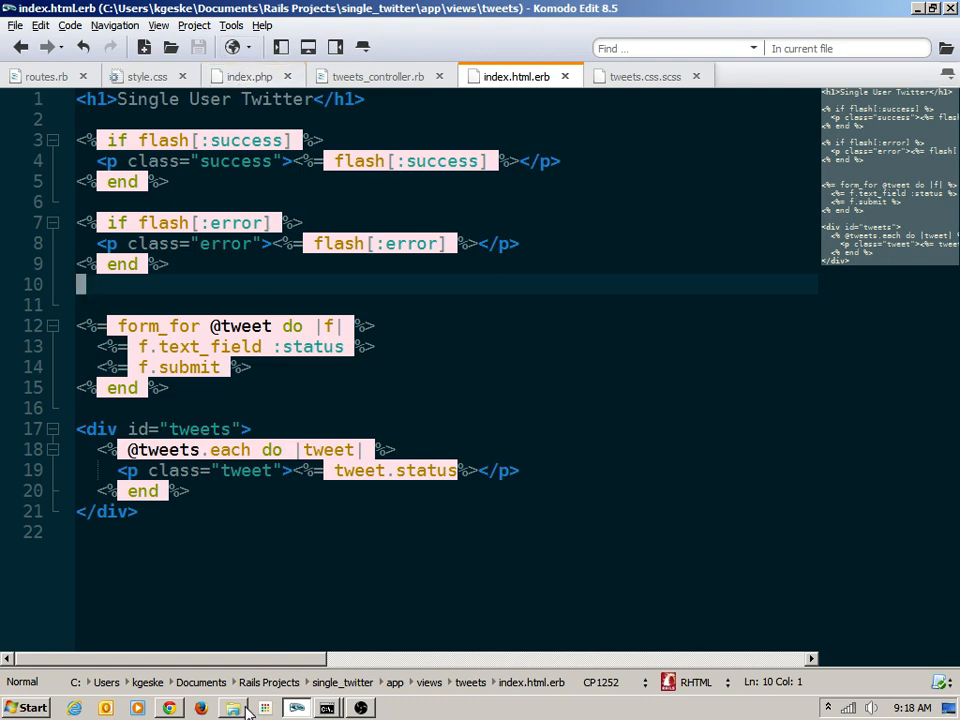
- Open the app folder in Windows Explorer and browse into views, then layouts
left_click(234, 706)
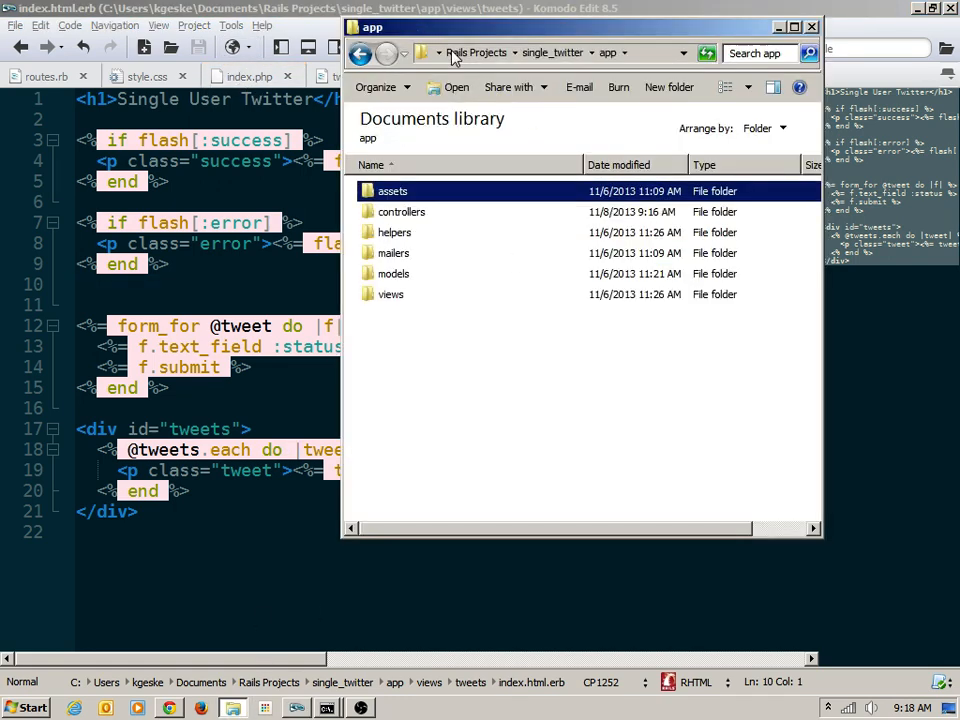
mouse_move(267, 252)
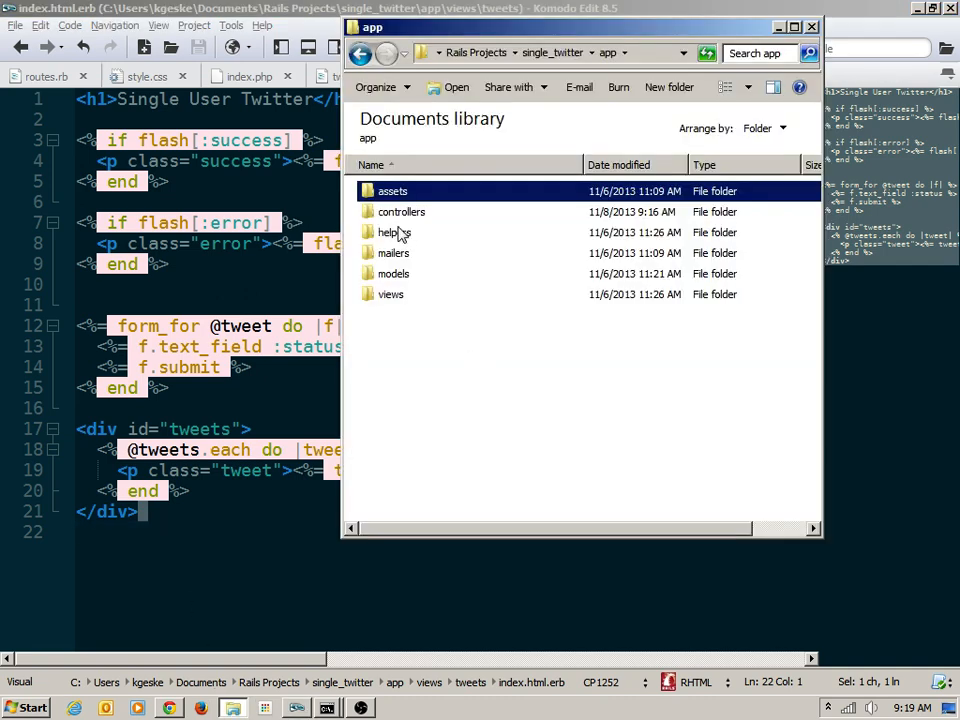
double_click(390, 294)
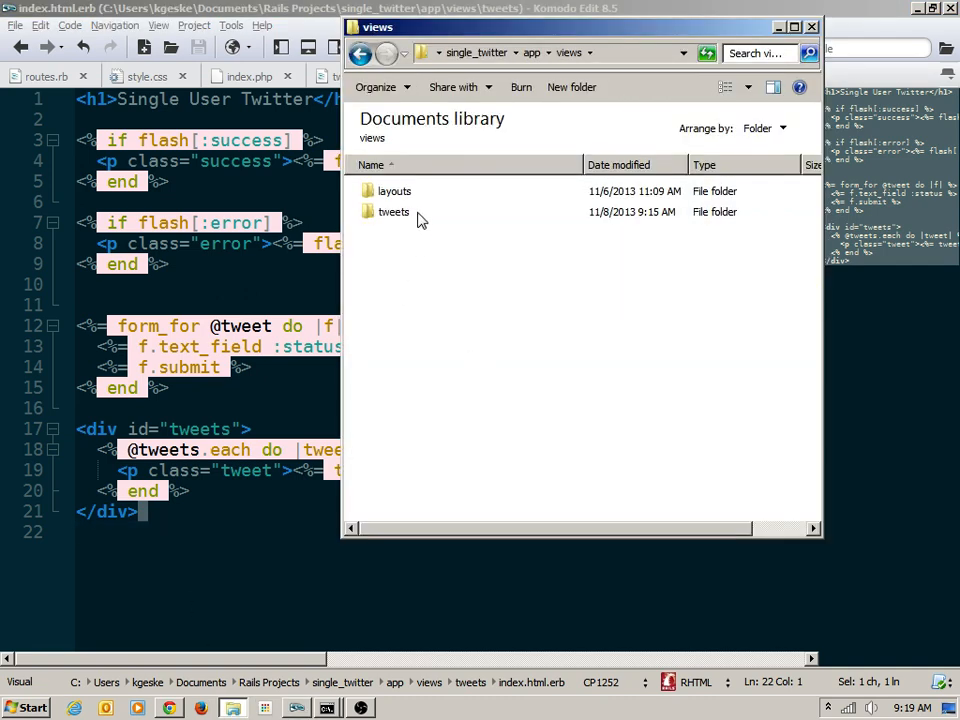
double_click(395, 191)
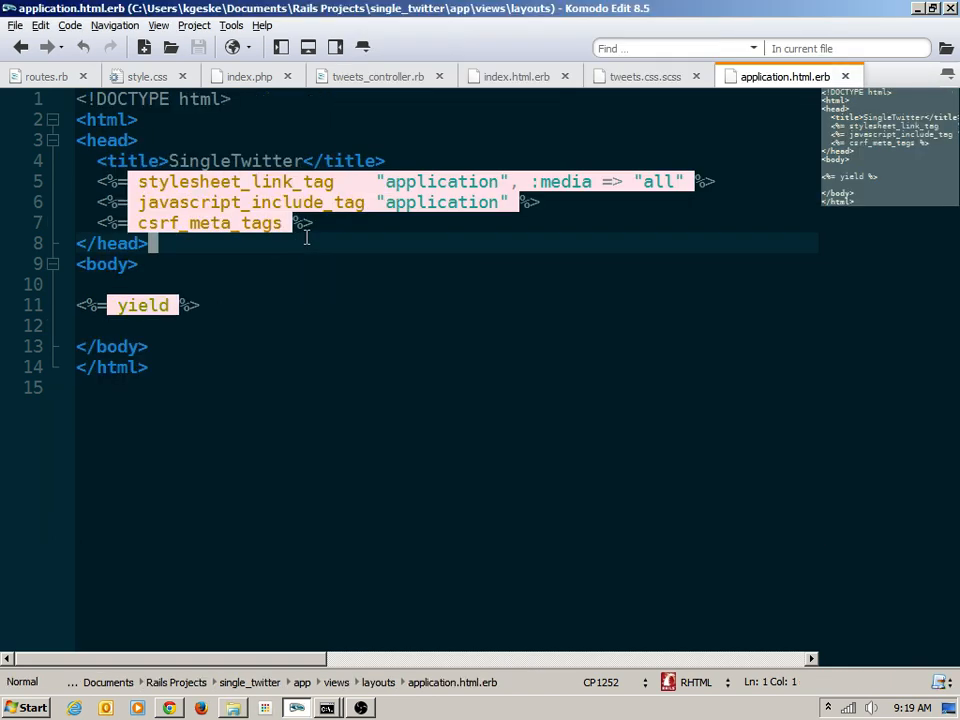
mouse_move(641, 76)
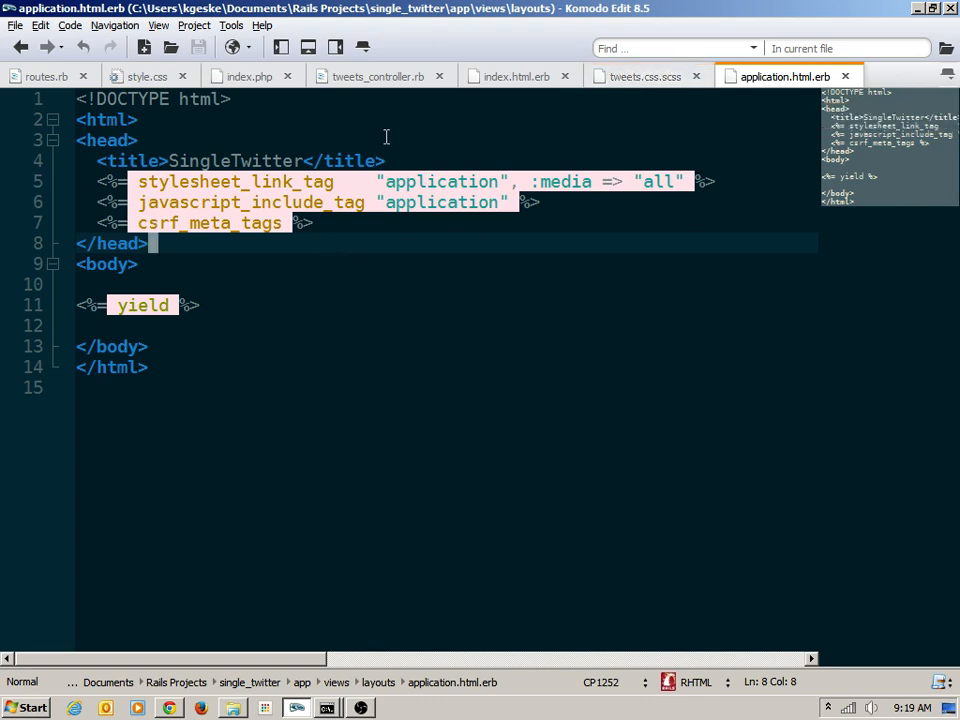
- Copy the body id home and wrapper div tags from index.php and wrap yield with them
left_click(250, 75)
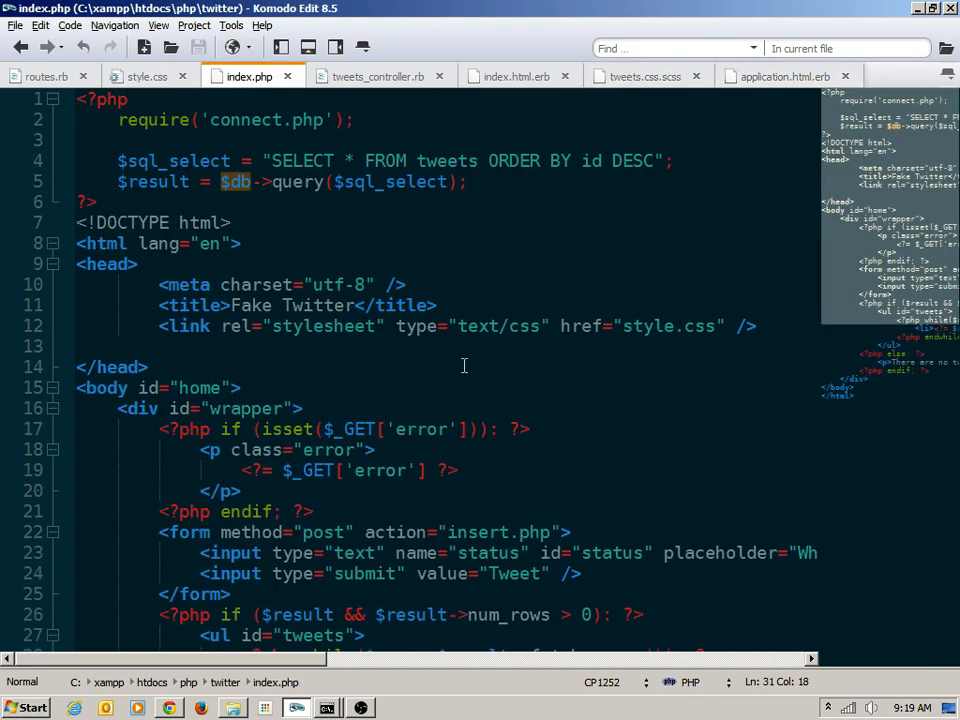
scroll("down", 3)
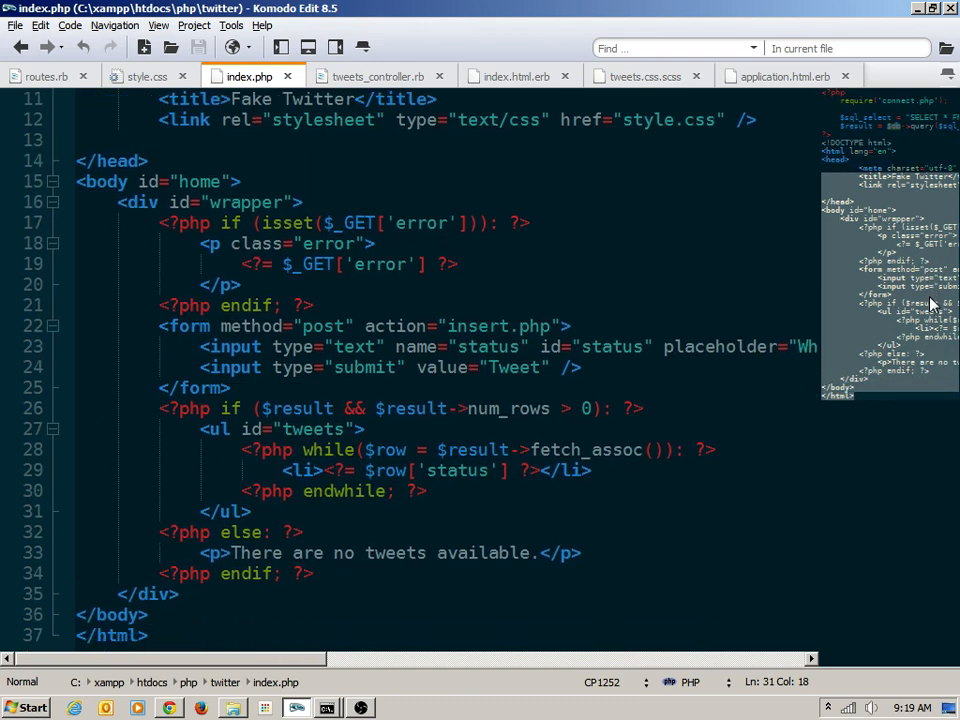
left_click(307, 202)
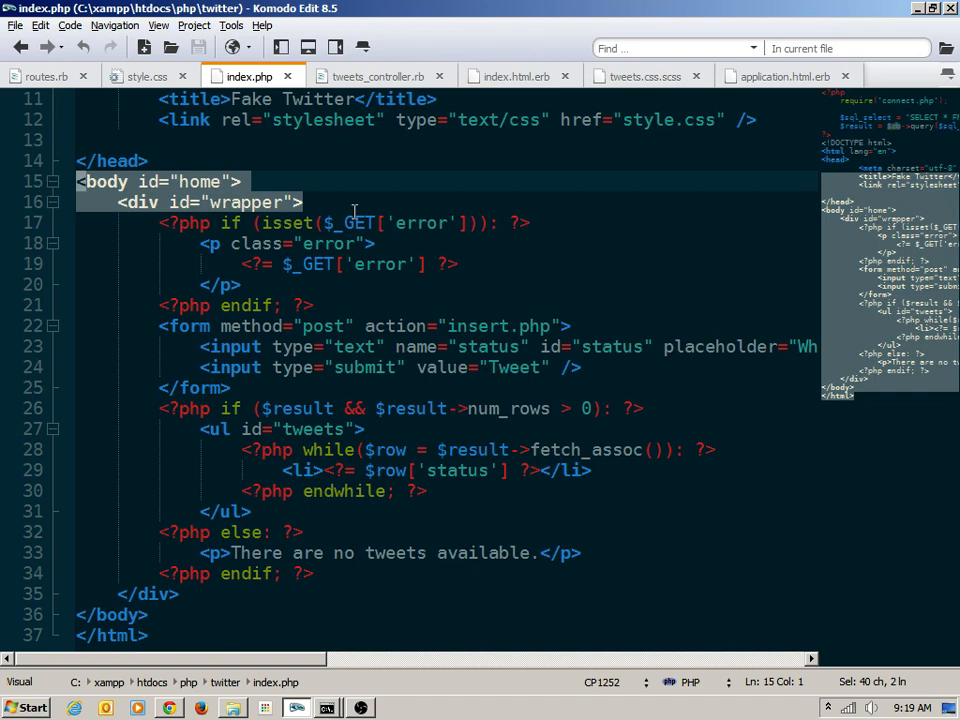
mouse_move(757, 85)
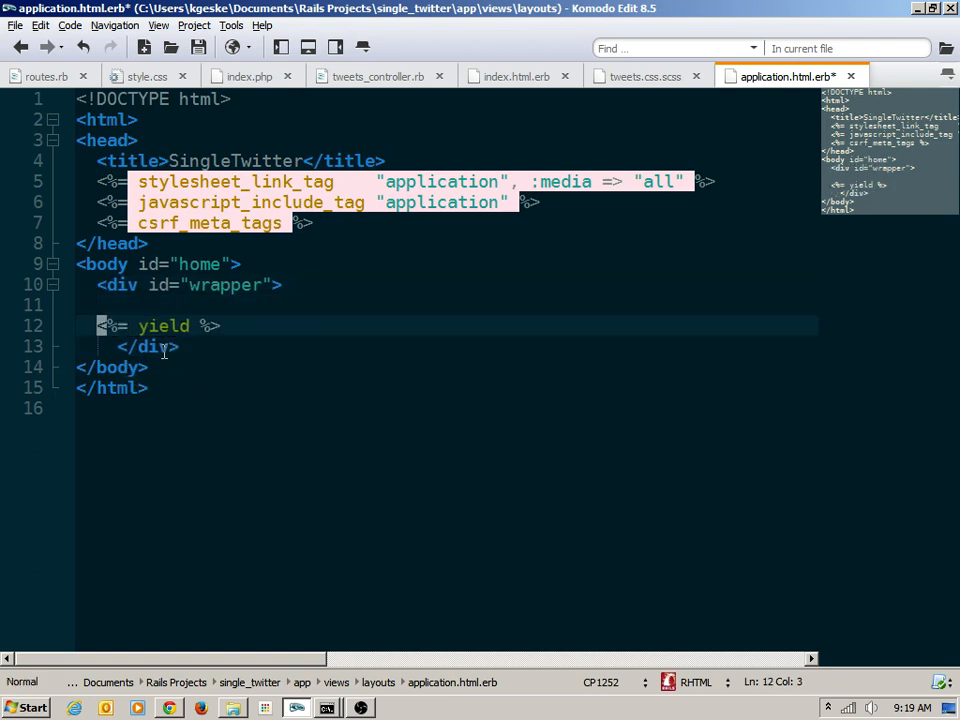
left_click(150, 346)
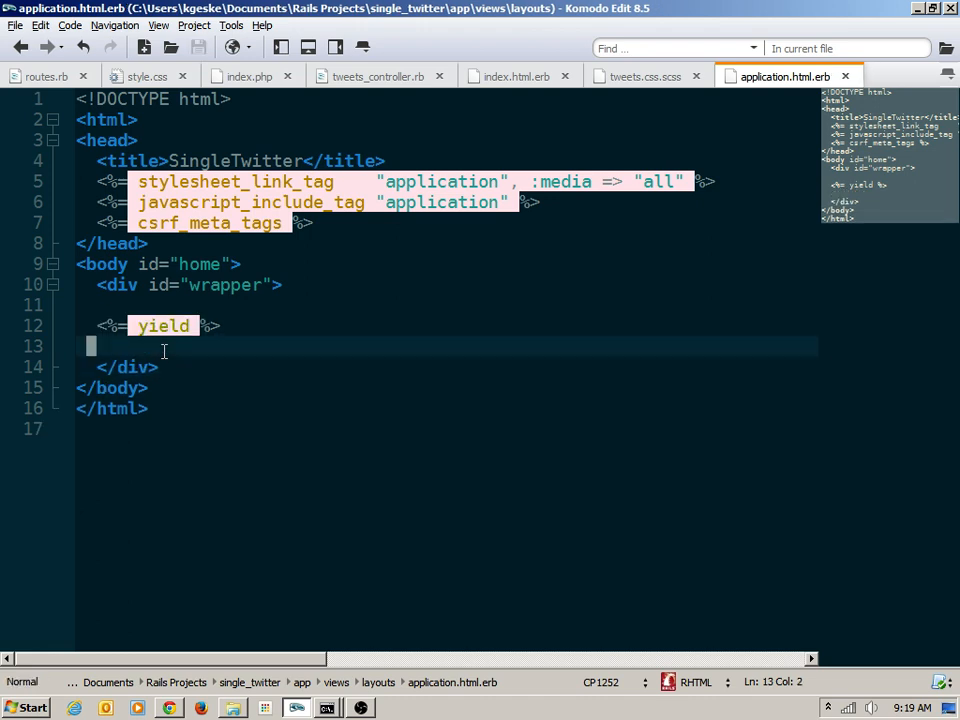
left_click(240, 75)
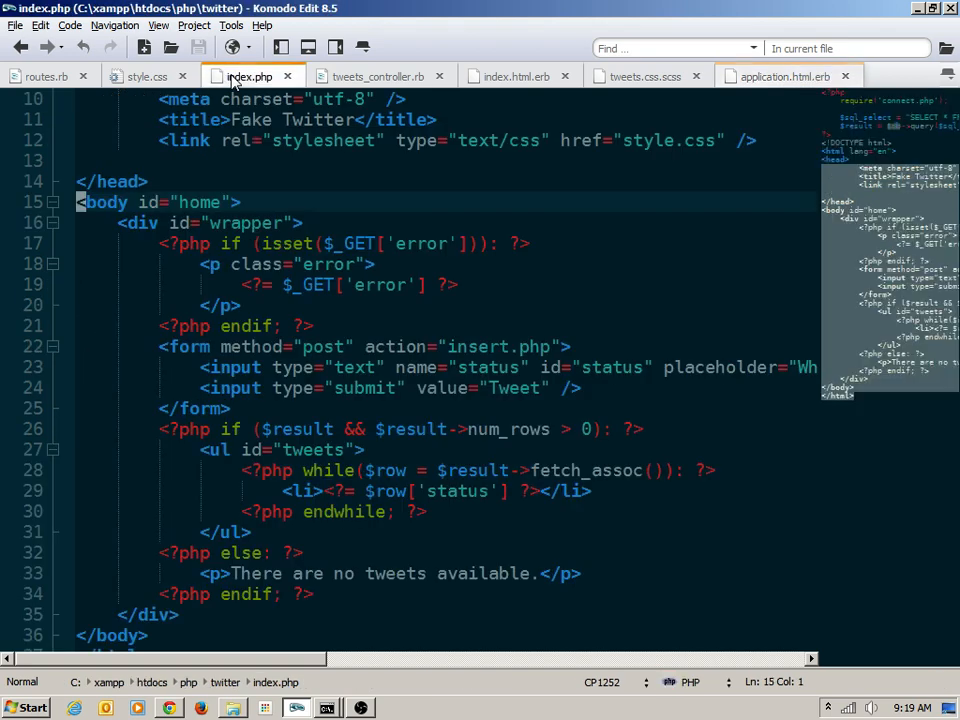
mouse_move(830, 258)
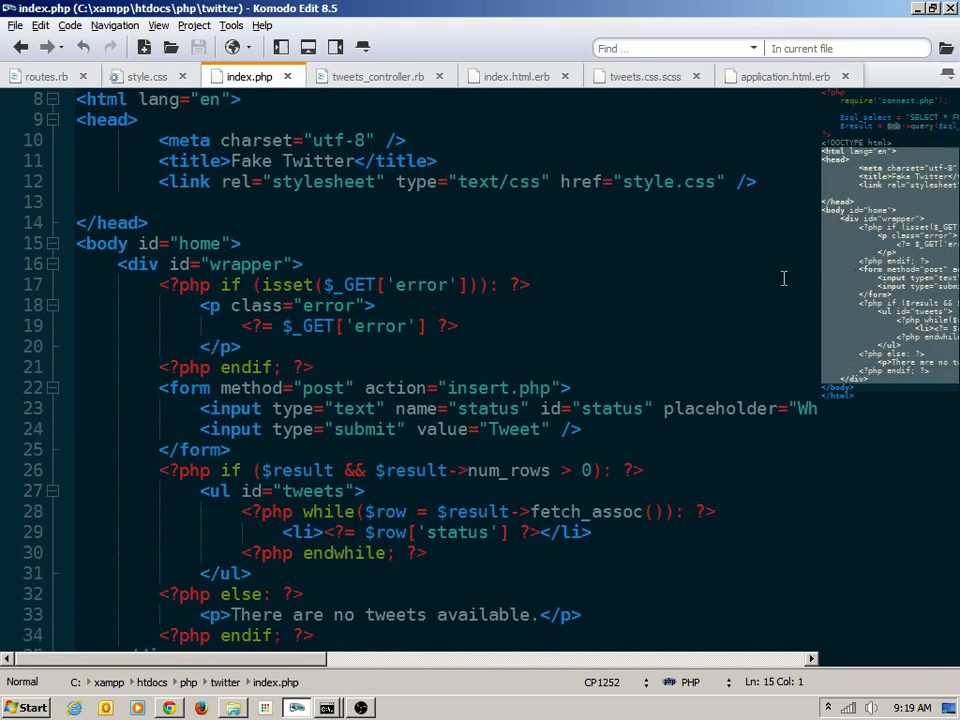
left_click_drag(199, 305, 255, 346)
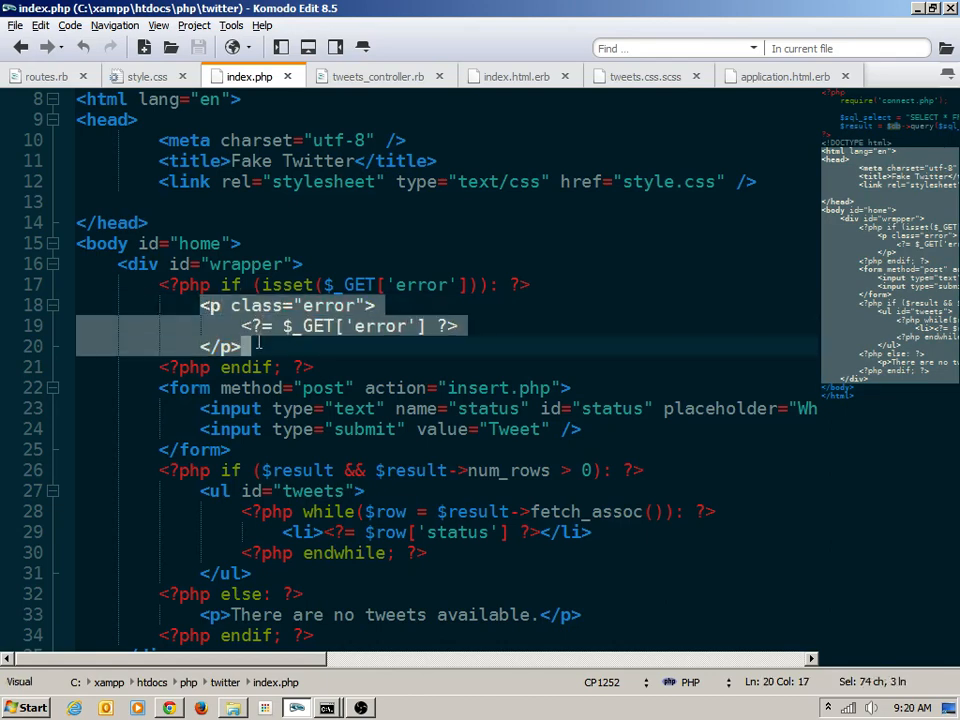
mouse_move(733, 205)
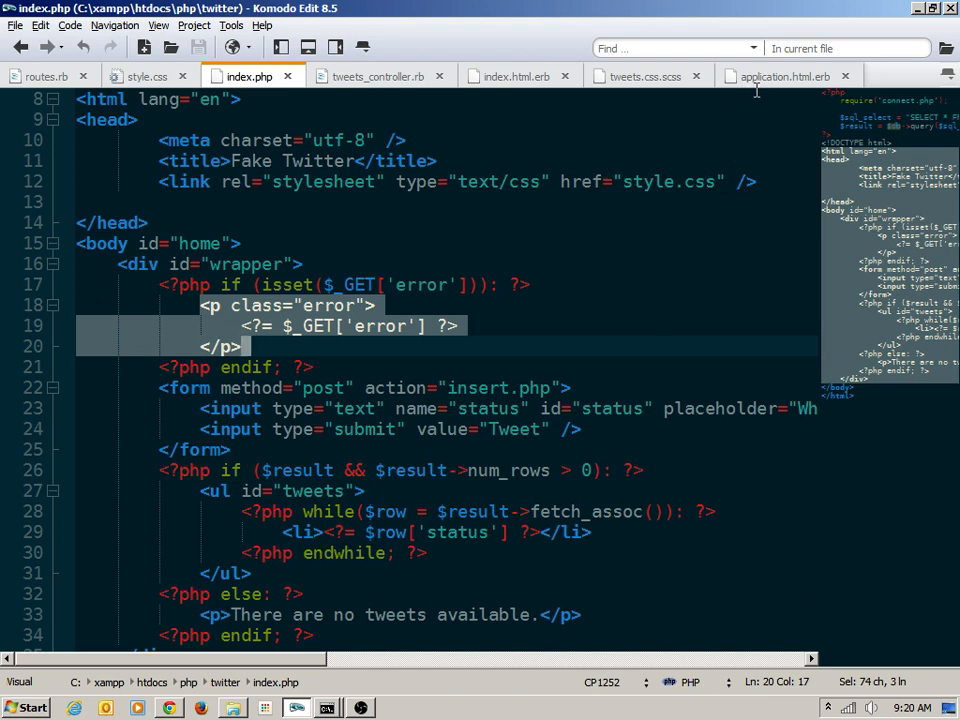
mouse_move(773, 76)
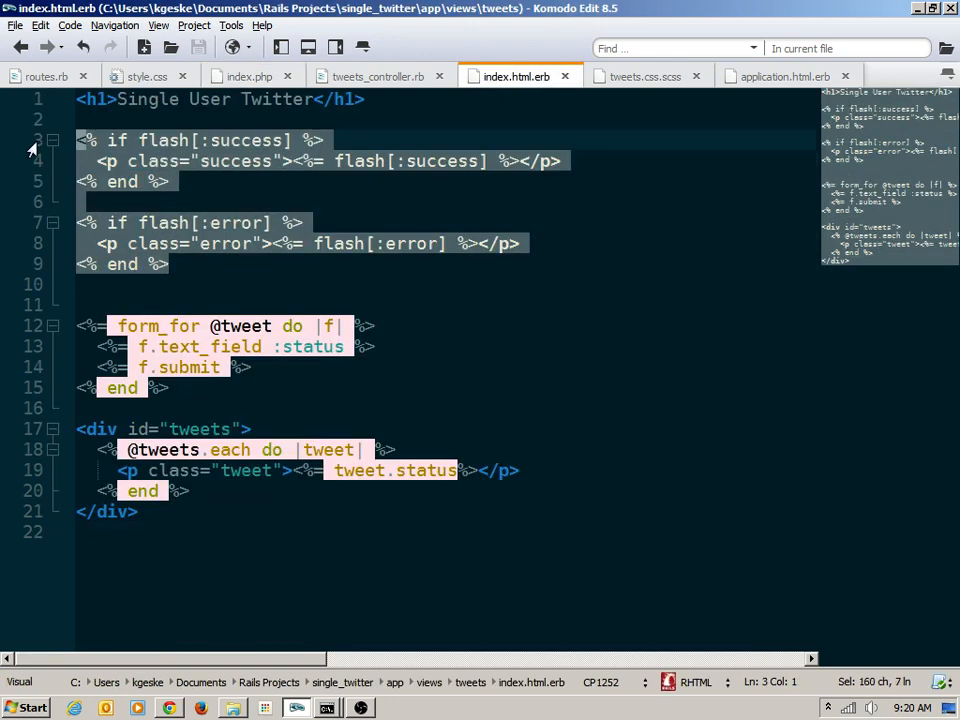
- Cut both flash blocks from index.html.erb and paste them above yield in application.html.erb
key("Delete")
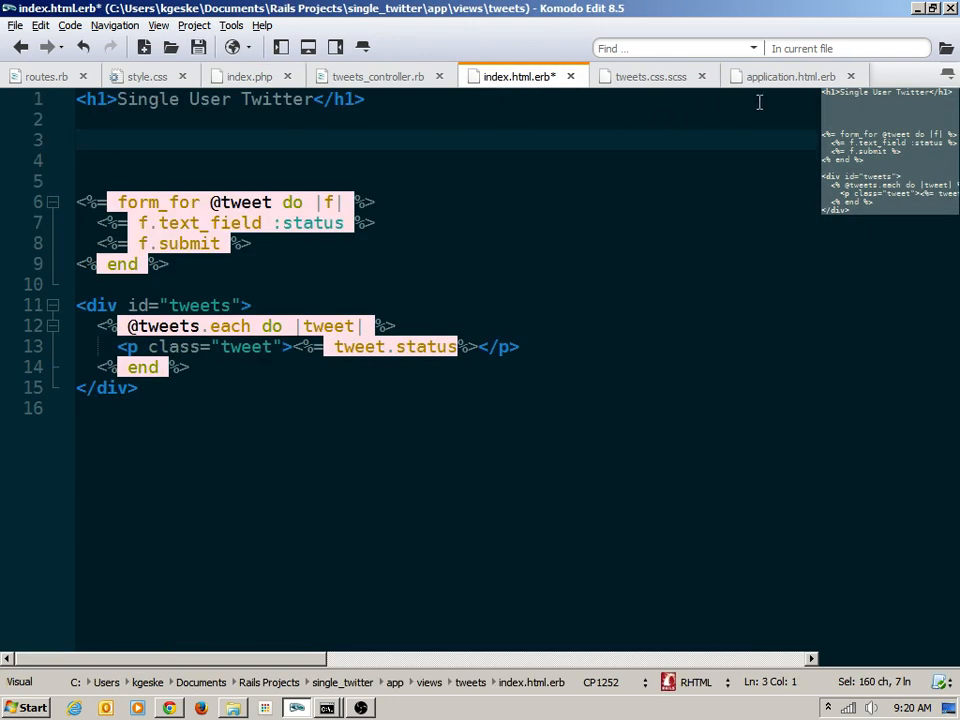
left_click(787, 75)
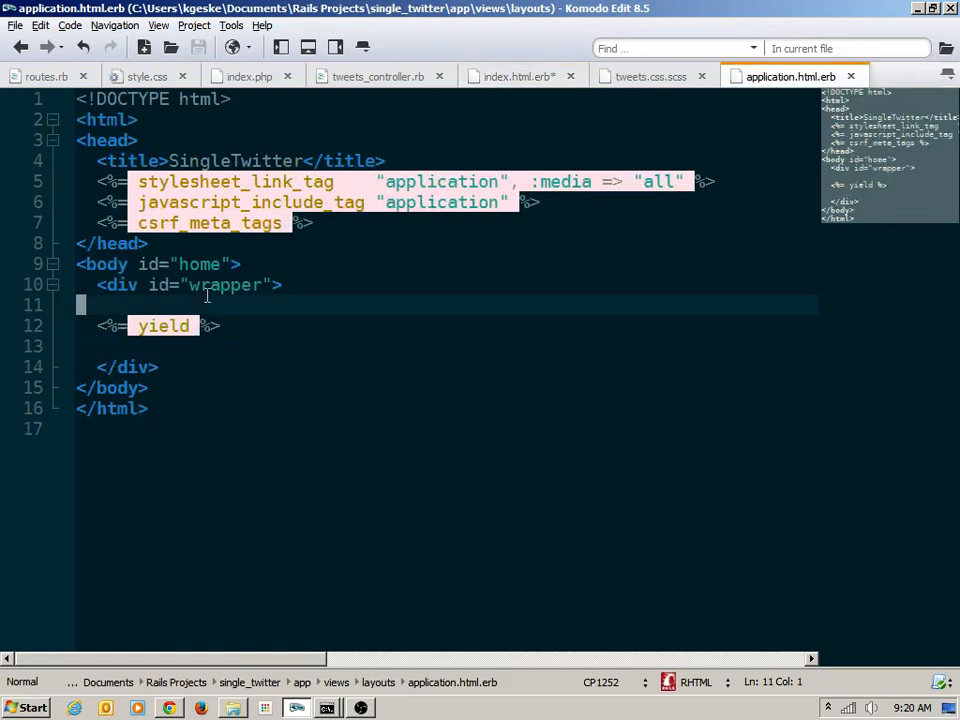
key("Insert")
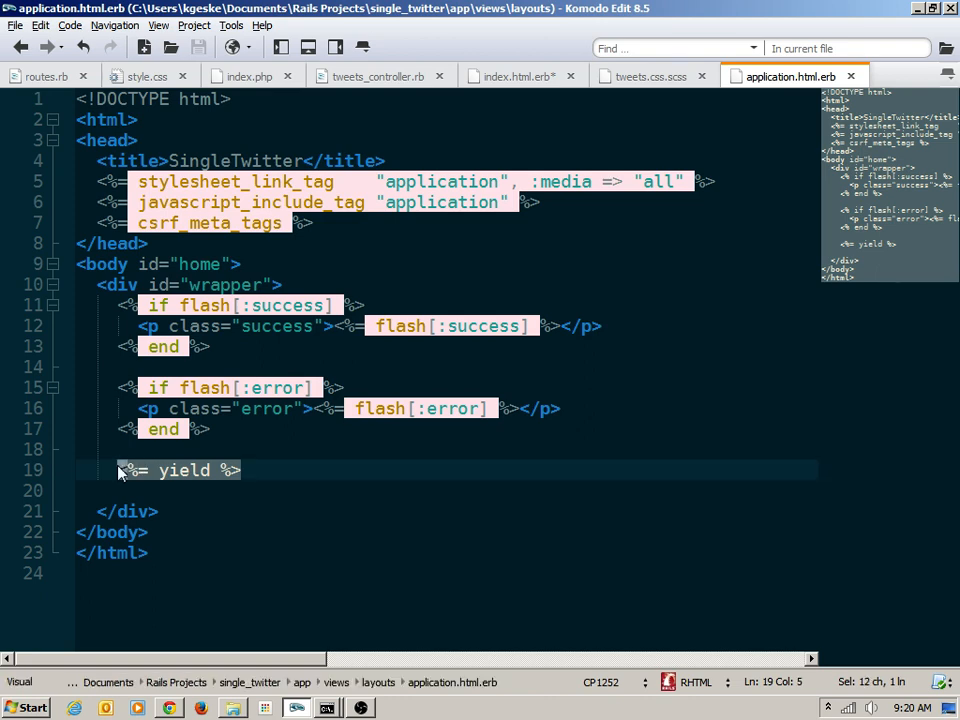
- Change the tweets div to a ul with id tweets and each status paragraph to li
left_click(250, 75)
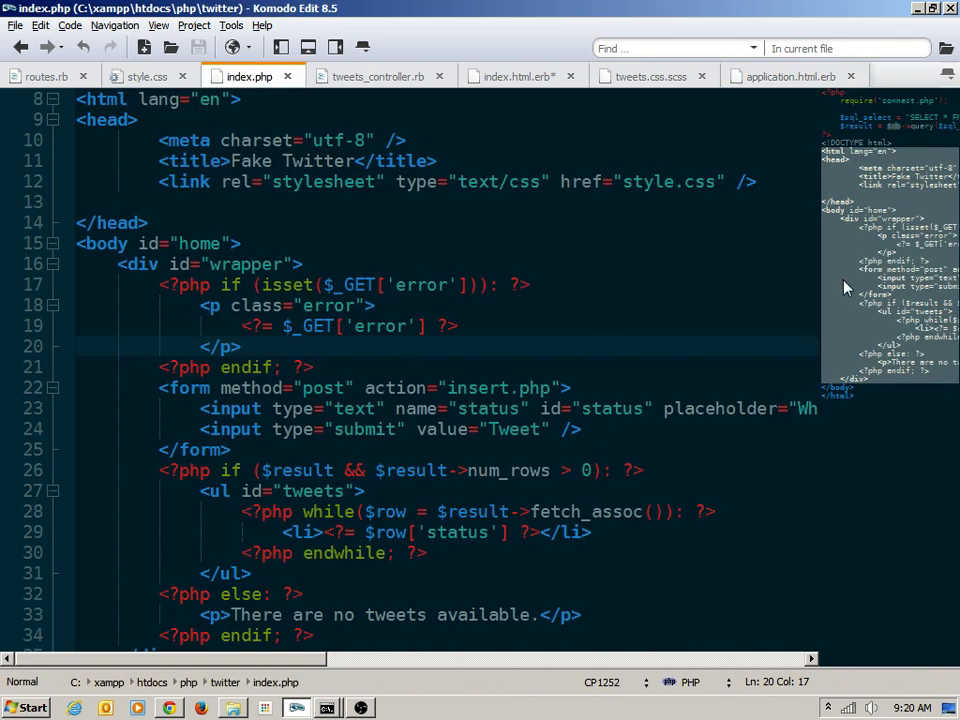
scroll("down", 3)
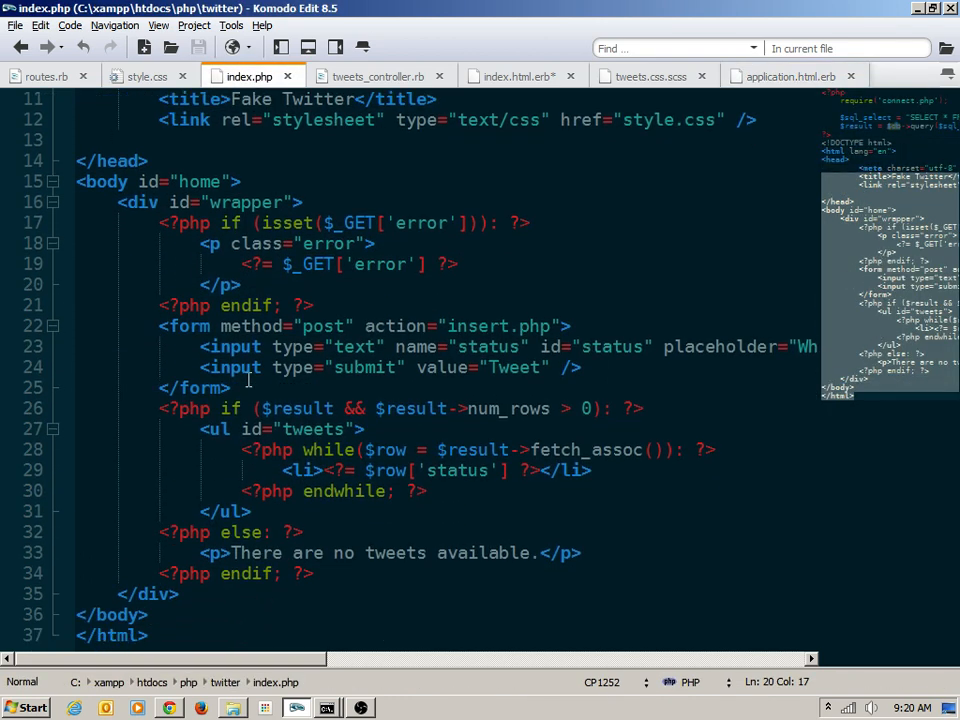
left_click_drag(158, 325, 229, 388)
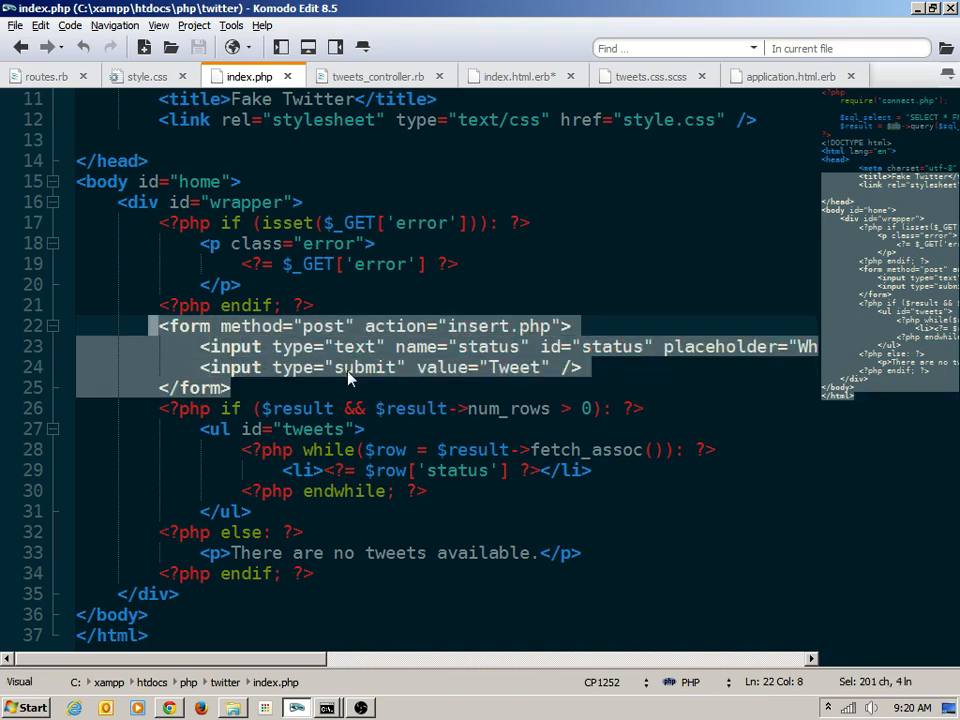
left_click(520, 346)
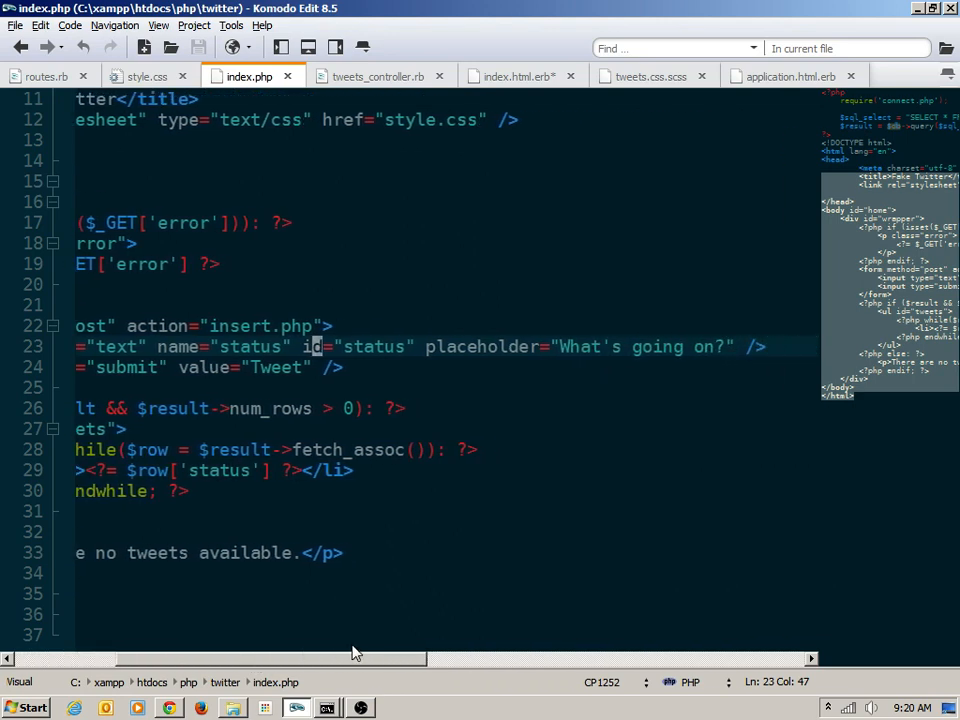
scroll("left", 3)
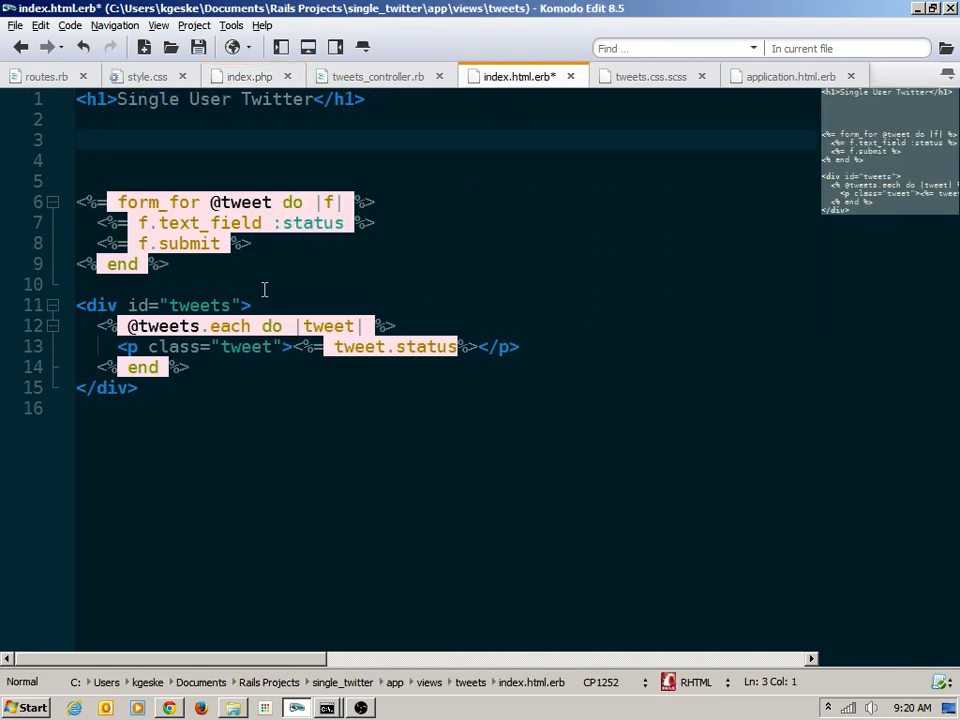
double_click(97, 305)
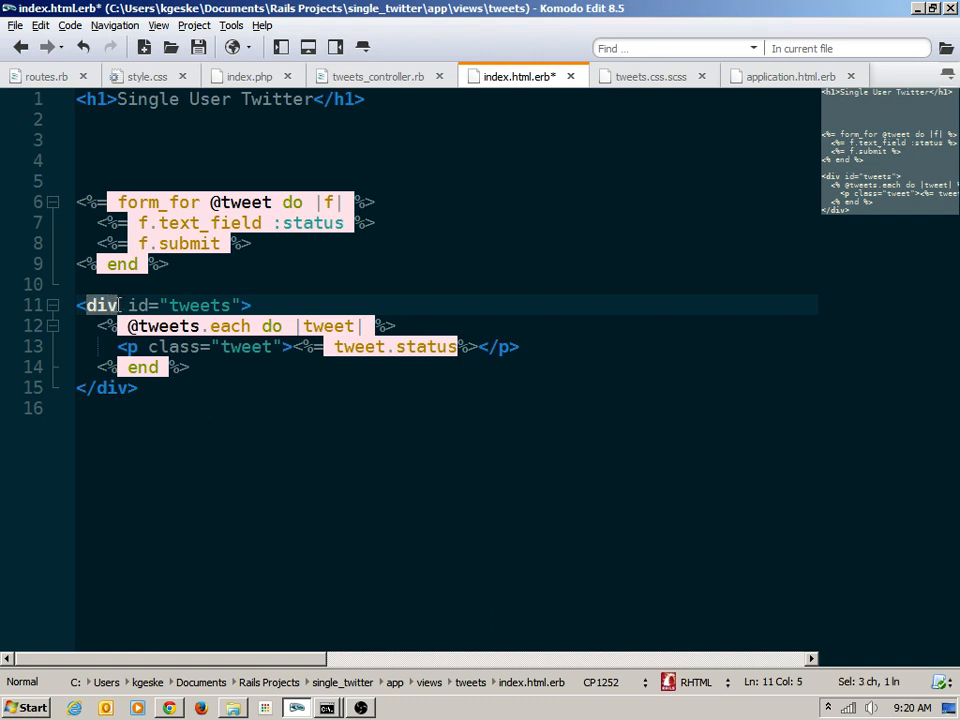
type("ul")
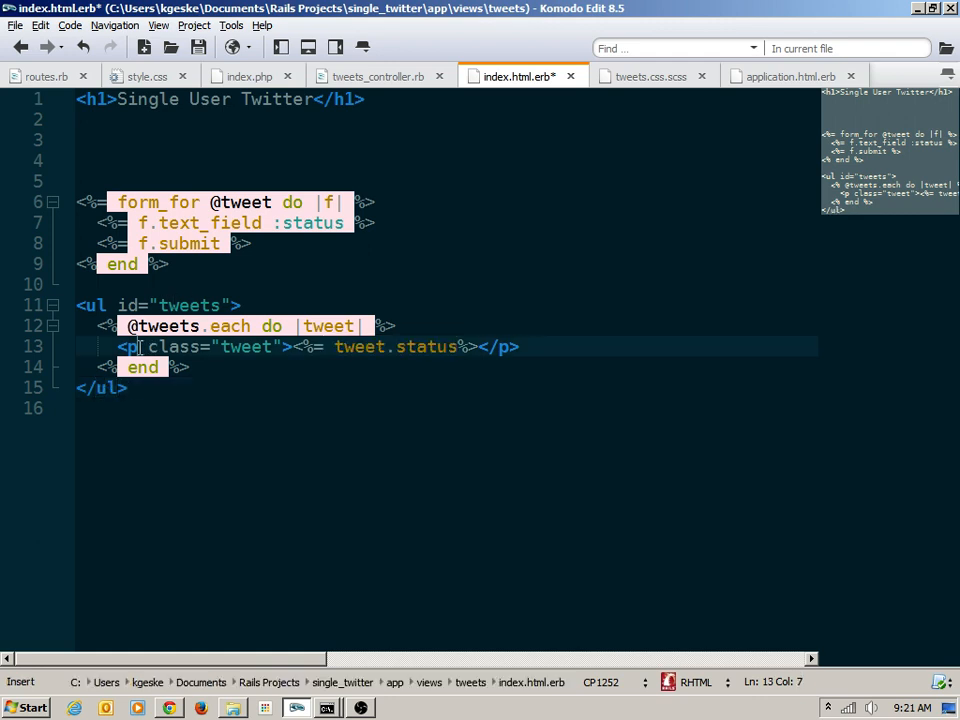
type("li")
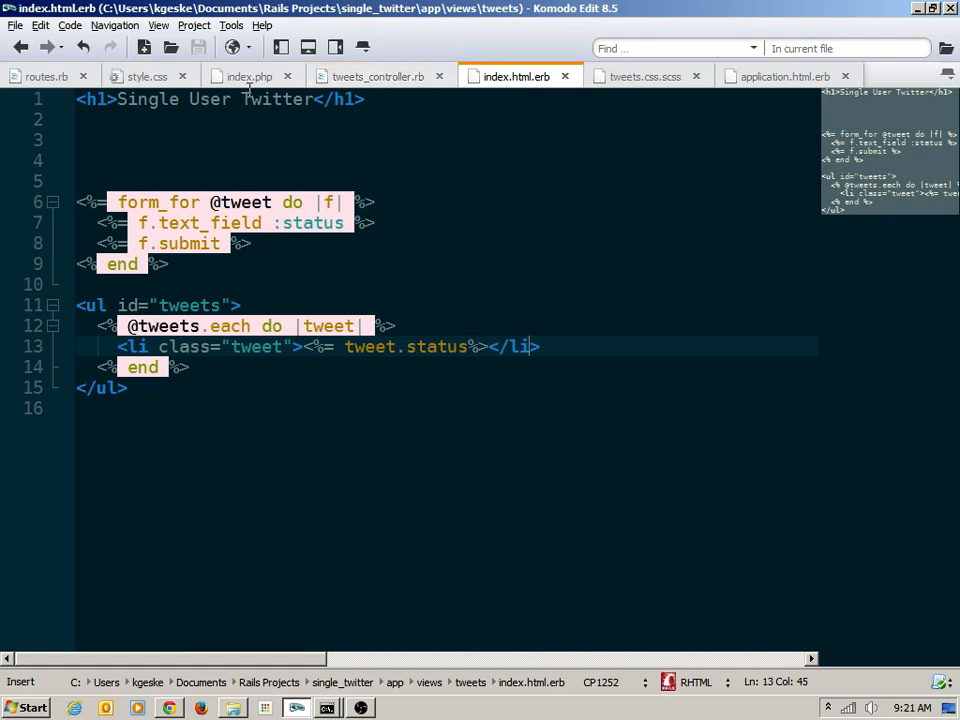
left_click(250, 75)
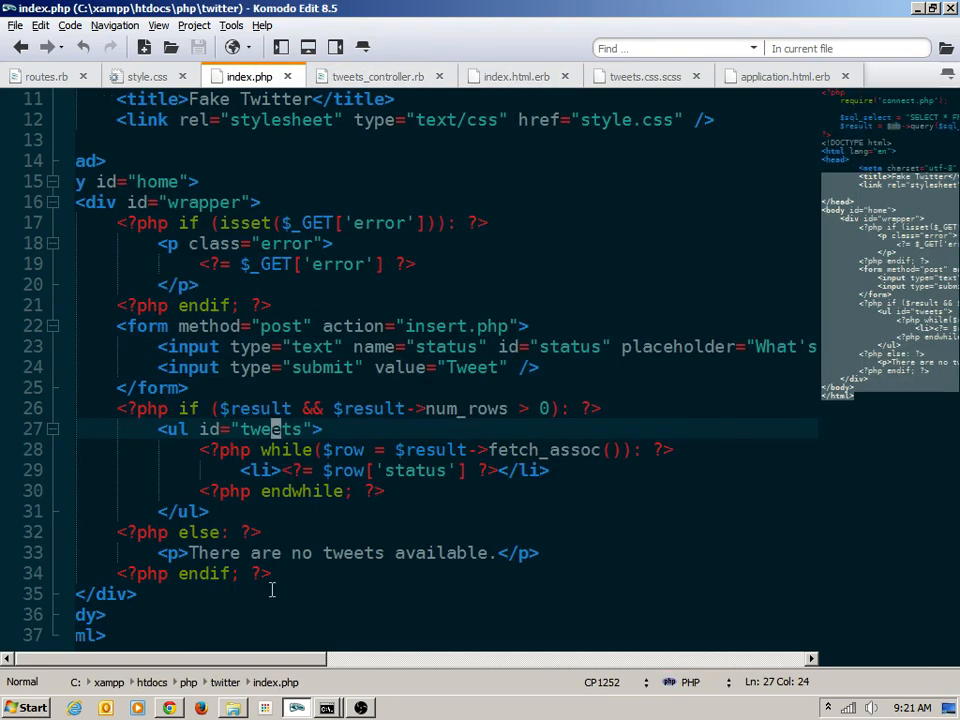
left_click_drag(118, 532, 270, 573)
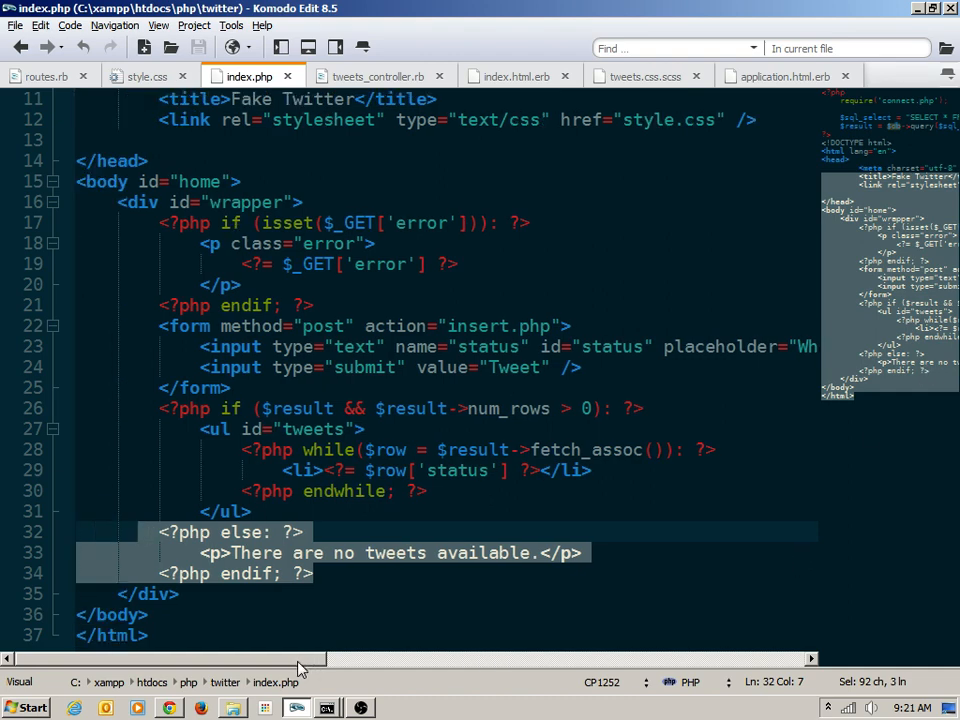
mouse_move(868, 340)
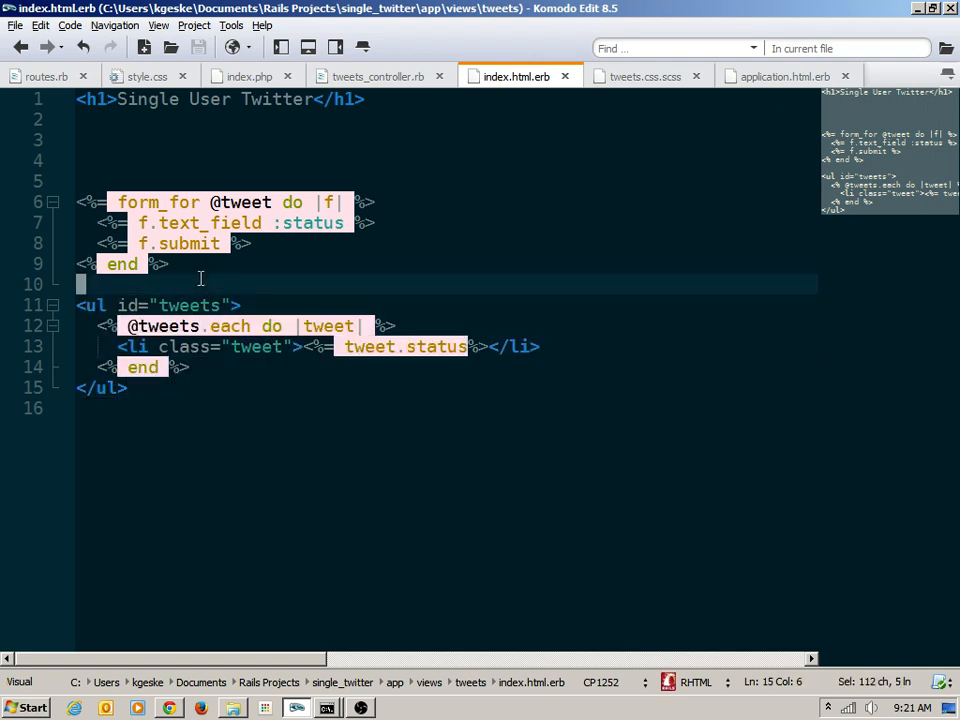
type("<%")
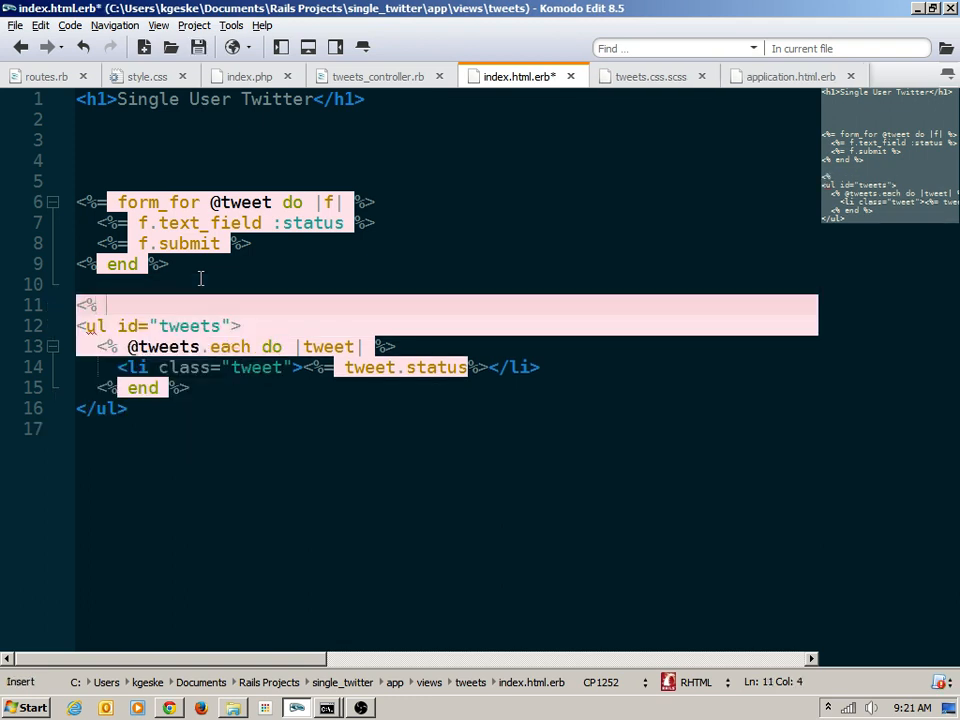
type("if @twe")
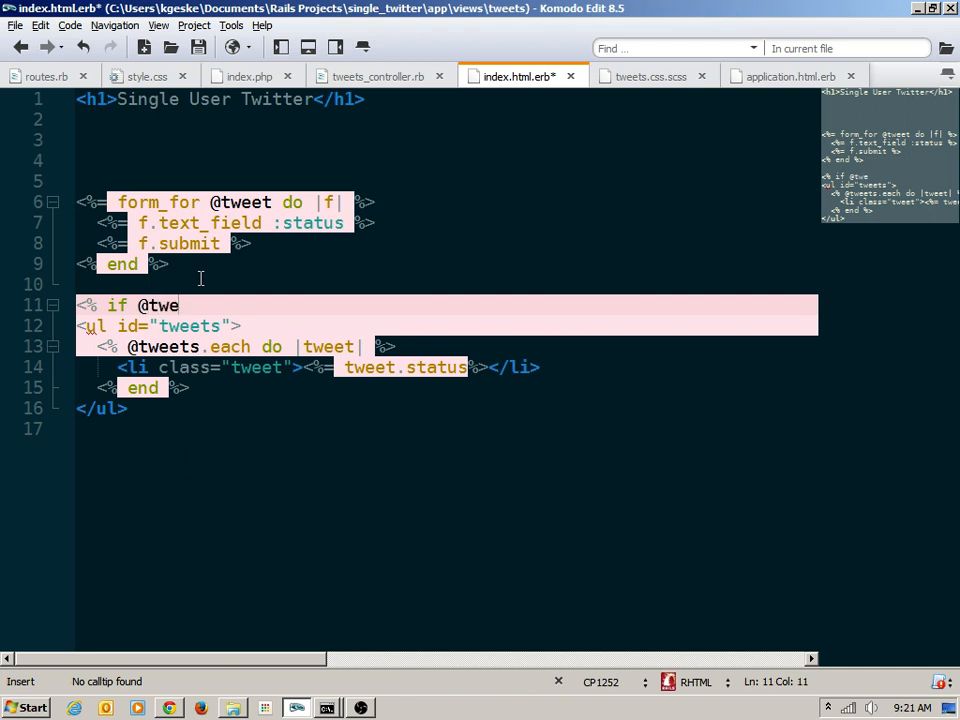
type("ets")
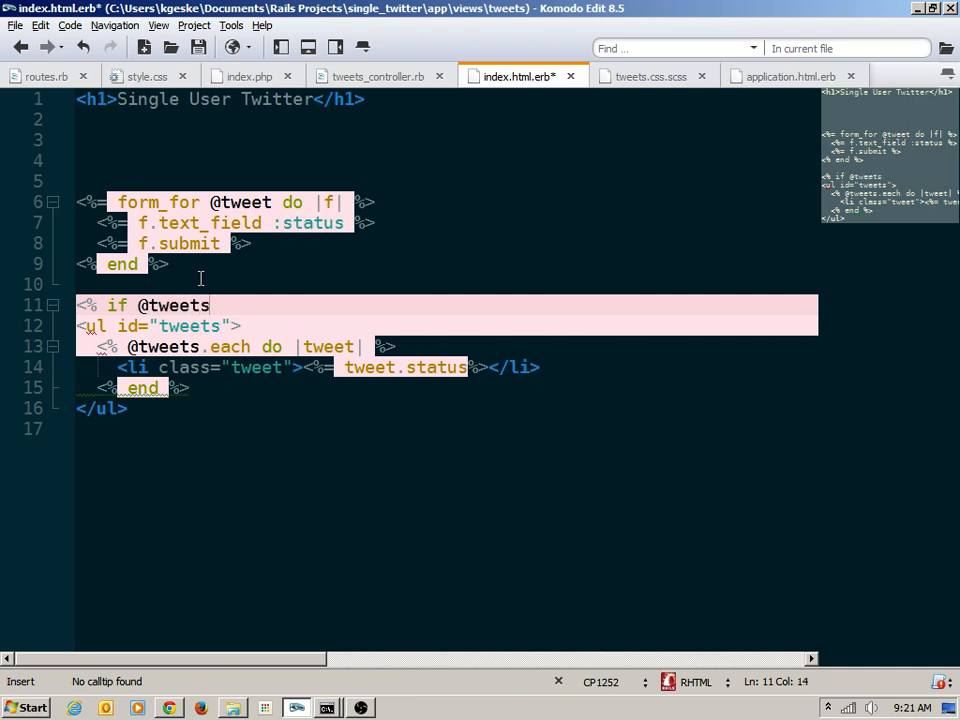
type(".size.zero? %>")
type("<% else %>")
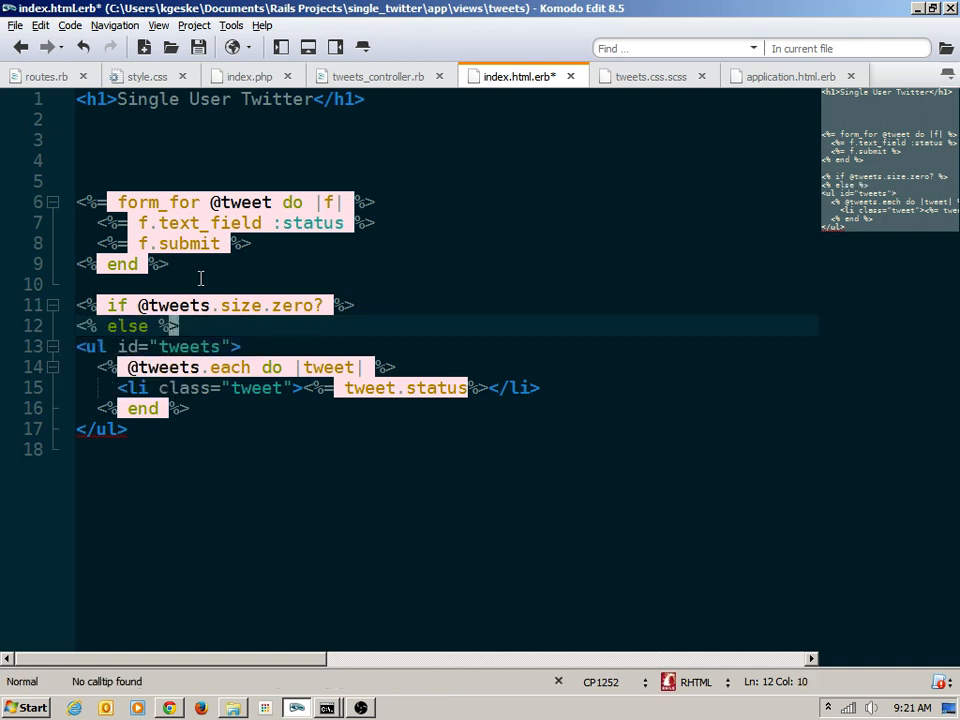
type("<")
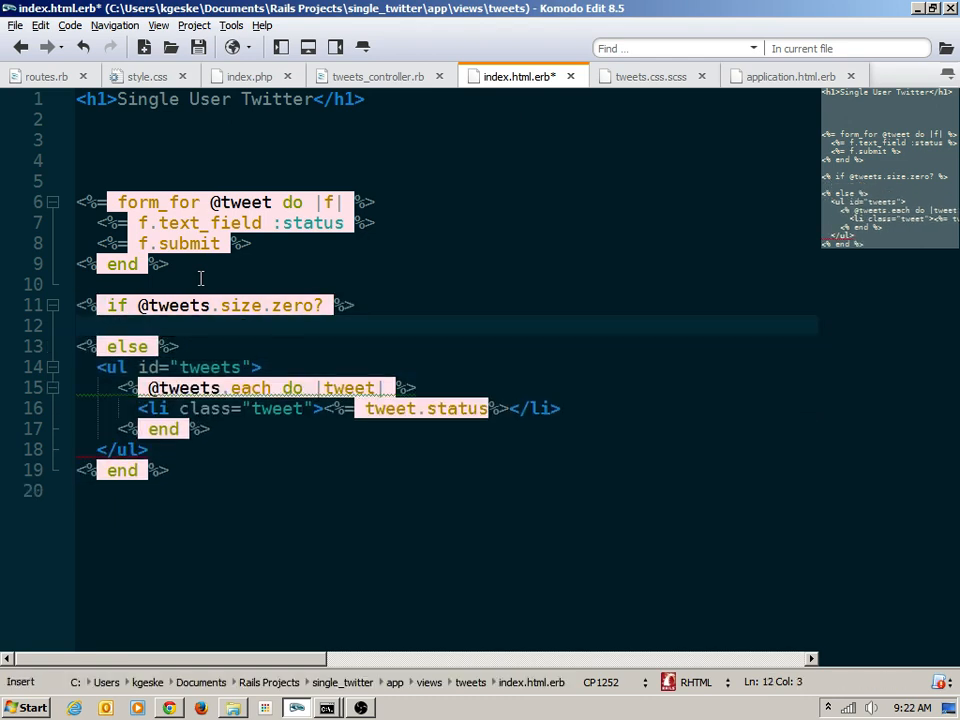
- Add the <p>There are no tweets available.</p> message for the empty case
left_click(246, 75)
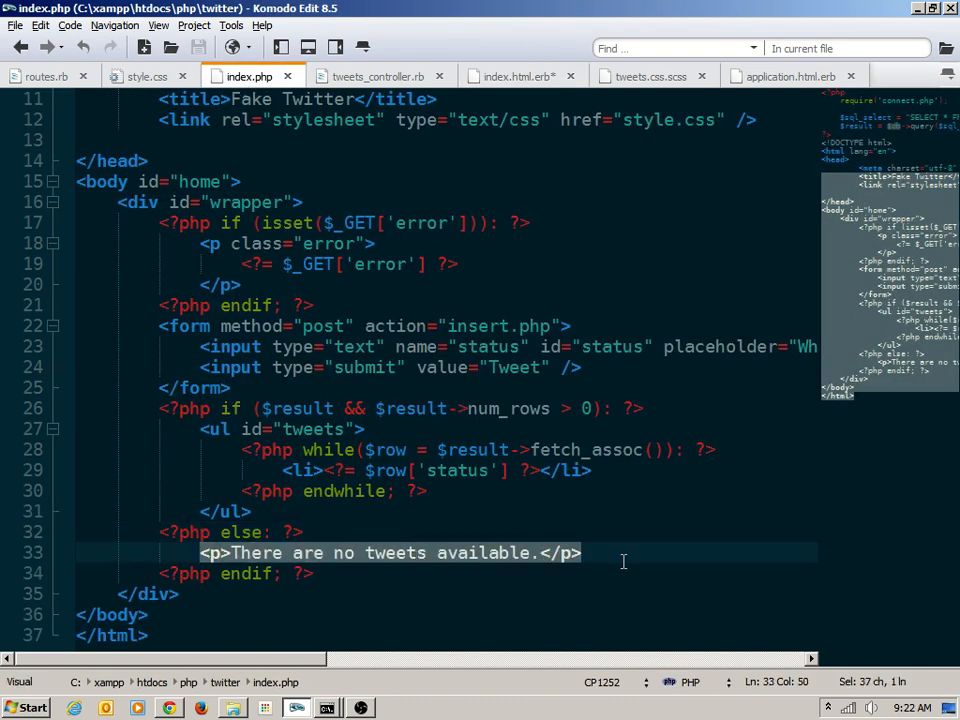
left_click(517, 76)
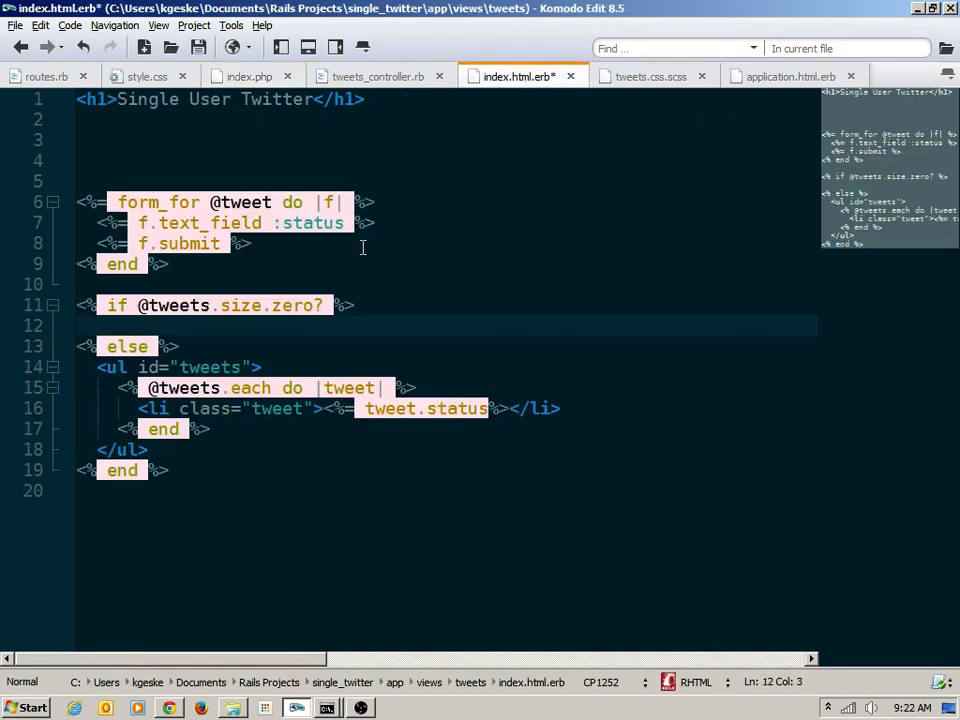
type("<p>There are no tweets available.</p>")
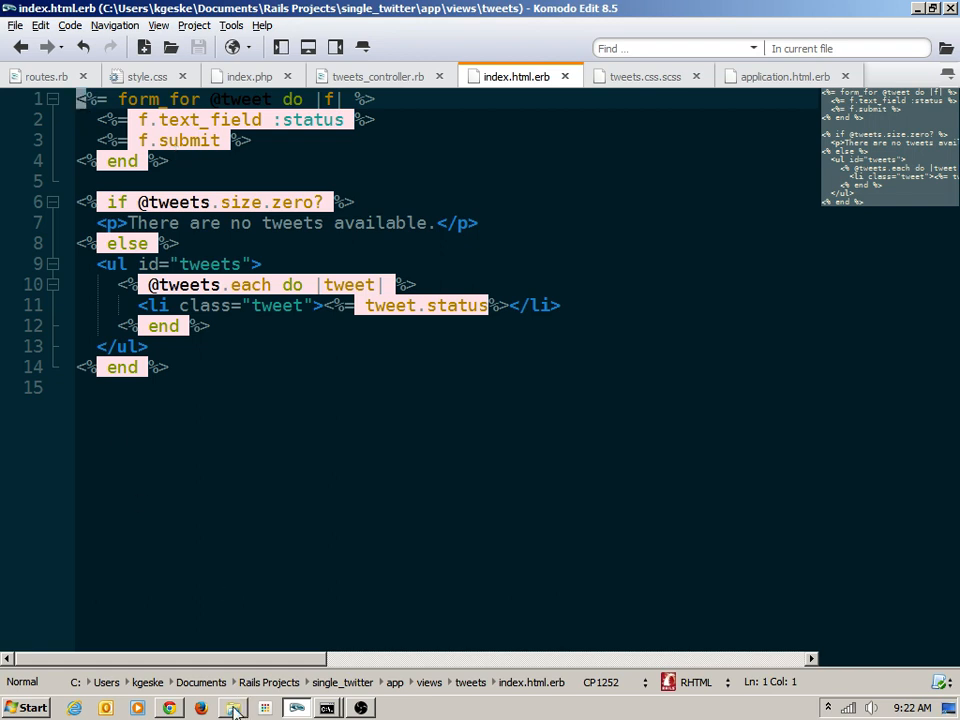
- Post 'Valid tweet.' showing the success message, then submit a blank tweet to show the error
left_click(171, 707)
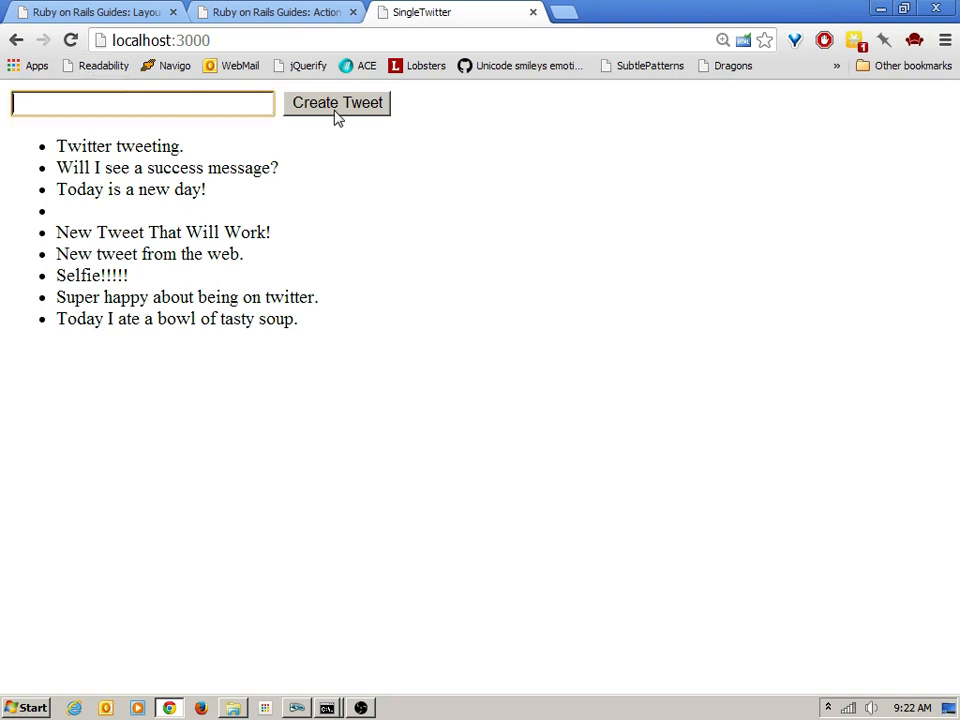
type("Valid te")
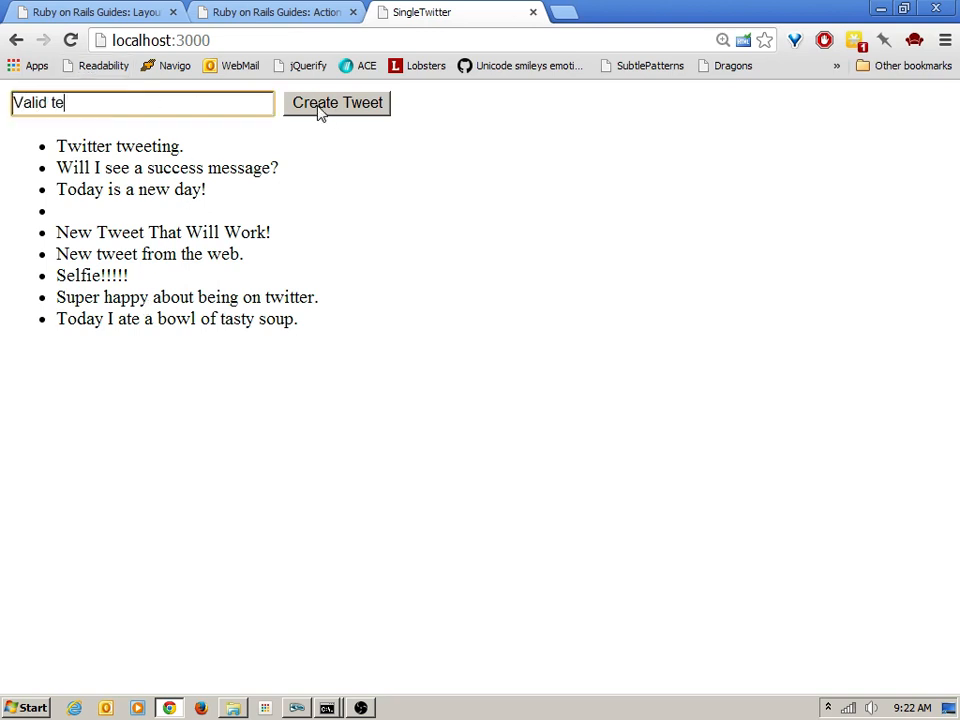
left_click(337, 103)
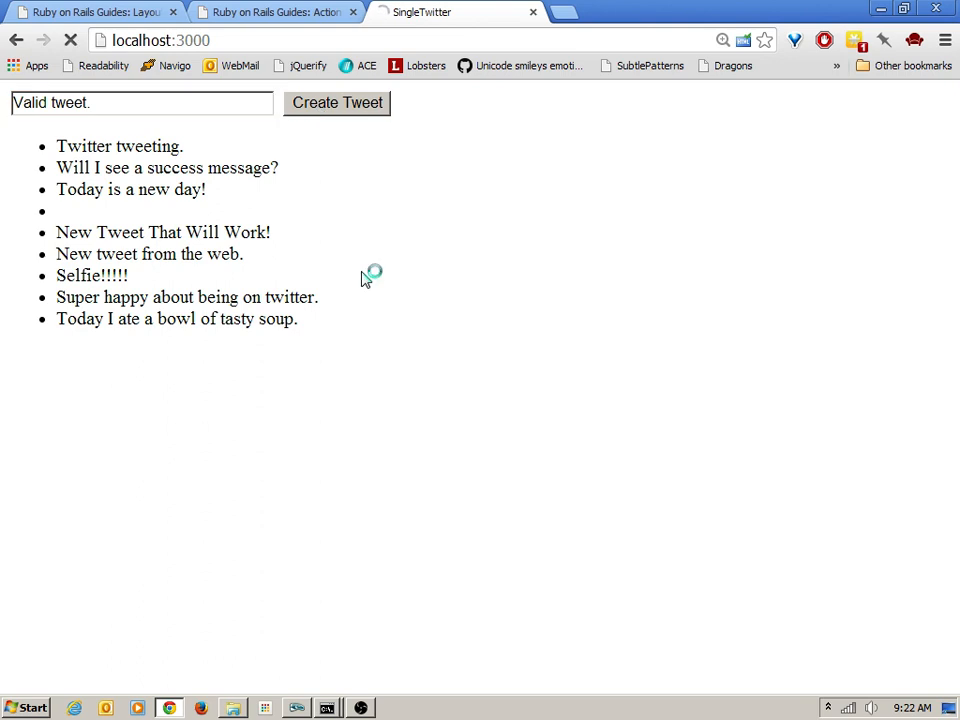
left_click(337, 103)
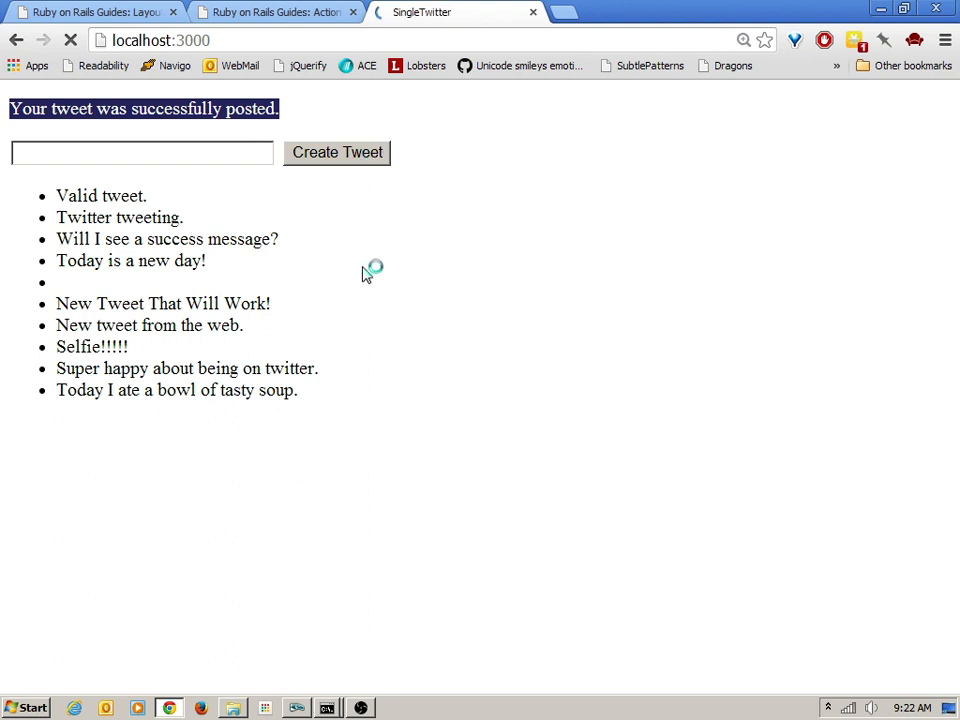
left_click(337, 152)
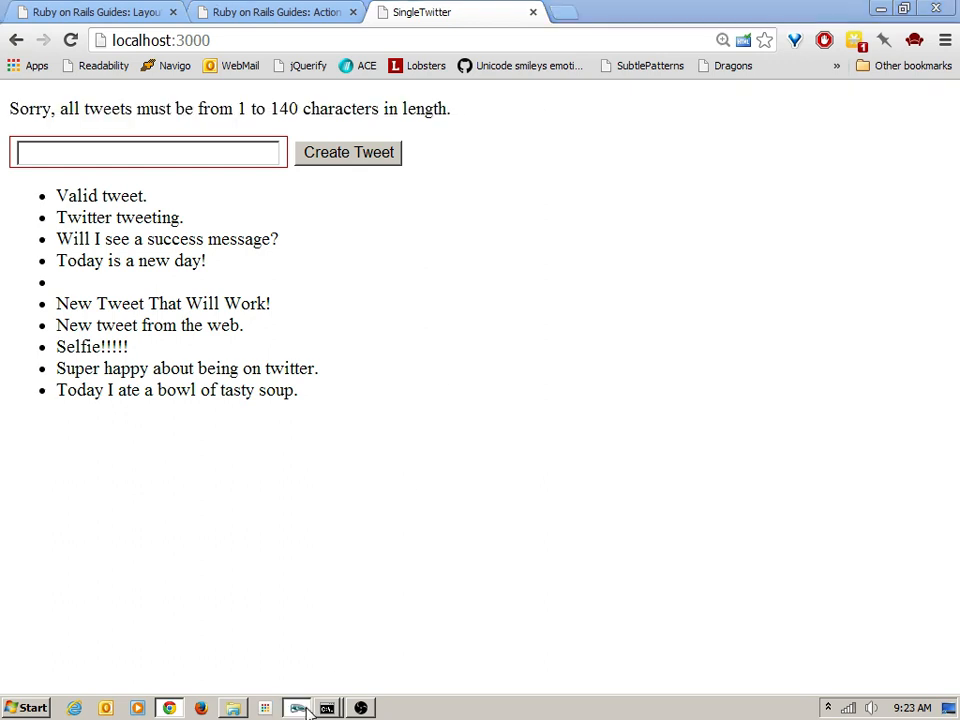
left_click(298, 706)
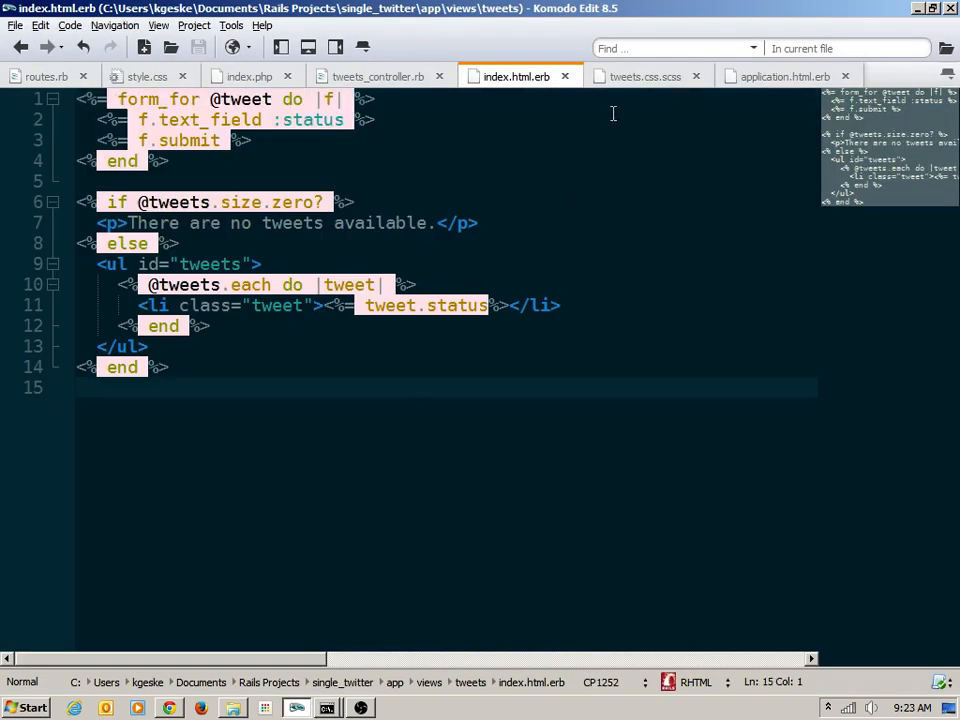
- Copy the style.css rules into tweets.css.scss after the error-field rule and scroll through them
left_click(153, 76)
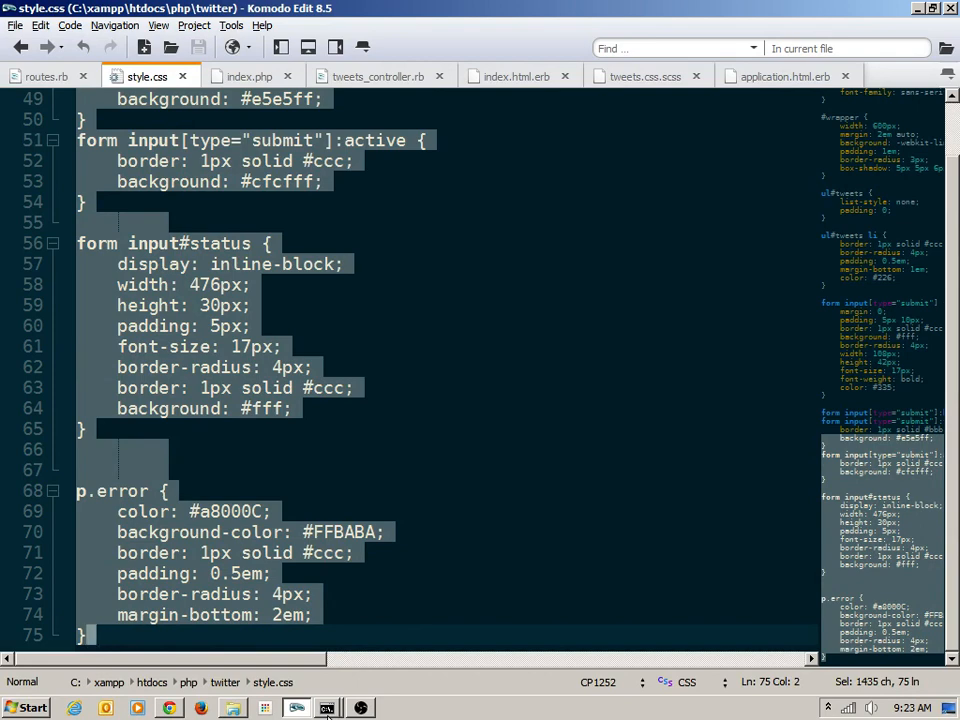
left_click(646, 75)
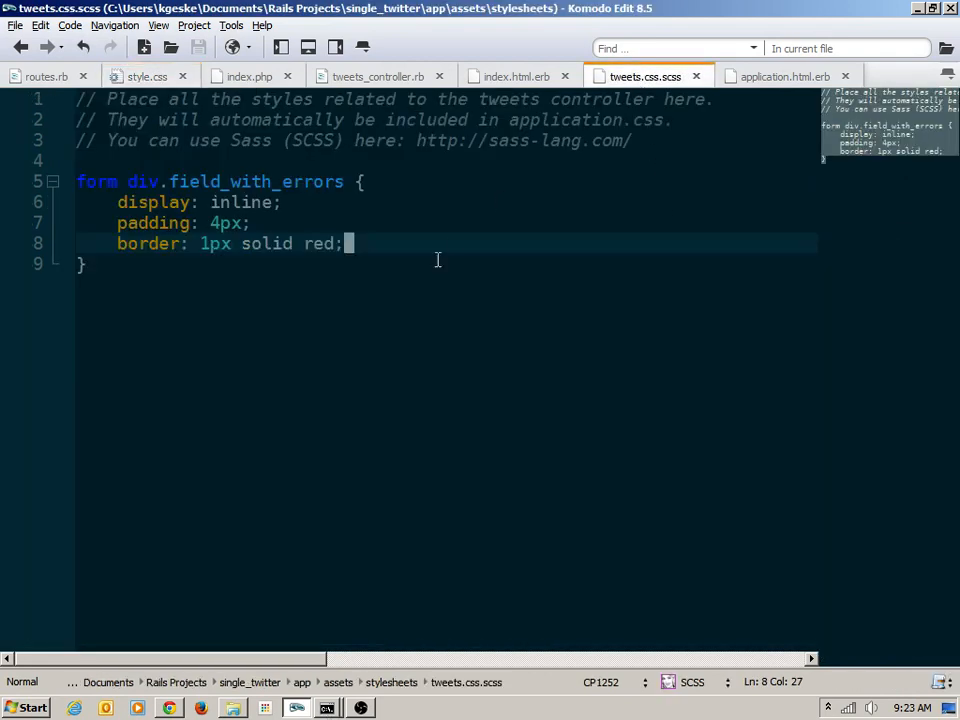
key("Enter")
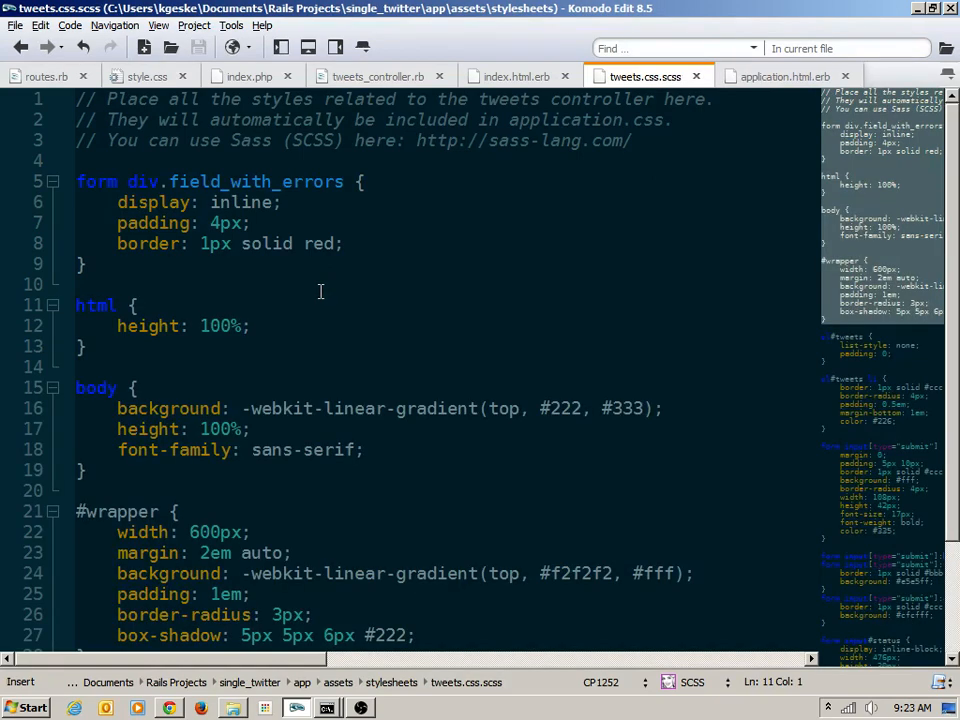
scroll("down", 3)
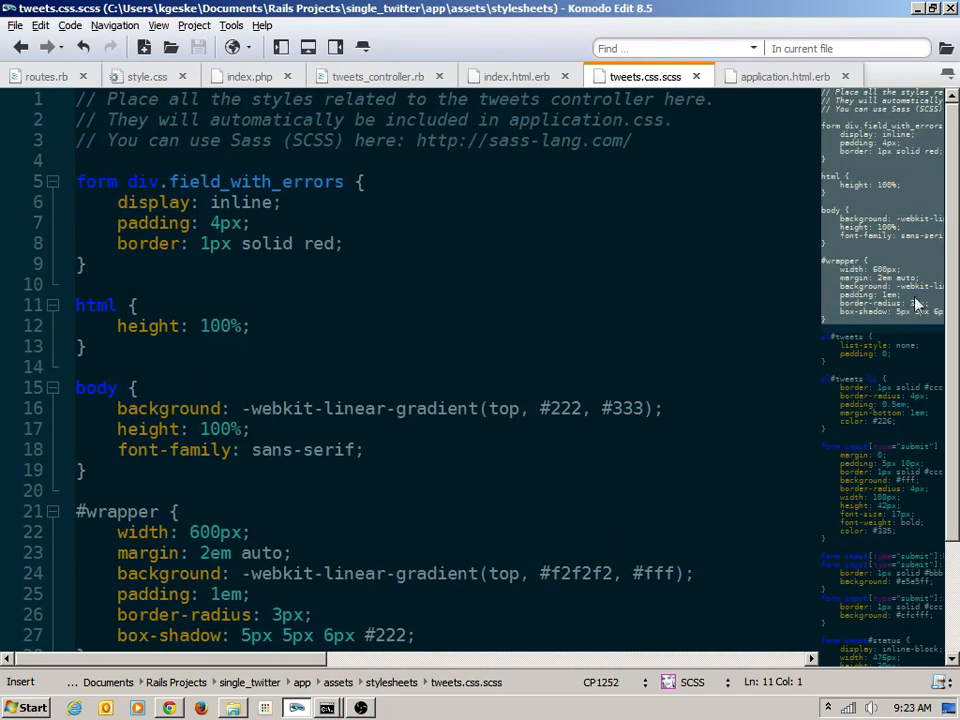
scroll("down", 3)
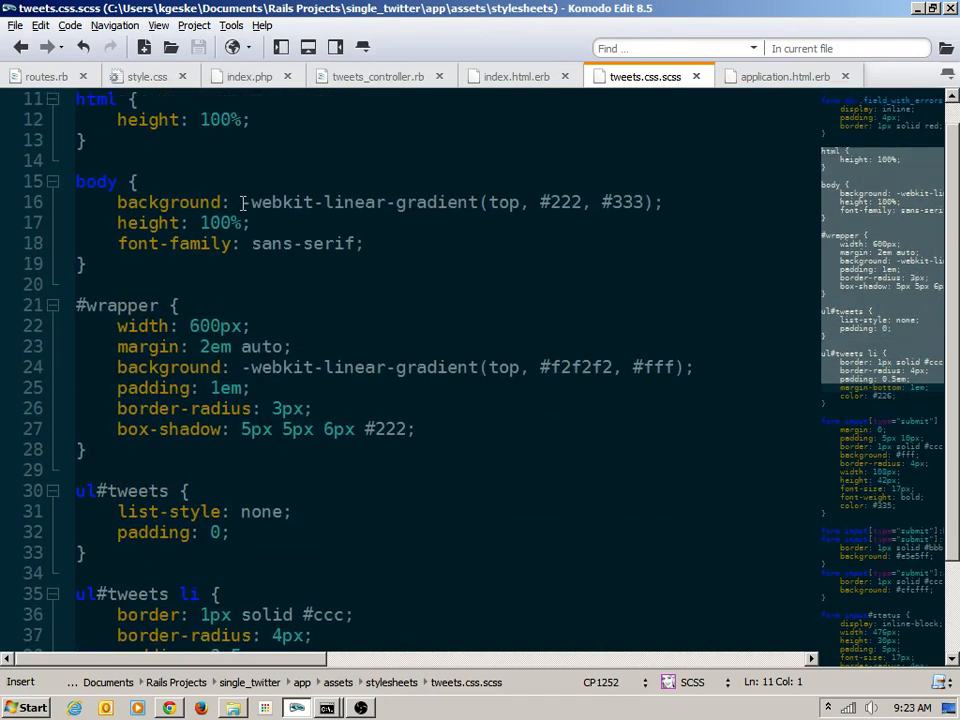
mouse_move(211, 232)
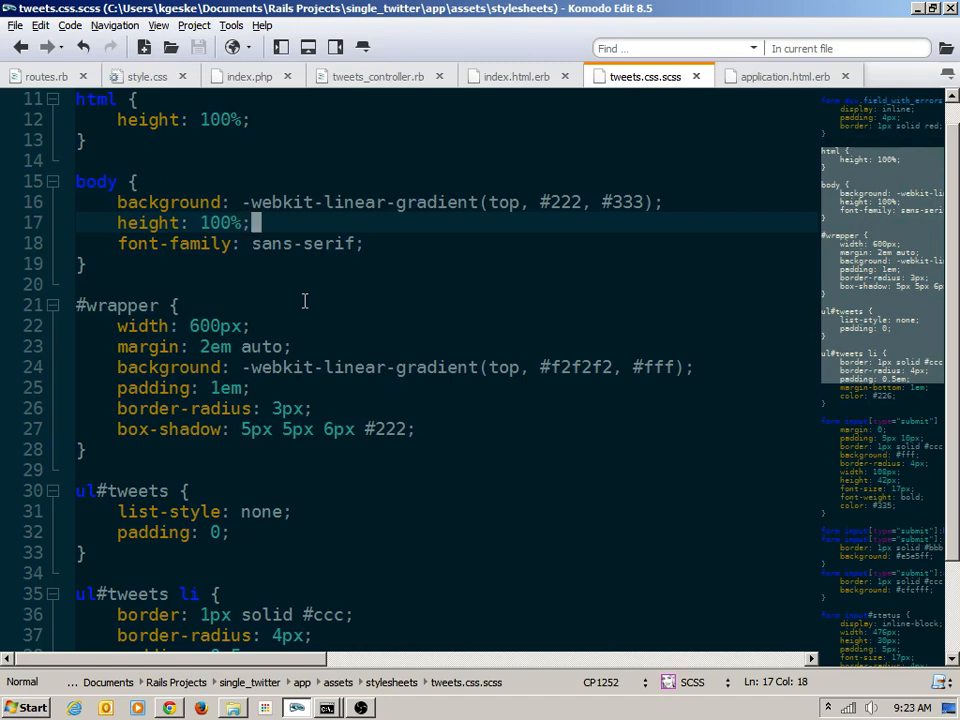
mouse_move(359, 317)
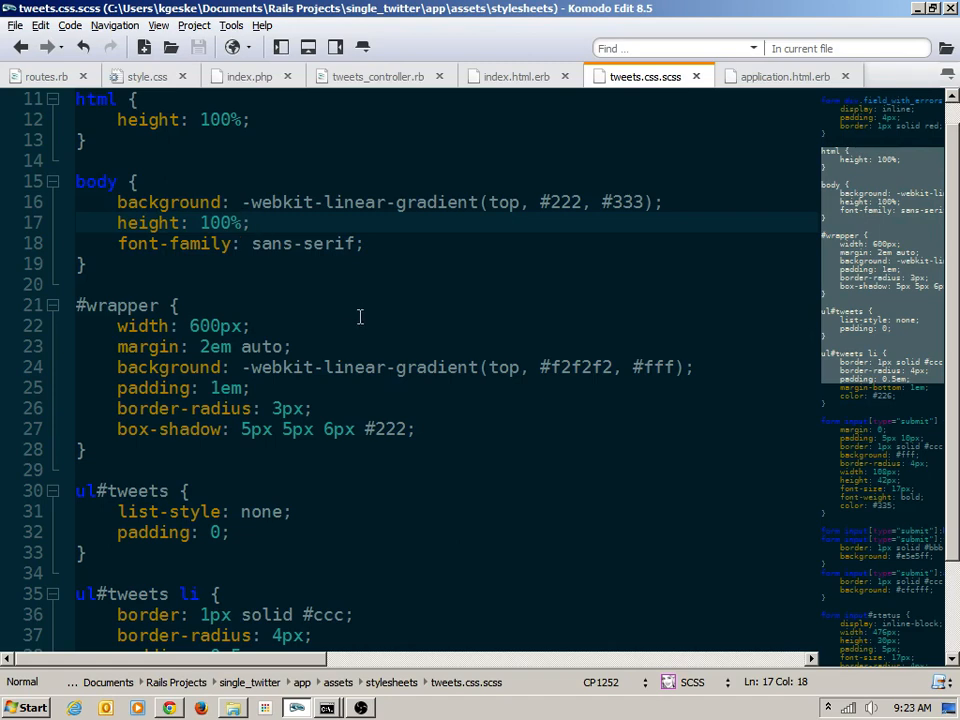
scroll("down", 3)
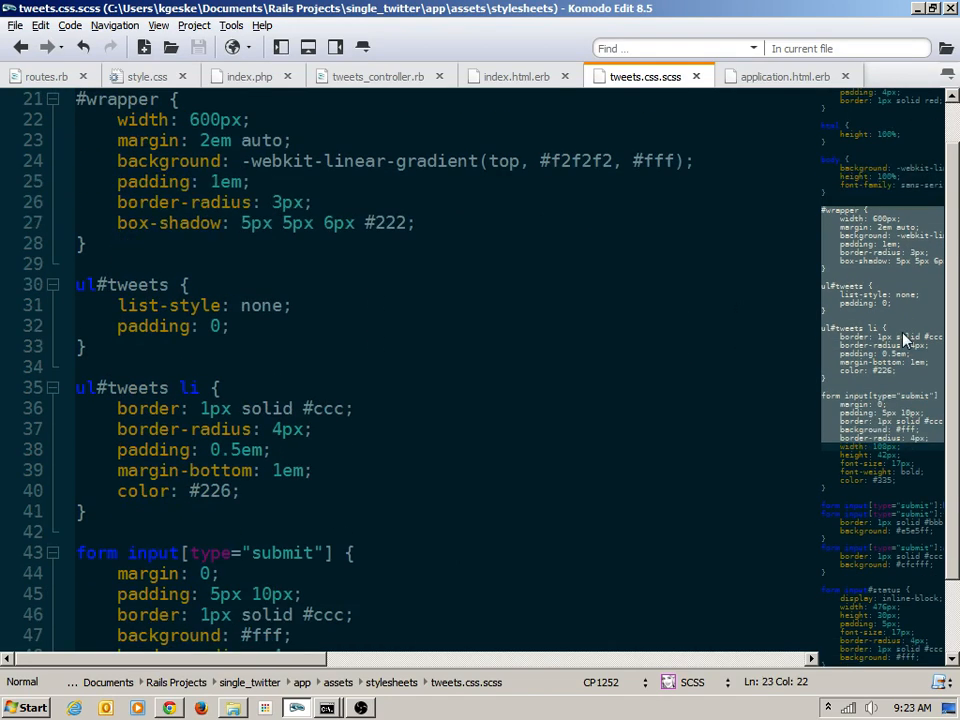
scroll("down", 3)
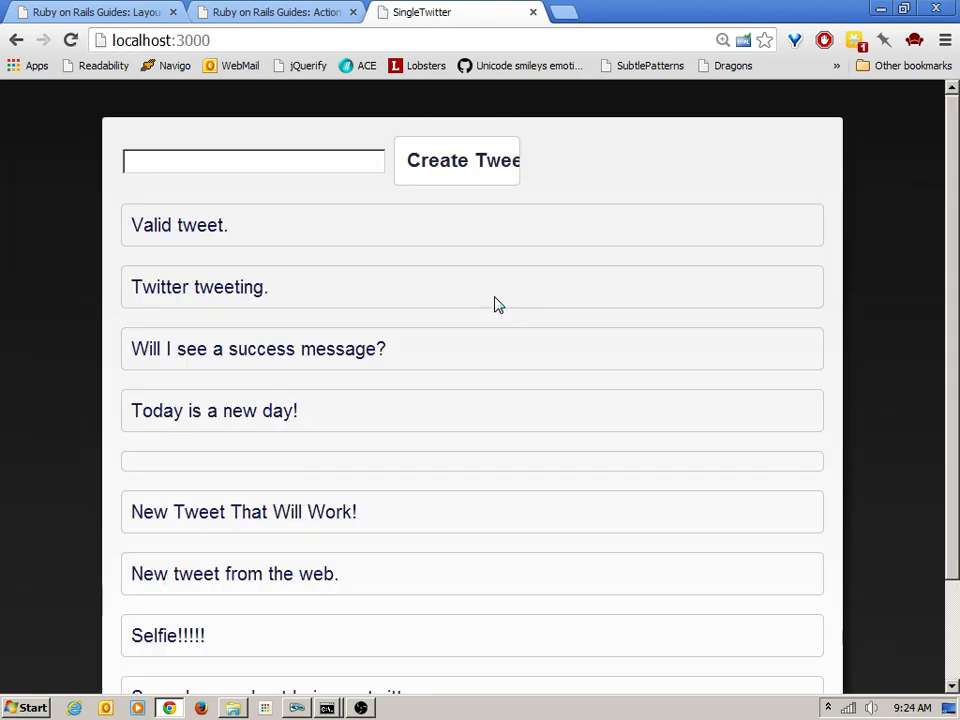
mouse_move(470, 262)
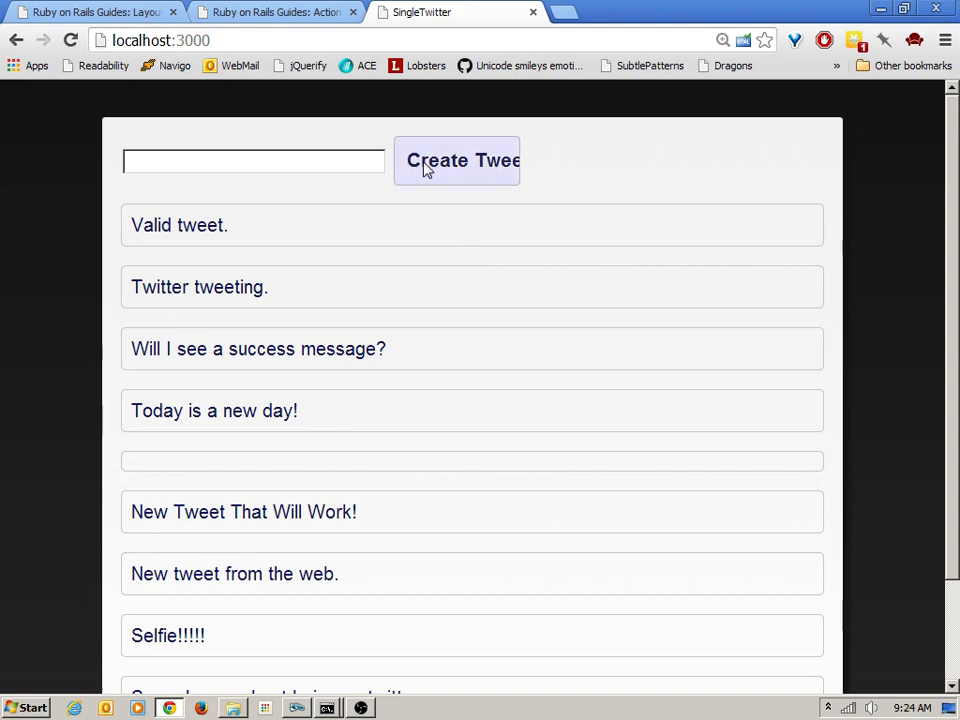
mouse_move(510, 170)
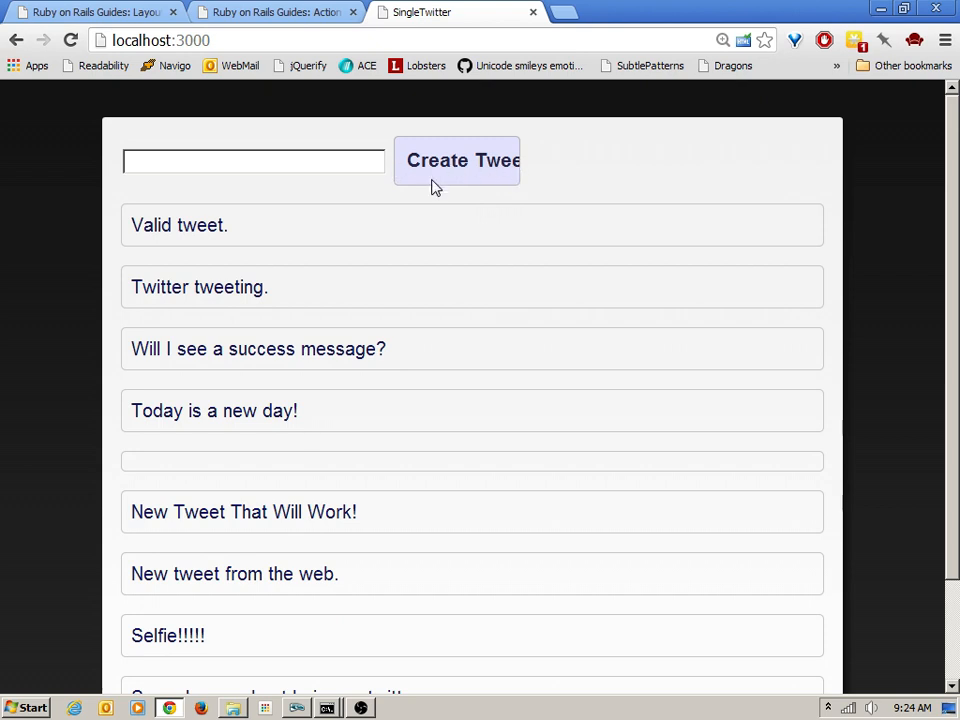
mouse_move(467, 167)
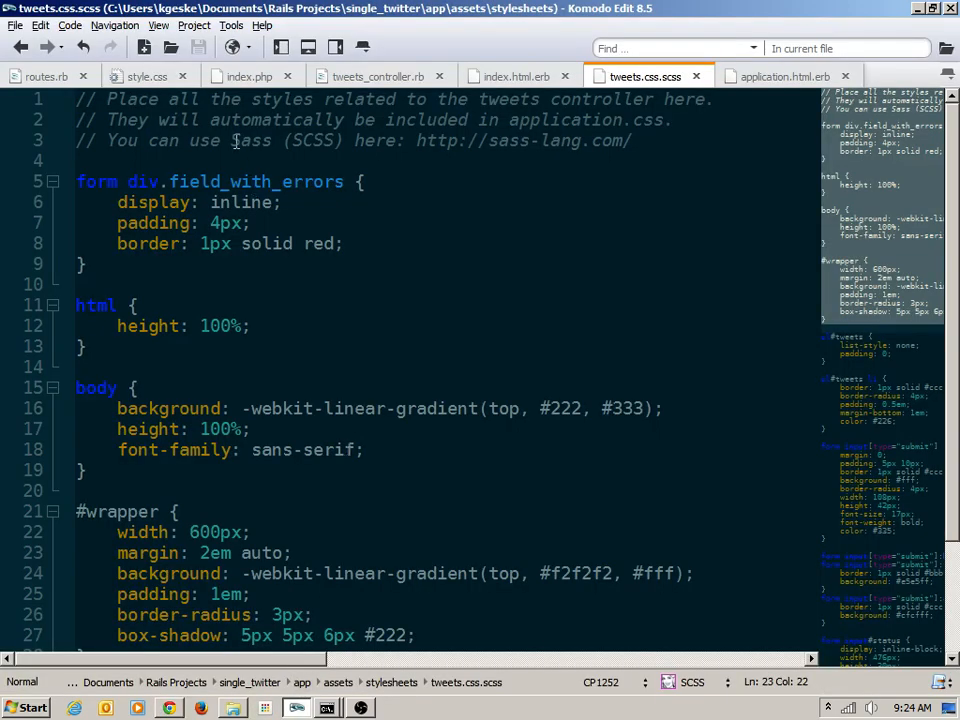
- Label the form's submit button 'Tweet' in index.html.erb
left_click(235, 76)
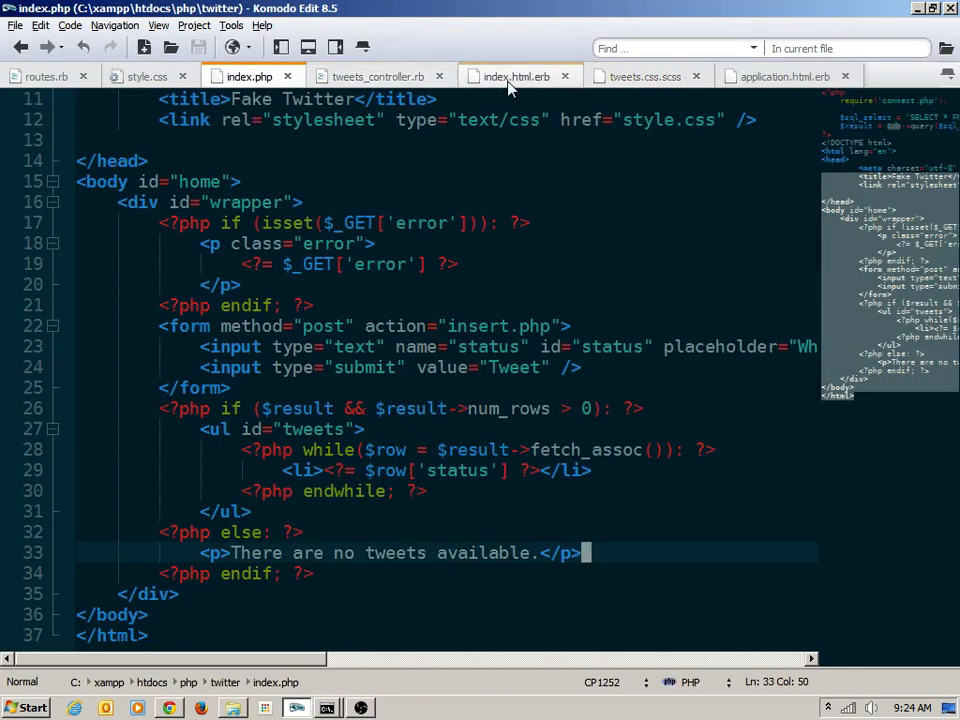
left_click(516, 76)
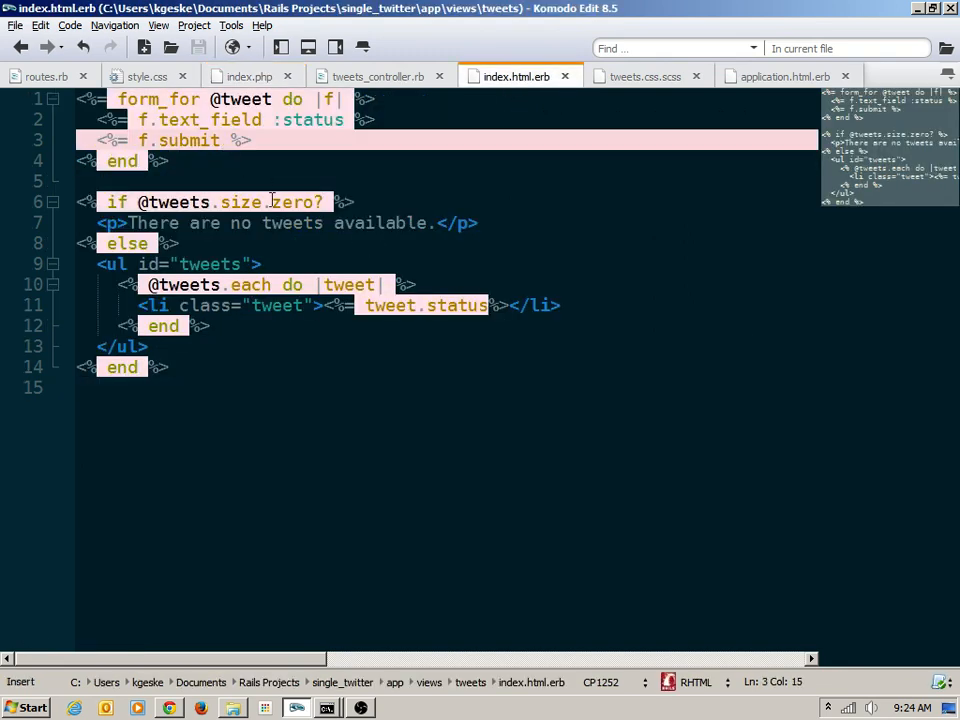
type(", '")
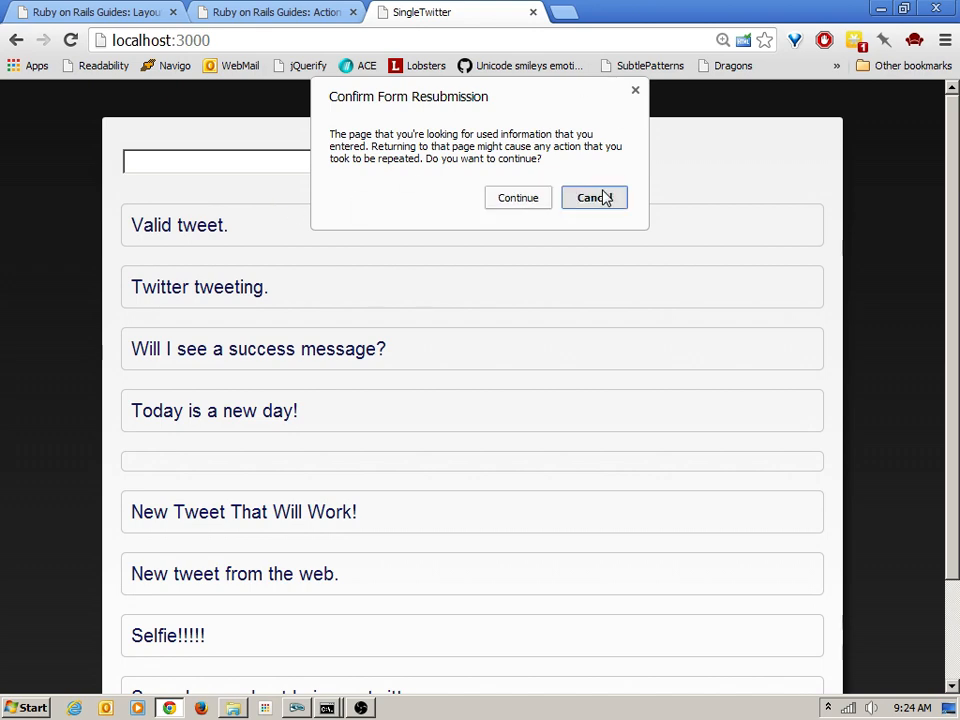
- Remove the stray comma from the submit line and reload the tweet page
left_click(593, 197)
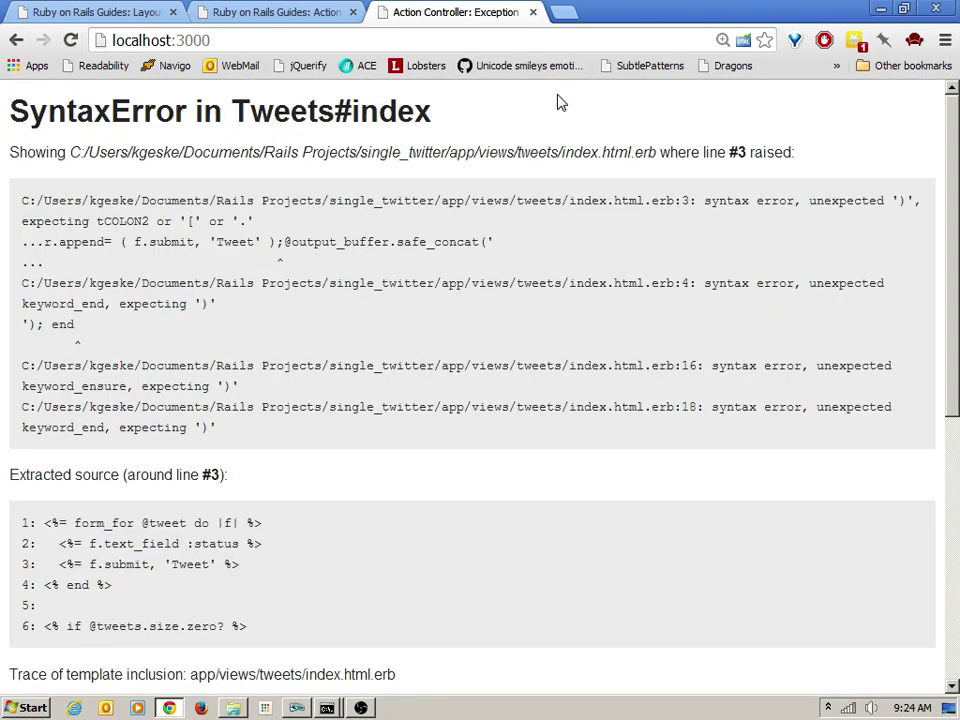
mouse_move(390, 351)
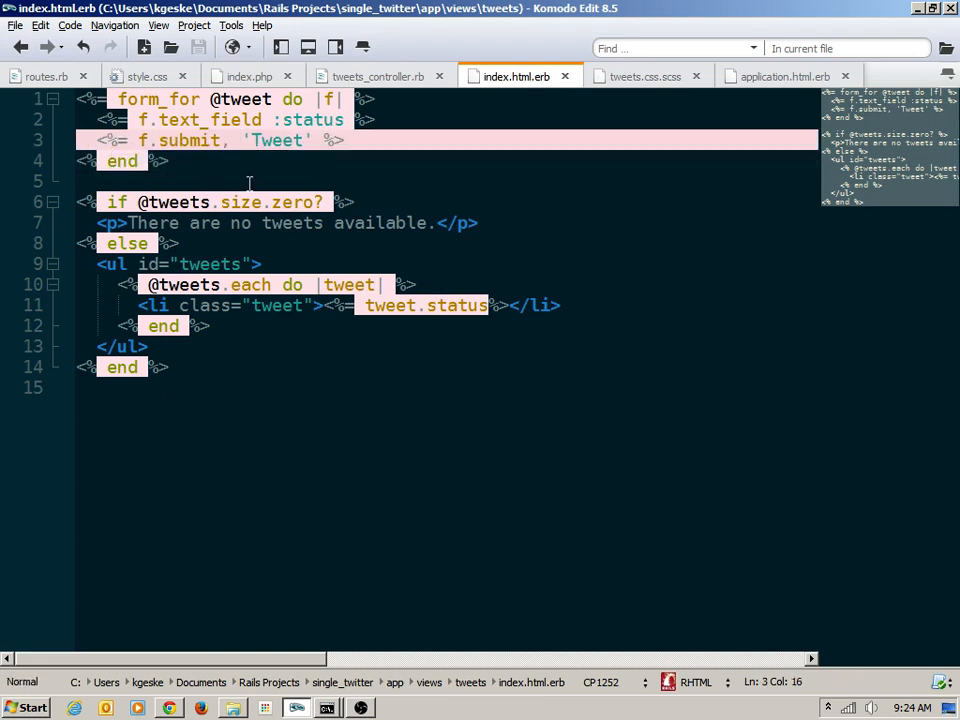
key("BackSpace")
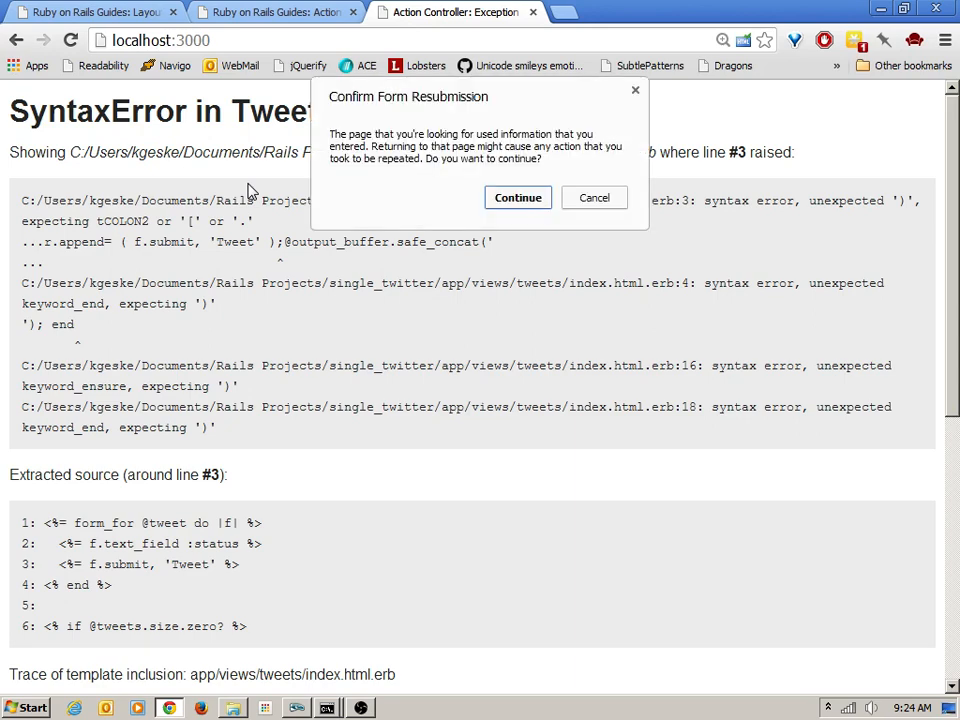
left_click(518, 197)
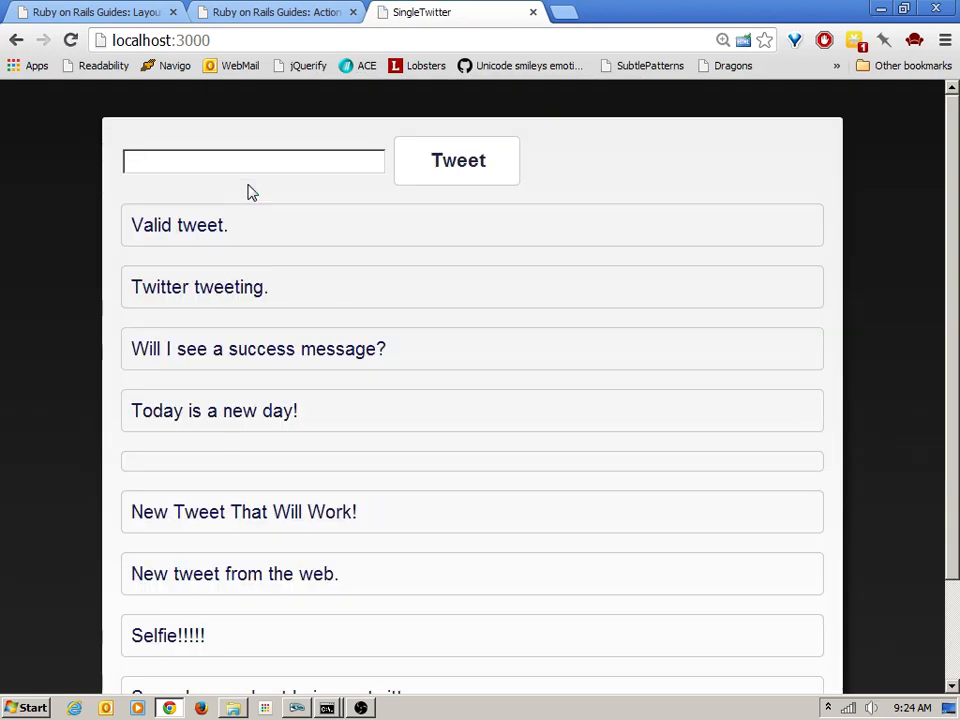
left_click(253, 161)
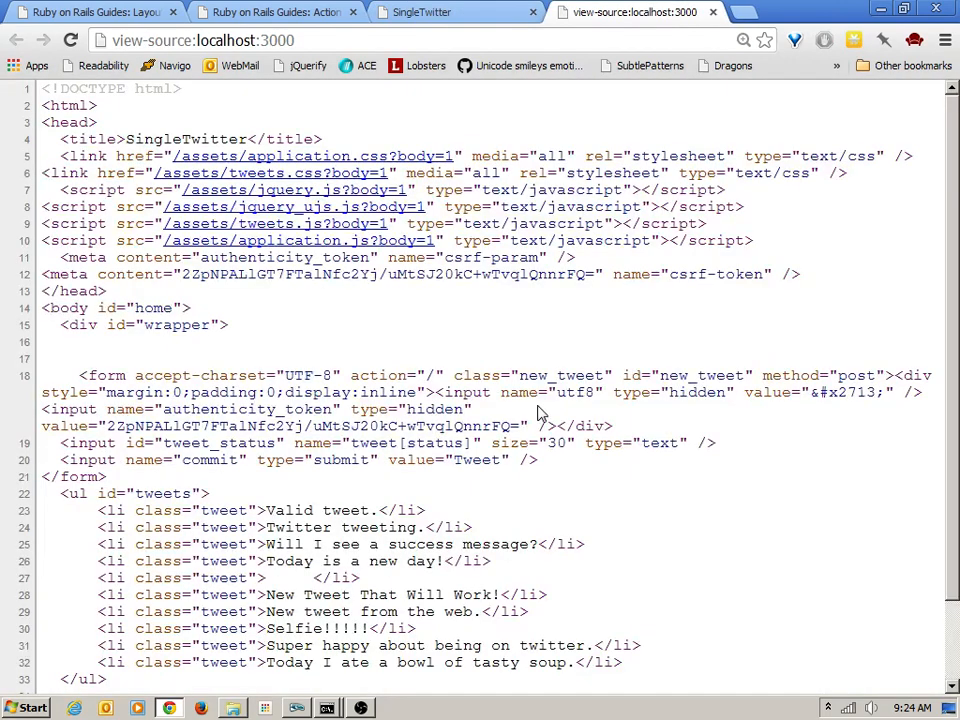
mouse_move(611, 495)
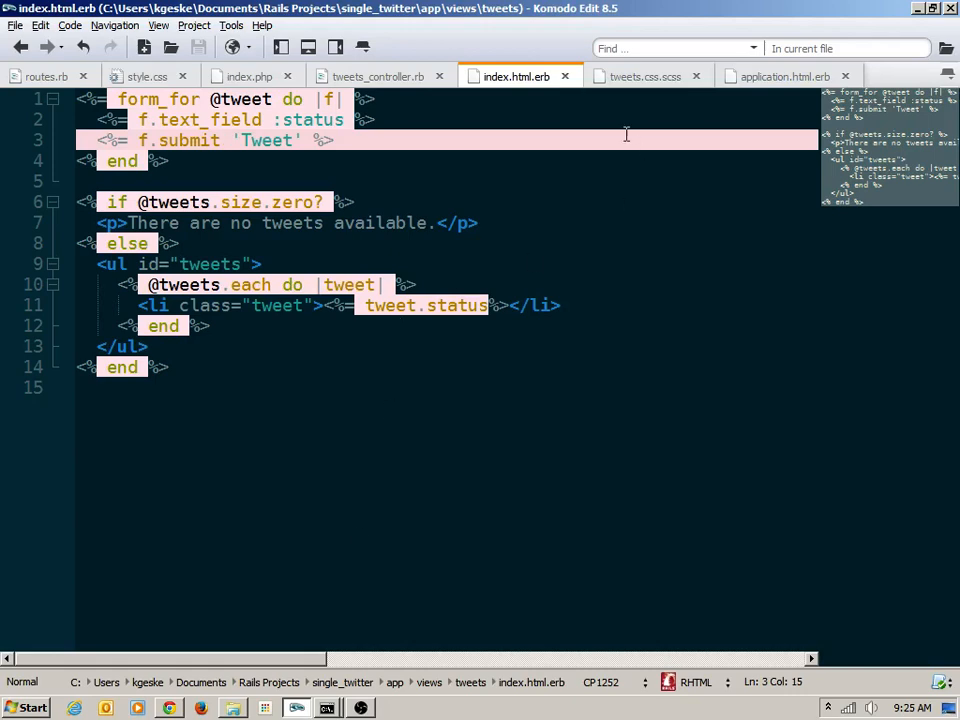
- Change the stylesheet selector form input#status to form input#tweet_status
left_click(647, 75)
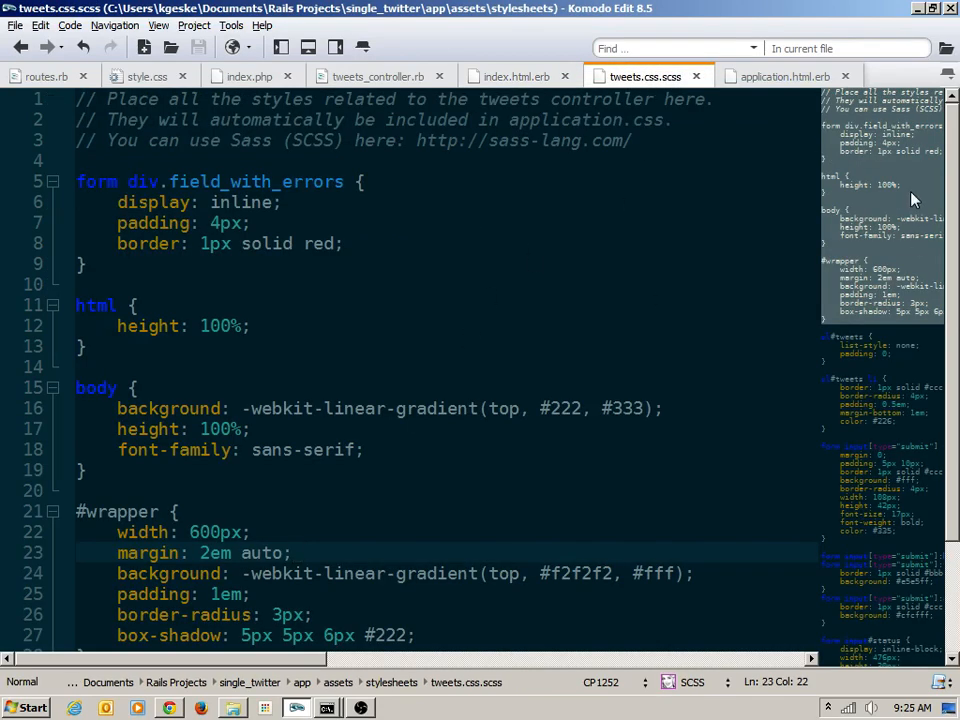
scroll("down", 3)
type("input")
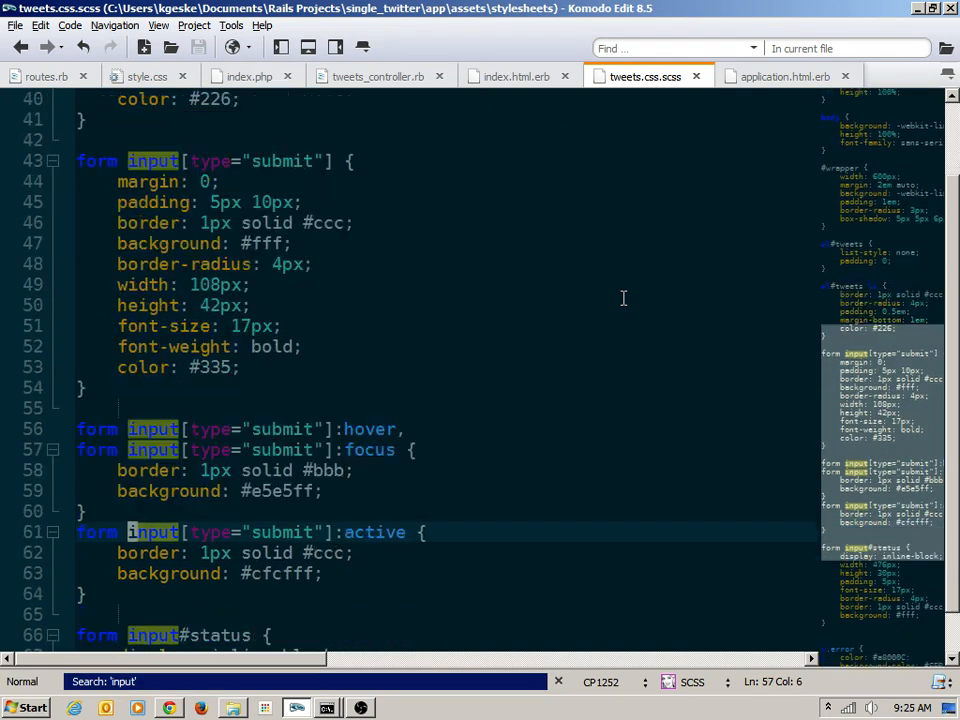
scroll("down", 3)
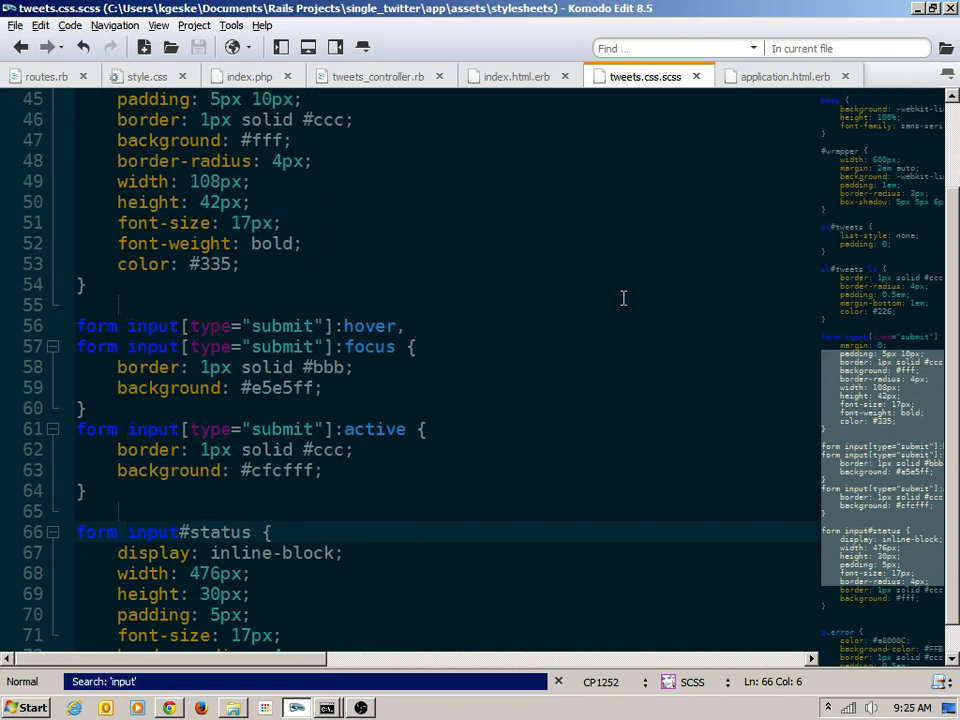
scroll("down", 3)
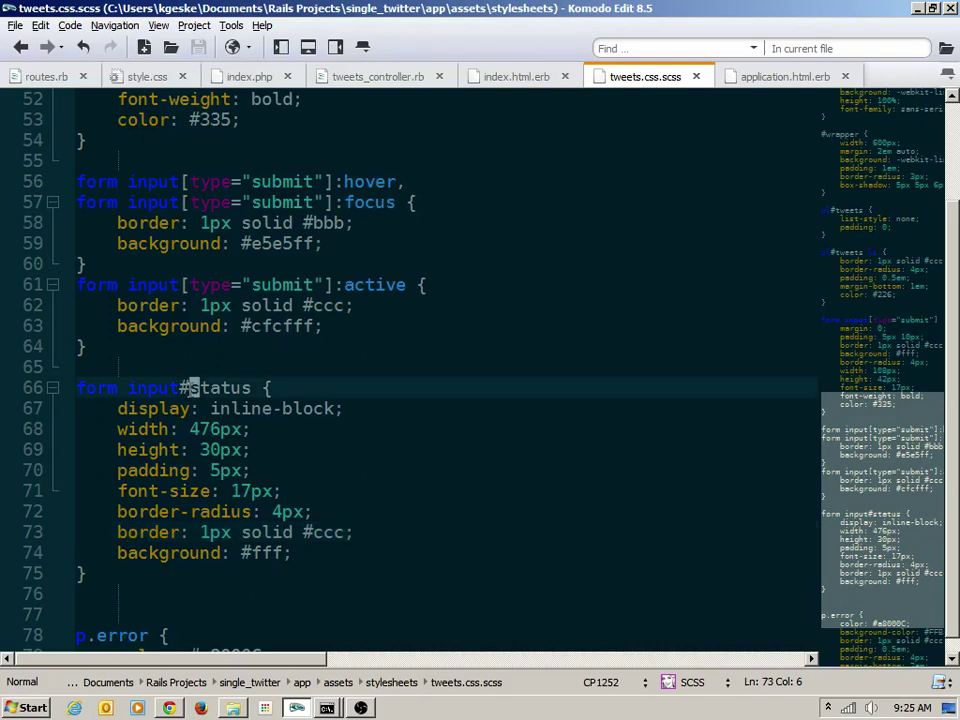
type("tweet_")
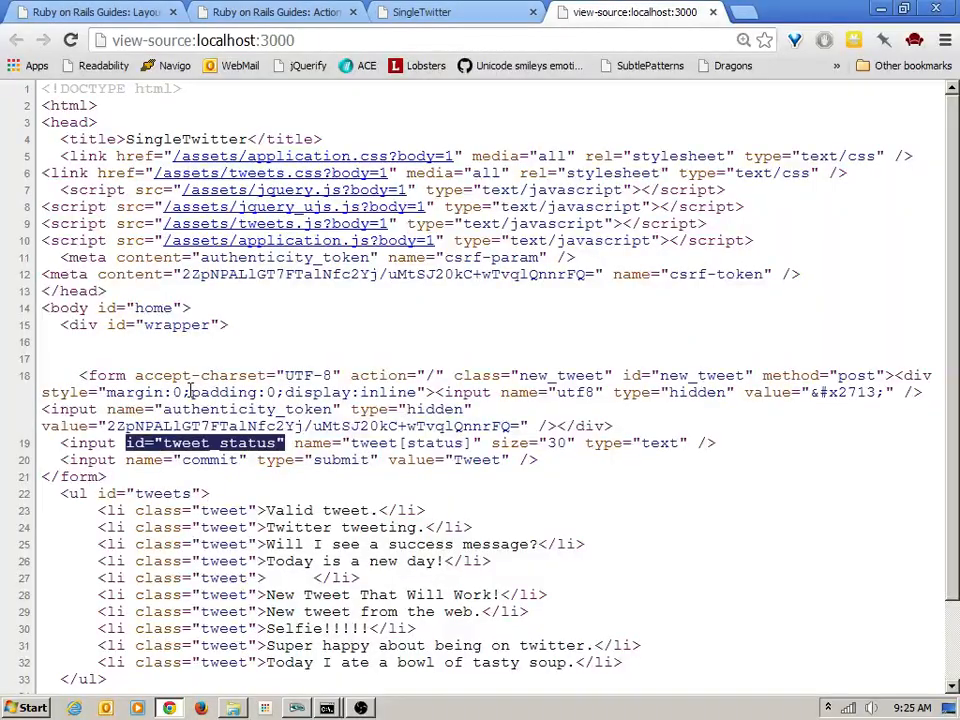
left_click(466, 11)
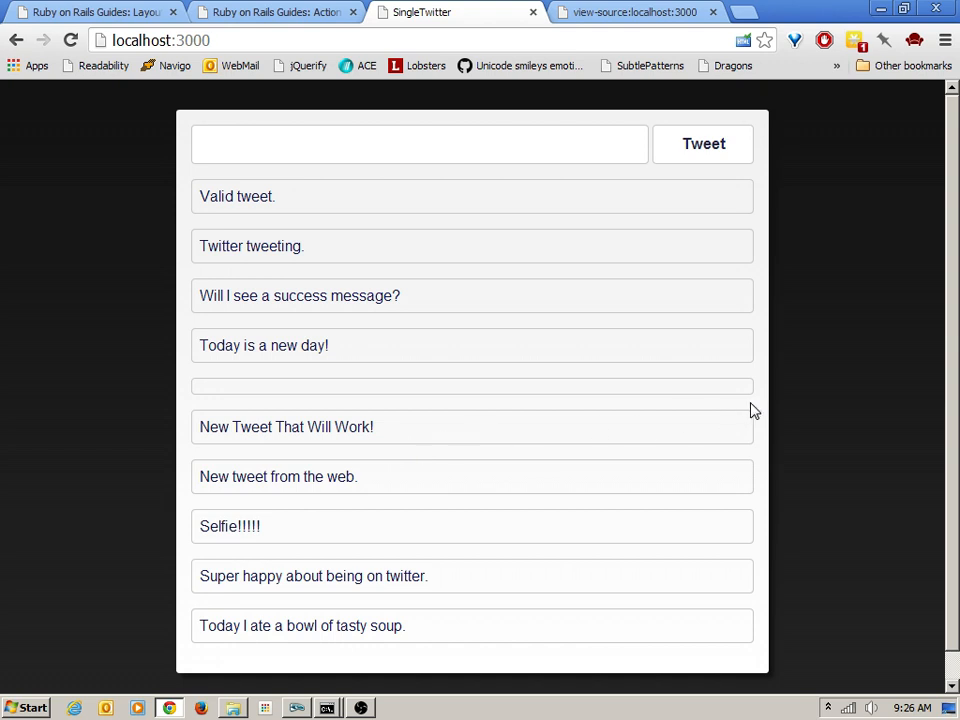
mouse_move(614, 322)
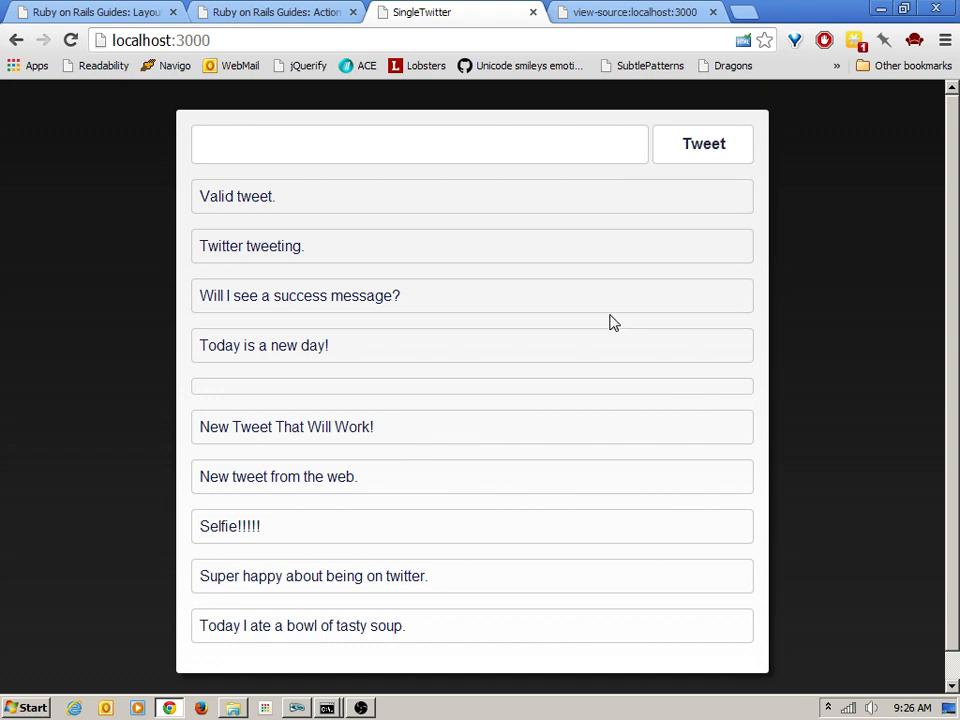
mouse_move(783, 95)
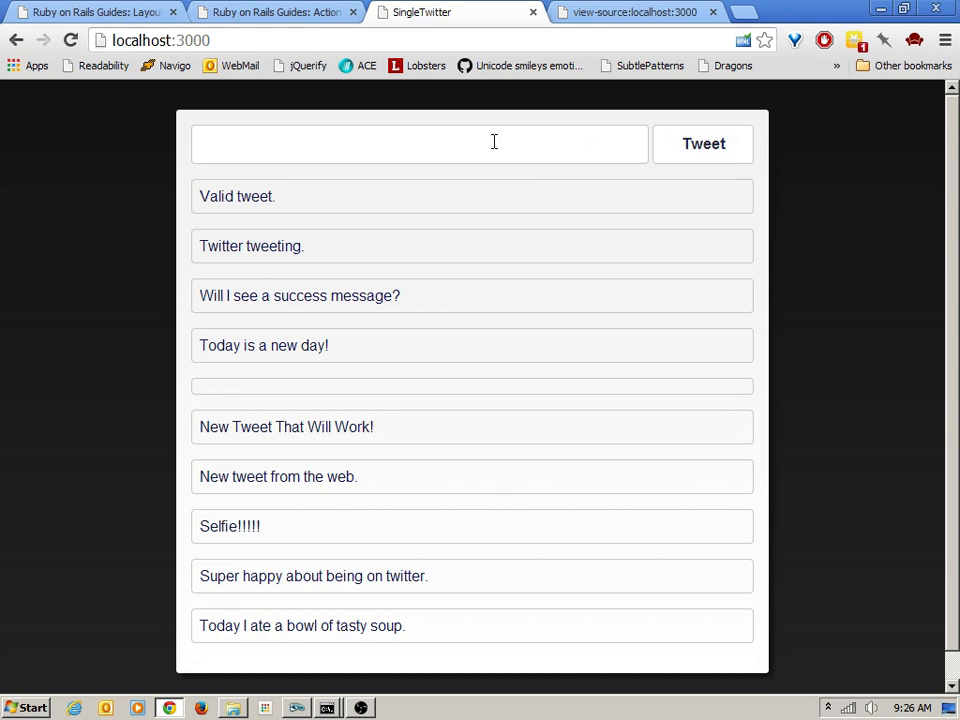
- Submit an empty tweet and check the form styles in tweets.css.scss
left_click(420, 143)
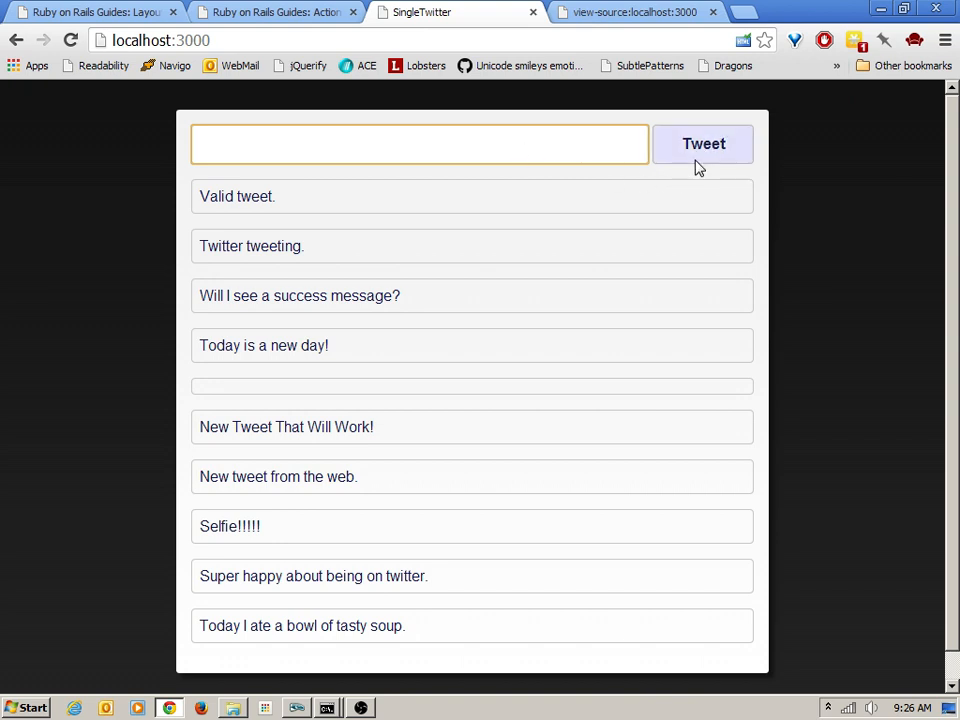
left_click(702, 143)
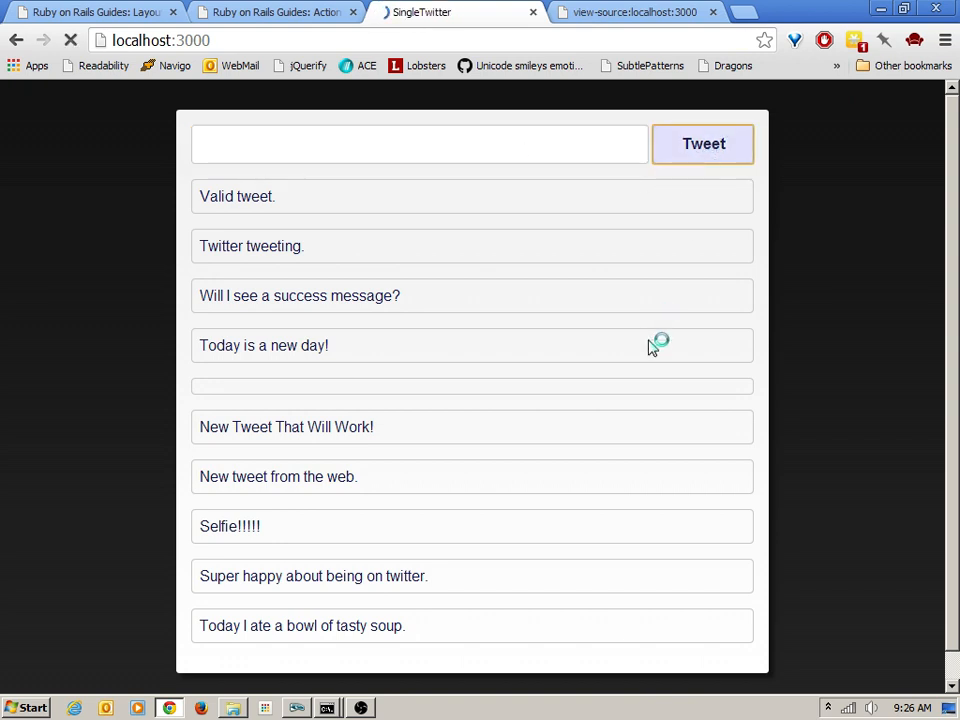
left_click(703, 143)
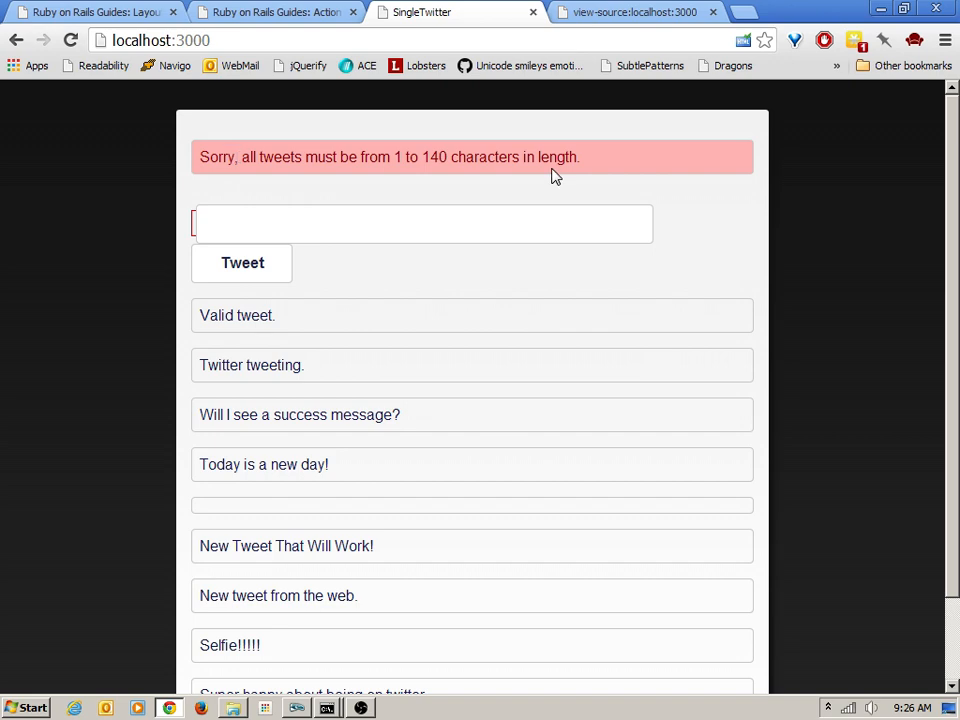
mouse_move(206, 337)
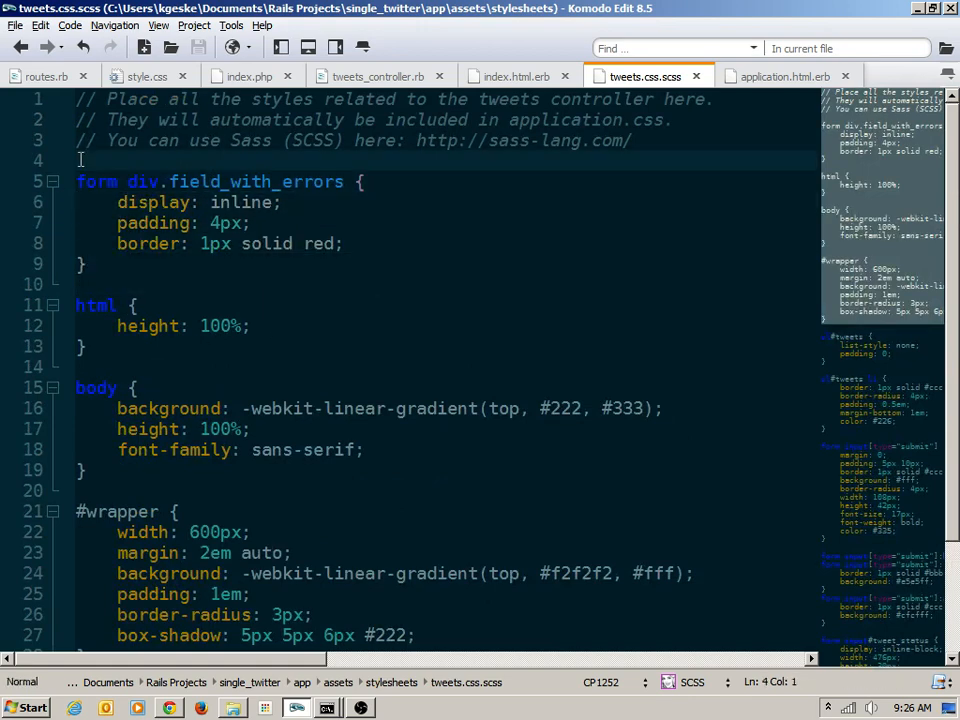
left_click_drag(76, 181, 85, 270)
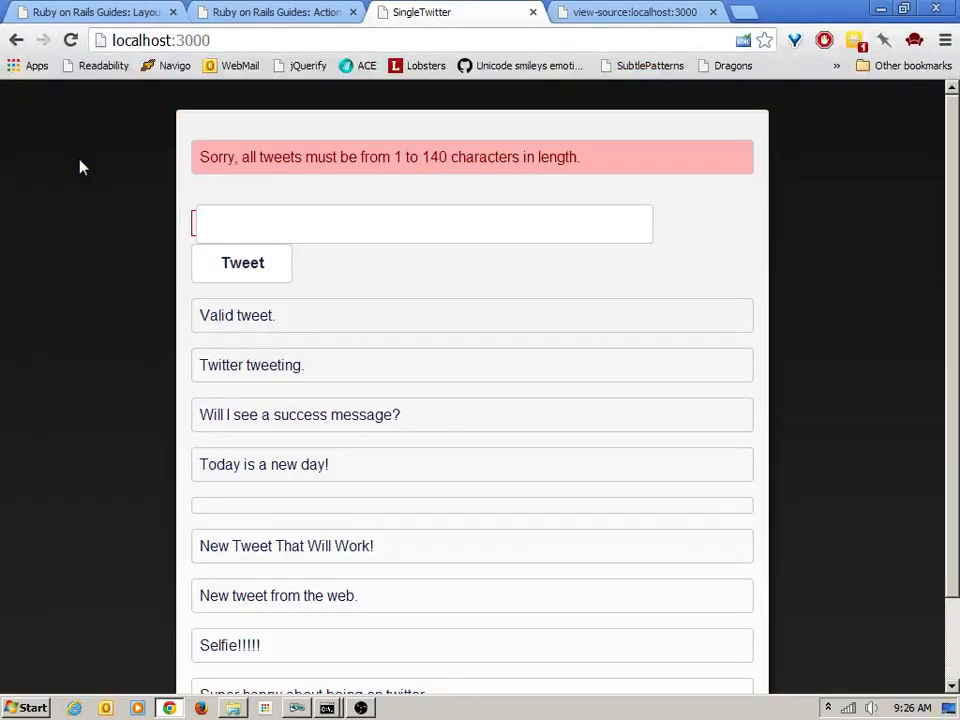
left_click(242, 263)
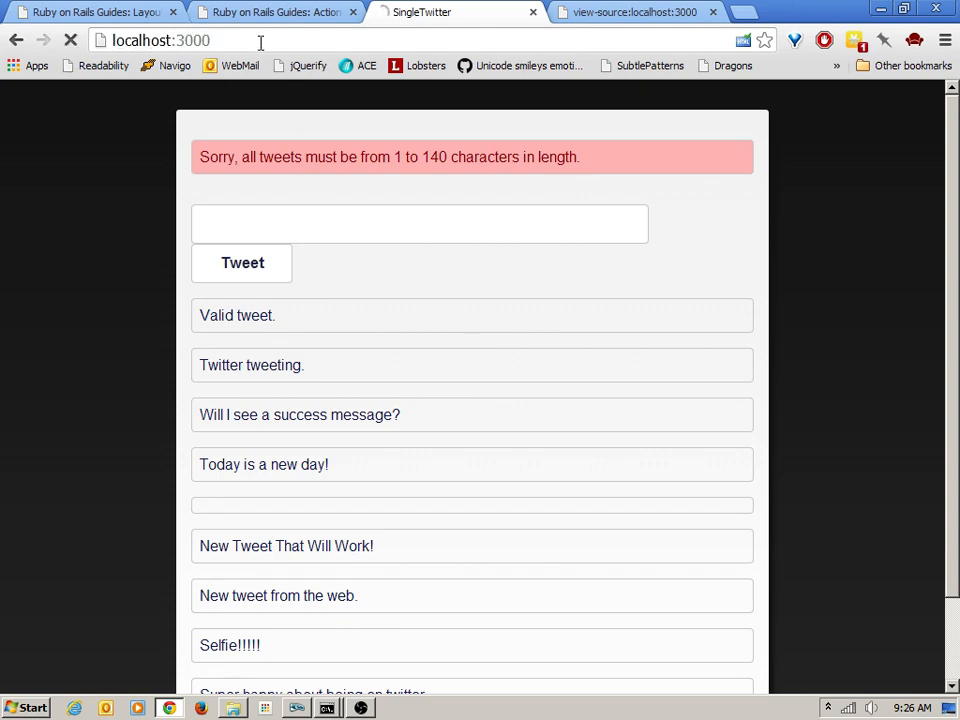
- Reload localhost:3000 and submit an empty tweet again
left_click(71, 46)
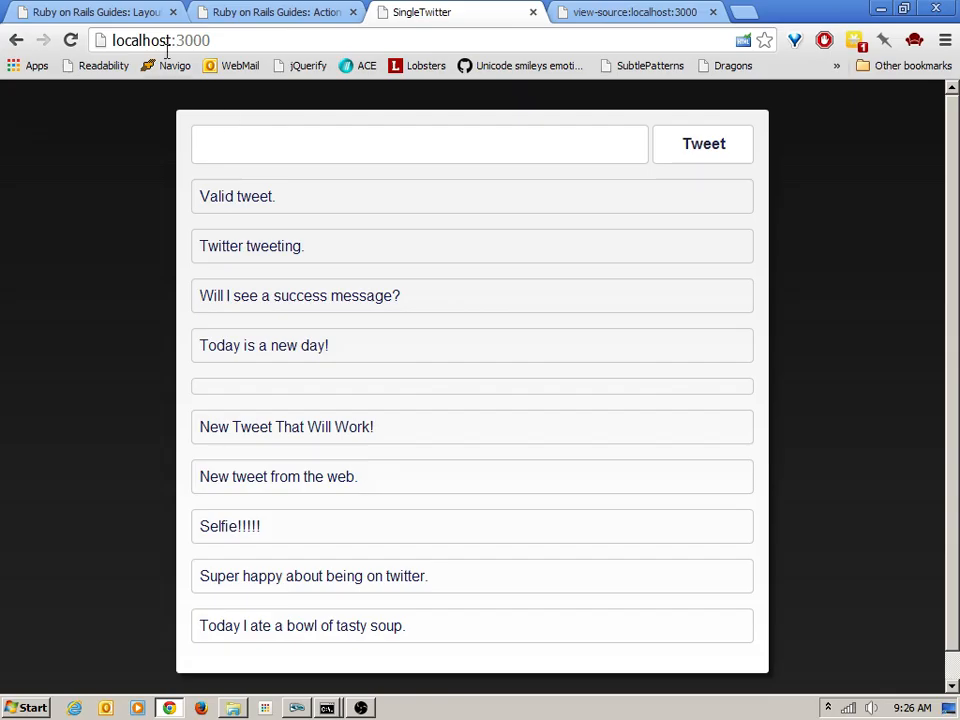
left_click(702, 143)
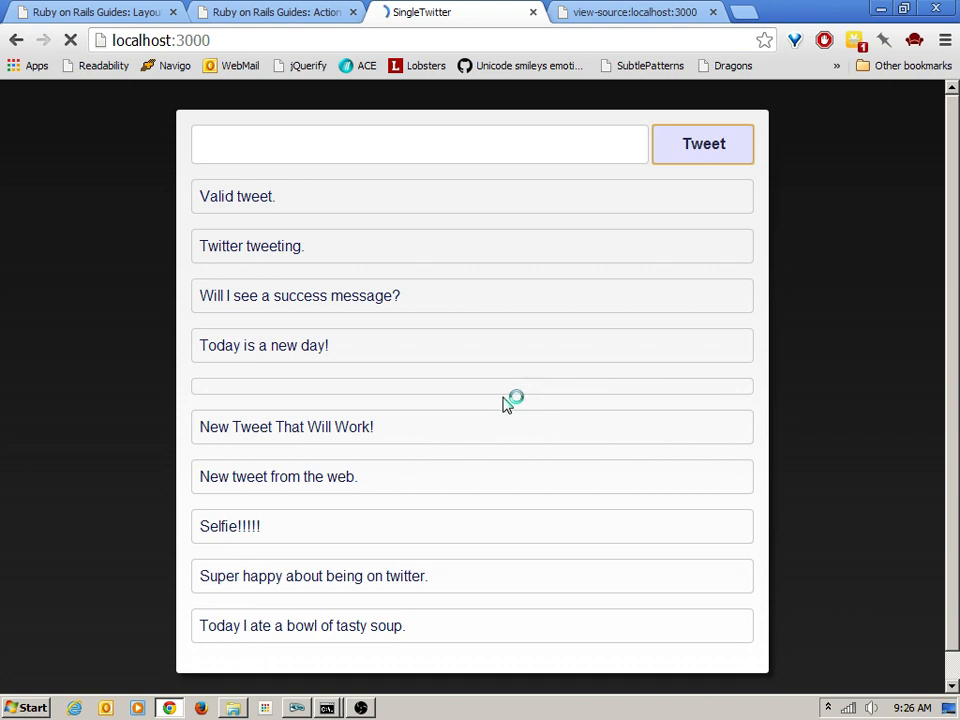
left_click(703, 143)
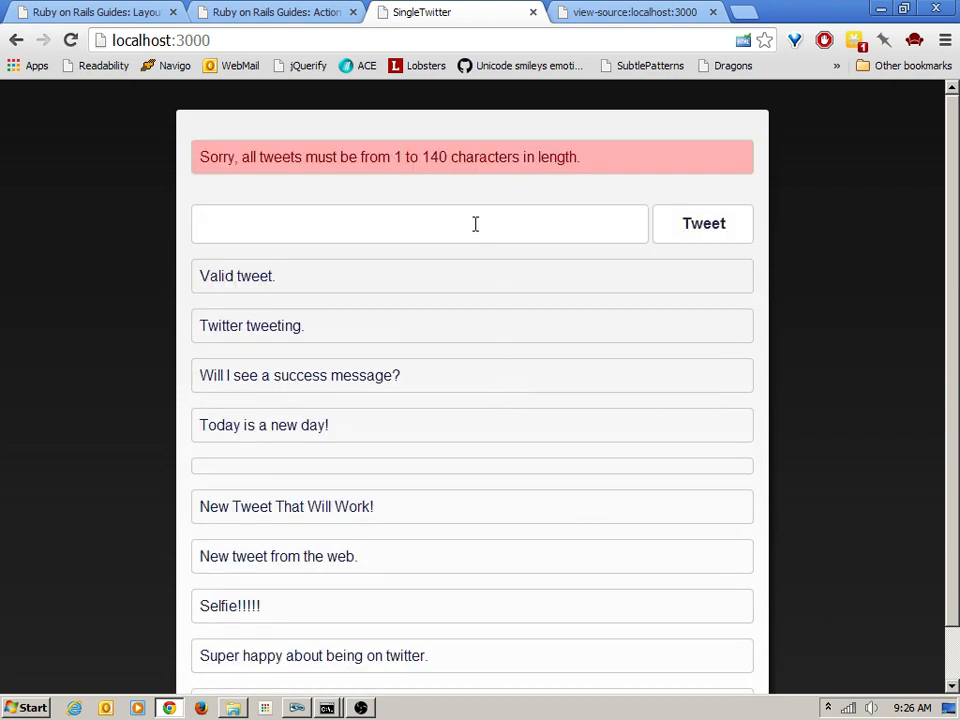
- Post 'another valid tweet.', inspect the unstyled success message, and return to Komodo
left_click(420, 223)
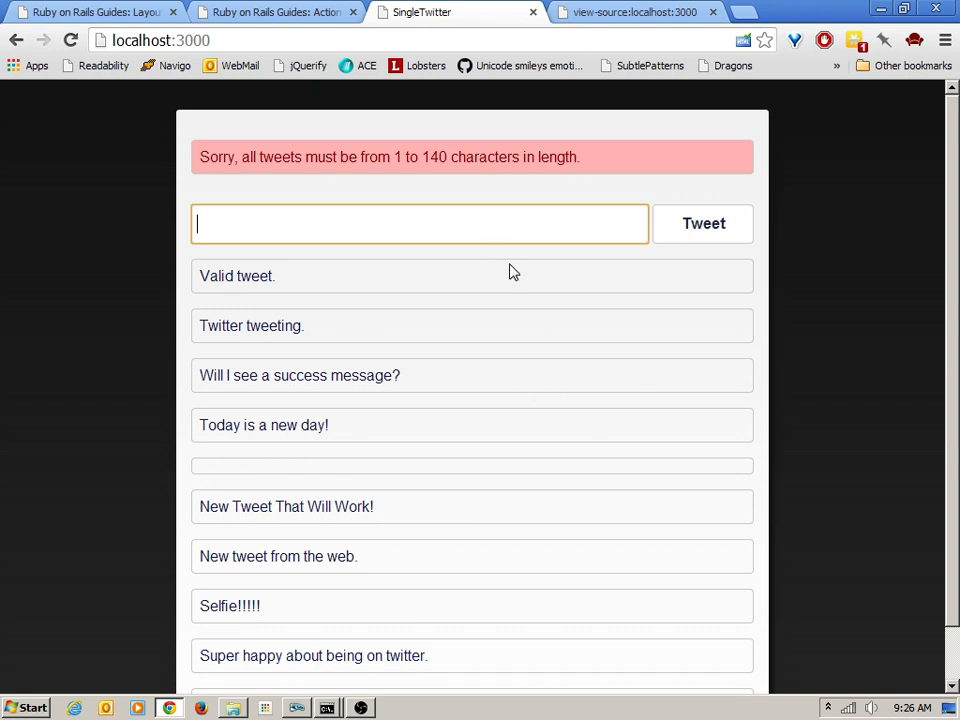
type("another valid tw")
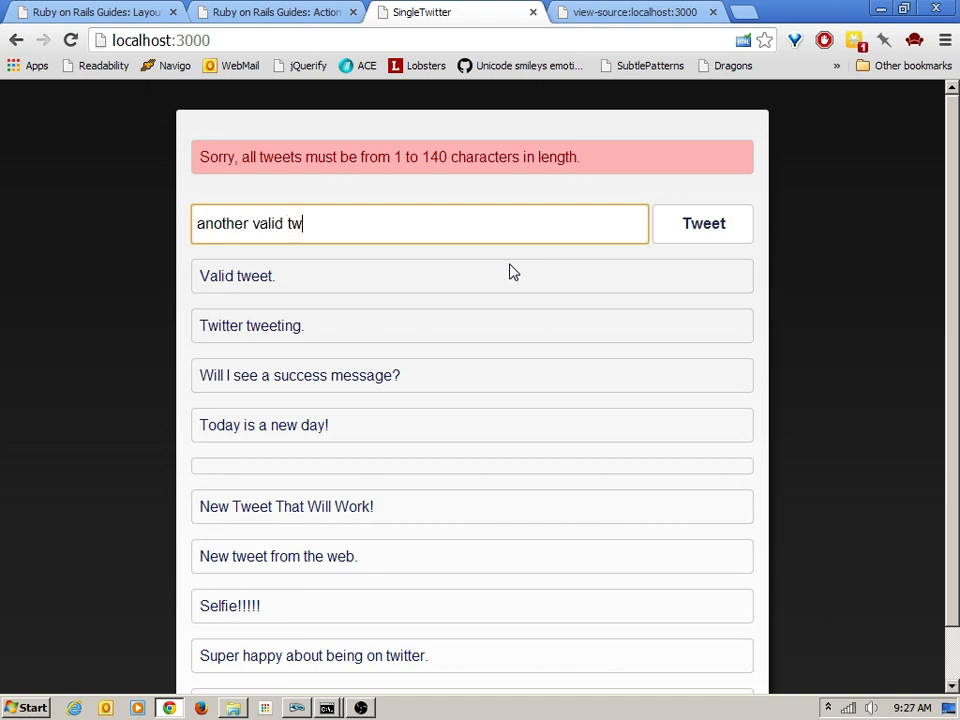
type("eet.")
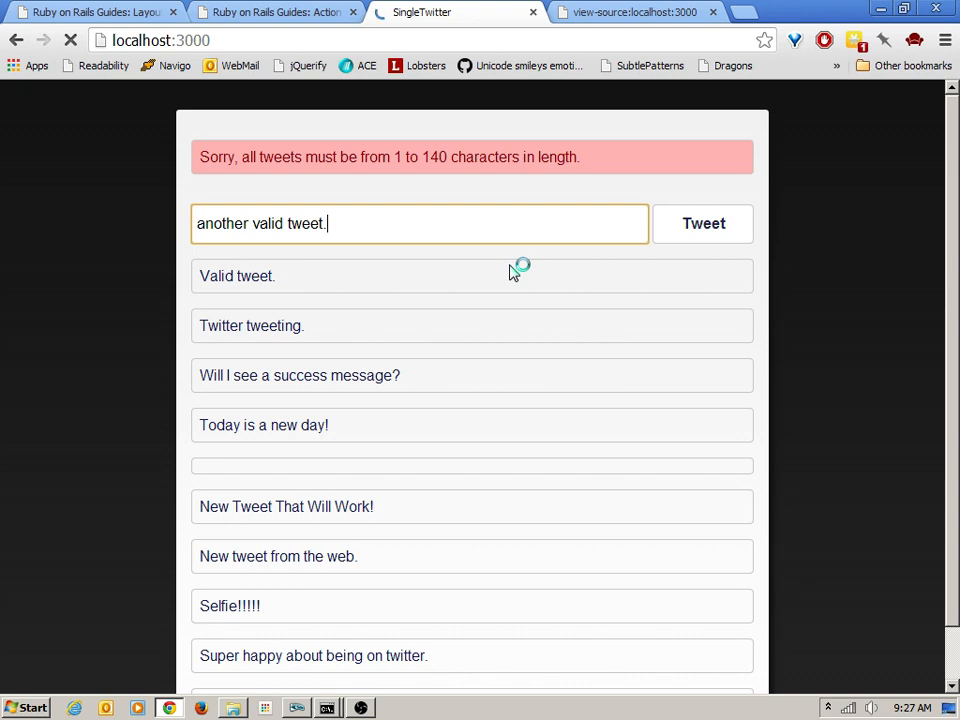
left_click(702, 223)
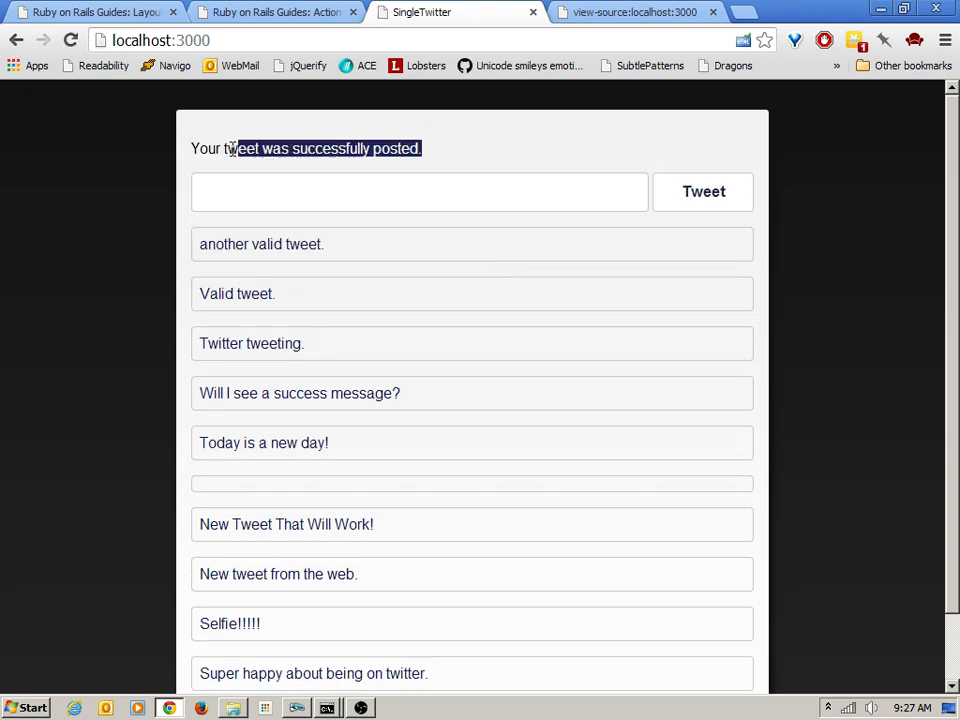
left_click(412, 147)
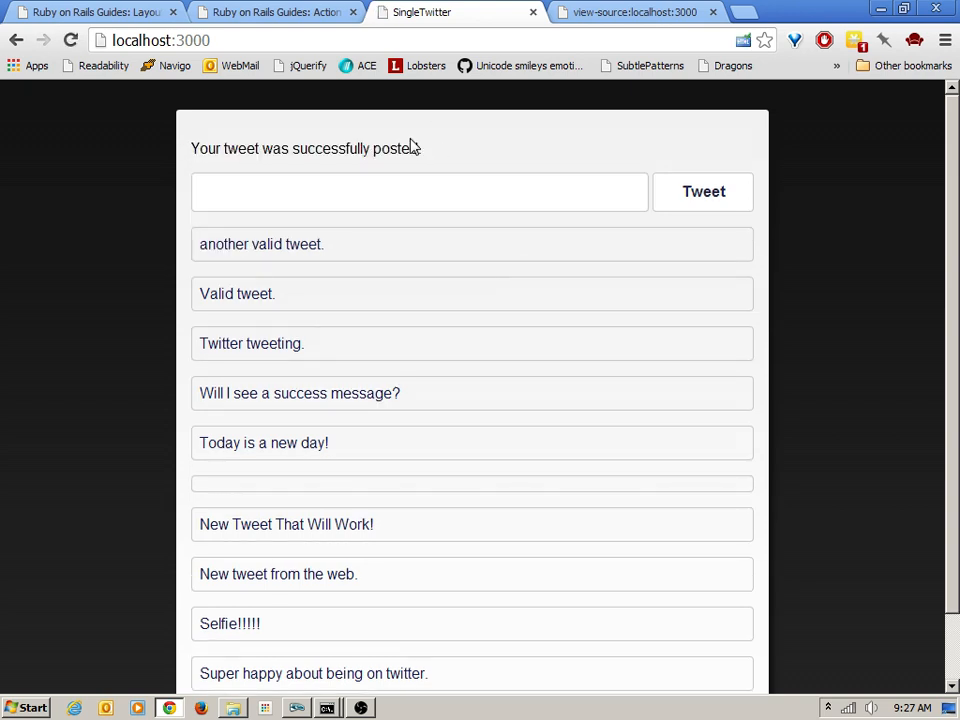
left_click(301, 707)
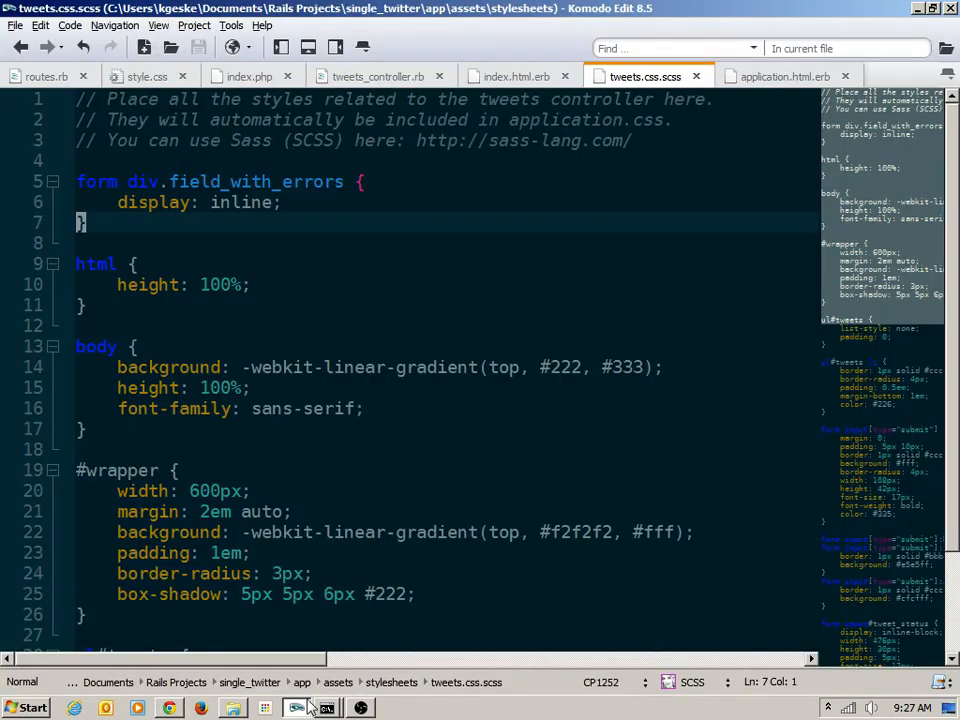
- Duplicate the p.error rule as p.success in tweets.css.scss and save it
scroll("down", 3)
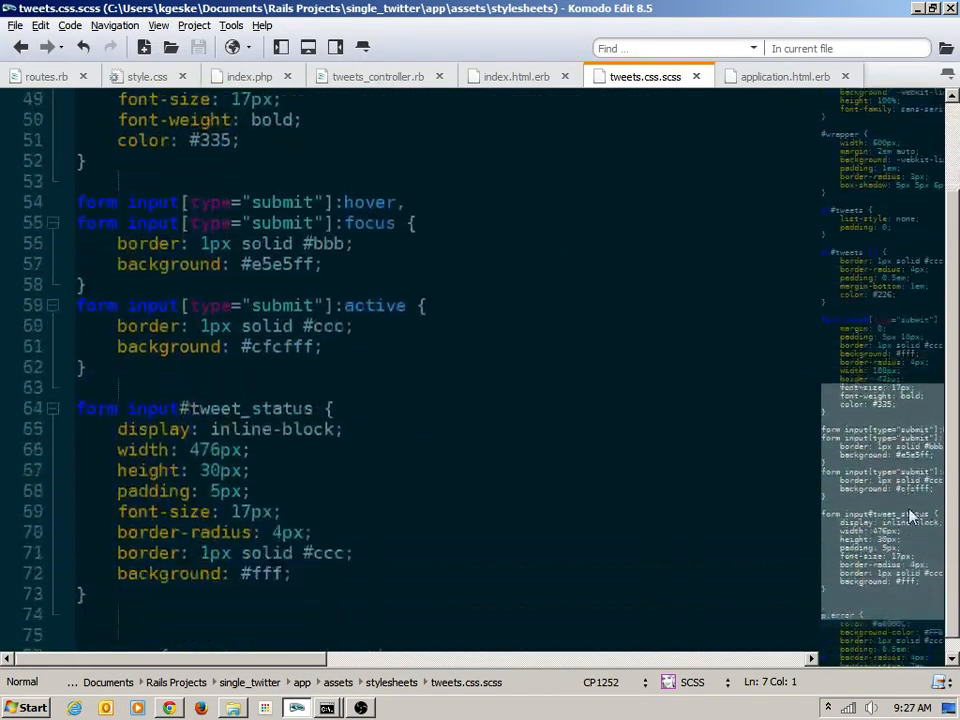
scroll("down", 3)
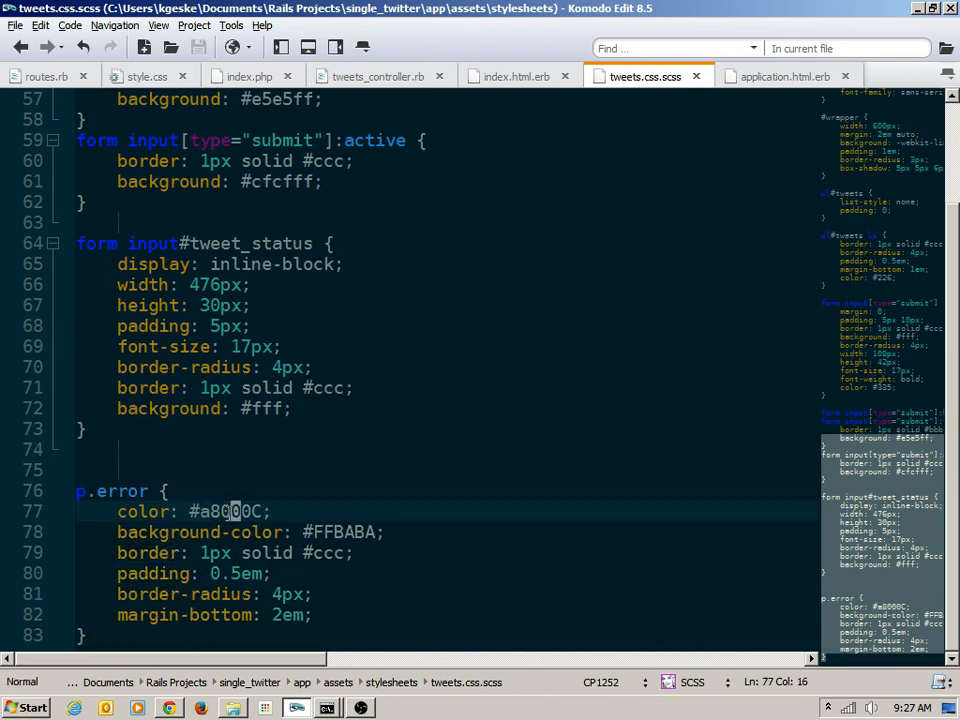
left_click(357, 532)
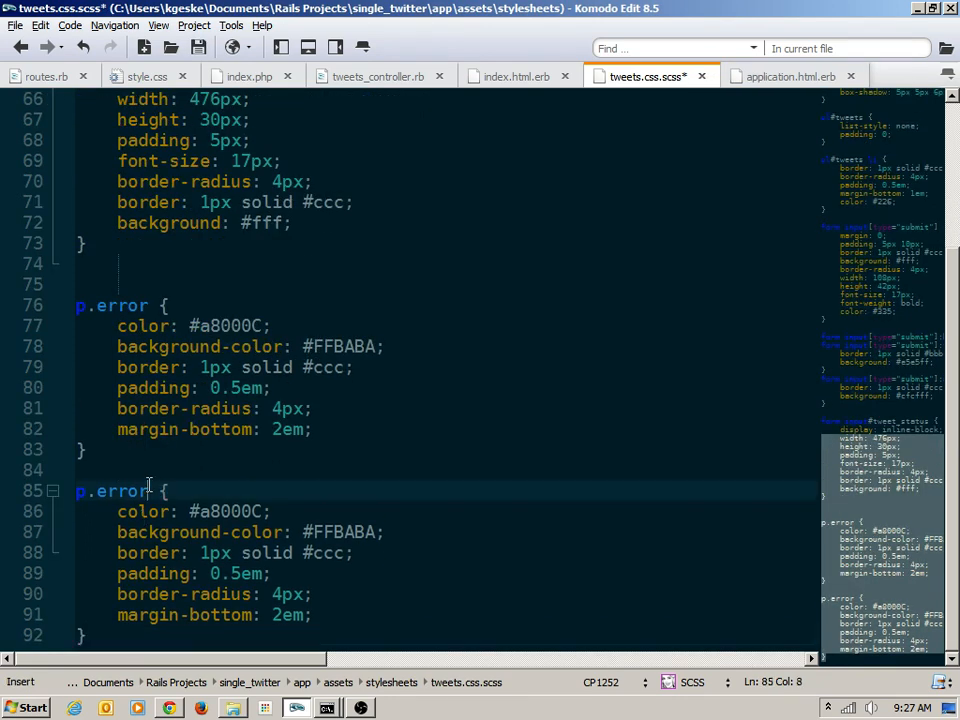
type("success")
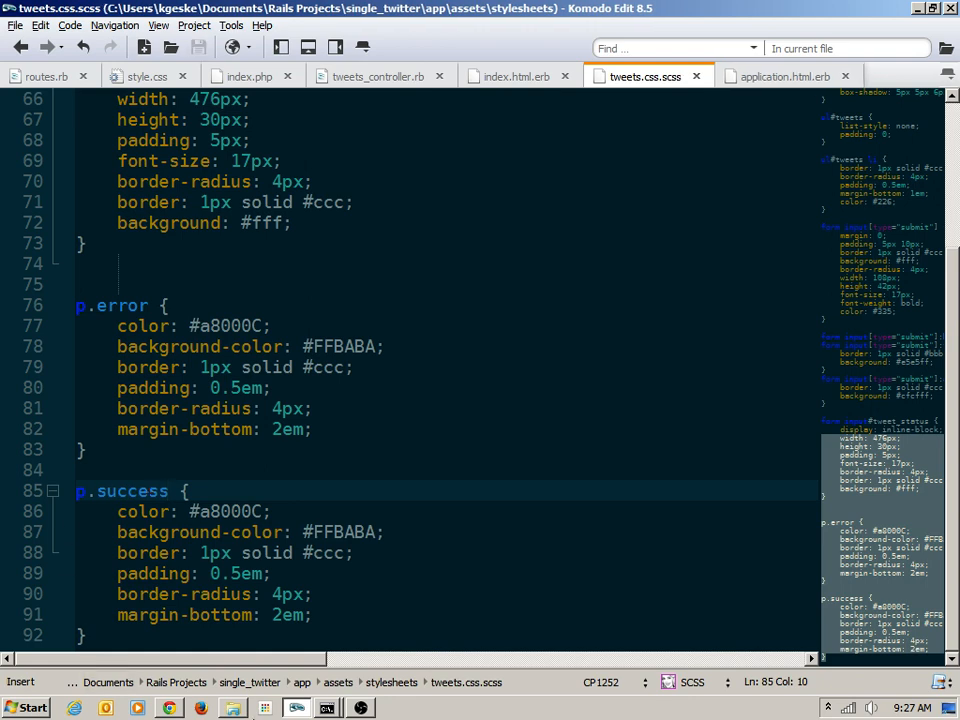
key("alt+tab")
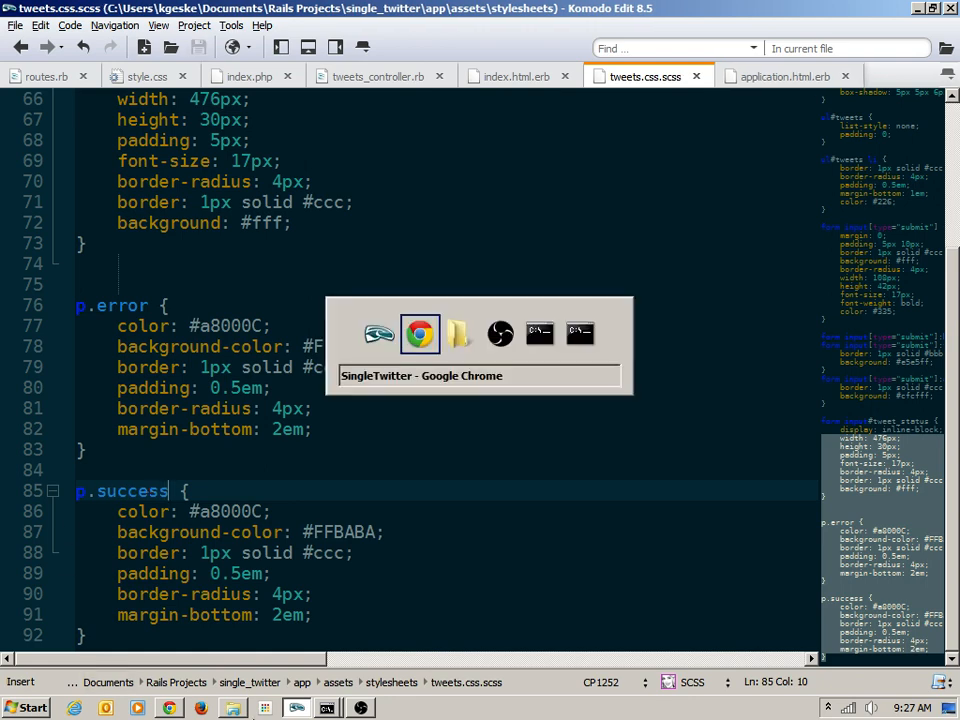
left_click(420, 333)
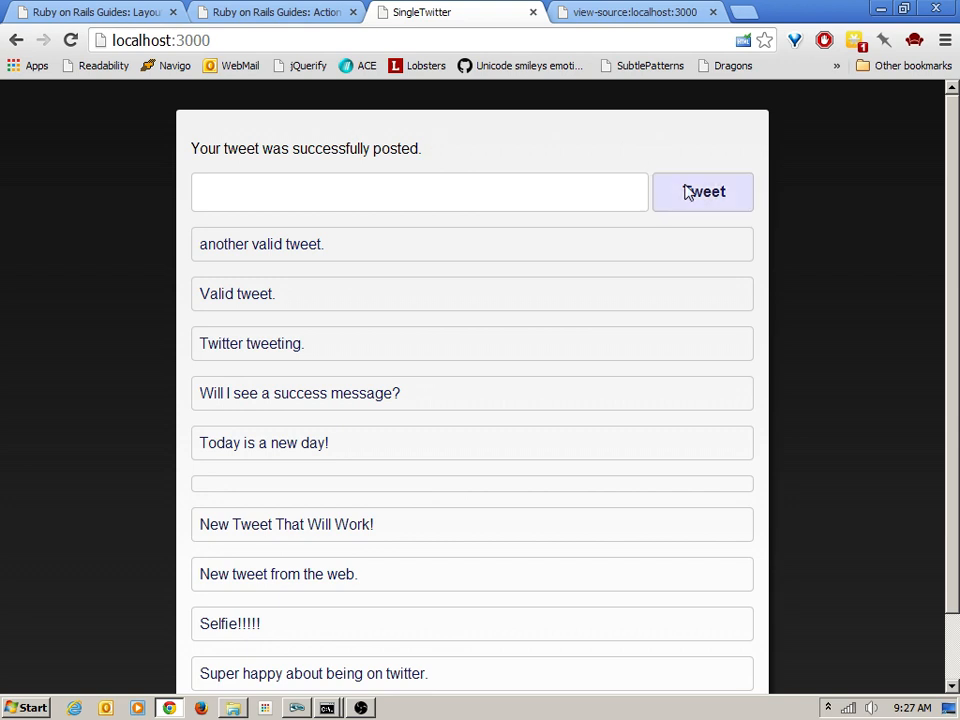
- Post 'this is a successful tweet.' and open DevTools on the pink success message
left_click(420, 191)
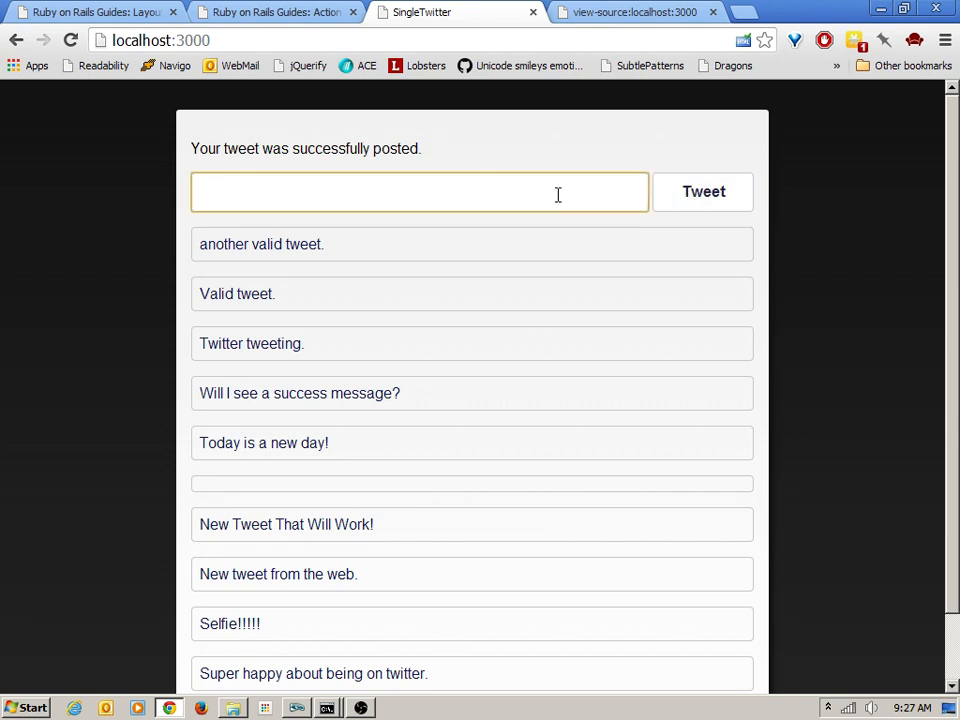
type("this is a successful tweet.")
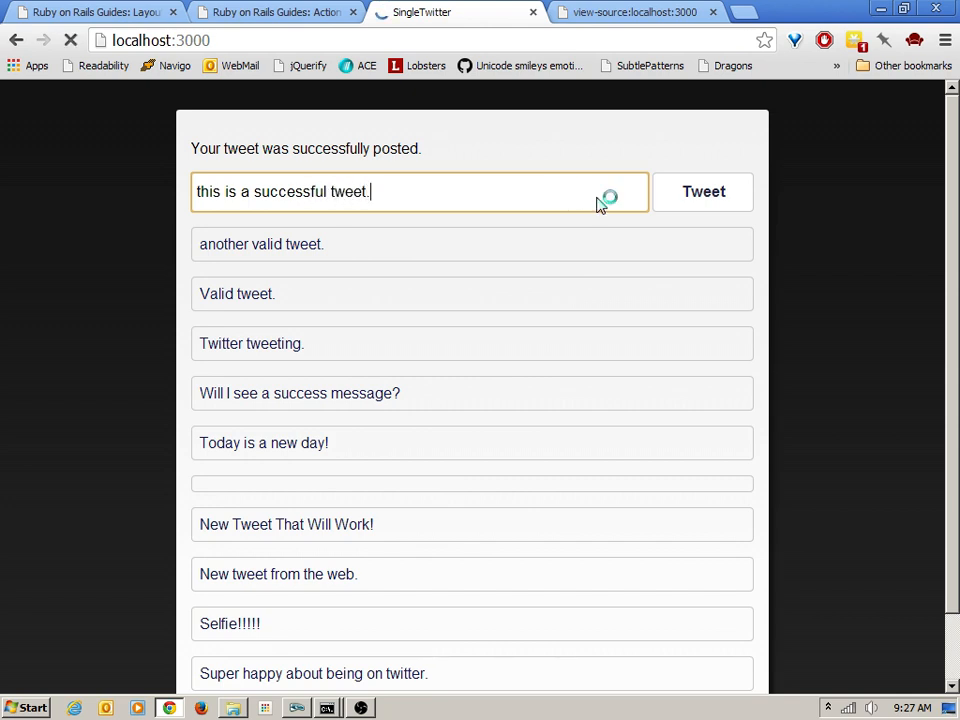
left_click(702, 191)
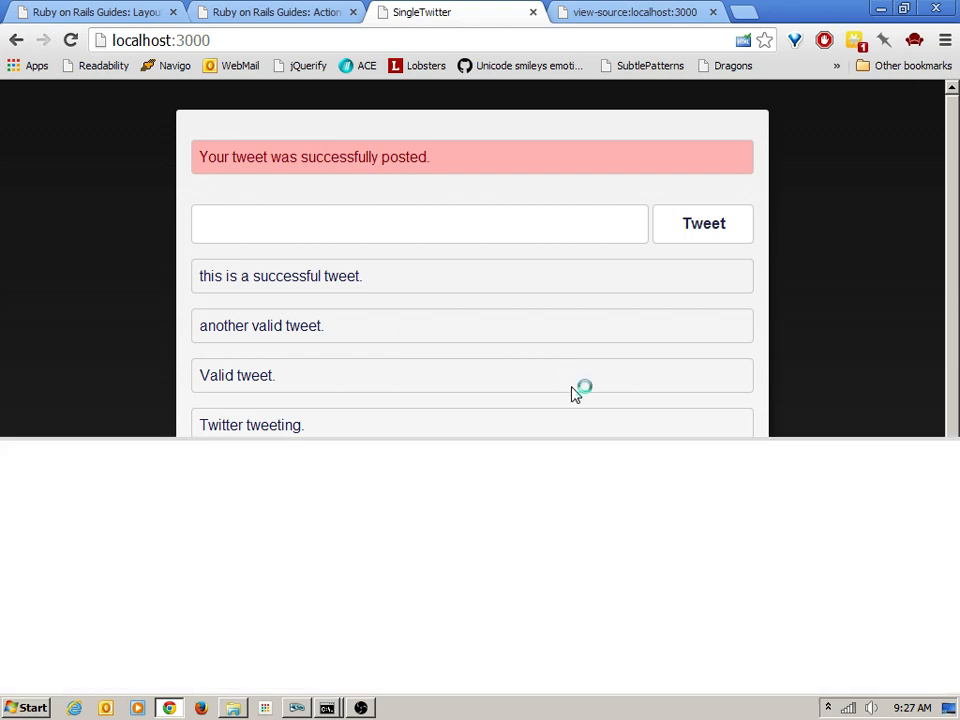
key("F12")
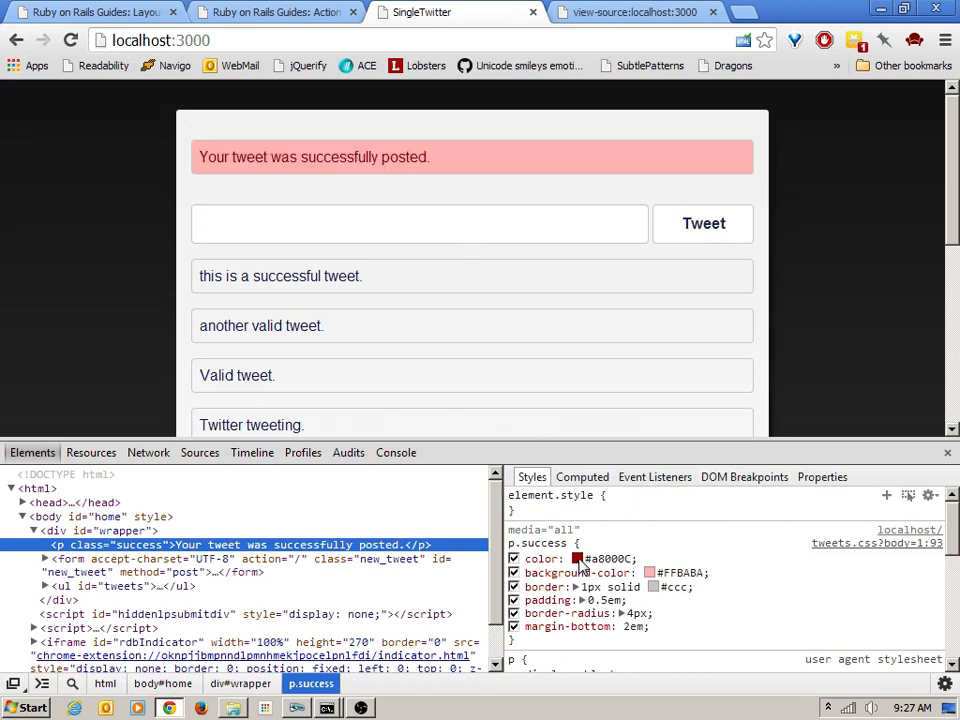
- Set the success message text colour to #0C660C in the DevTools colour picker
left_click(569, 558)
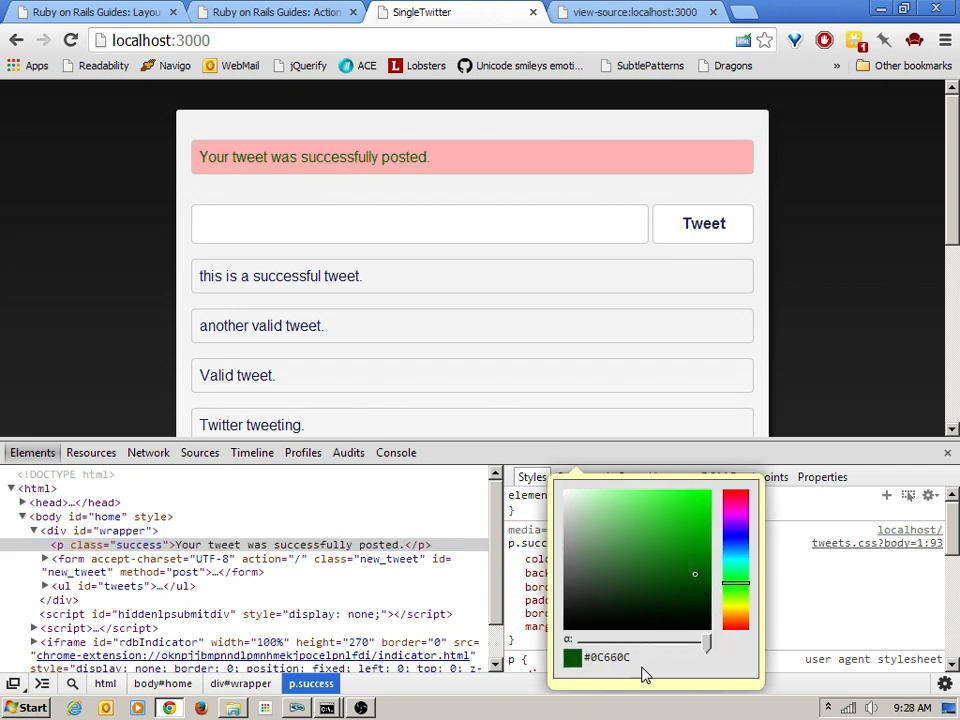
mouse_move(800, 374)
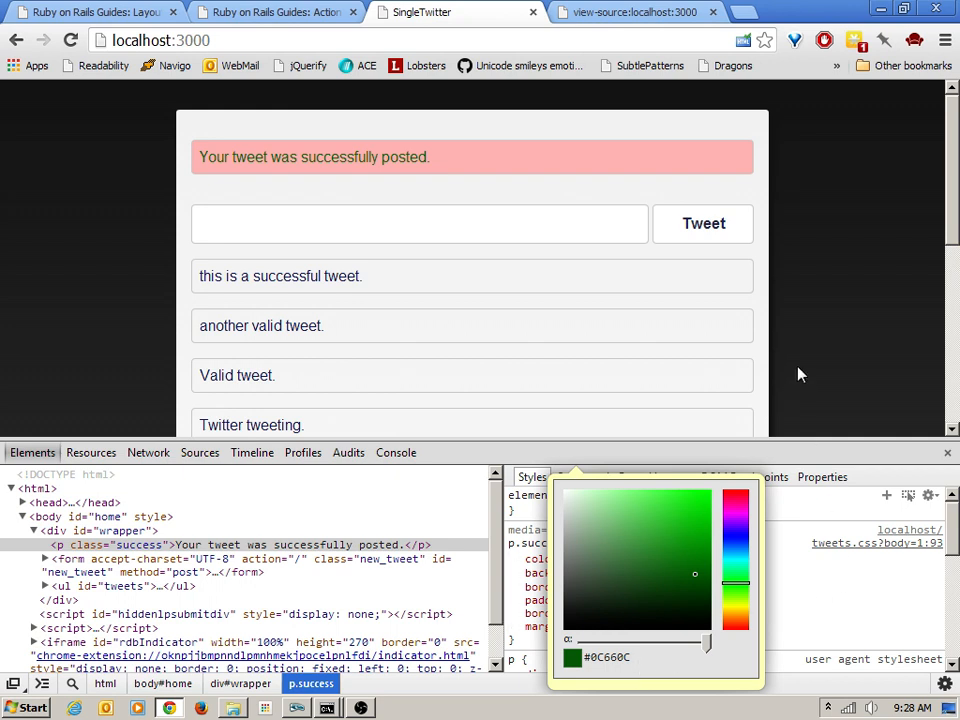
left_click(593, 557)
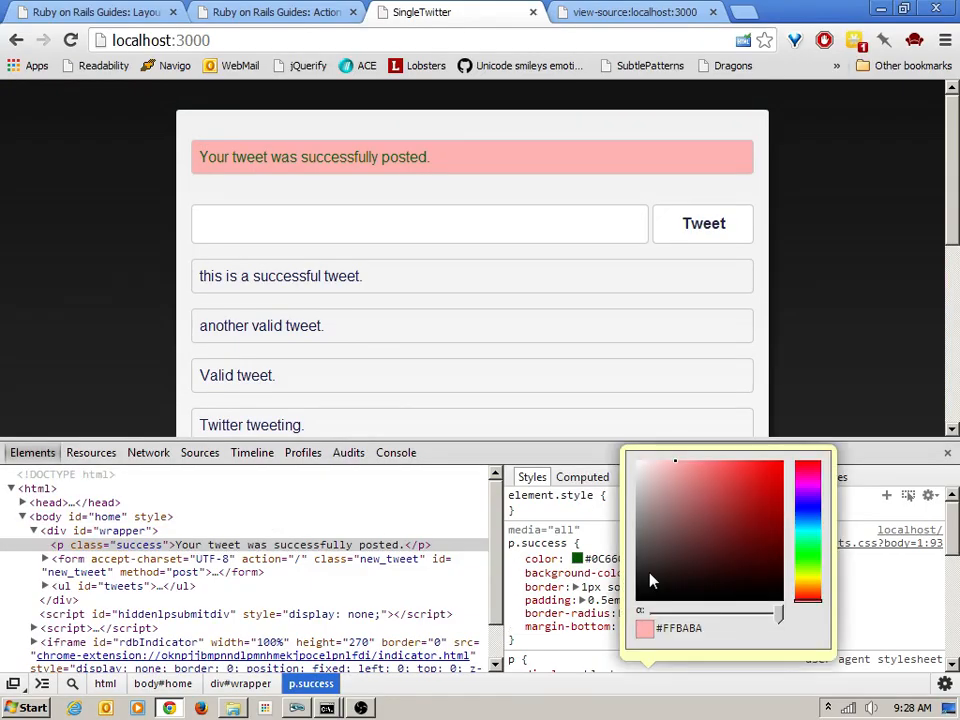
mouse_move(806, 562)
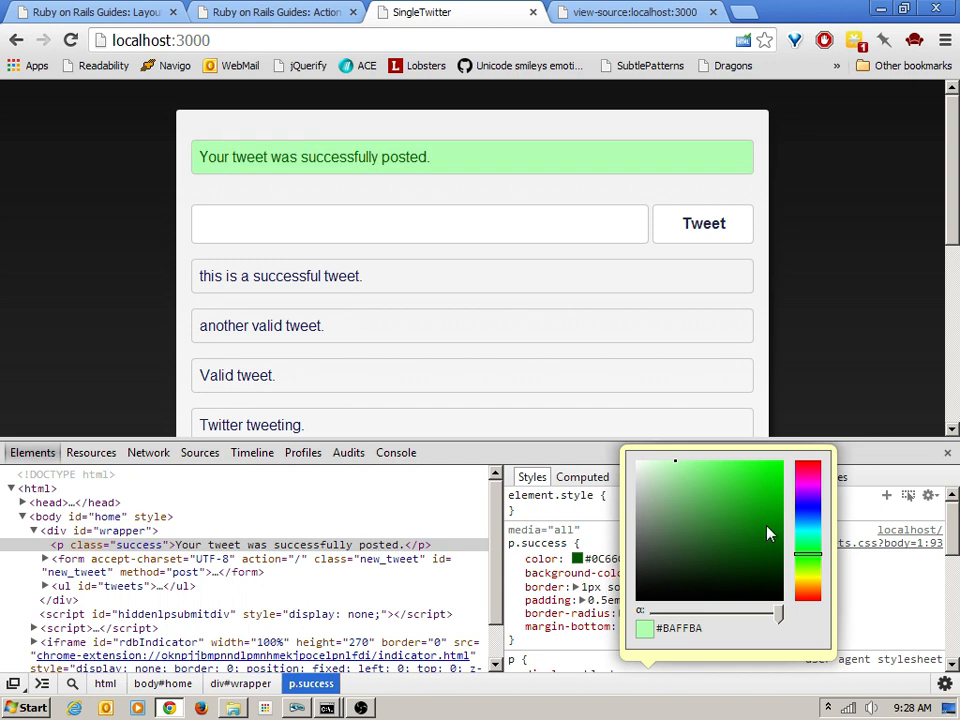
mouse_move(688, 641)
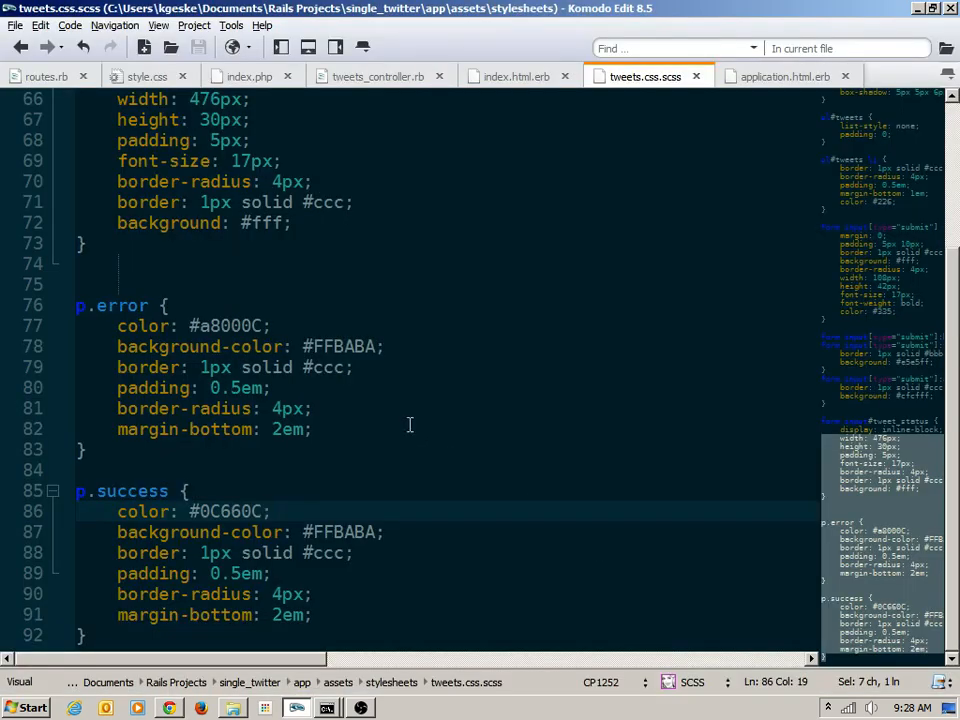
- Replace the p.success background colour with #BAFFBA in tweets.css.scss
double_click(344, 532)
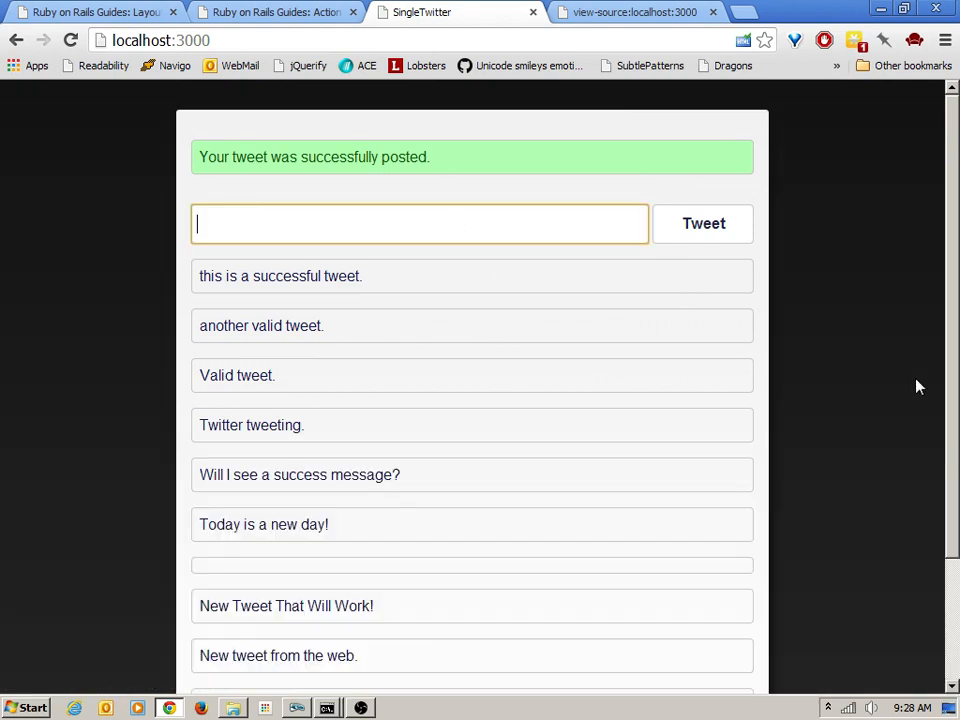
mouse_move(467, 156)
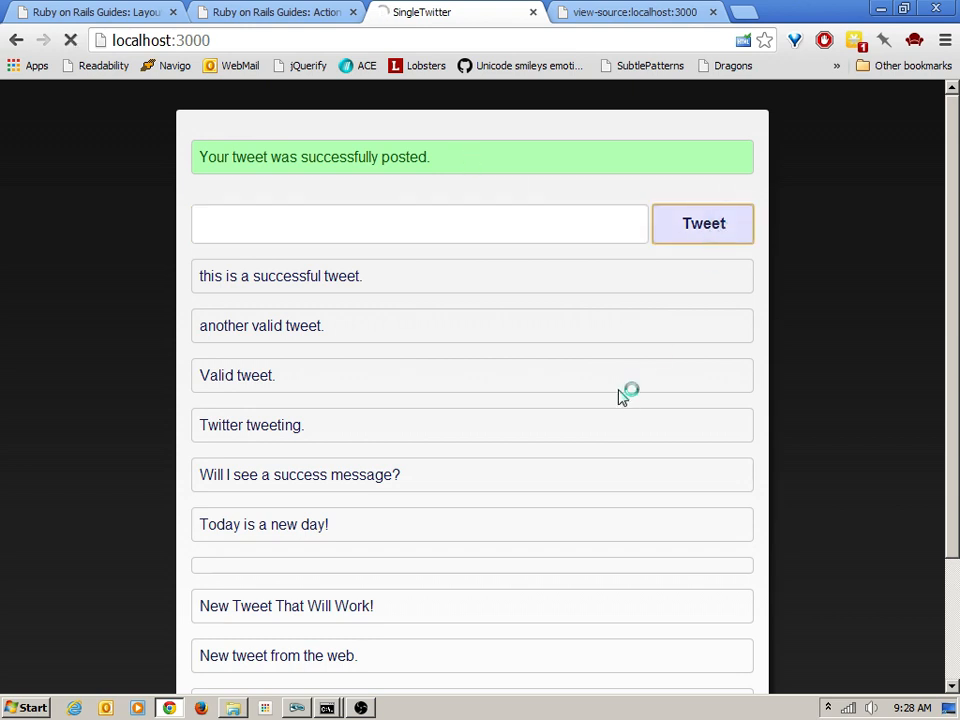
- Submit a blank tweet to show the pink 1-to-140-character error box
left_click(703, 223)
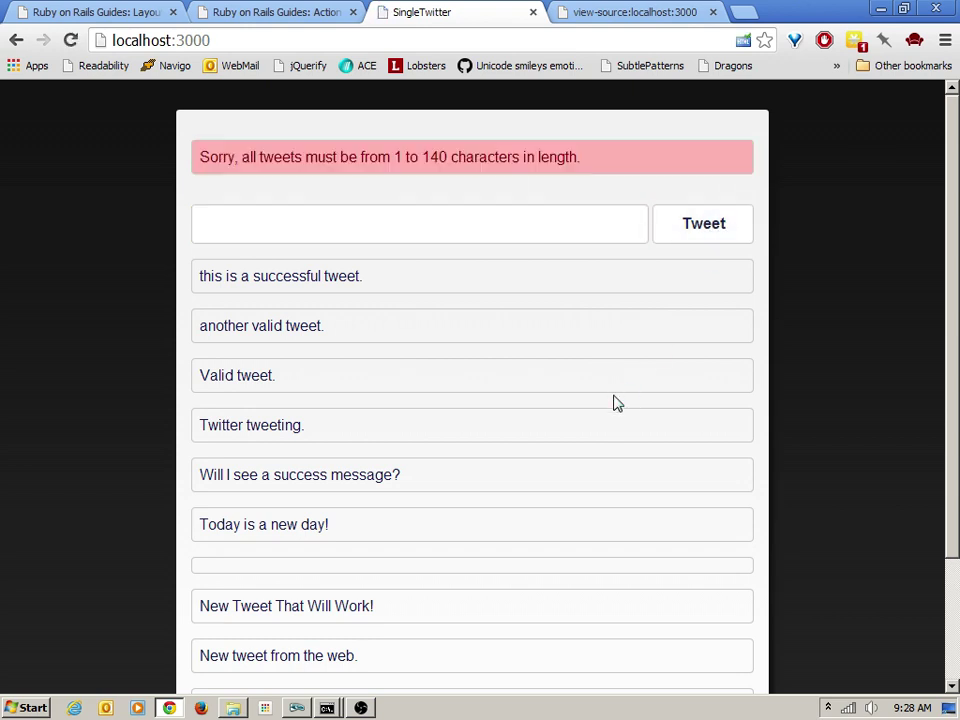
mouse_move(611, 406)
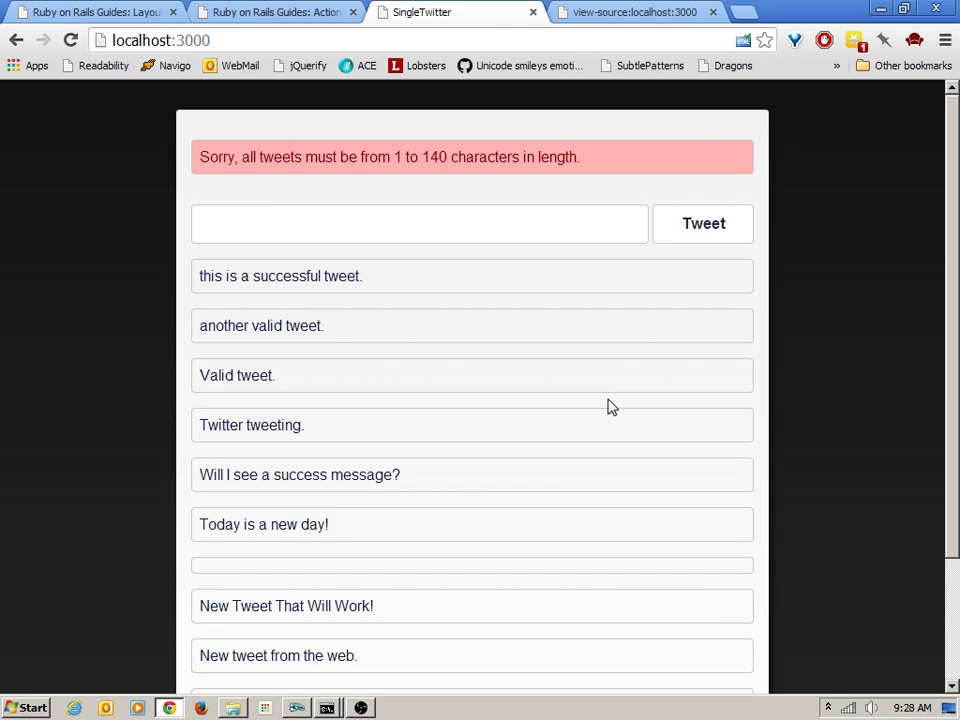
scroll("down", 3)
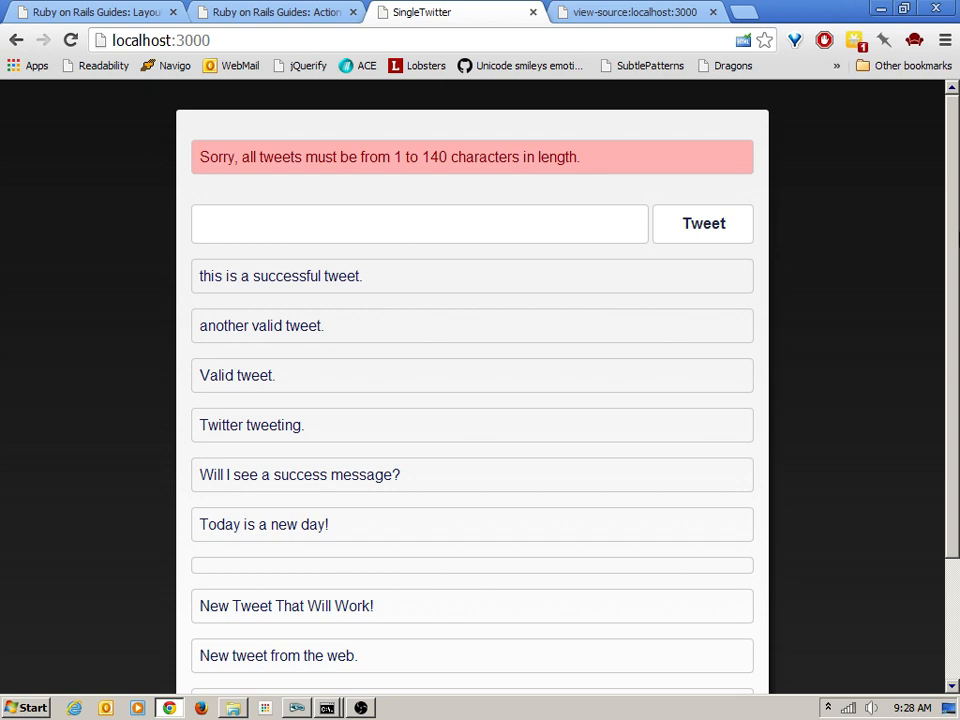
mouse_move(255, 515)
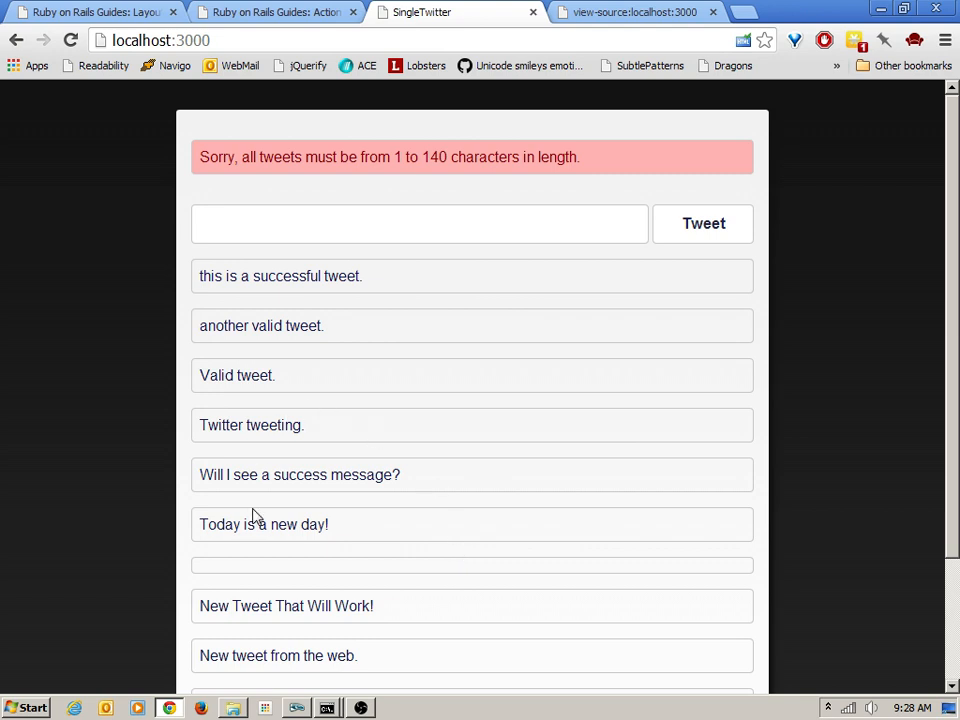
mouse_move(302, 613)
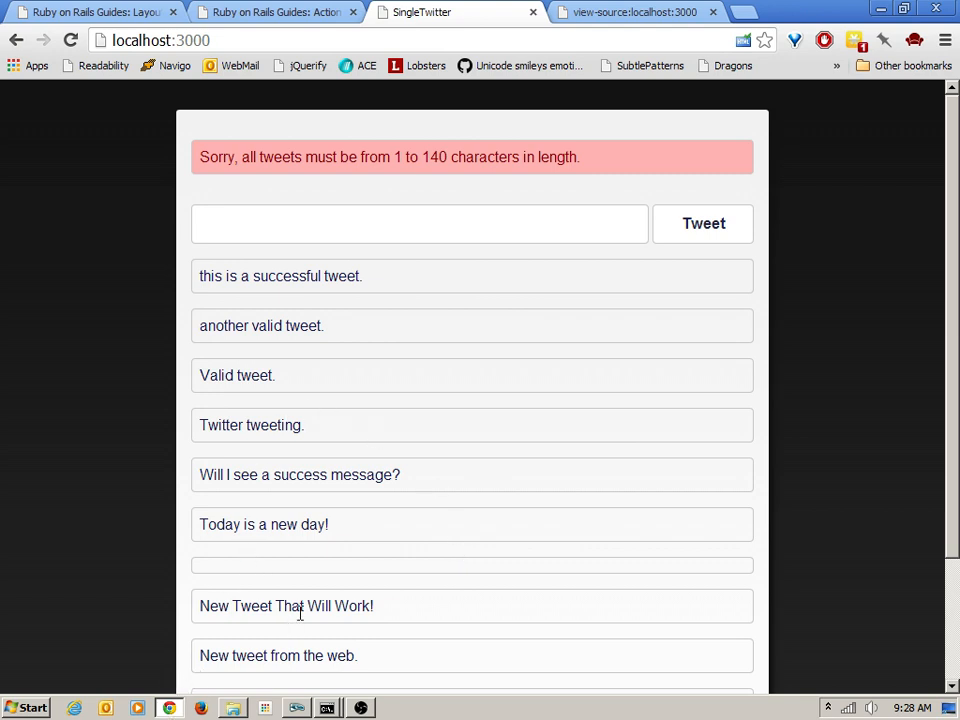
mouse_move(903, 443)
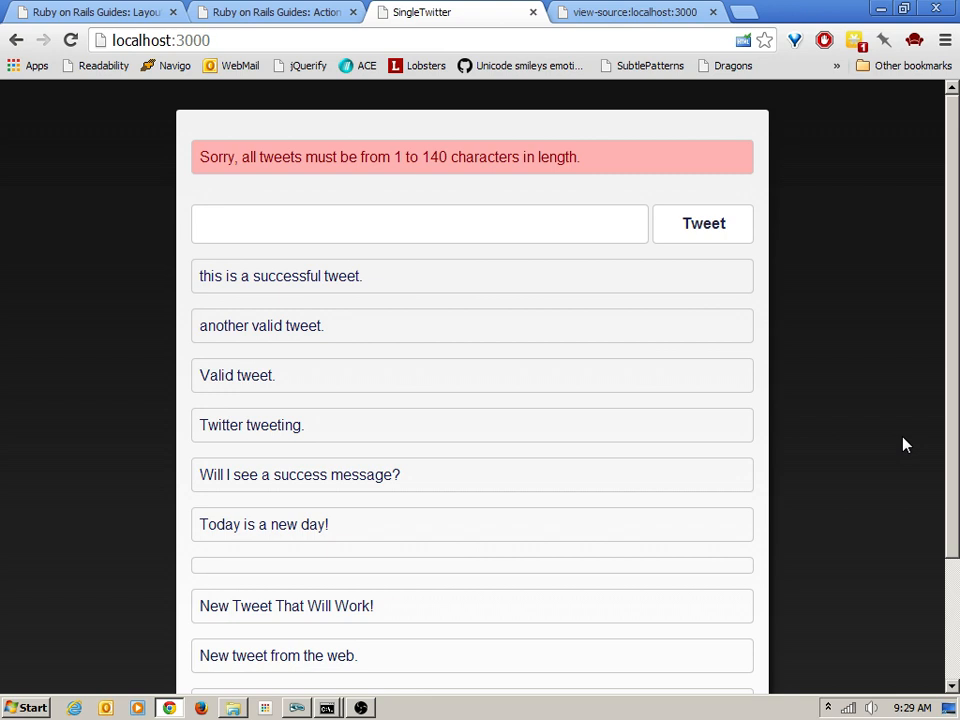
mouse_move(666, 580)
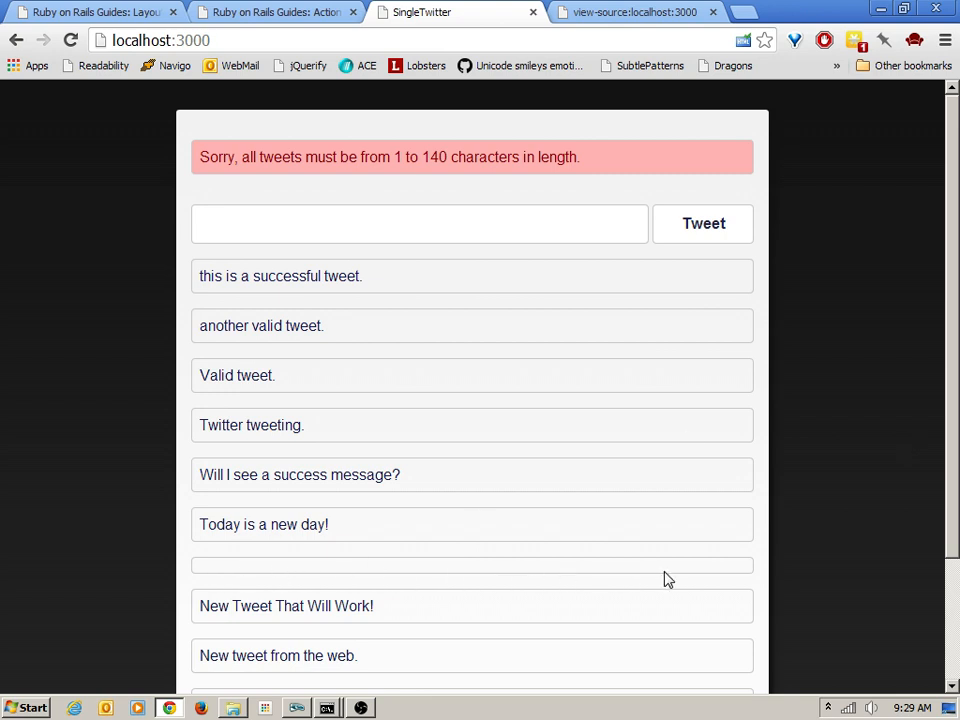
mouse_move(131, 622)
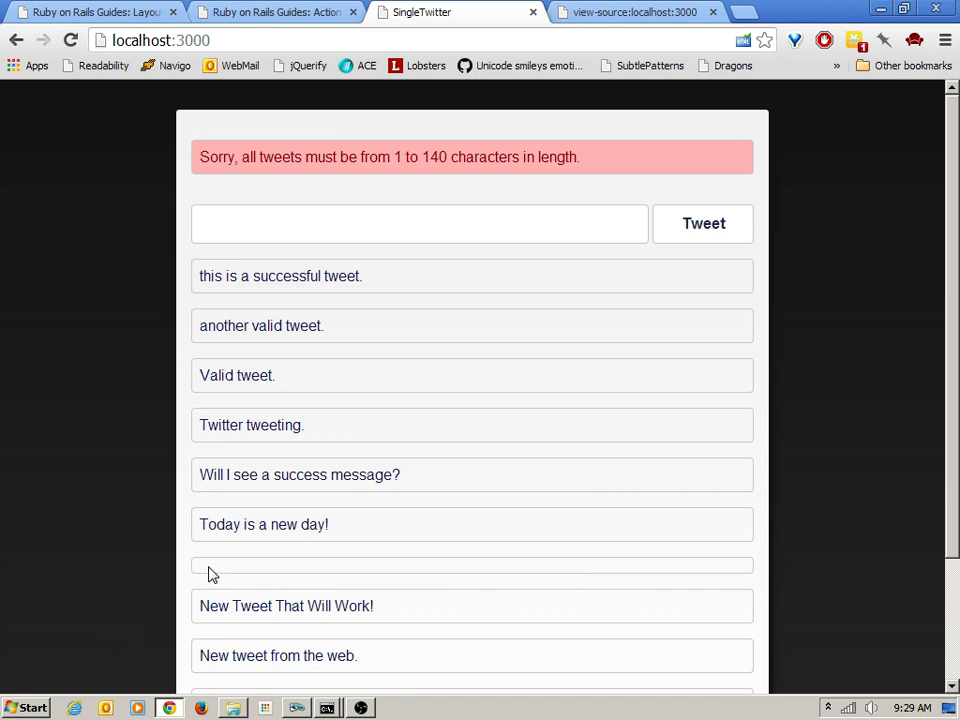
mouse_move(628, 569)
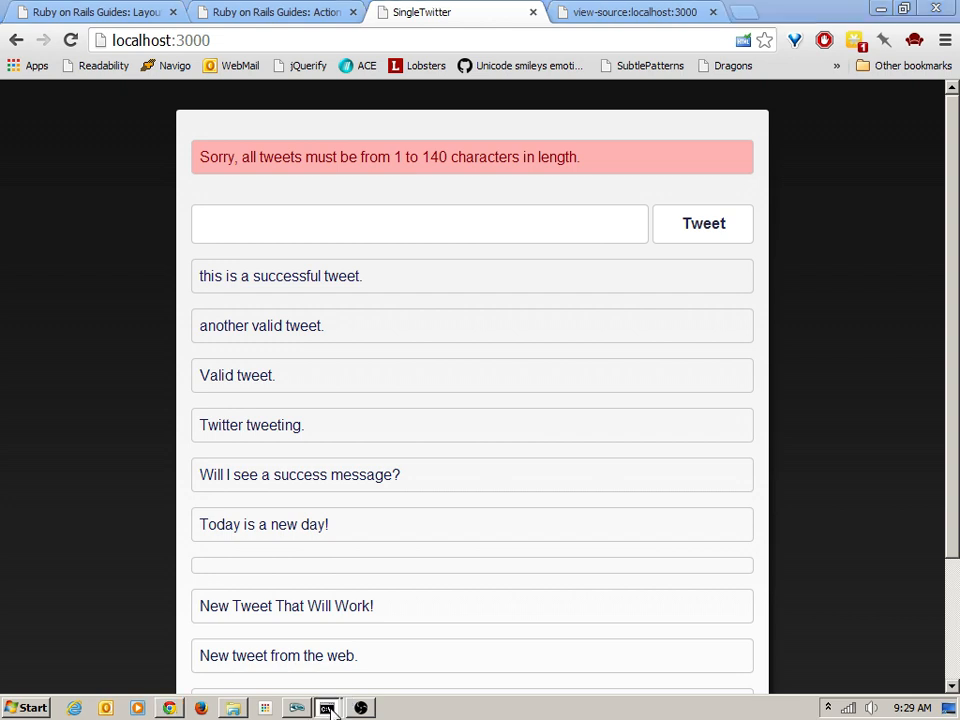
- Start the rails console and list all tweets with Tweet.all
left_click(325, 704)
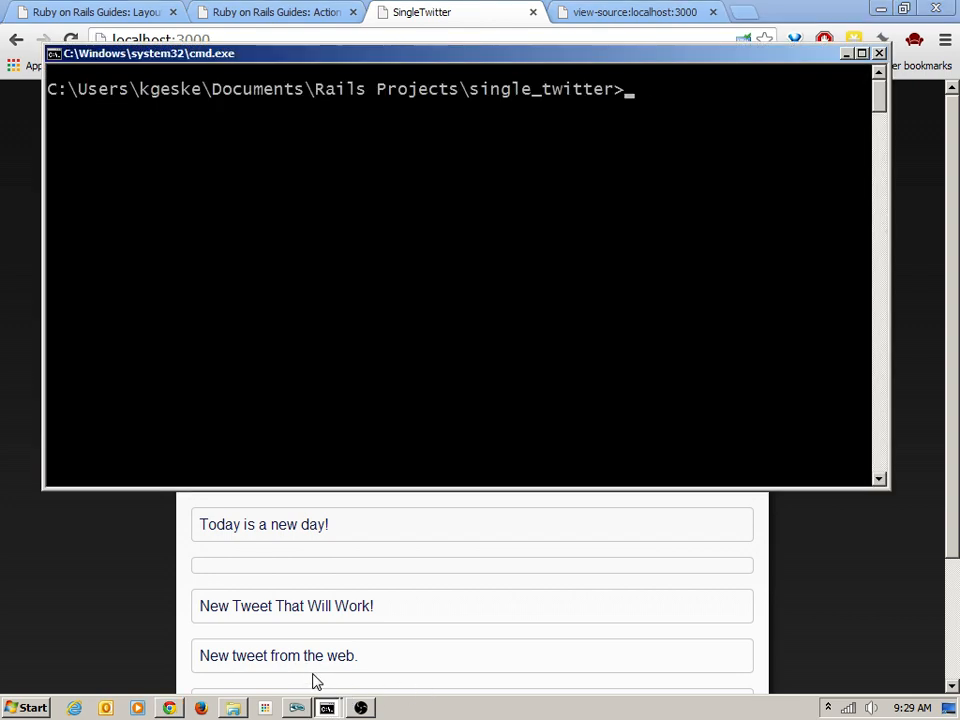
type("rails c")
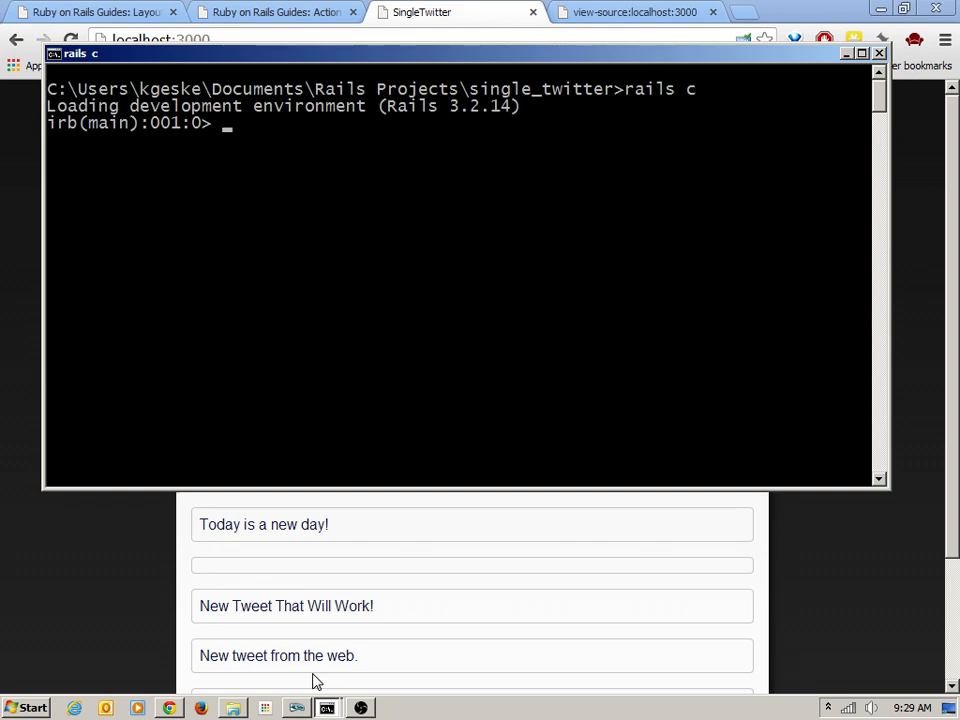
type("Tweet.a")
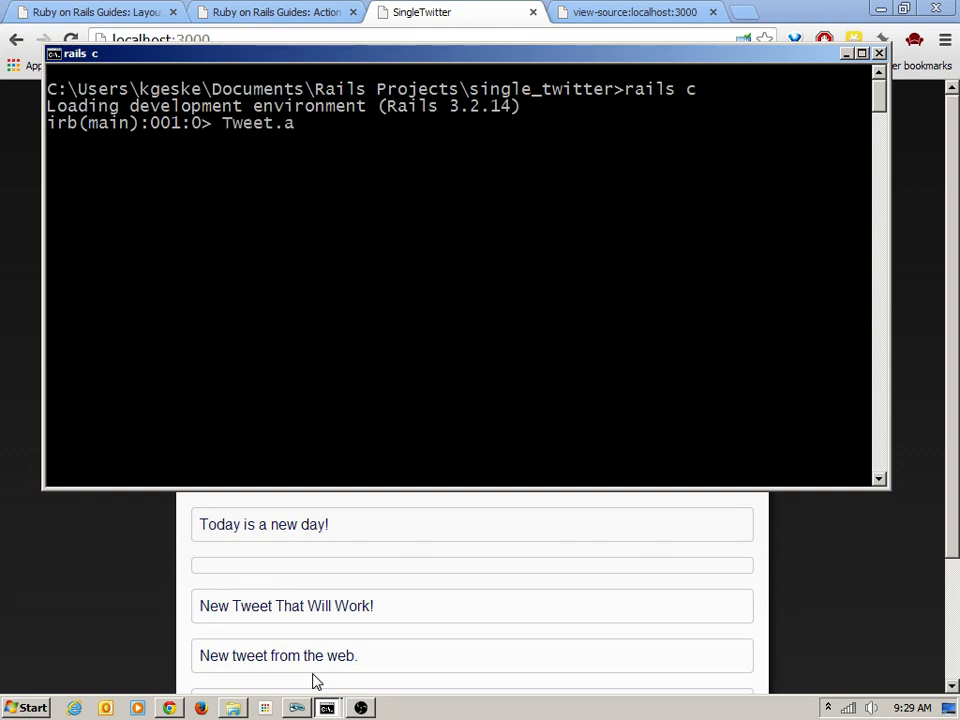
key("Return")
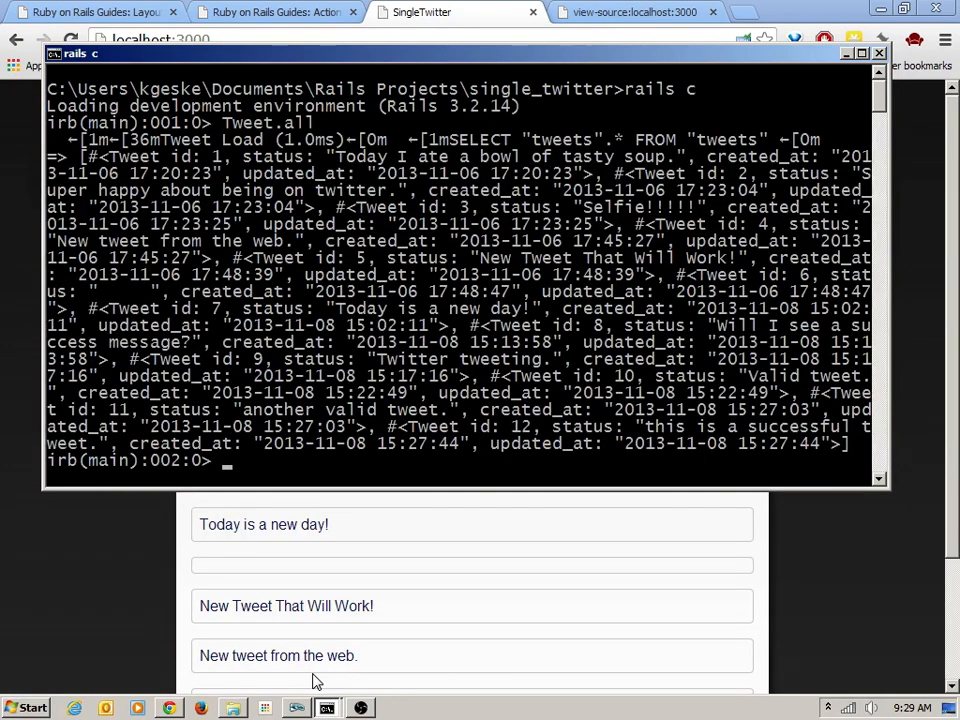
mouse_move(280, 550)
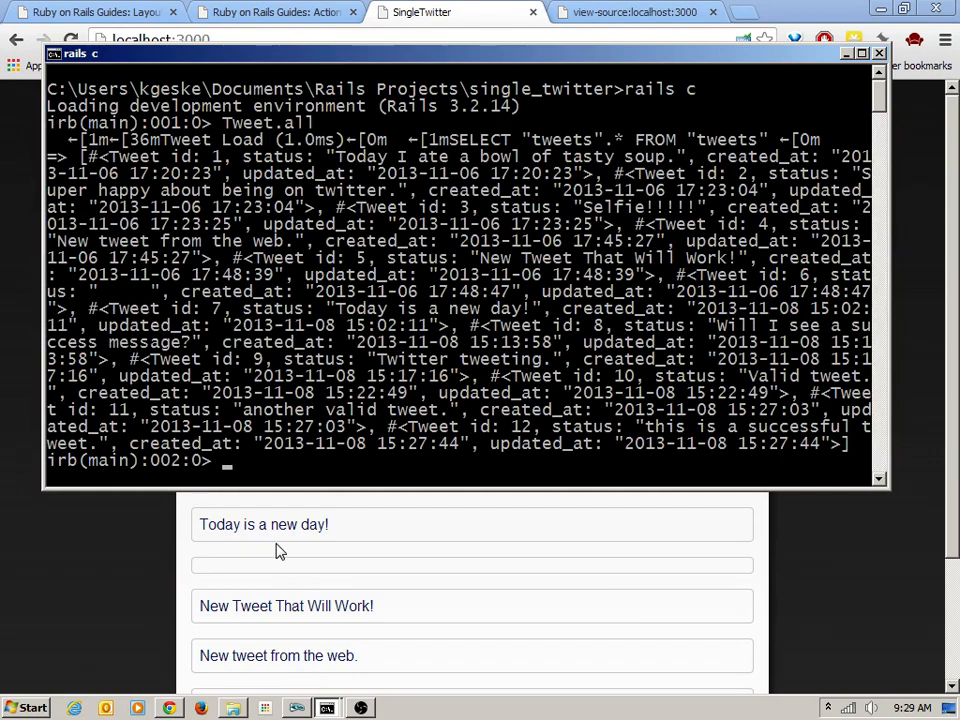
mouse_move(340, 597)
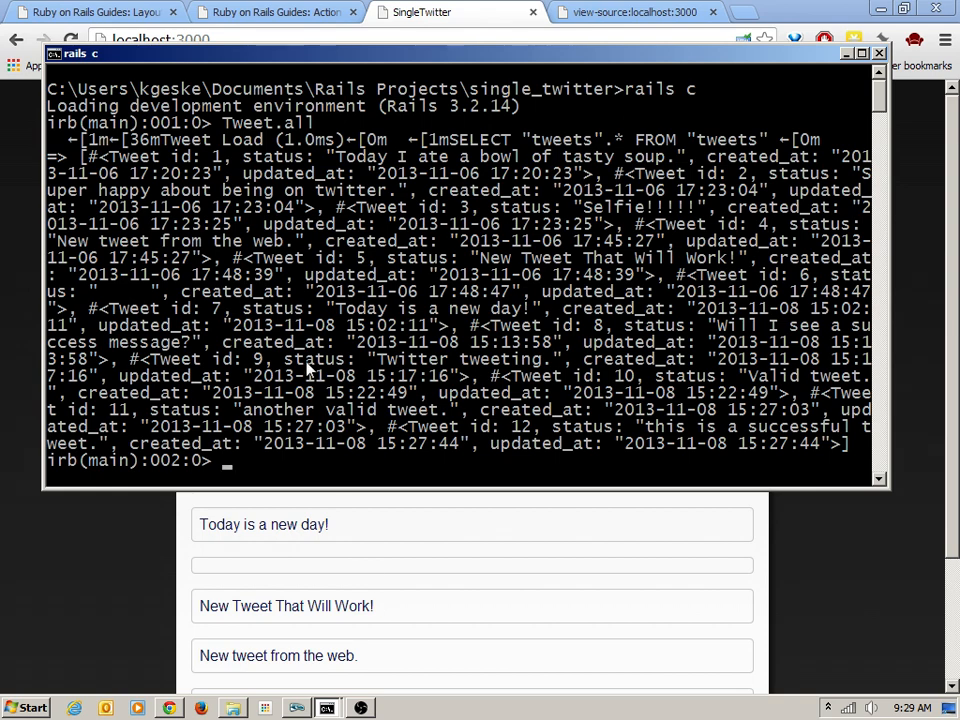
- Query Tweet.where for nil, empty and whitespace statuses, then destroy blank tweet 6
type("tweet = Twee")
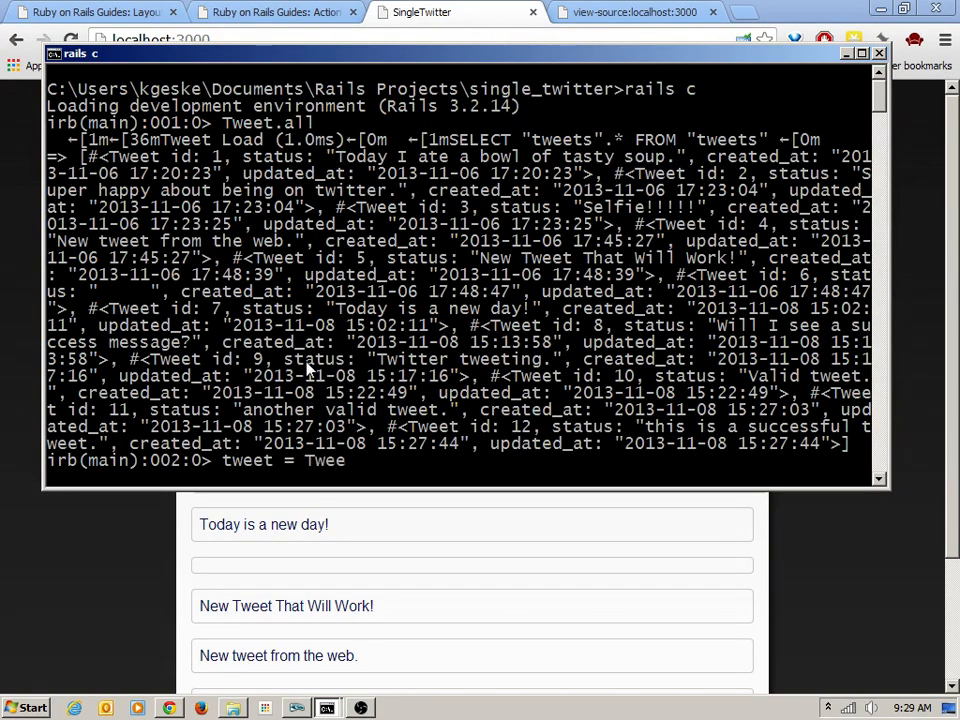
type("t.where(:")
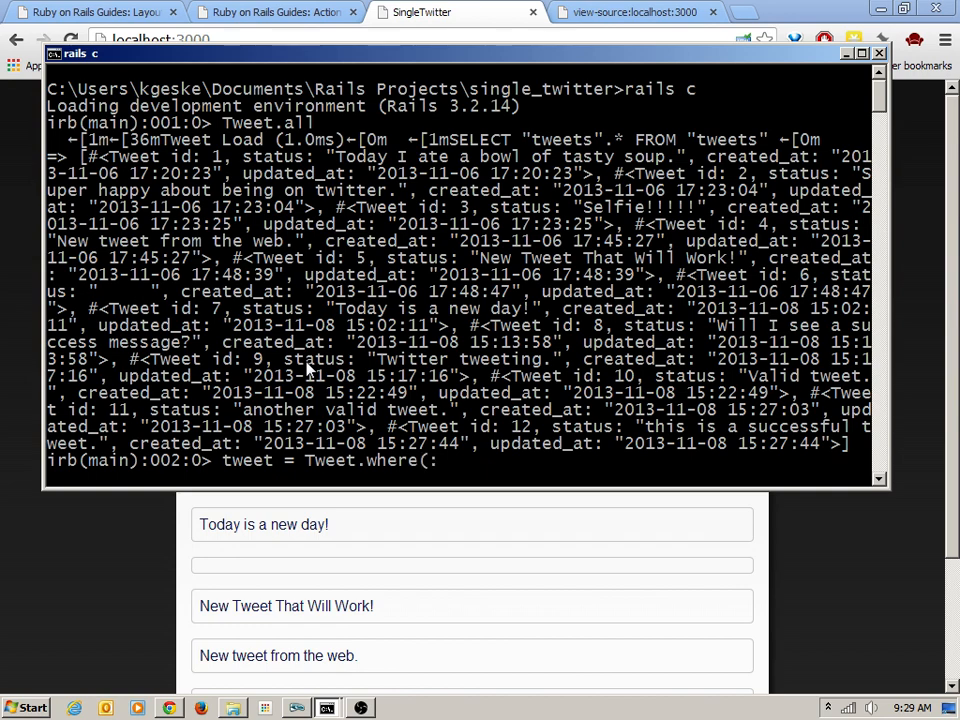
type(":status =")
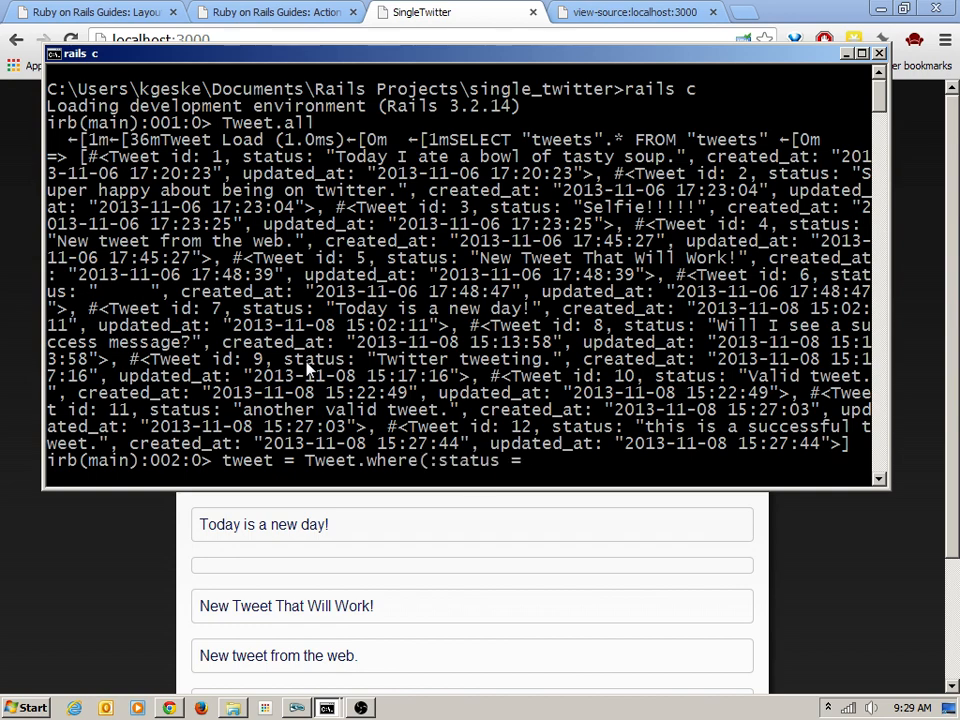
type("> nil)")
type("tweet = Tweet.where(:status => '')")
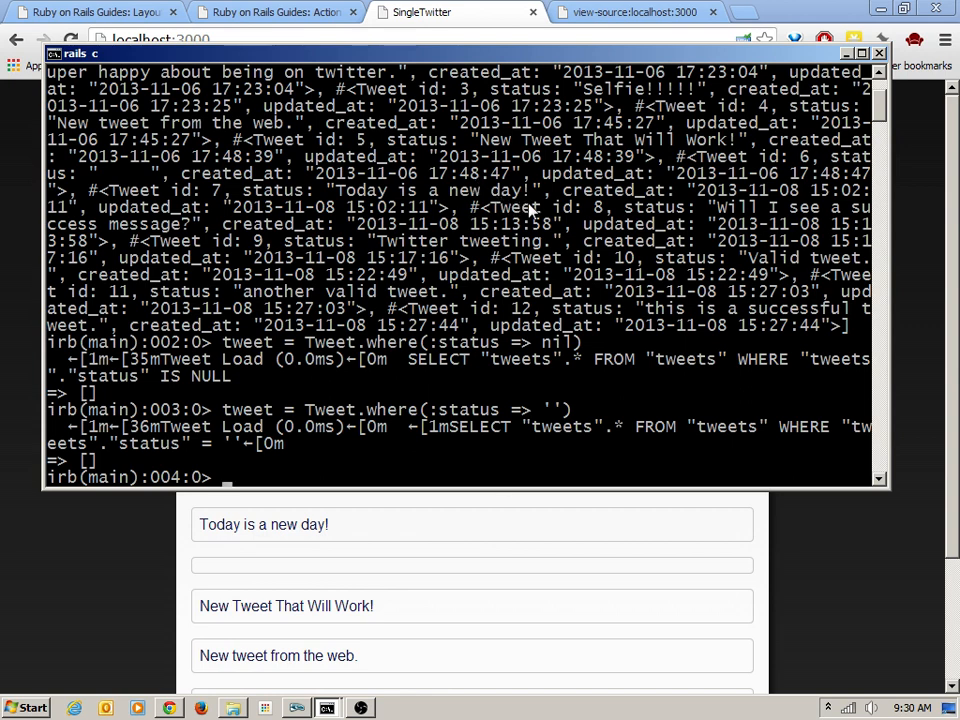
mouse_move(745, 224)
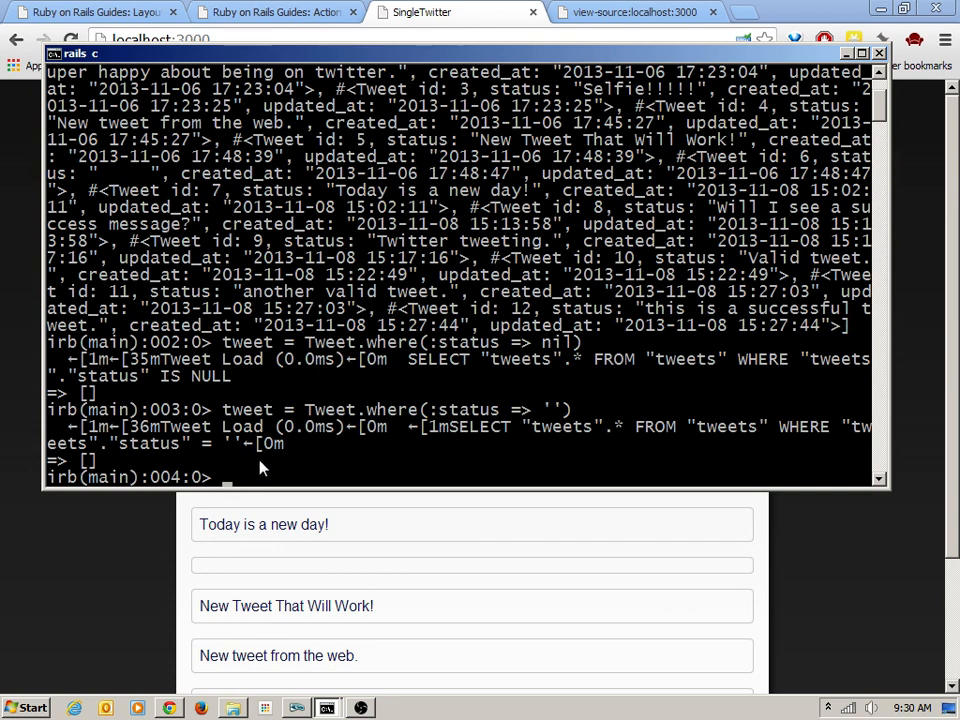
type("tweet = Tweet.where(:status => '')")
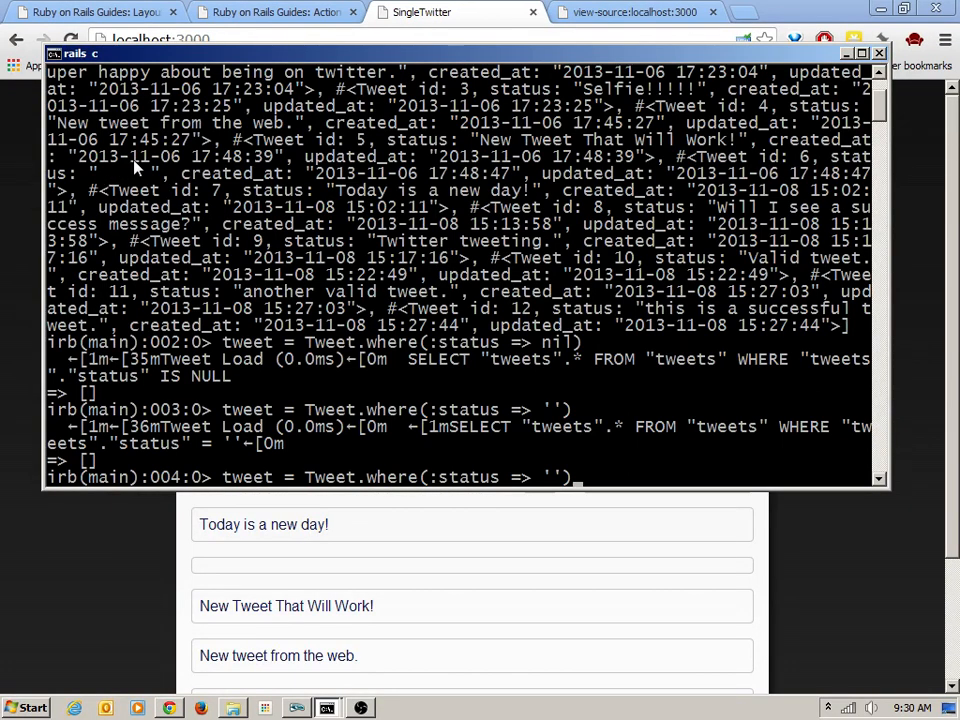
mouse_move(562, 504)
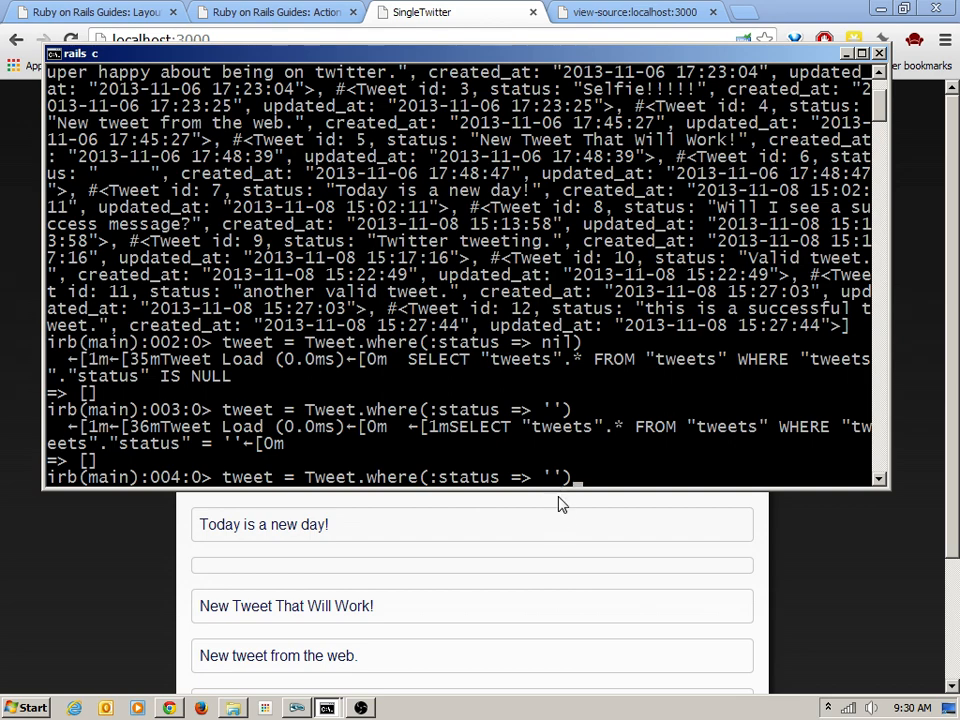
mouse_move(570, 529)
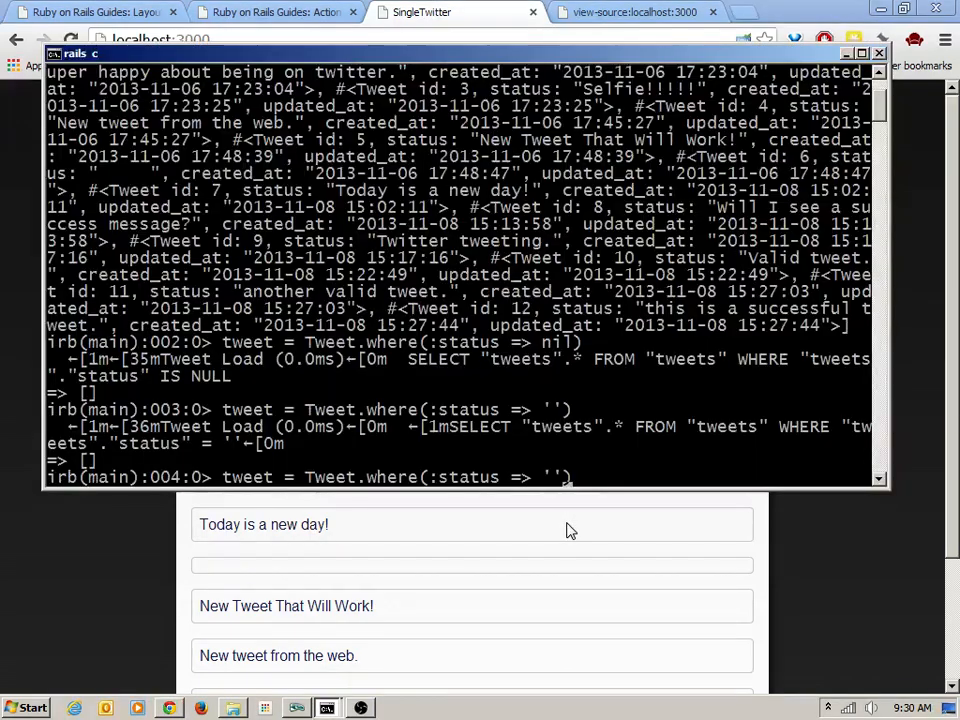
type("\" \"")
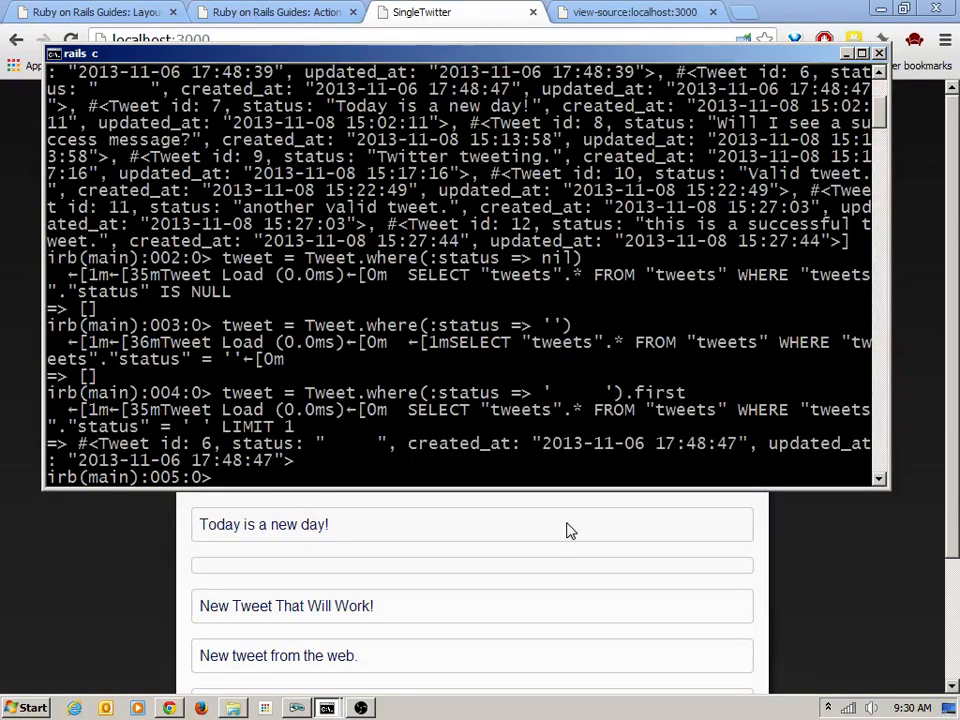
type("tweet.destroy")
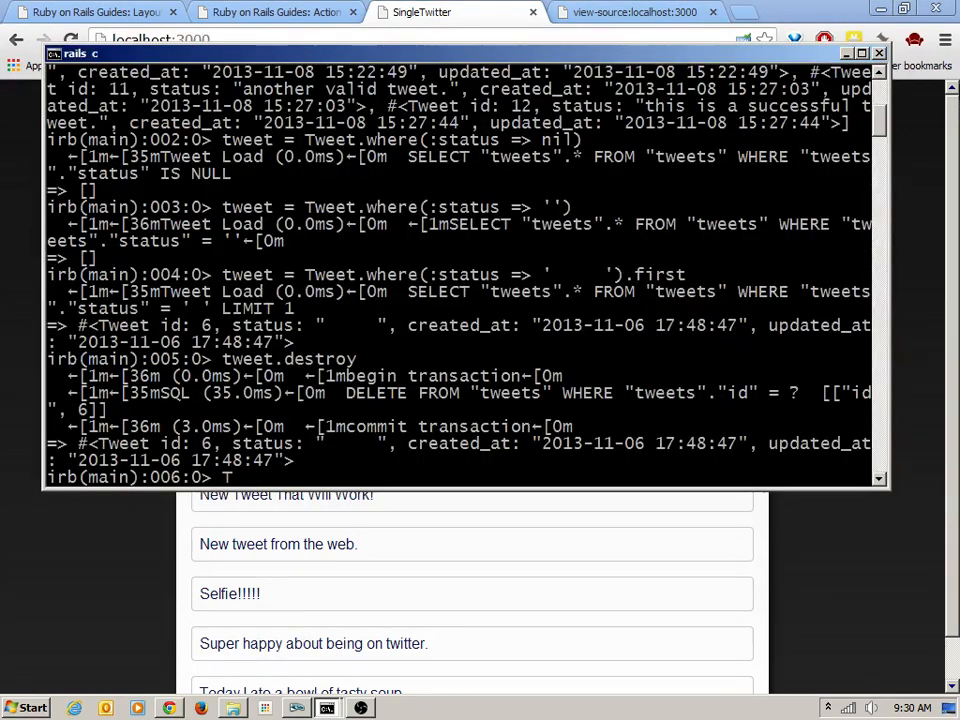
- Delete the blank tweet and all remaining tweets with Tweet.destroy_all, then return to Chrome
type("weet.destro")
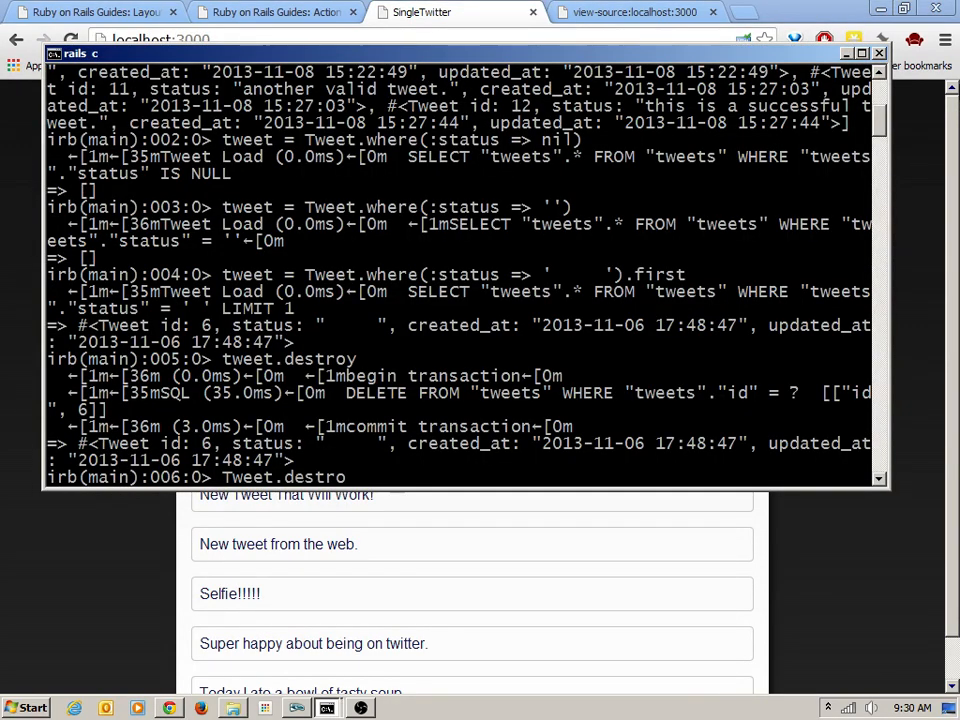
type("y_all")
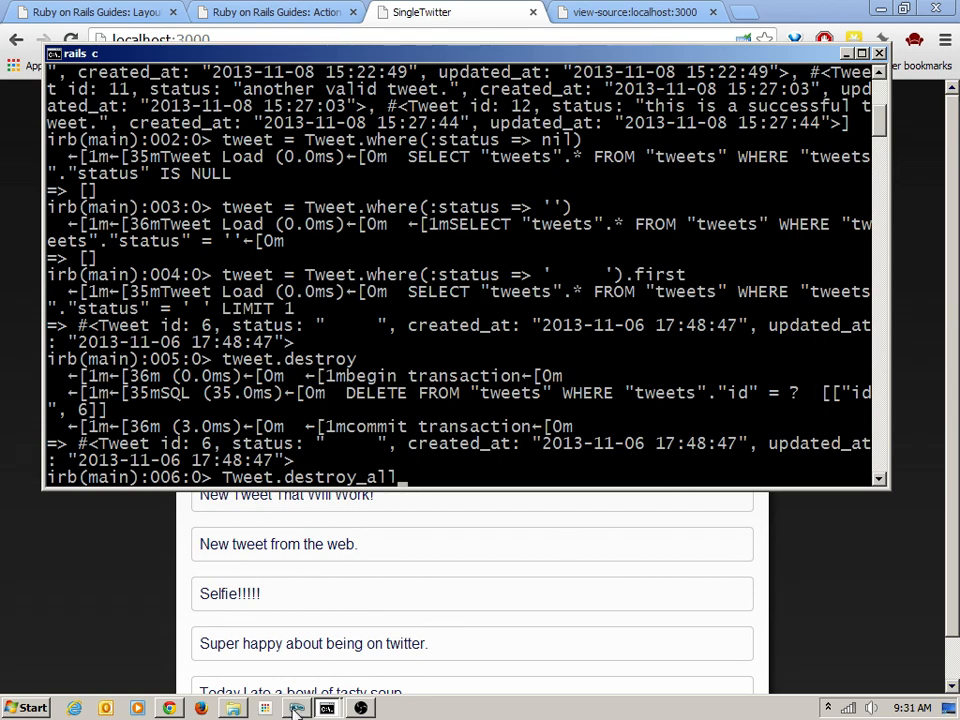
left_click(302, 707)
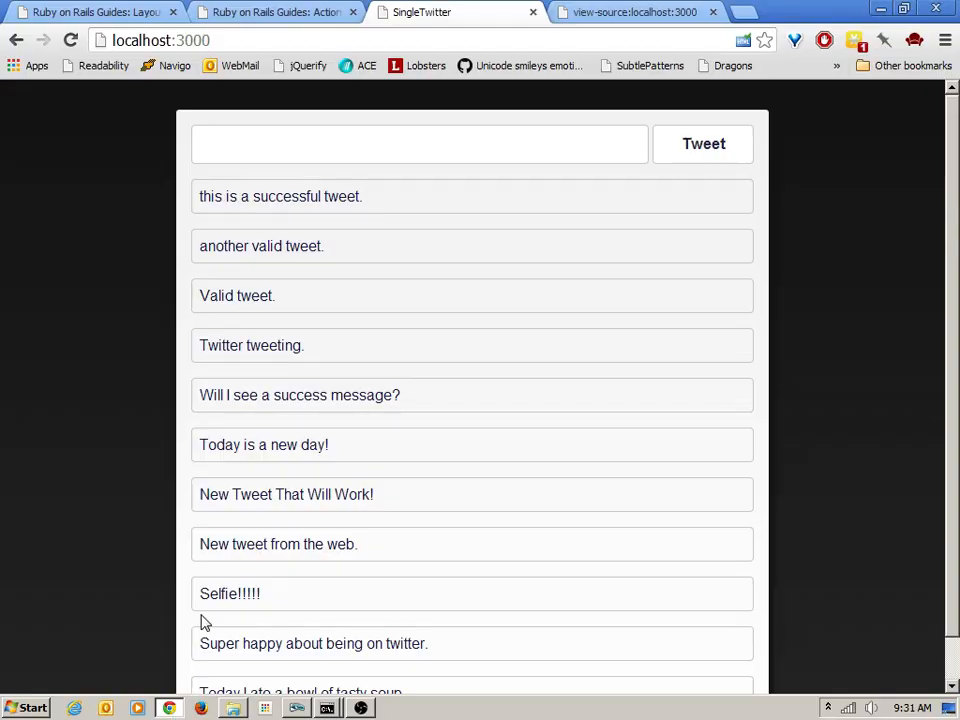
- Reload localhost:3000, confirming form resubmission, so it shows 'There are no tweets available.'
left_click(70, 40)
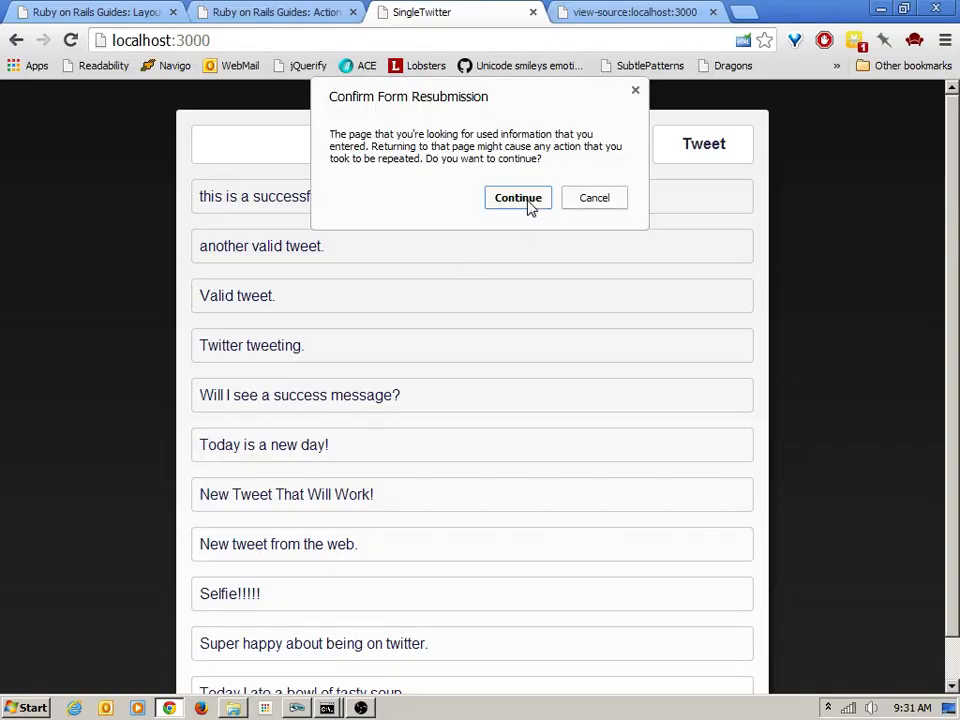
left_click(517, 197)
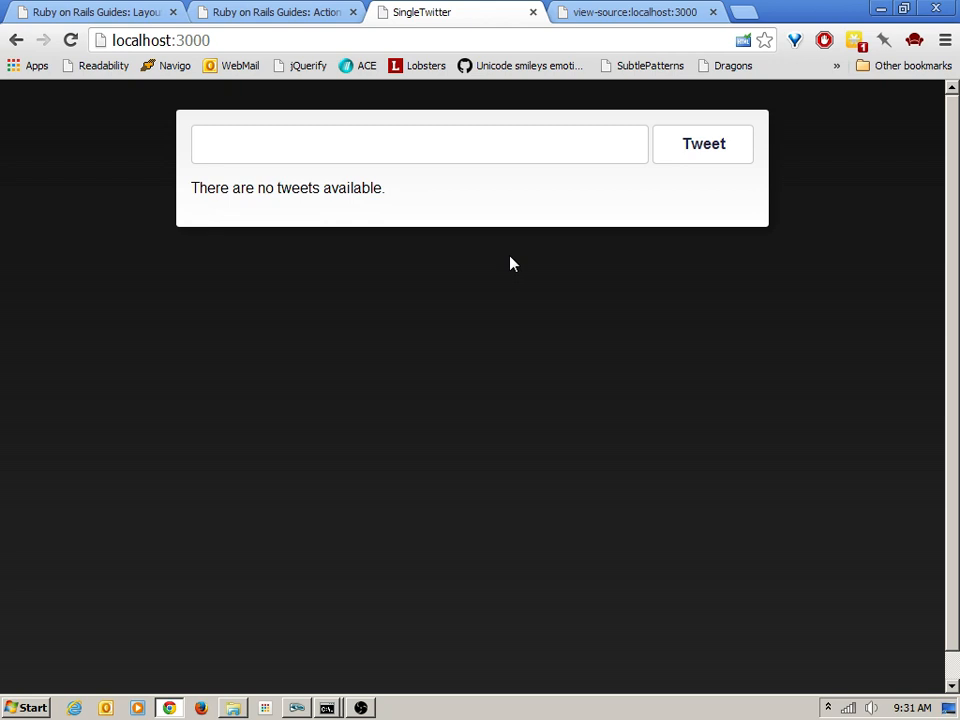
mouse_move(456, 670)
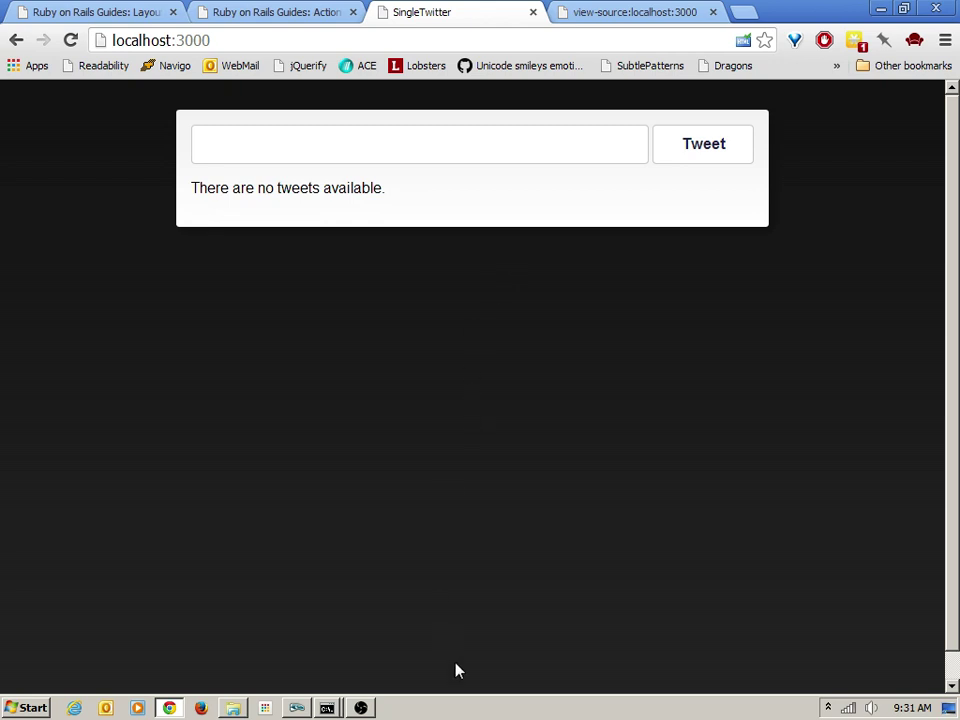
mouse_move(358, 705)
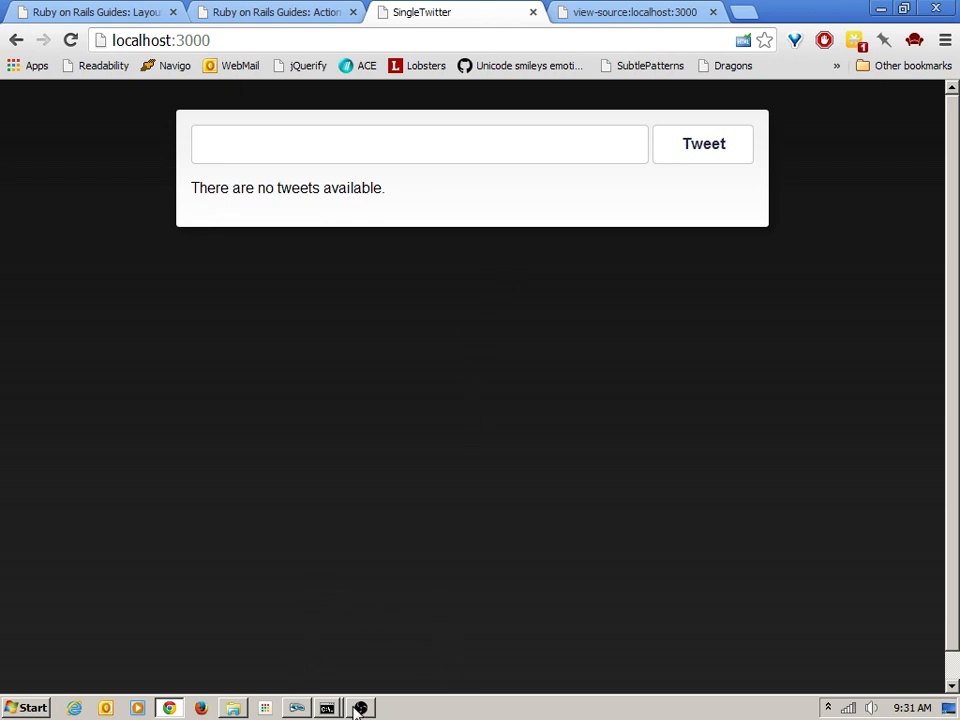